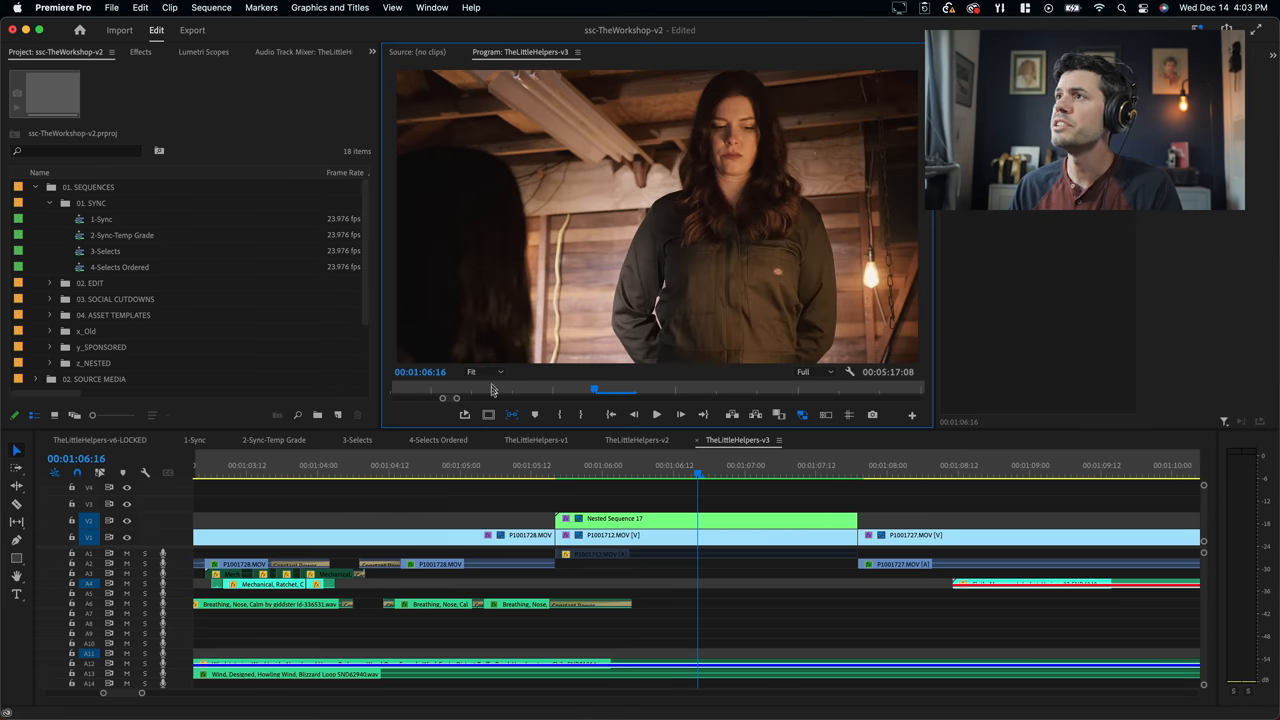
pyautogui.moveTo(804, 270)
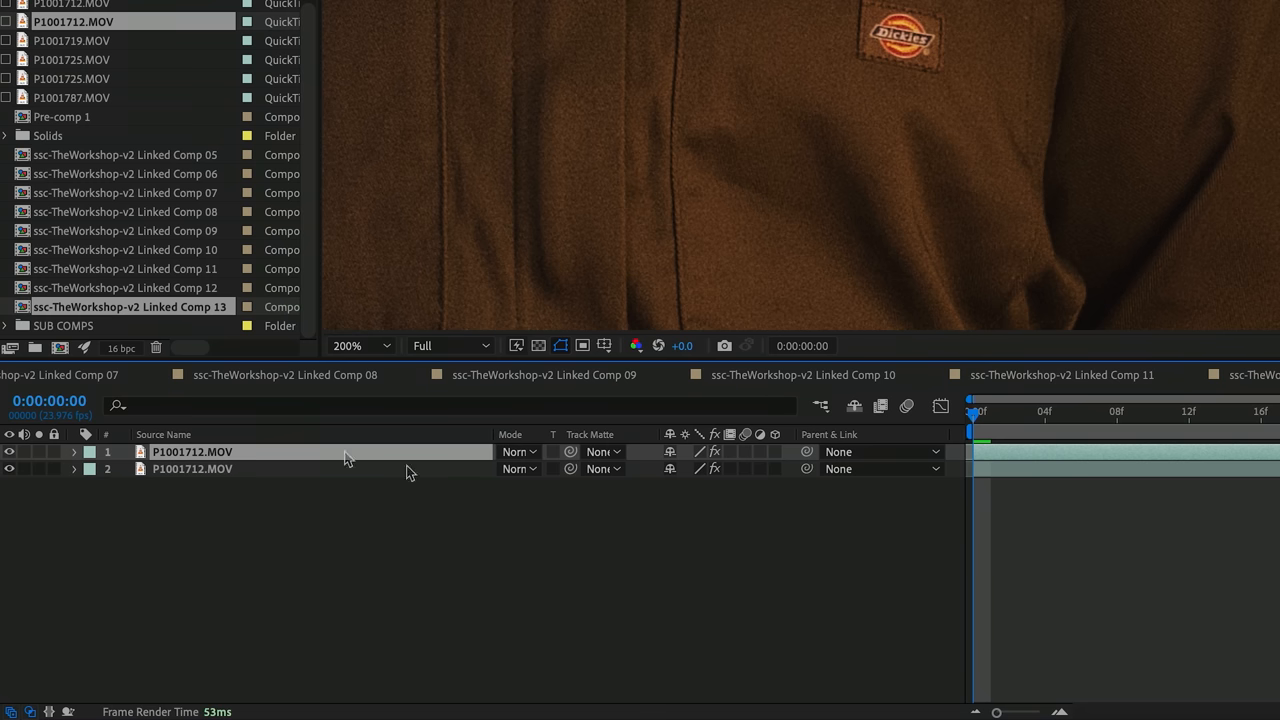
pyautogui.moveTo(10, 472)
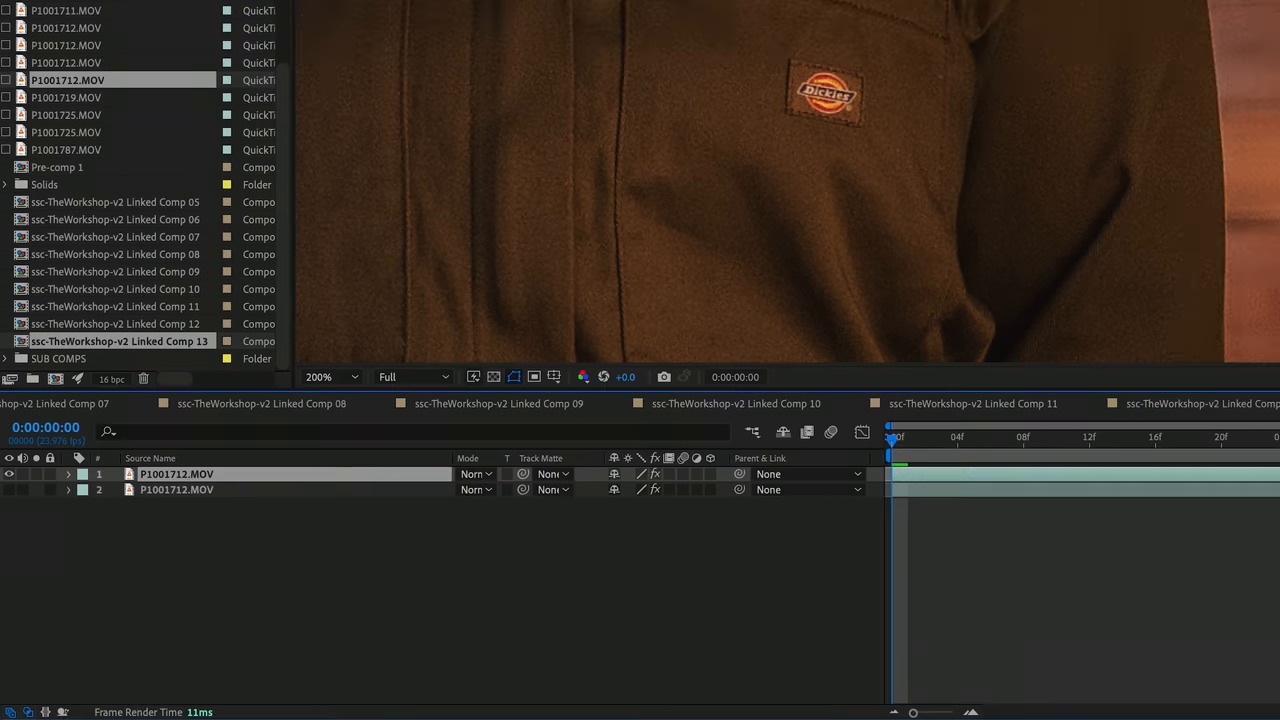
# Step: Draw a four-point mask around the Dickies logo patch with the pen tool and set it to Subtract
pyautogui.press('g')
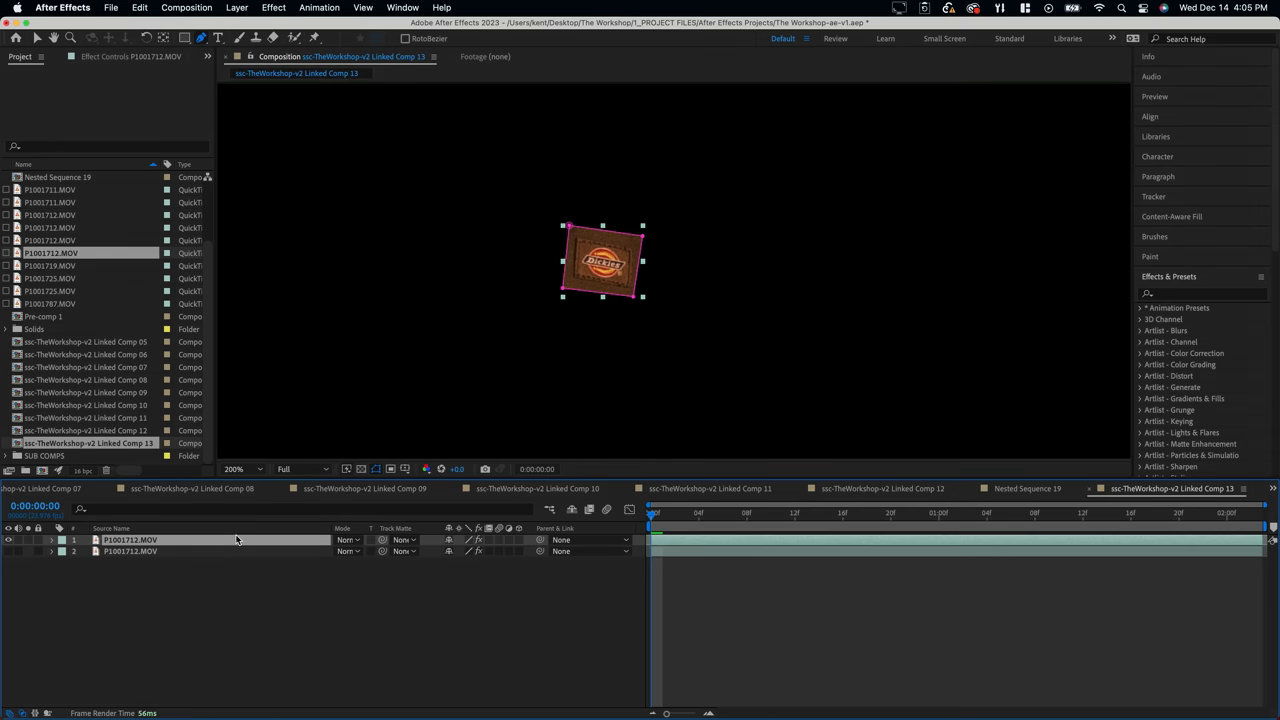
pyautogui.click(700, 470)
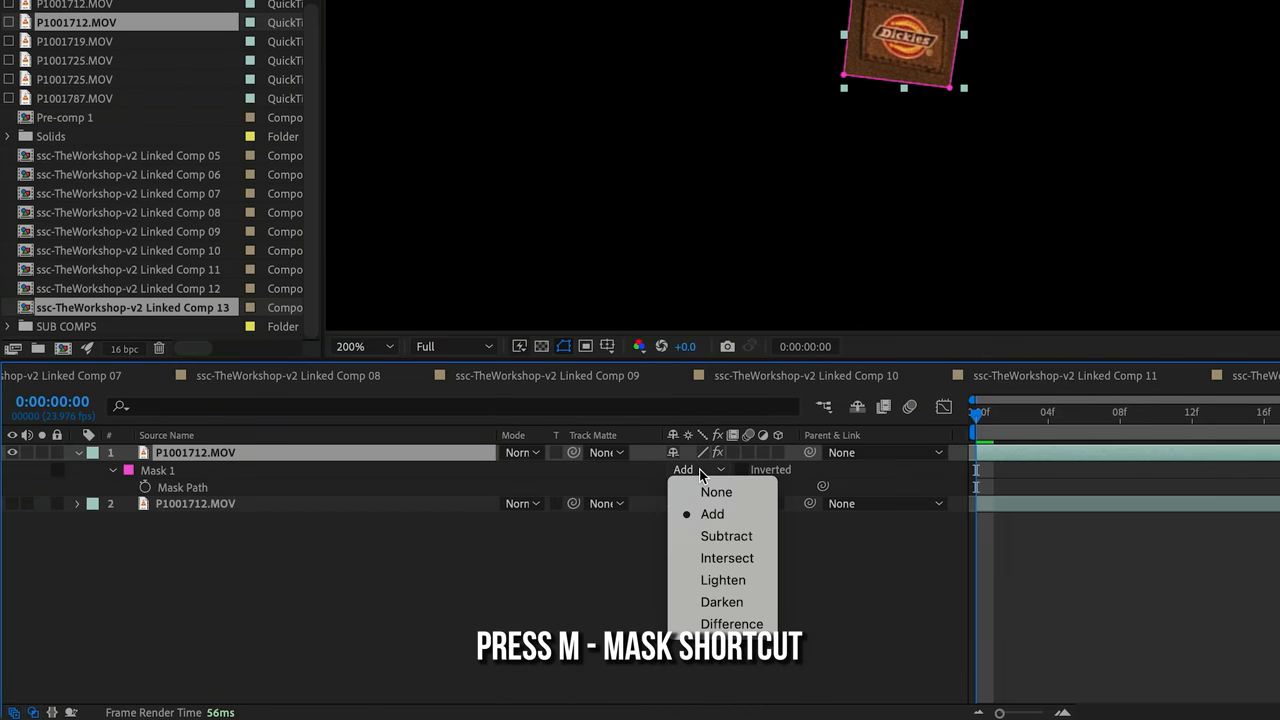
pyautogui.click(726, 536)
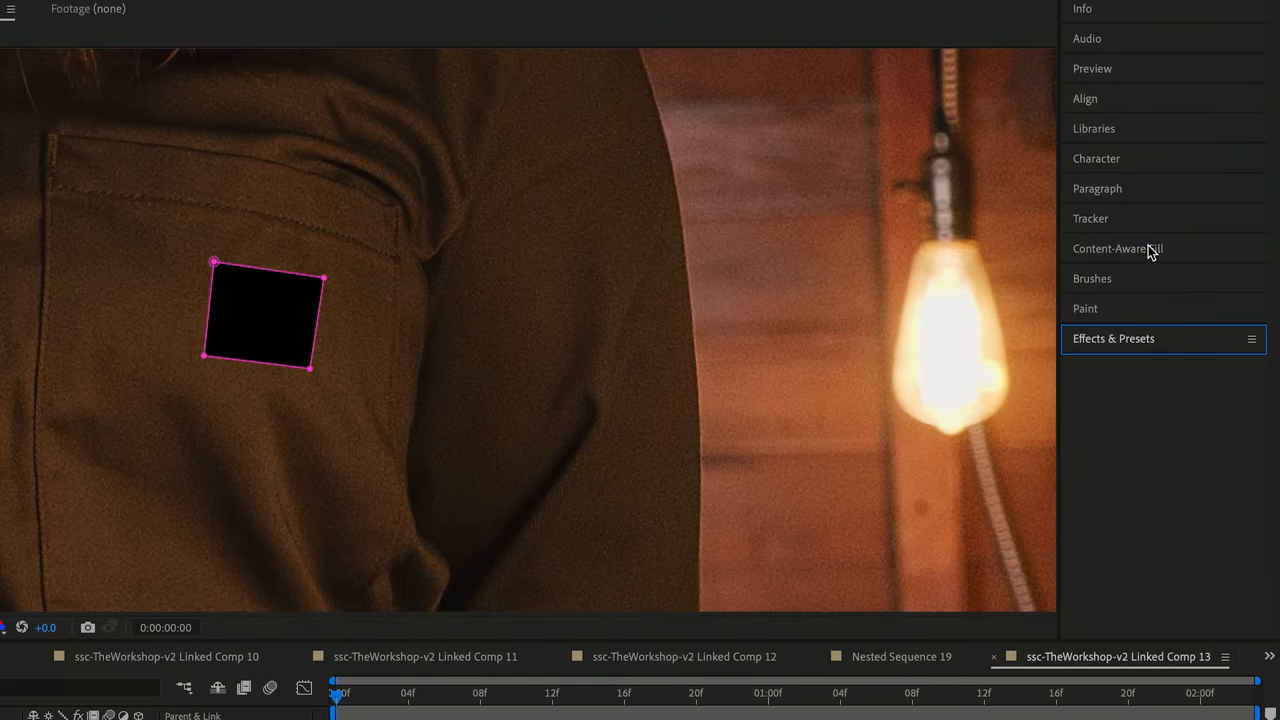
# Step: Run Content-Aware Fill with Surface method to generate a fill layer over the masked patch
pyautogui.click(1116, 248)
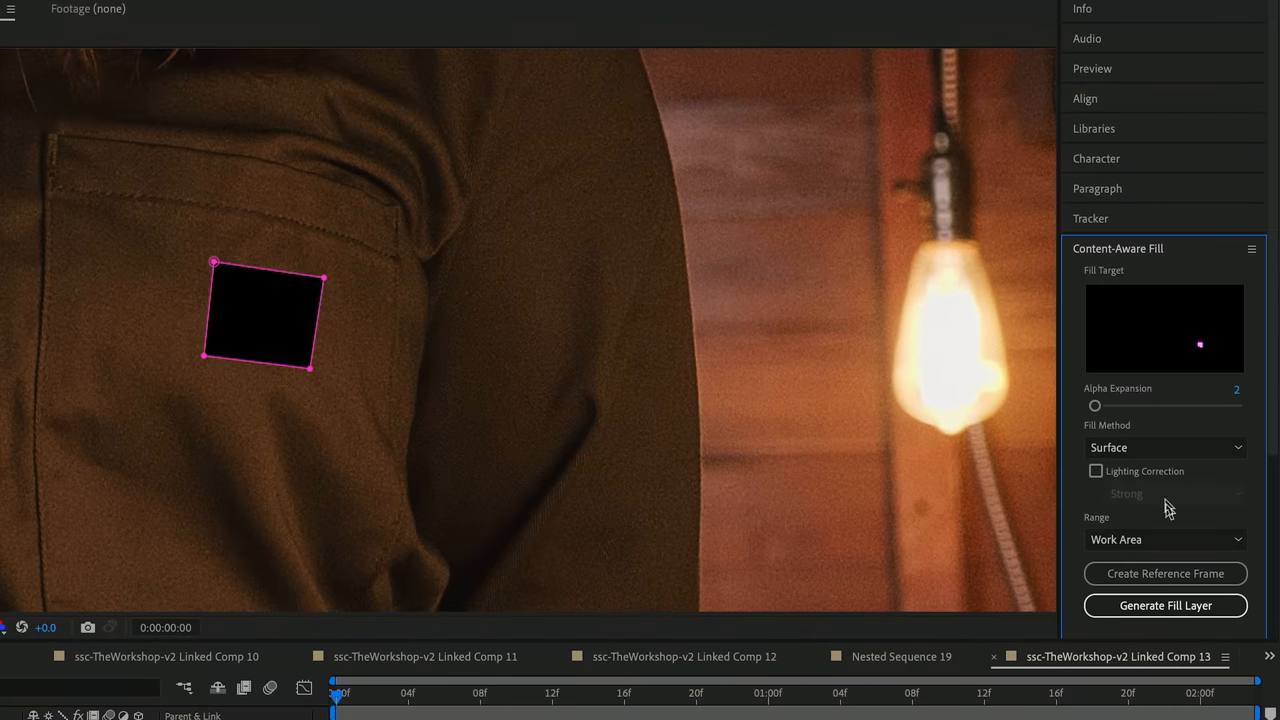
pyautogui.moveTo(1180, 440)
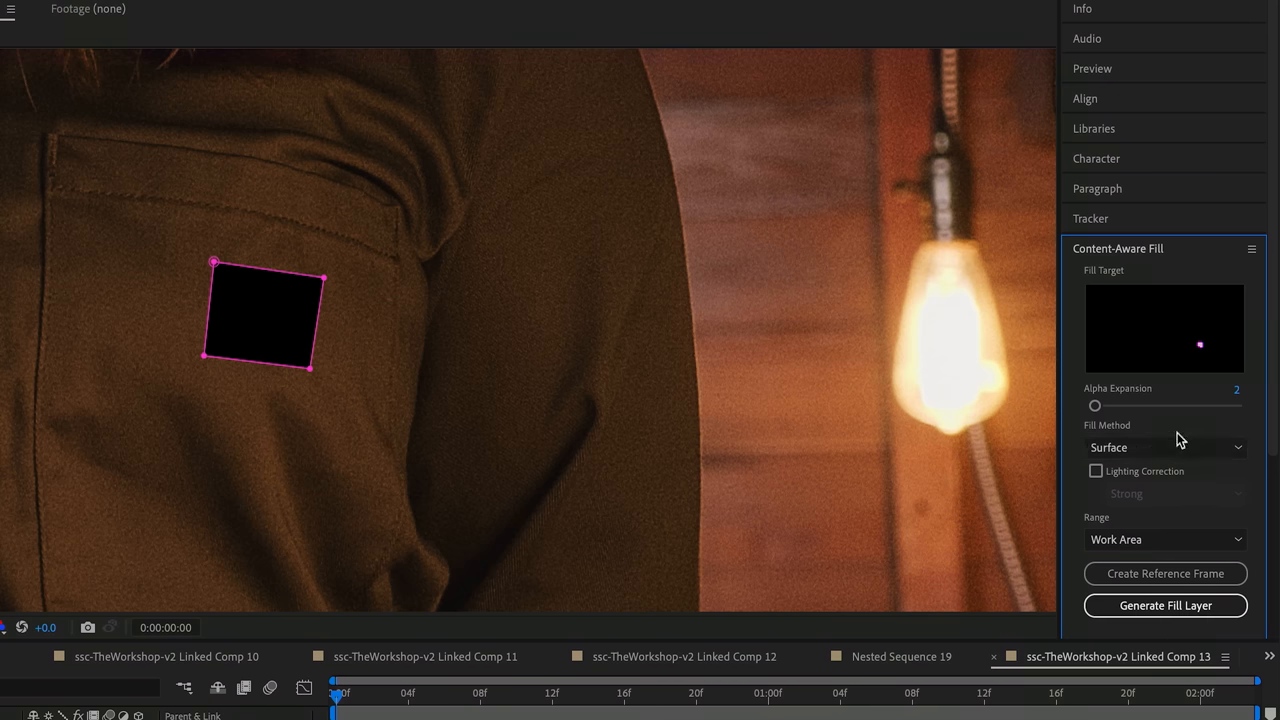
pyautogui.moveTo(330, 280)
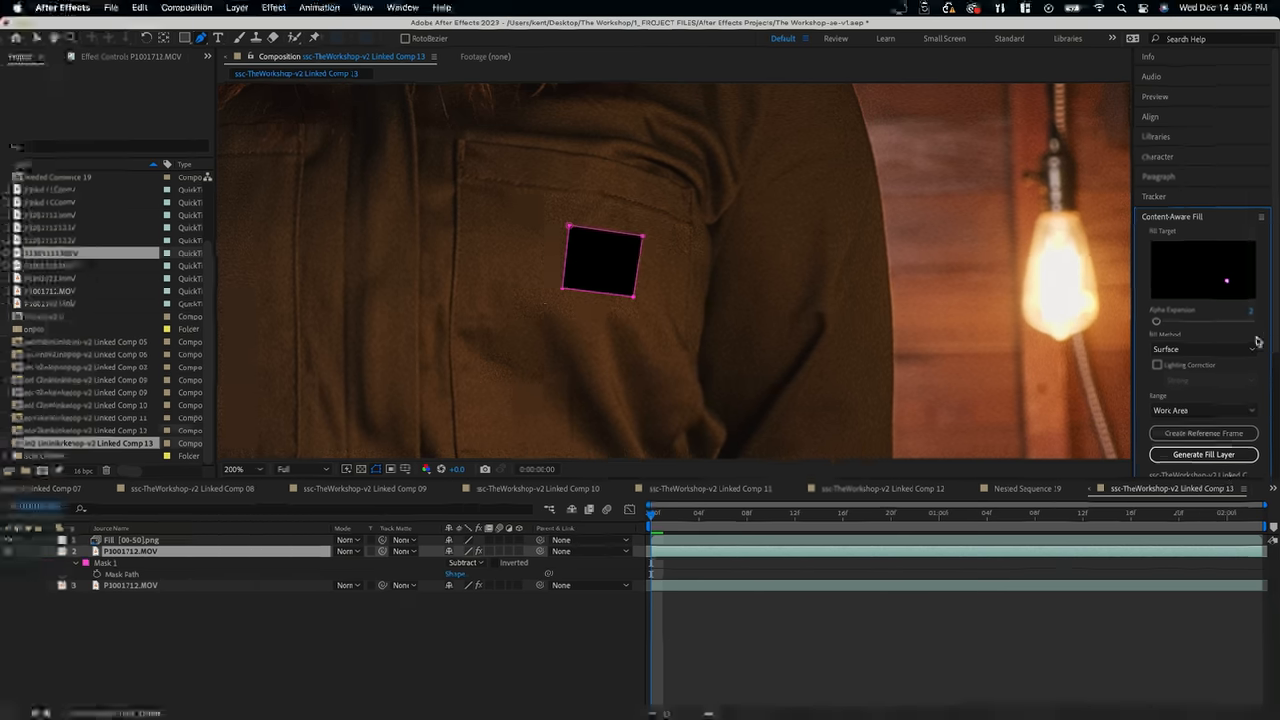
pyautogui.click(1204, 284)
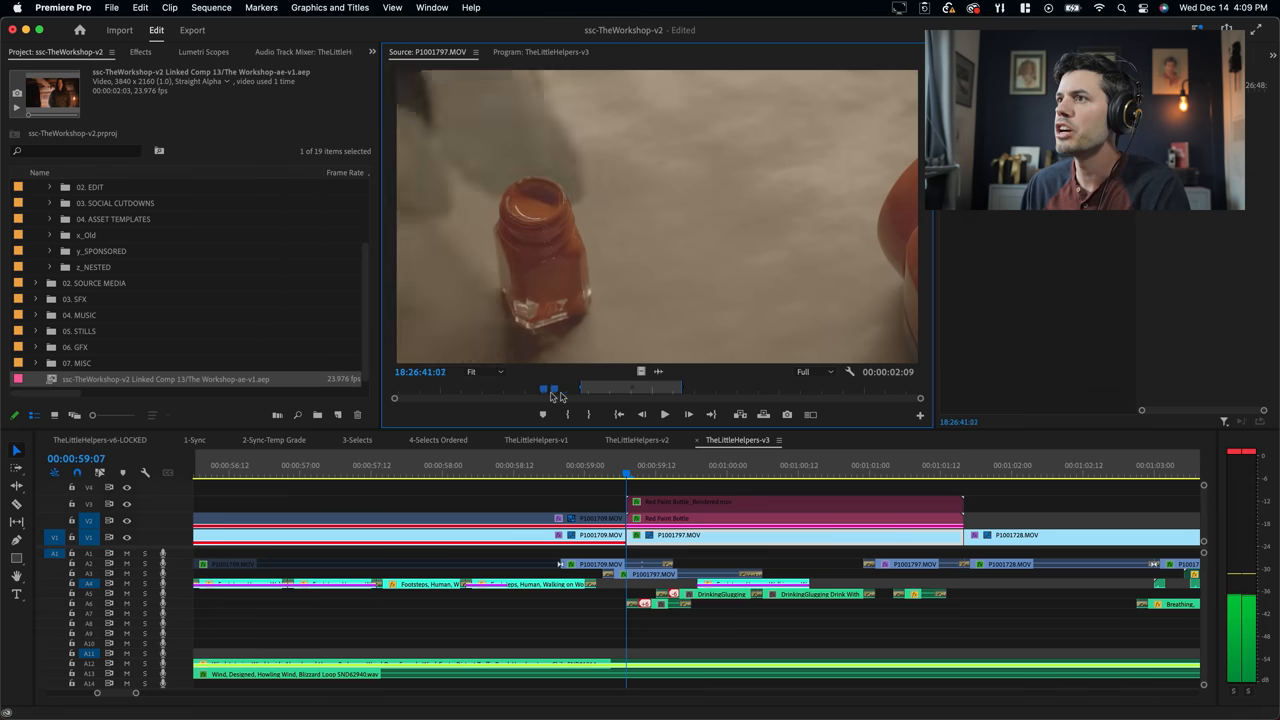
# Step: Scrub the P1001797.MOV source clip forward to where the red bottle lies tipped over
pyautogui.moveTo(544, 388); pyautogui.dragTo(640, 388)
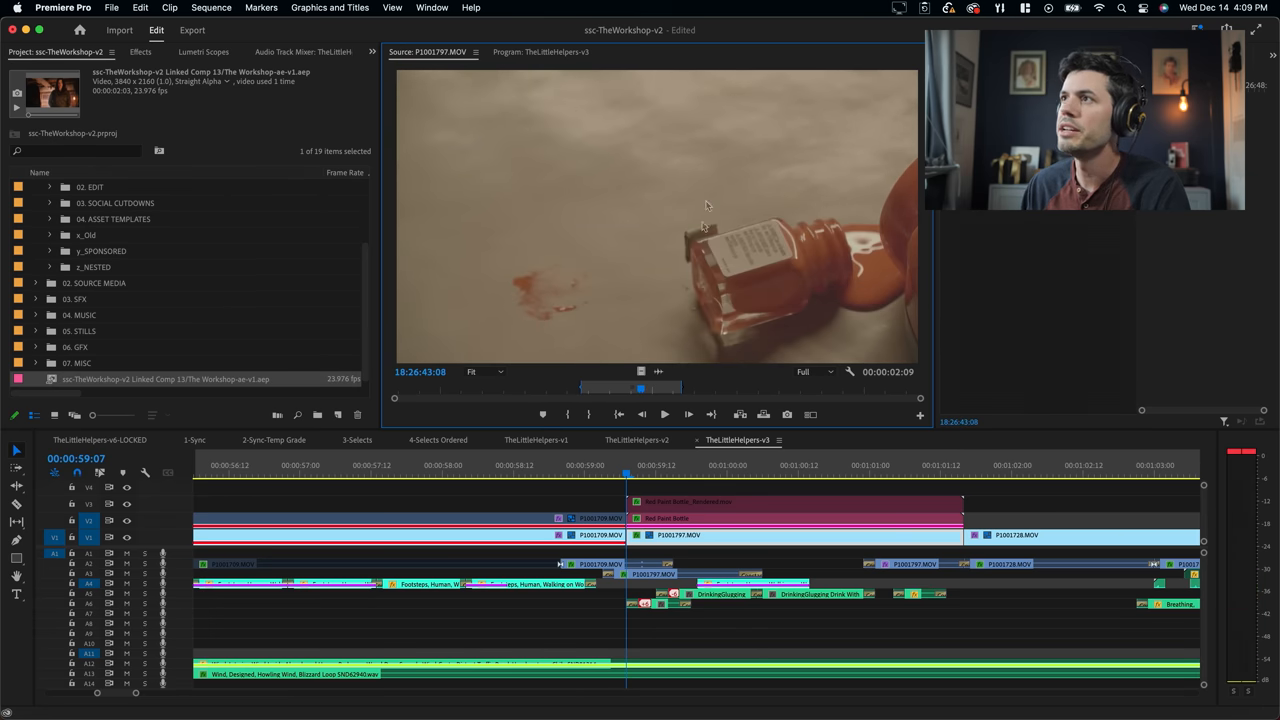
pyautogui.moveTo(636, 268)
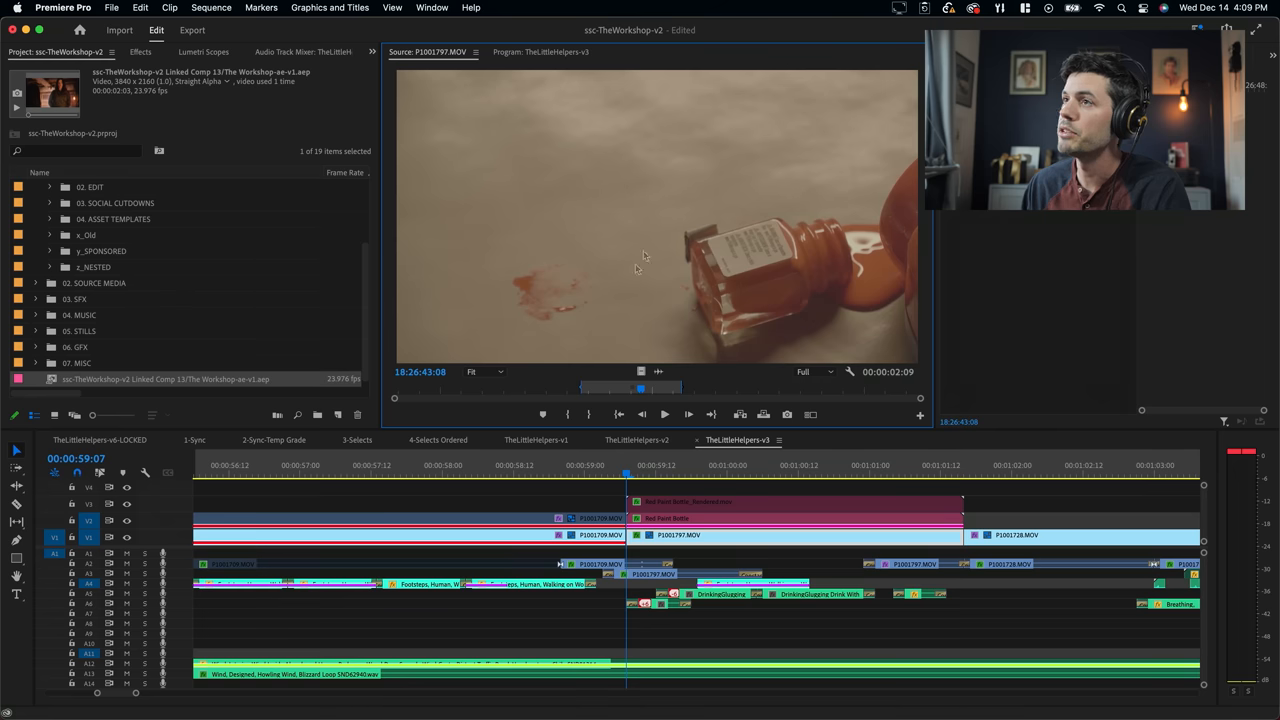
pyautogui.moveTo(728, 218)
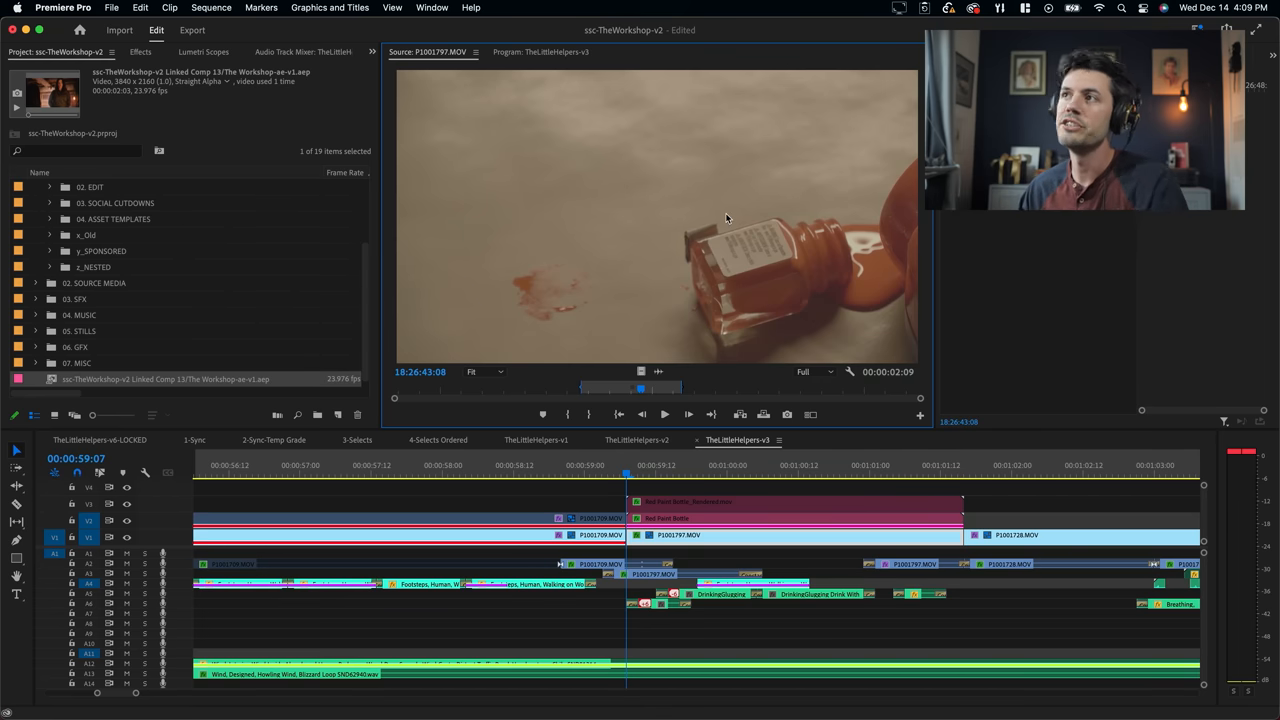
pyautogui.moveTo(884, 318)
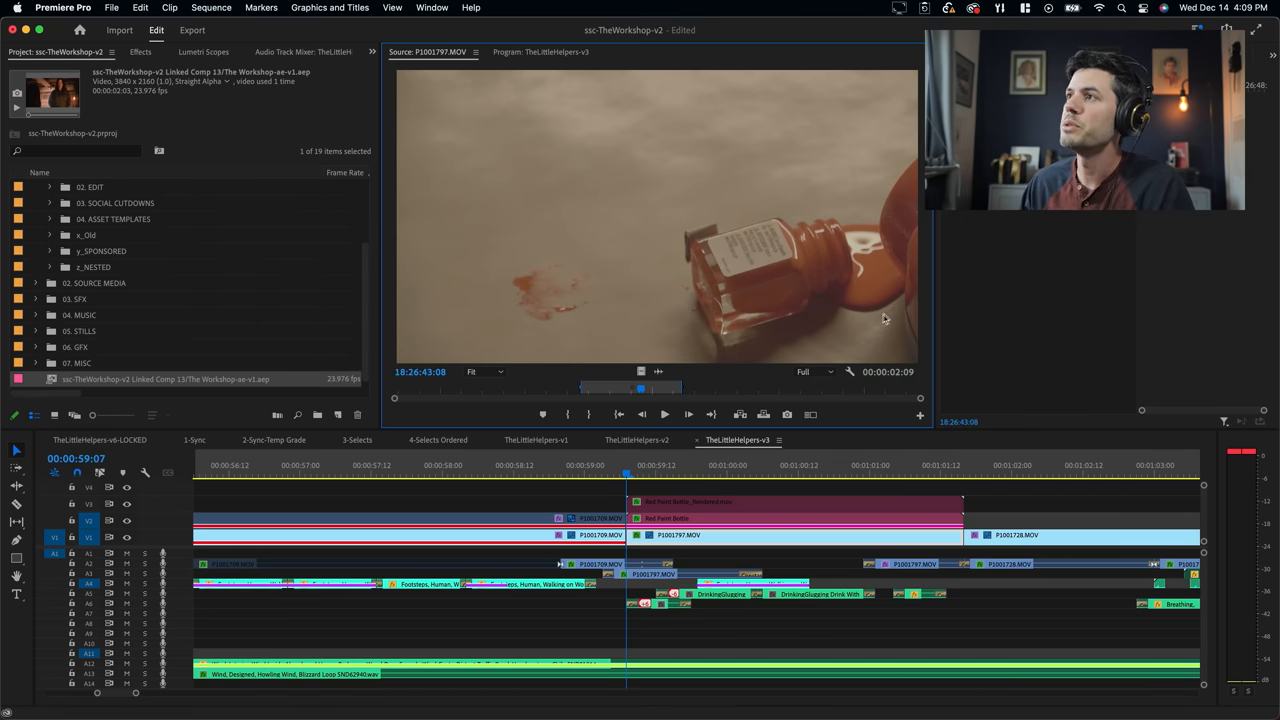
pyautogui.moveTo(692, 252)
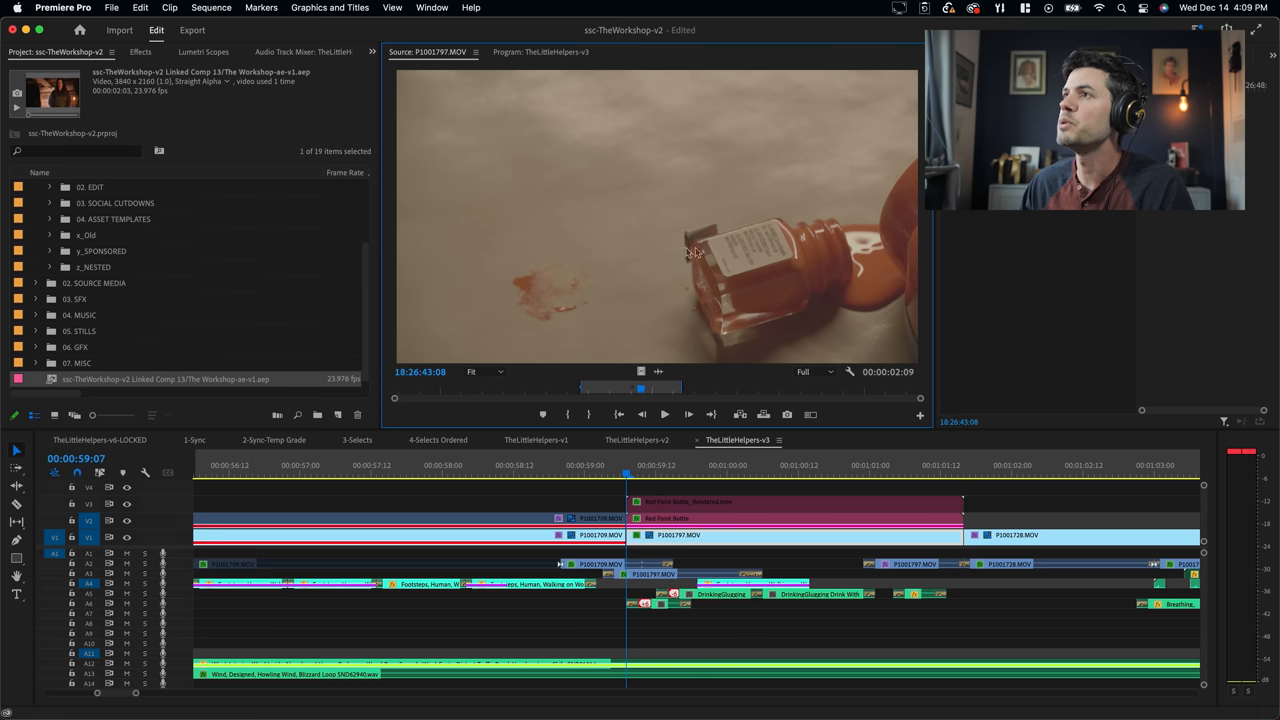
pyautogui.moveTo(718, 252)
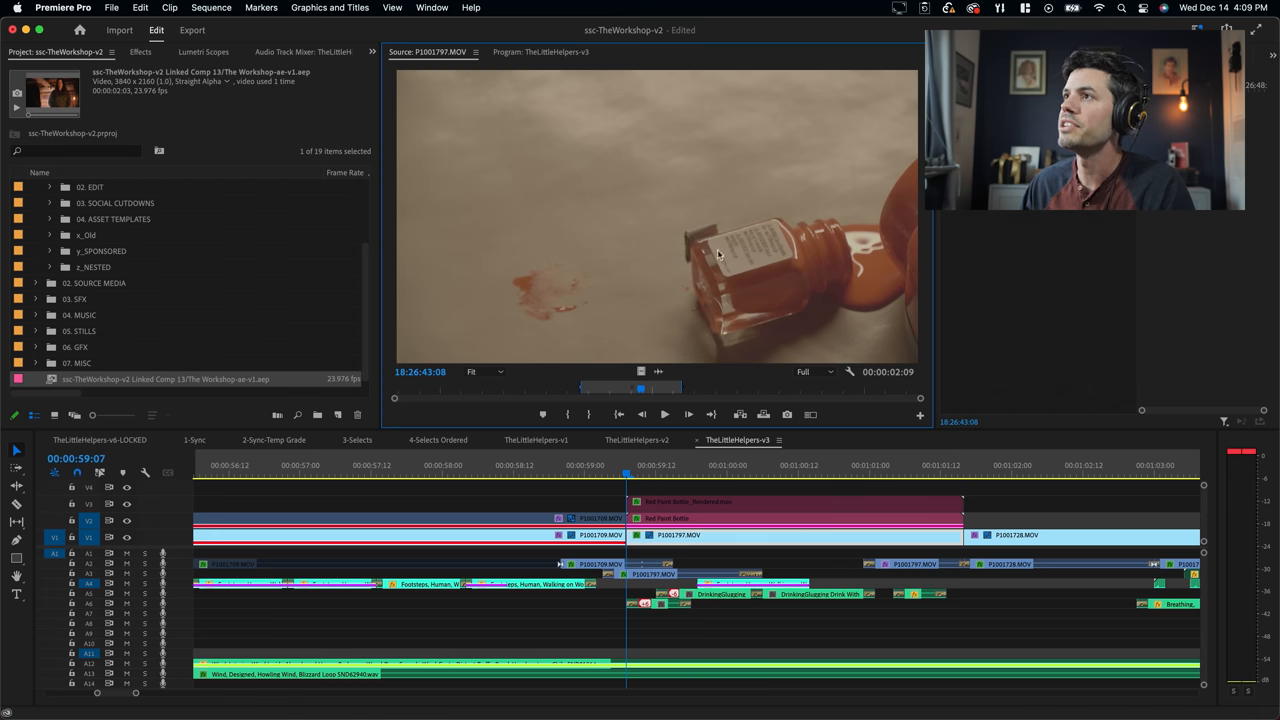
pyautogui.moveTo(680, 280)
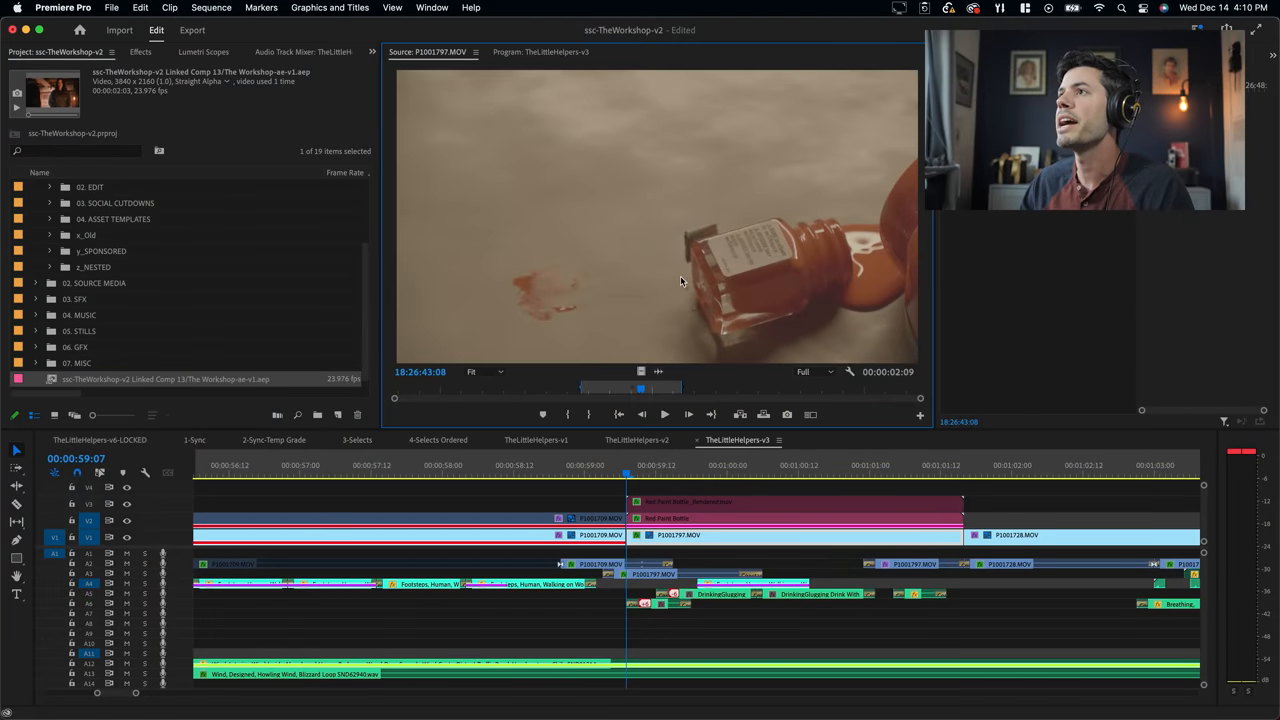
pyautogui.moveTo(728, 154)
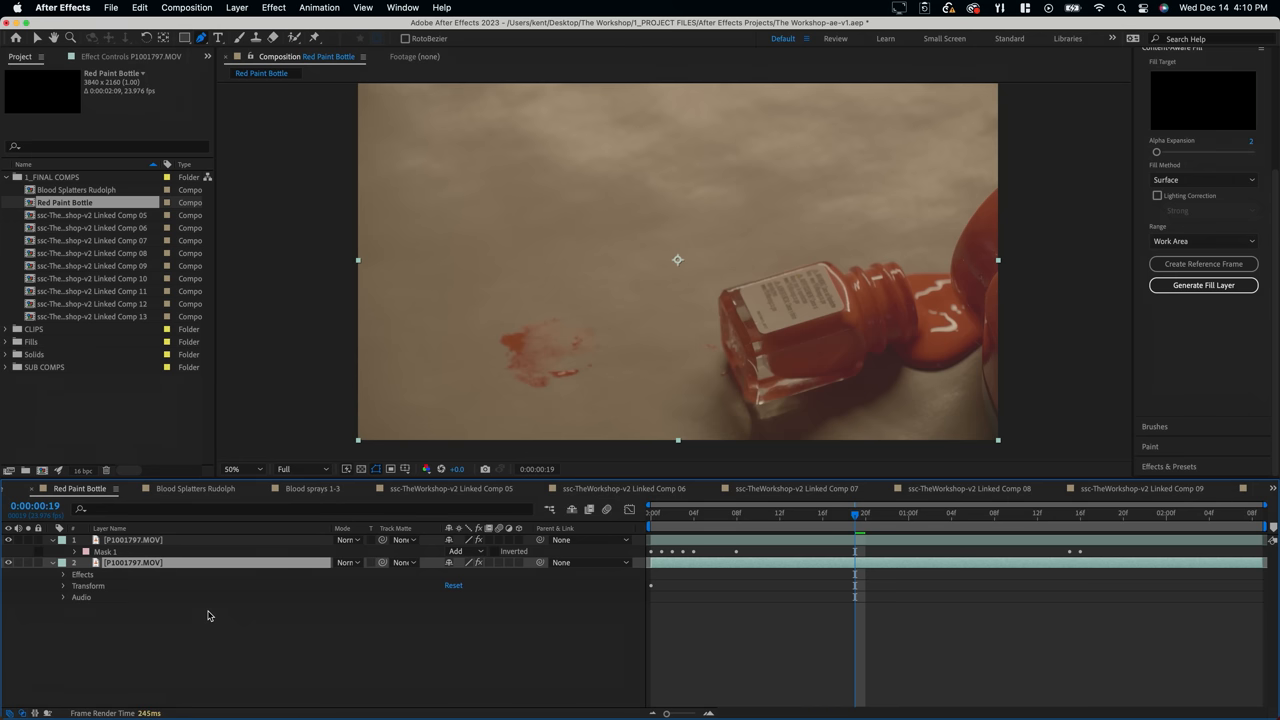
# Step: Reveal Mask 1 on the paint-bottle layer, check it around one second, and set its mode to Add
pyautogui.click(132, 540)
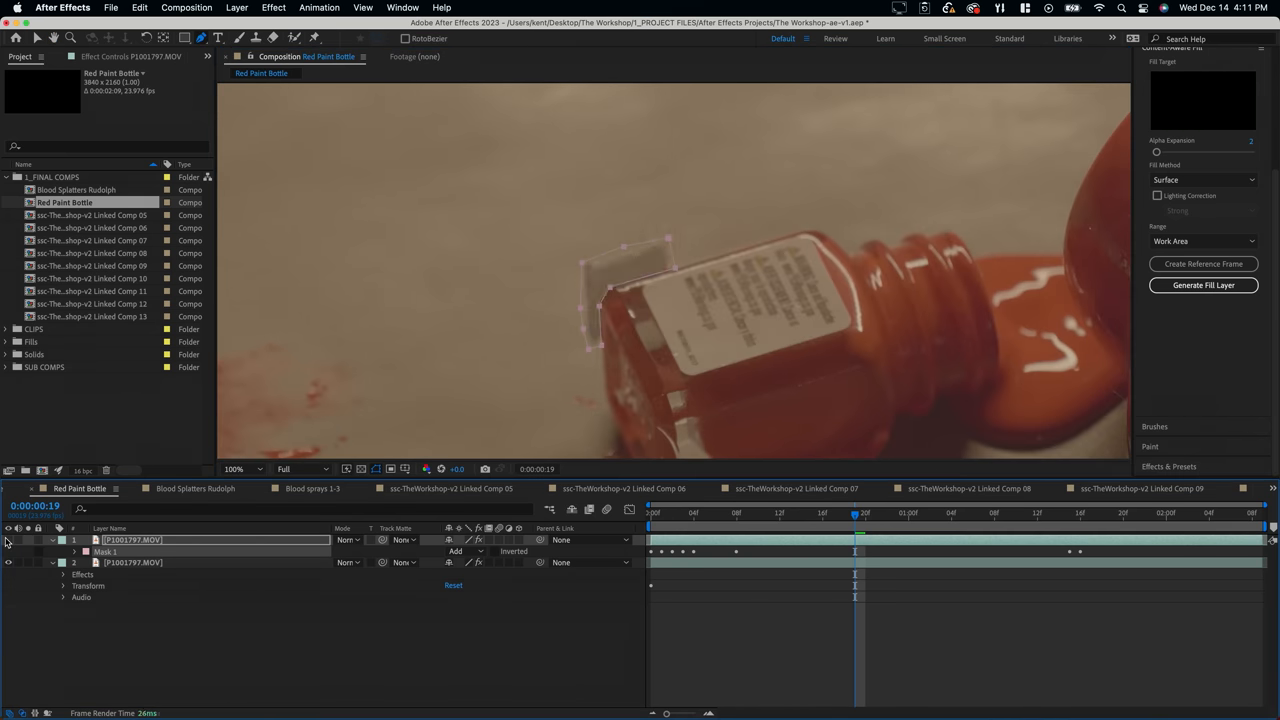
pyautogui.click(652, 512)
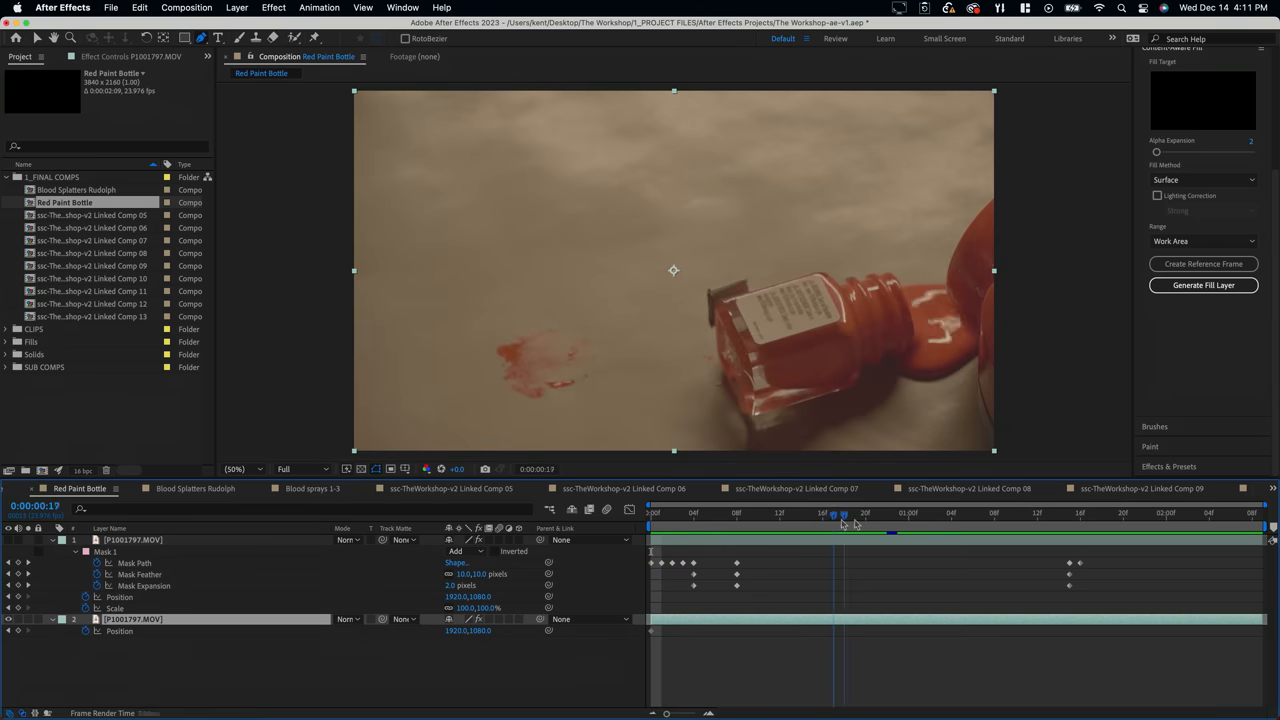
pyautogui.click(918, 512)
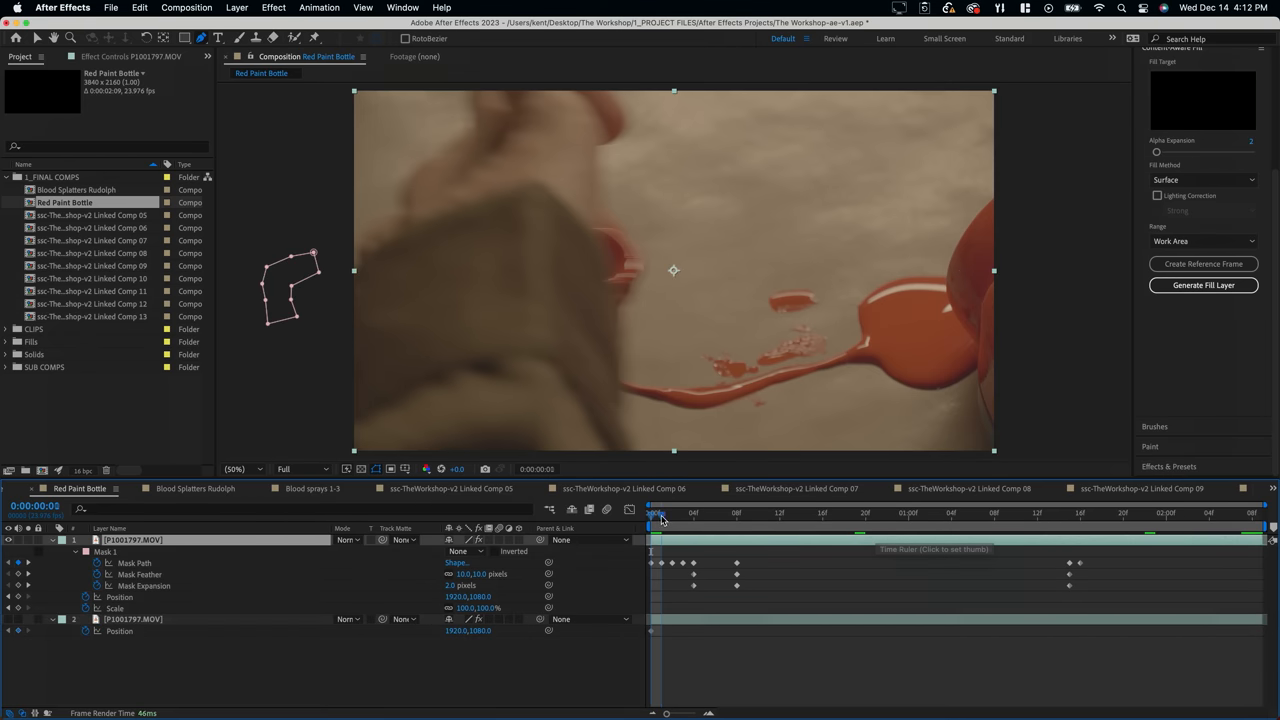
pyautogui.click(908, 512)
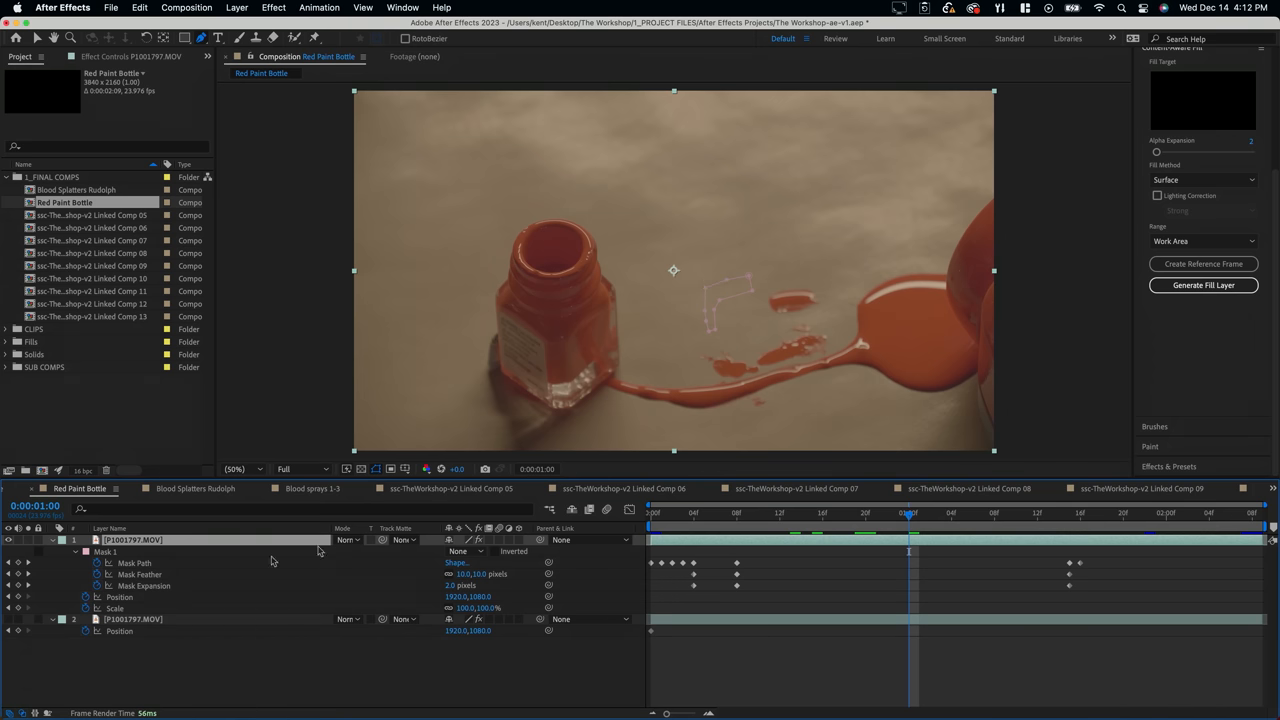
pyautogui.click(460, 552)
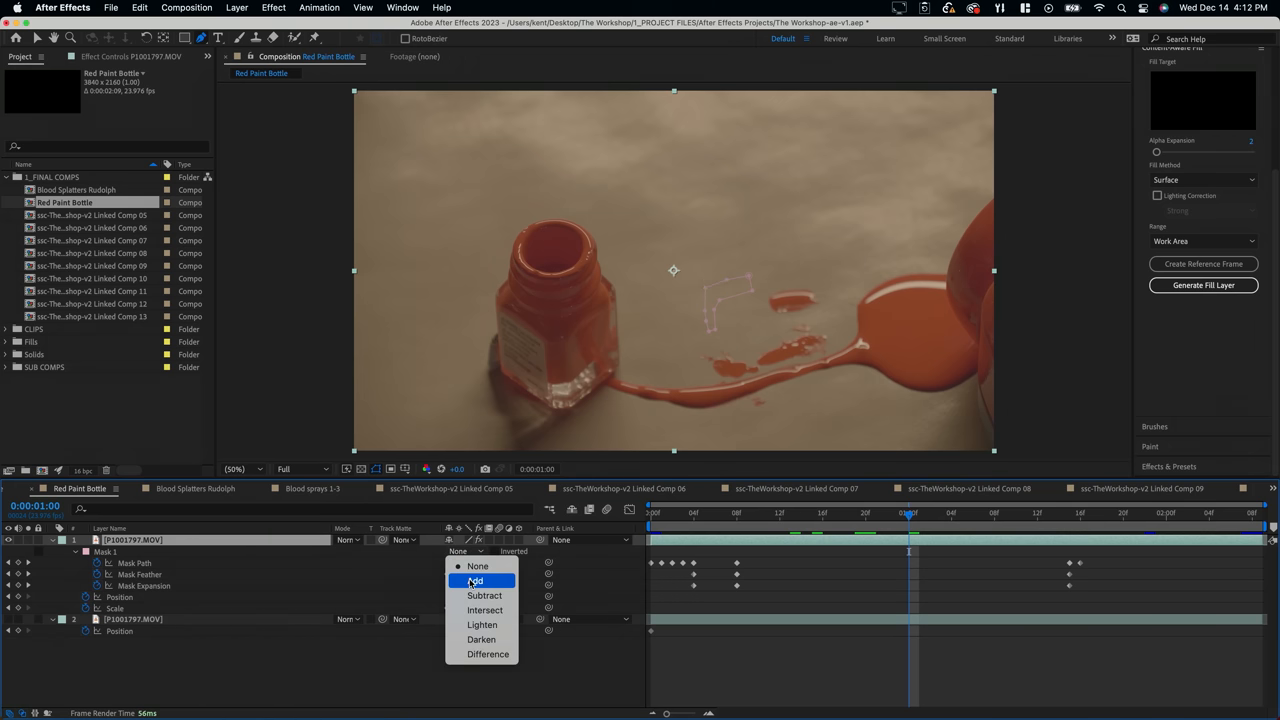
pyautogui.click(476, 580)
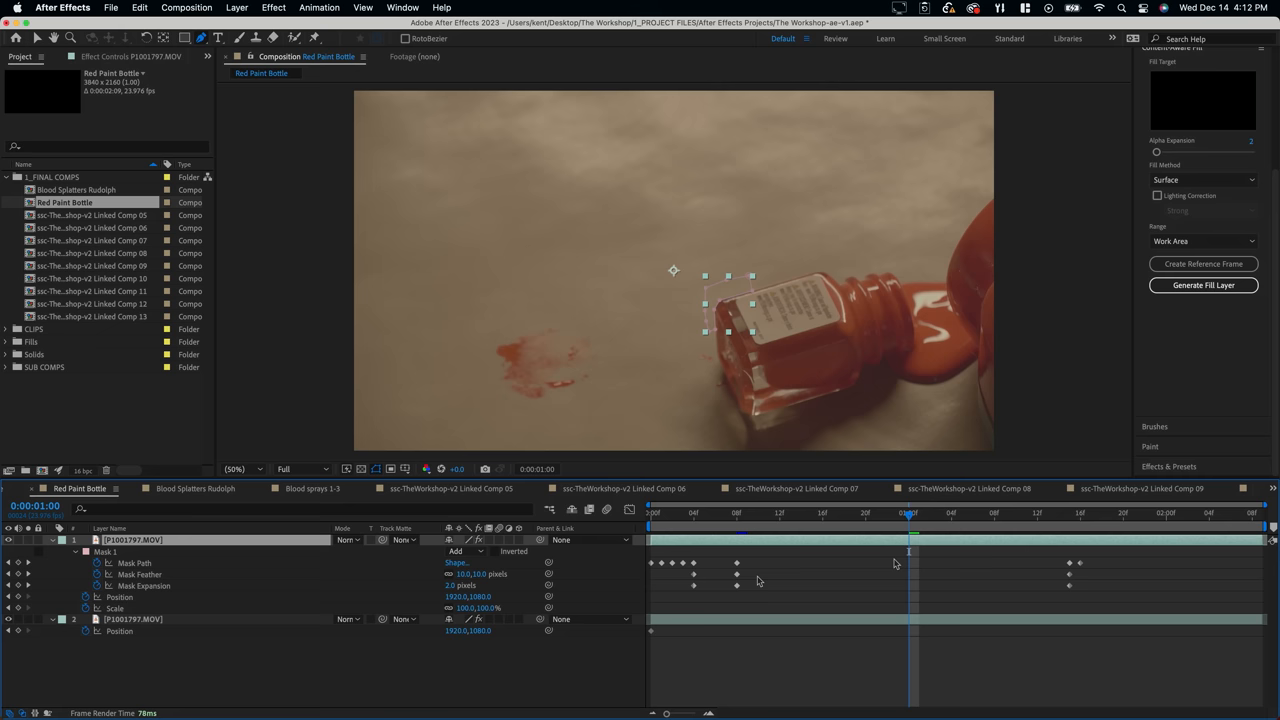
# Step: Adjust the Mask Path keyframes from the first frame so the mask follows the bottle's label
pyautogui.click(748, 512)
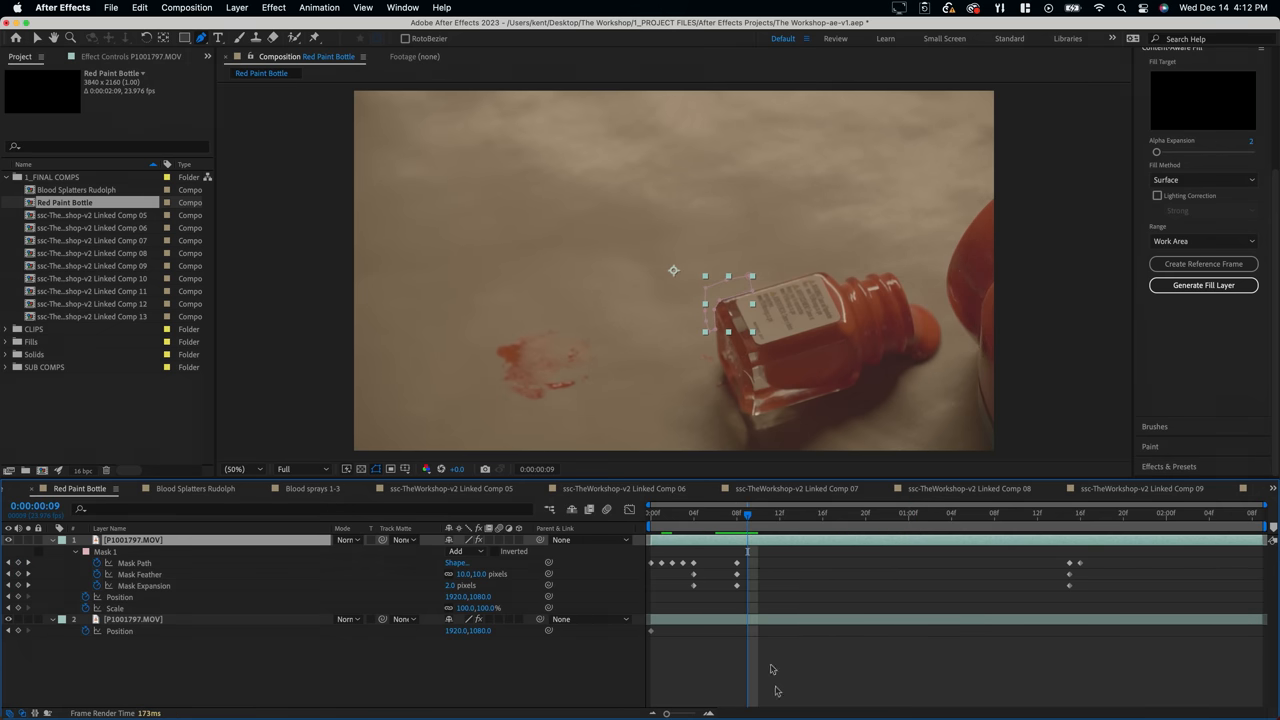
pyautogui.click(652, 512)
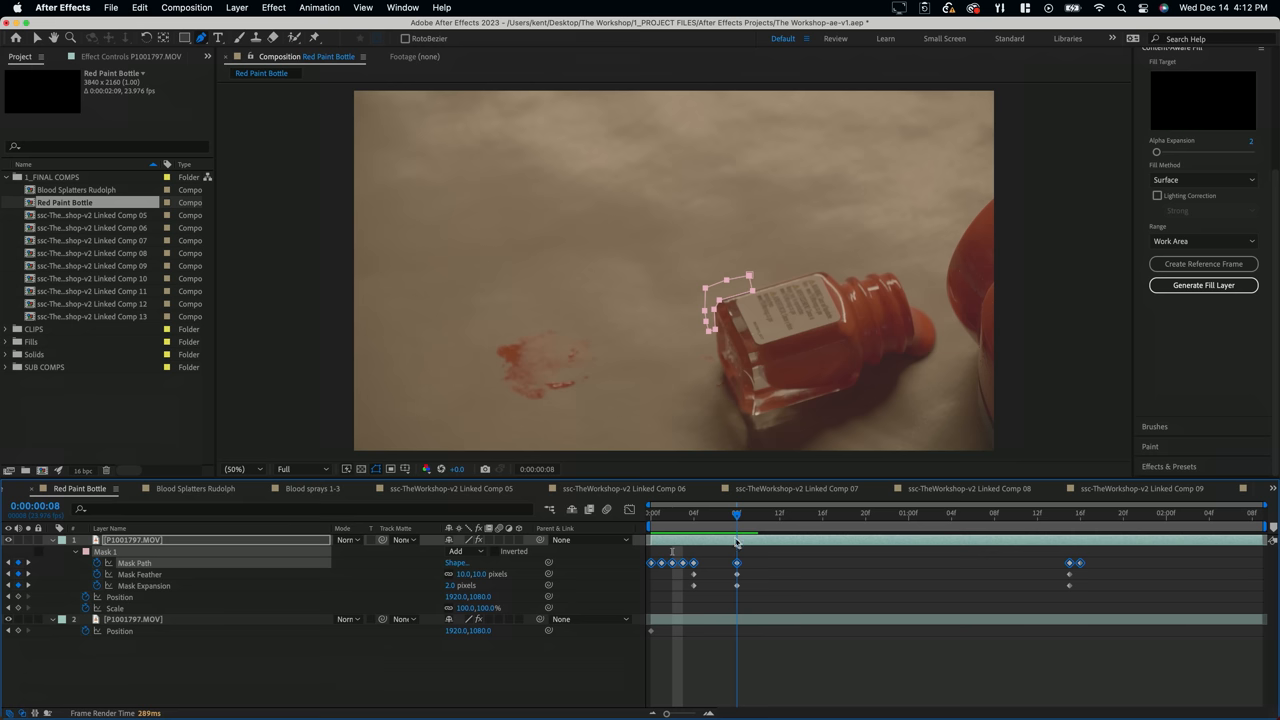
pyautogui.moveTo(736, 512); pyautogui.dragTo(1060, 512)
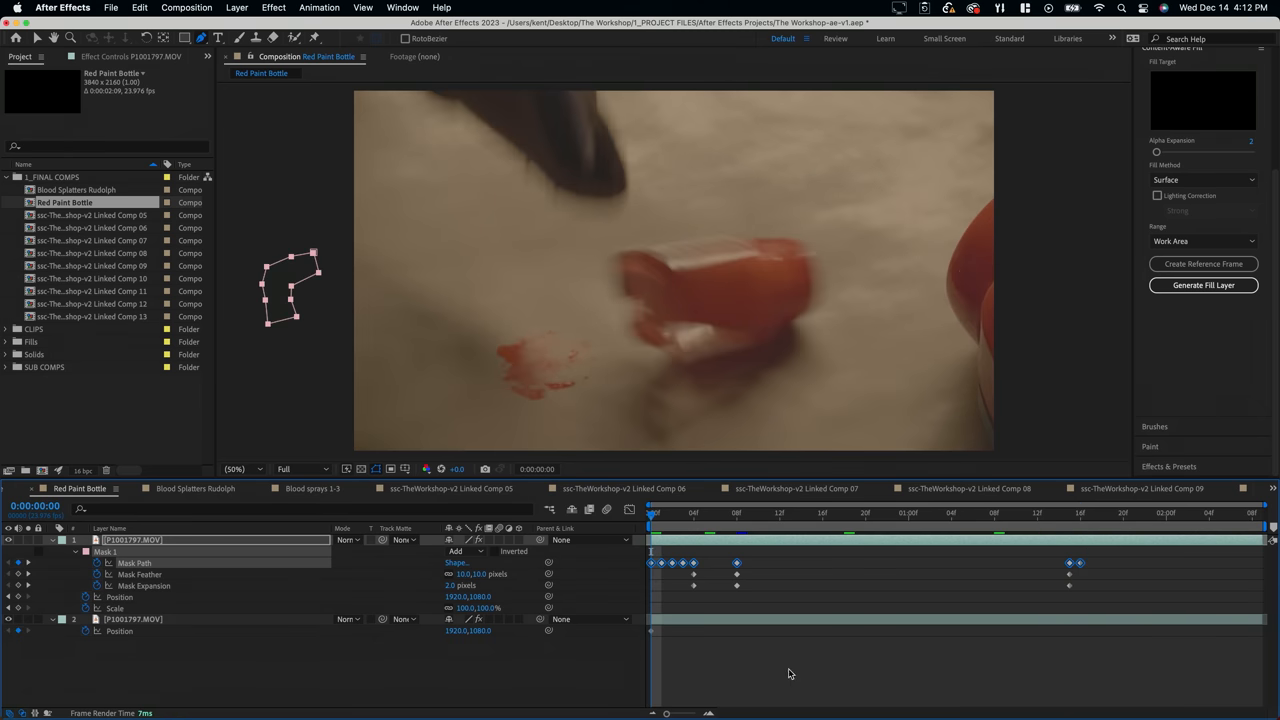
pyautogui.click(800, 512)
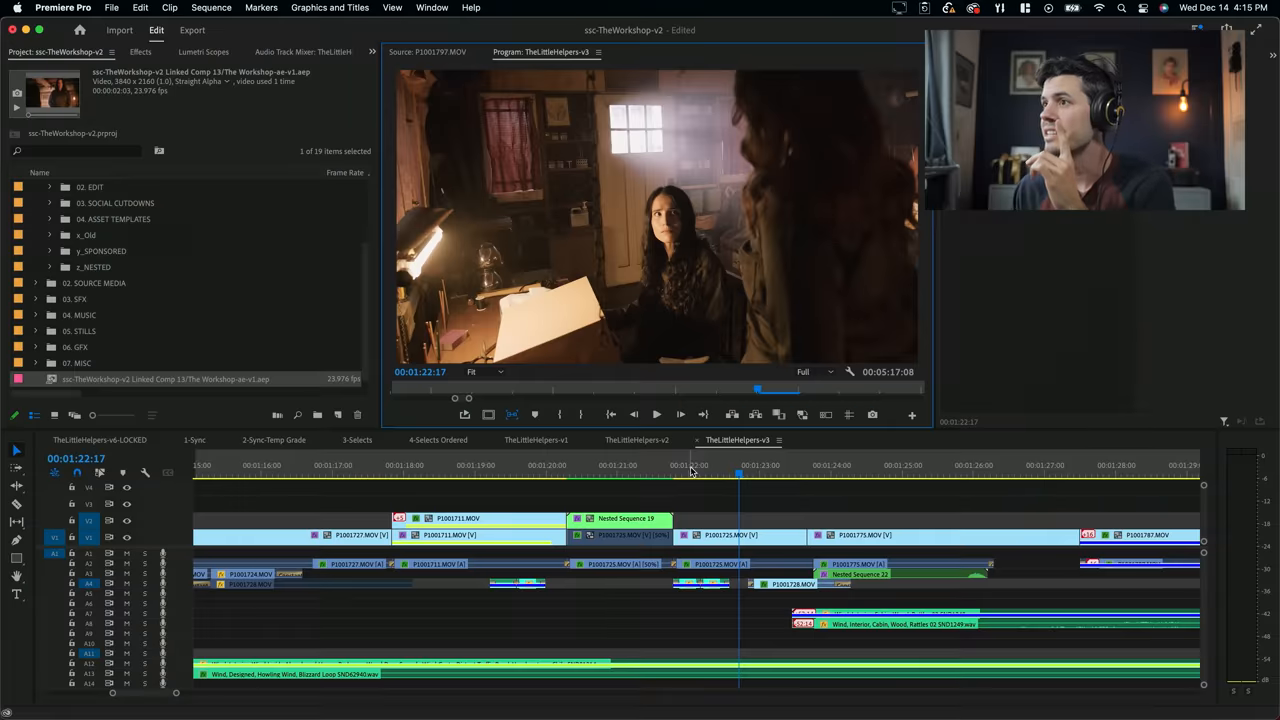
# Step: Move to the white-box shot and maximize the Program Monitor to inspect the bright area
pyautogui.click(748, 464)
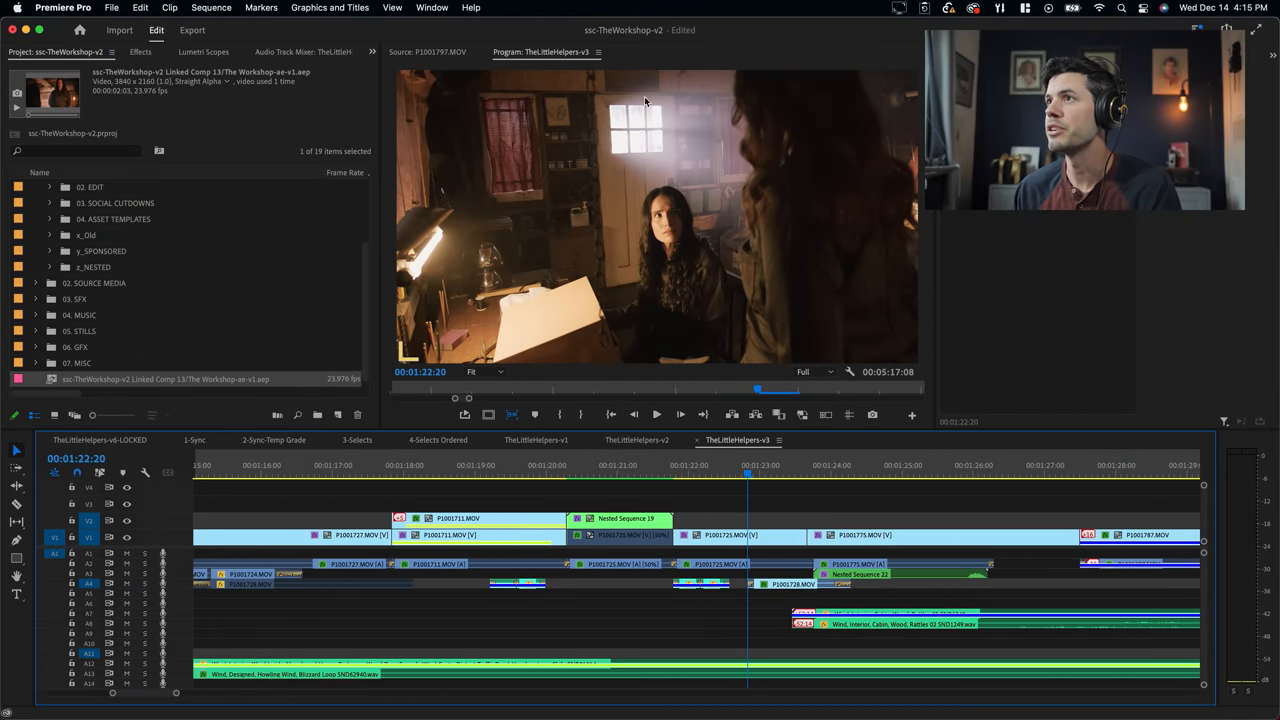
pyautogui.moveTo(482, 412)
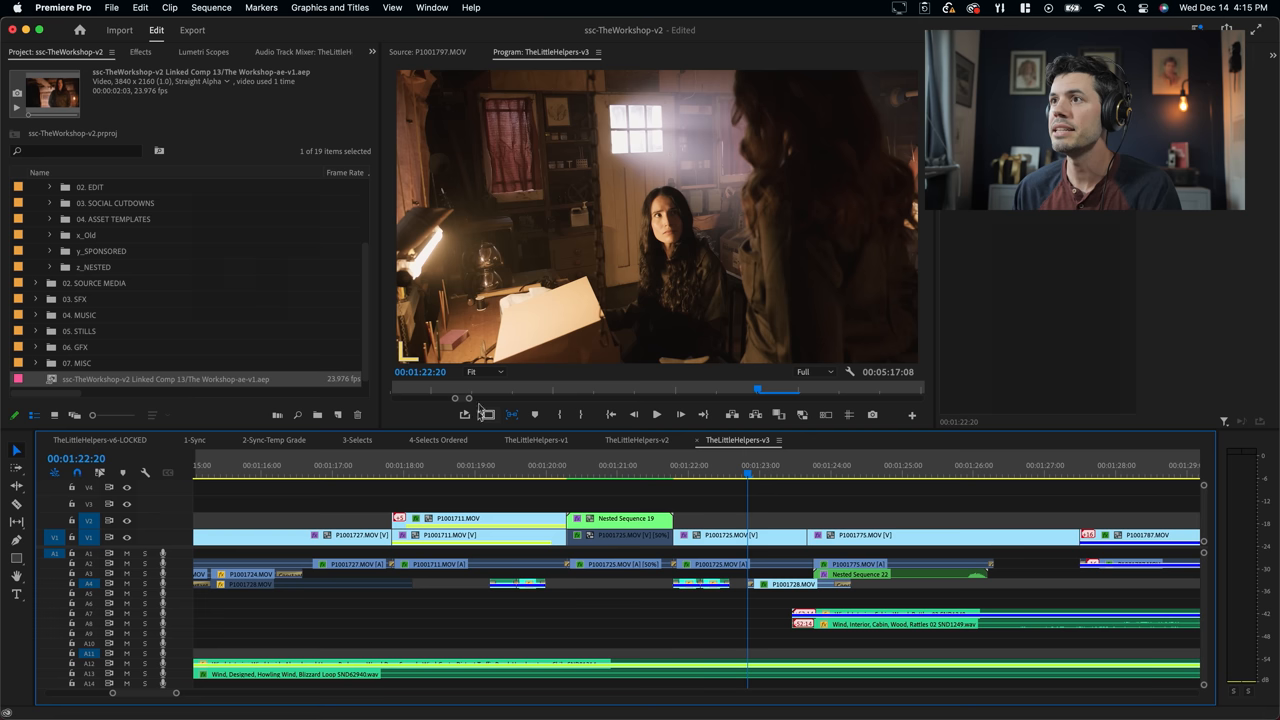
pyautogui.click(488, 370)
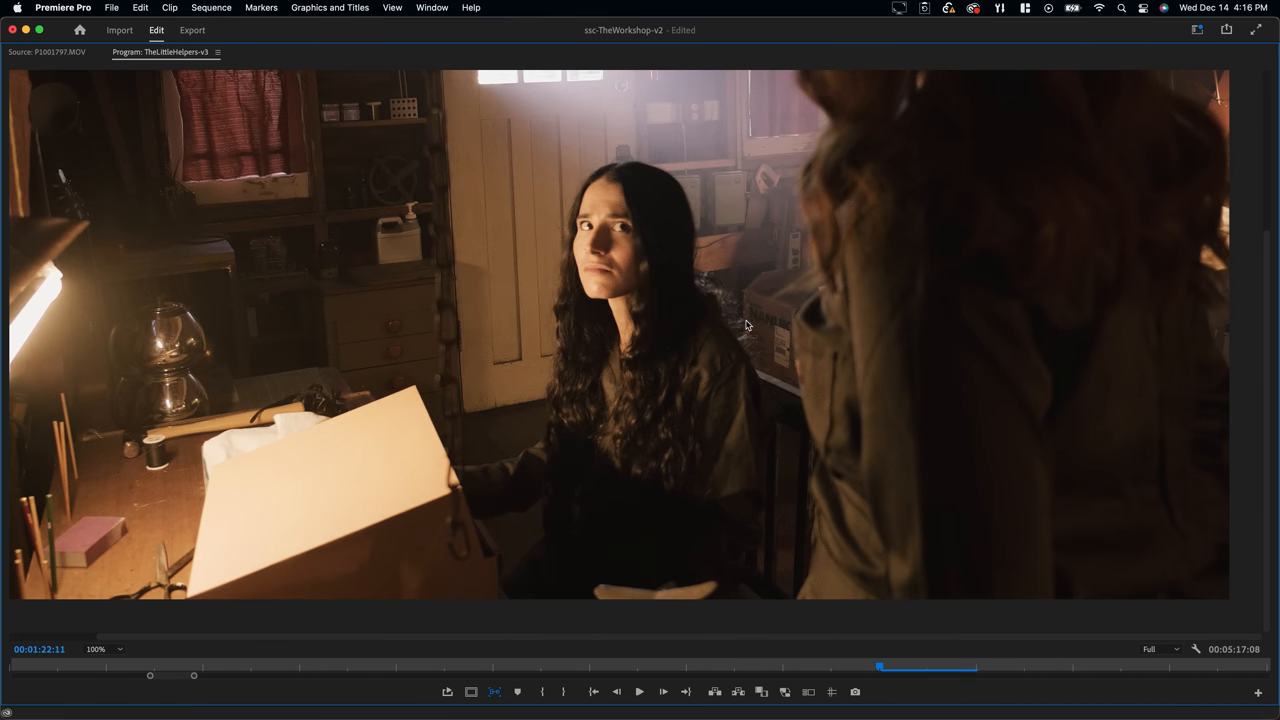
pyautogui.moveTo(800, 340)
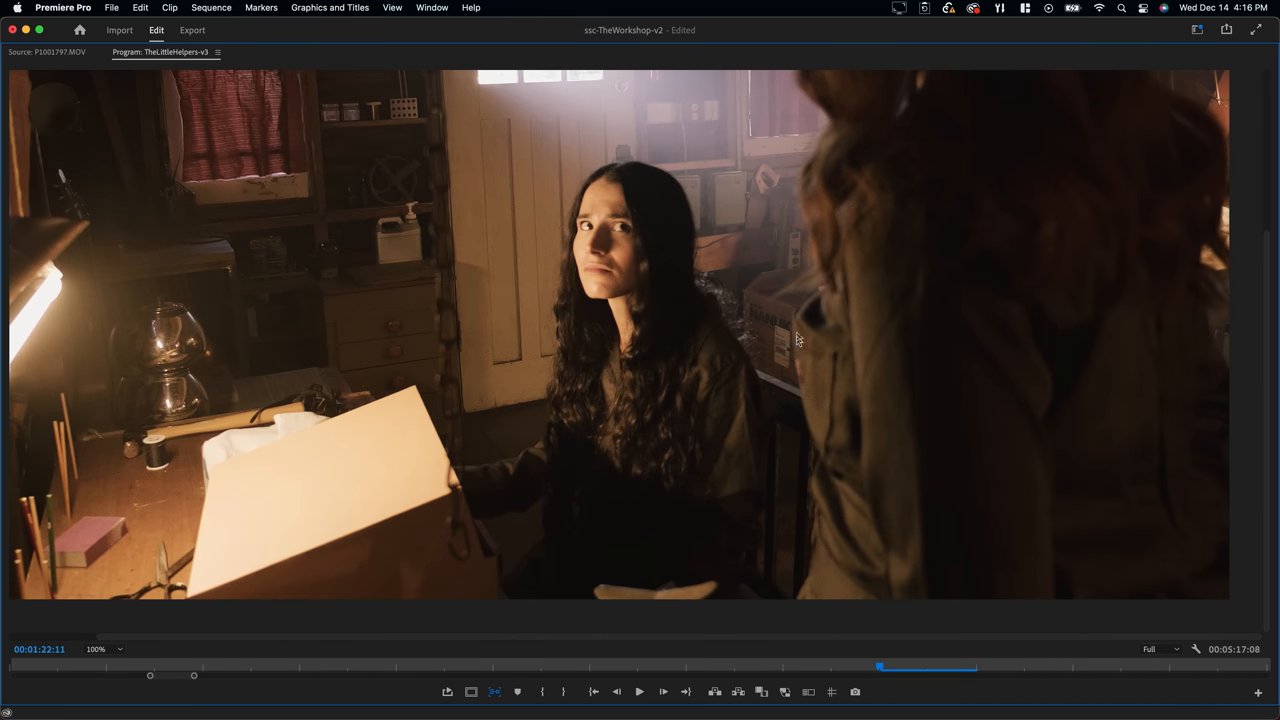
pyautogui.moveTo(818, 460)
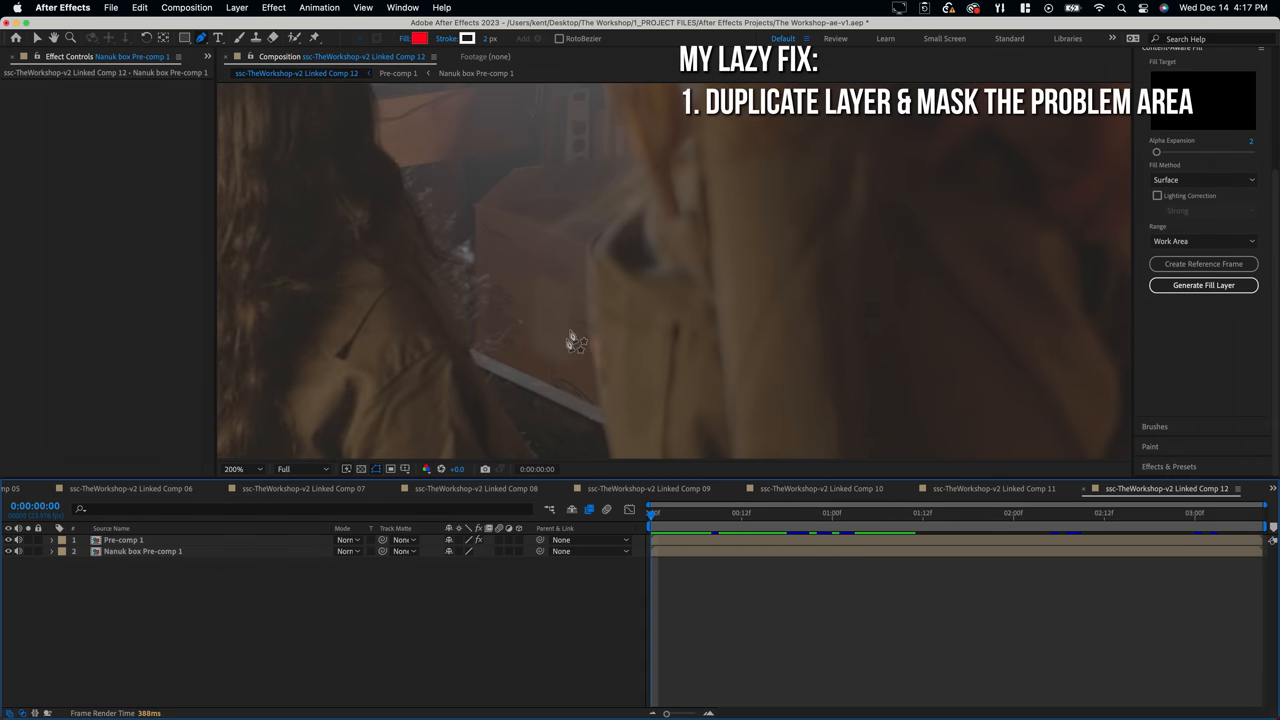
pyautogui.moveTo(580, 278)
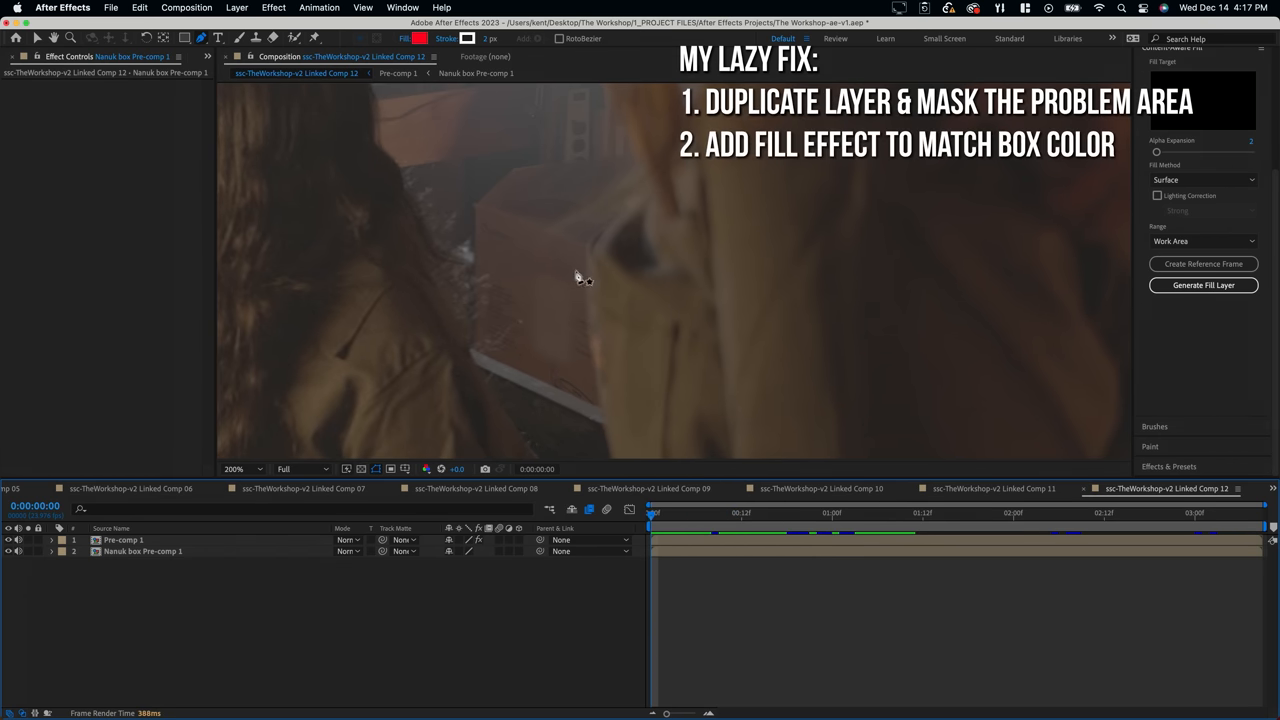
pyautogui.moveTo(556, 290)
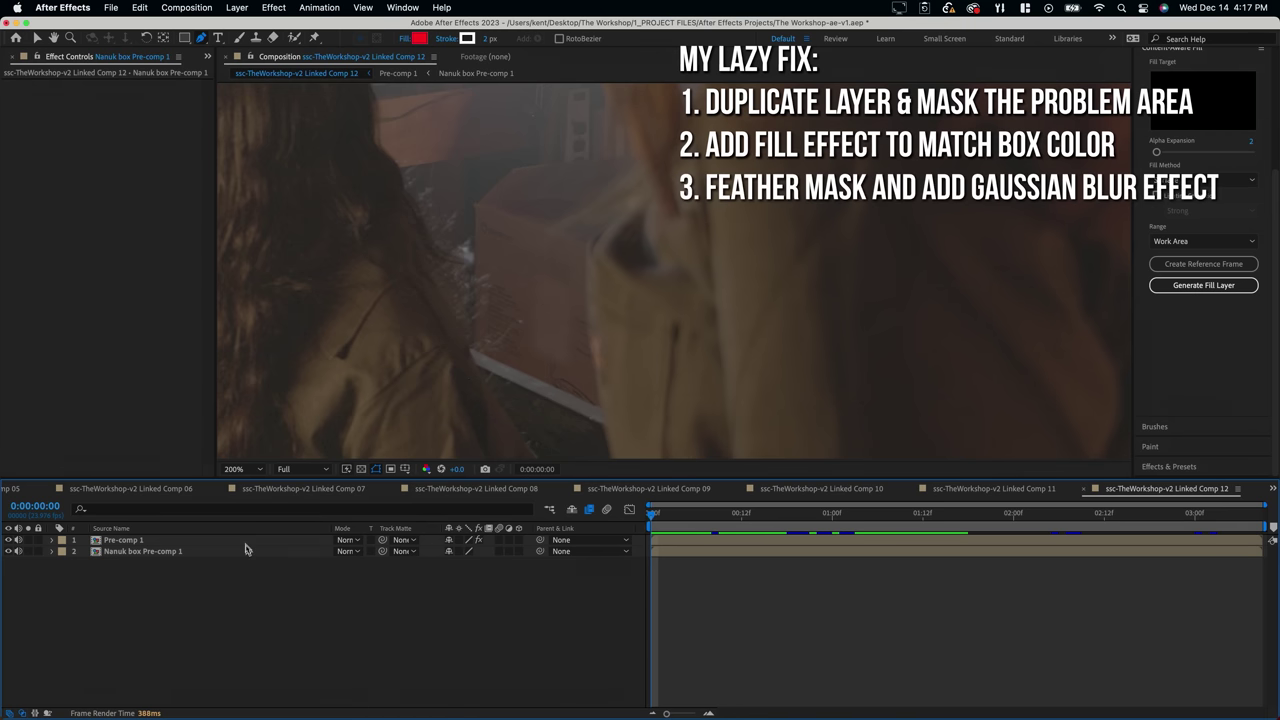
# Step: Select the duplicated layer that masks, fills and blurs the overly bright box
pyautogui.click(124, 540)
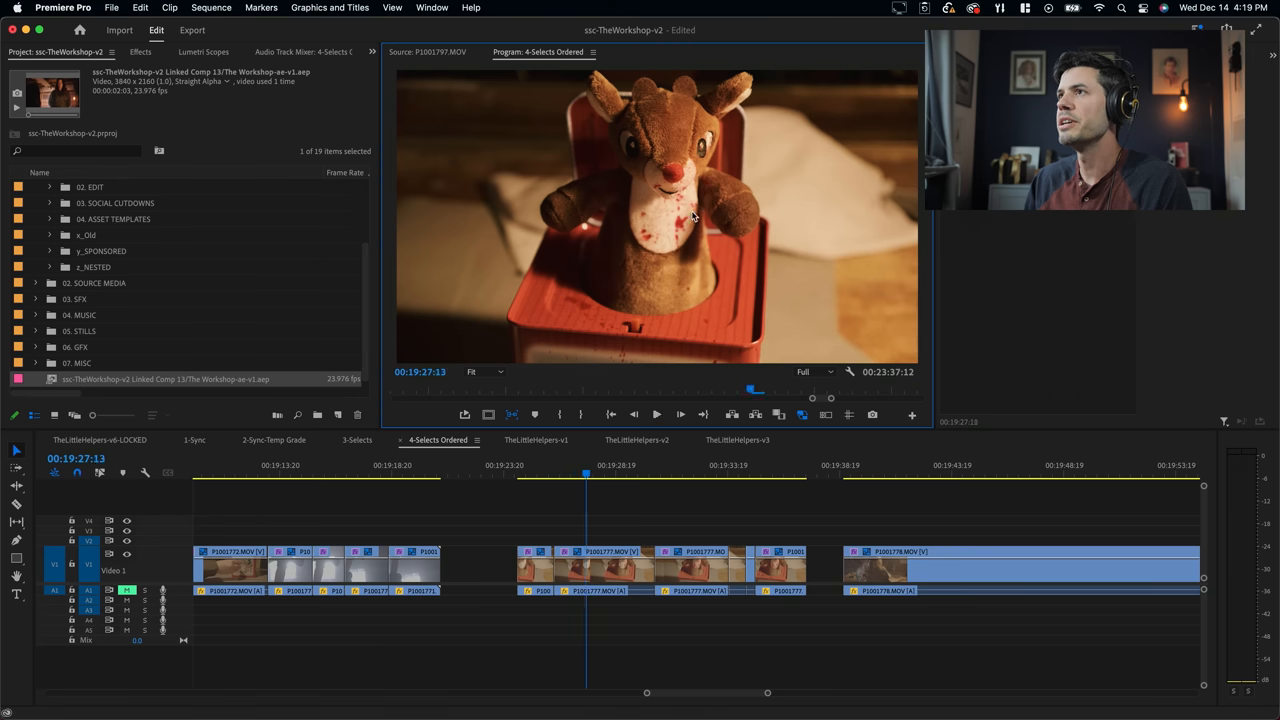
pyautogui.moveTo(748, 244)
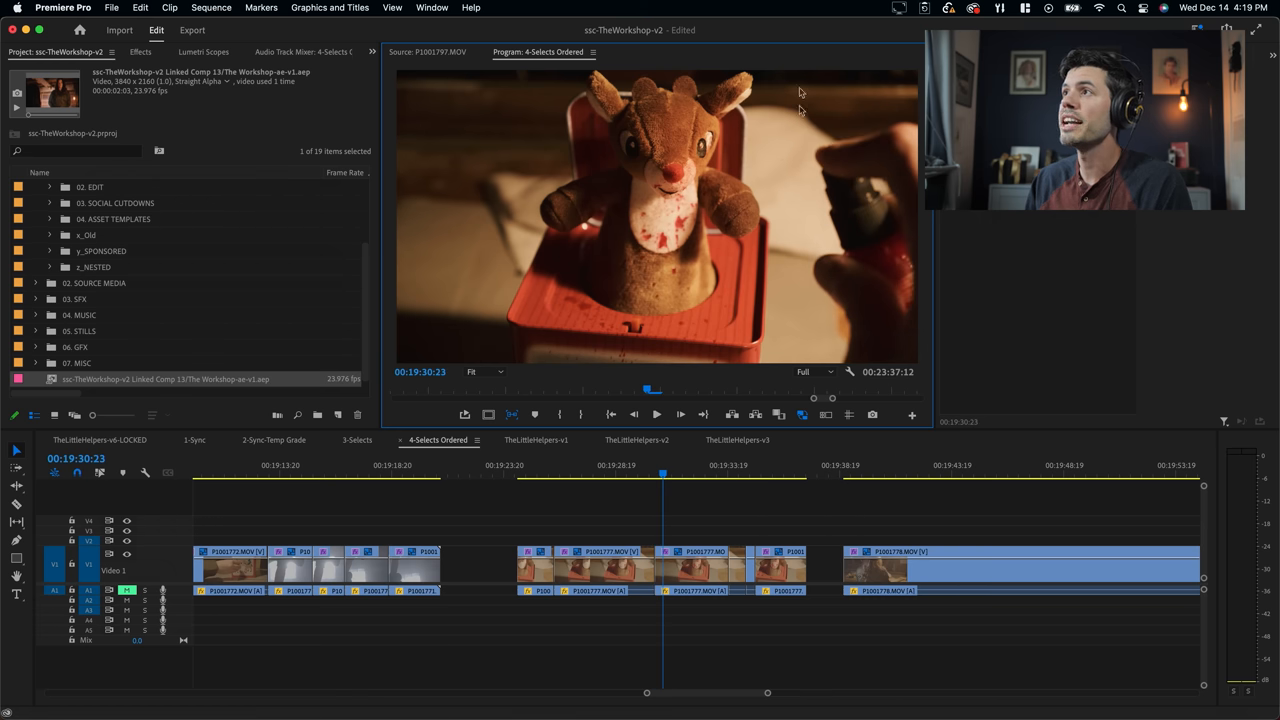
pyautogui.moveTo(844, 450)
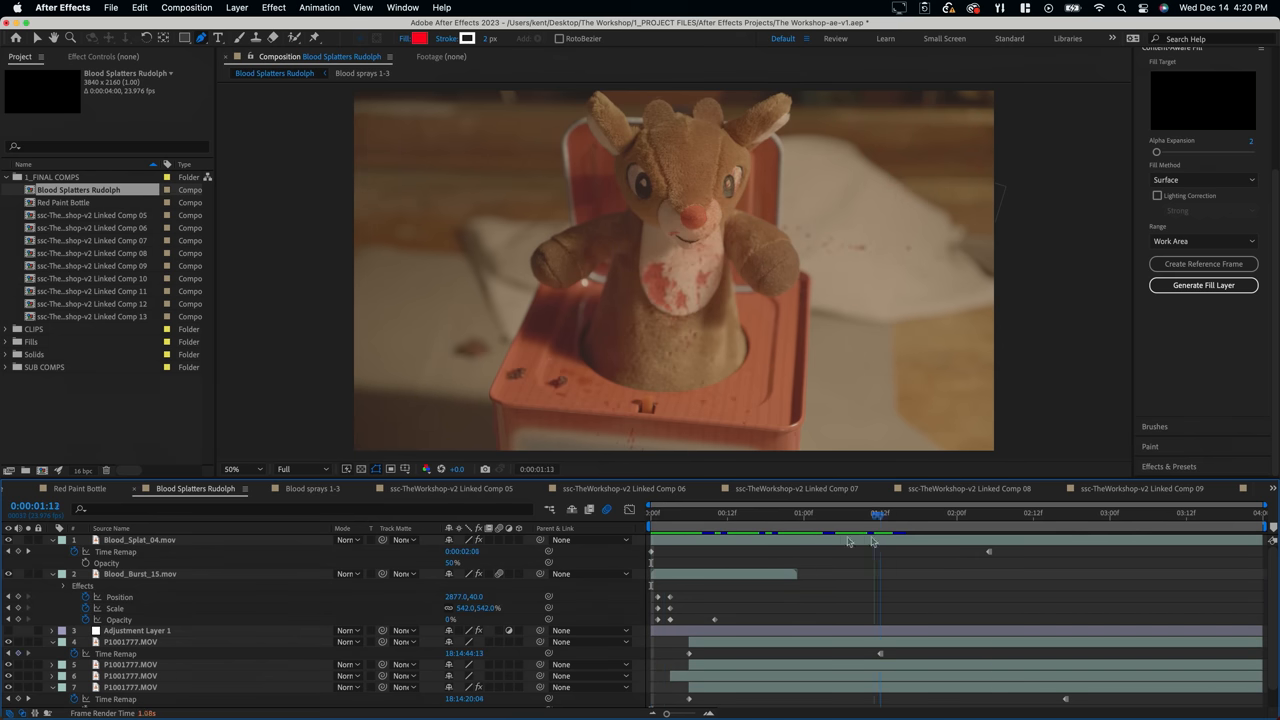
# Step: Open the Blood Splatters Rudolph composition with splat layers over the reindeer footage
pyautogui.click(728, 512)
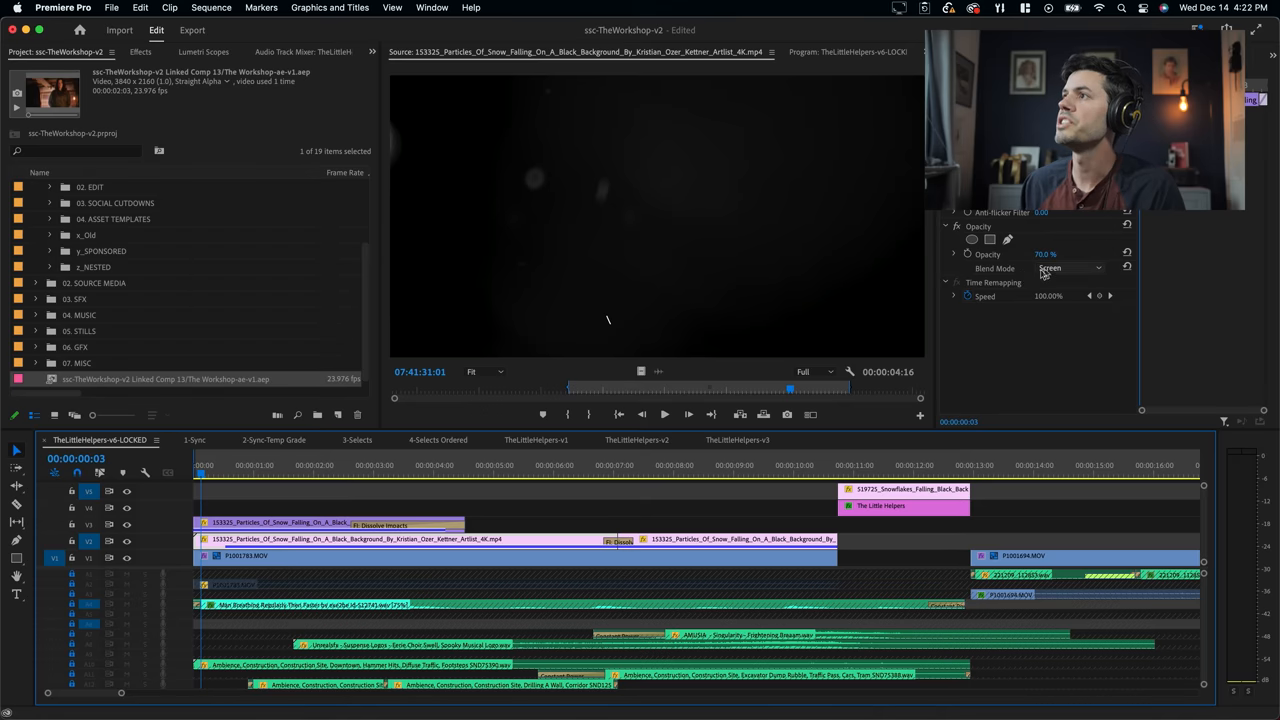
# Step: Set the falling-snow overlay clip to Screen blend mode at 50% opacity
pyautogui.click(1070, 268)
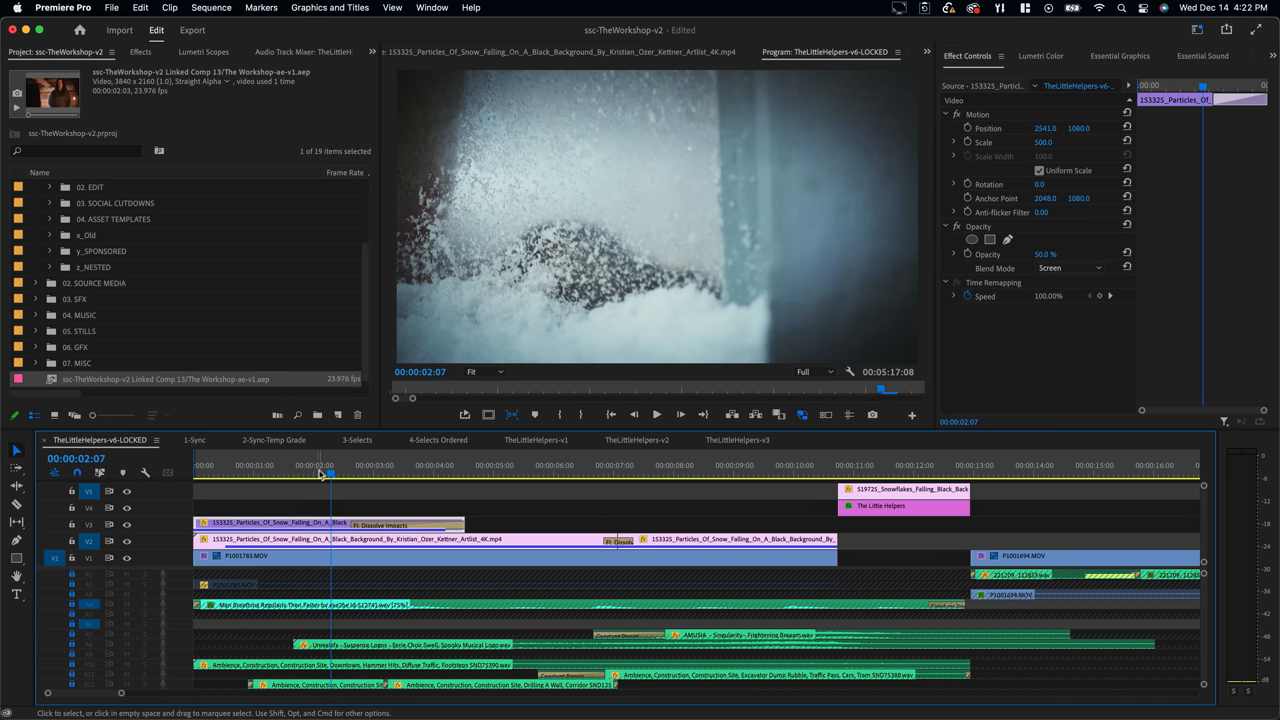
pyautogui.moveTo(446, 258)
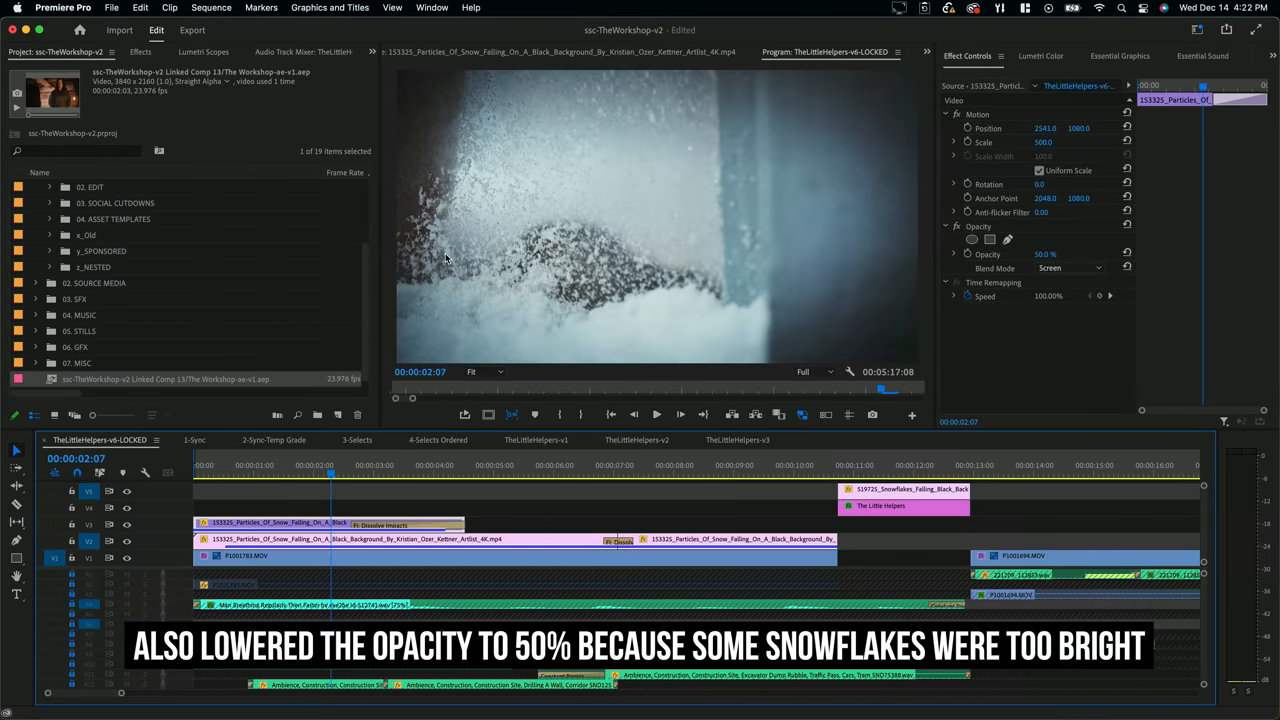
pyautogui.click(732, 472)
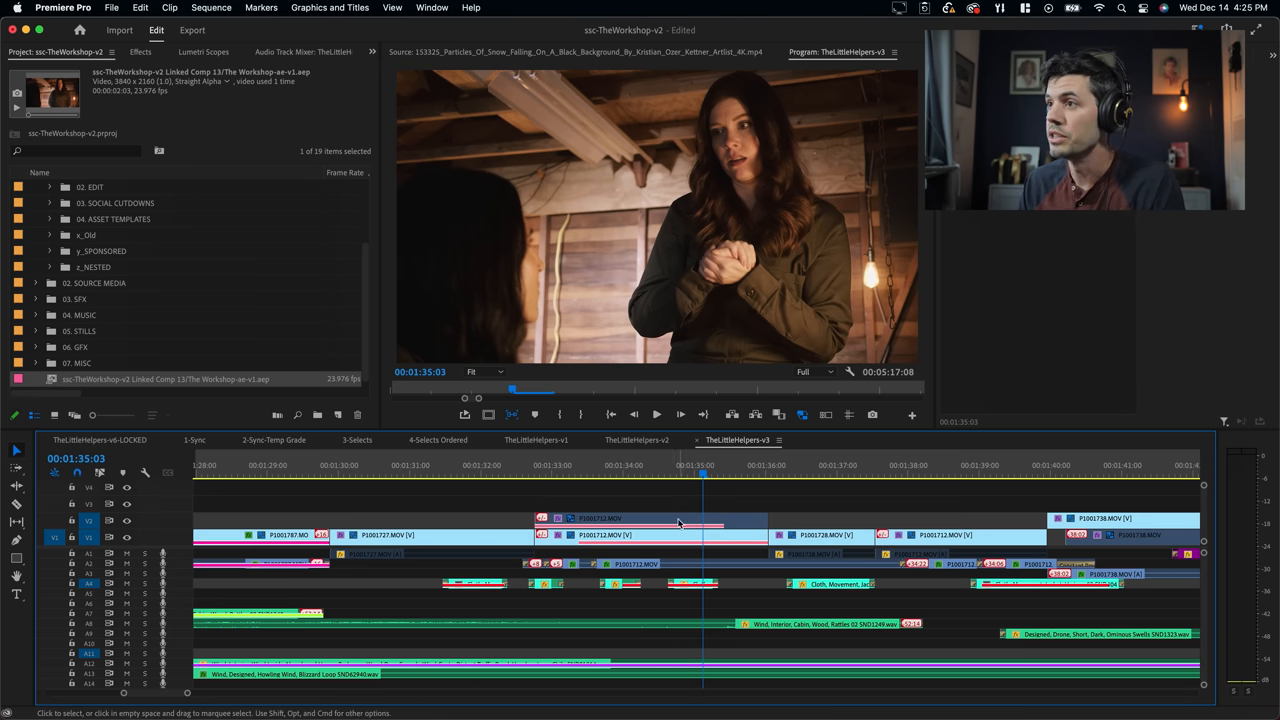
# Step: Step through the woman's shot to review the Crop wipe-in and FilmConvert Nitrate effects
pyautogui.click(624, 472)
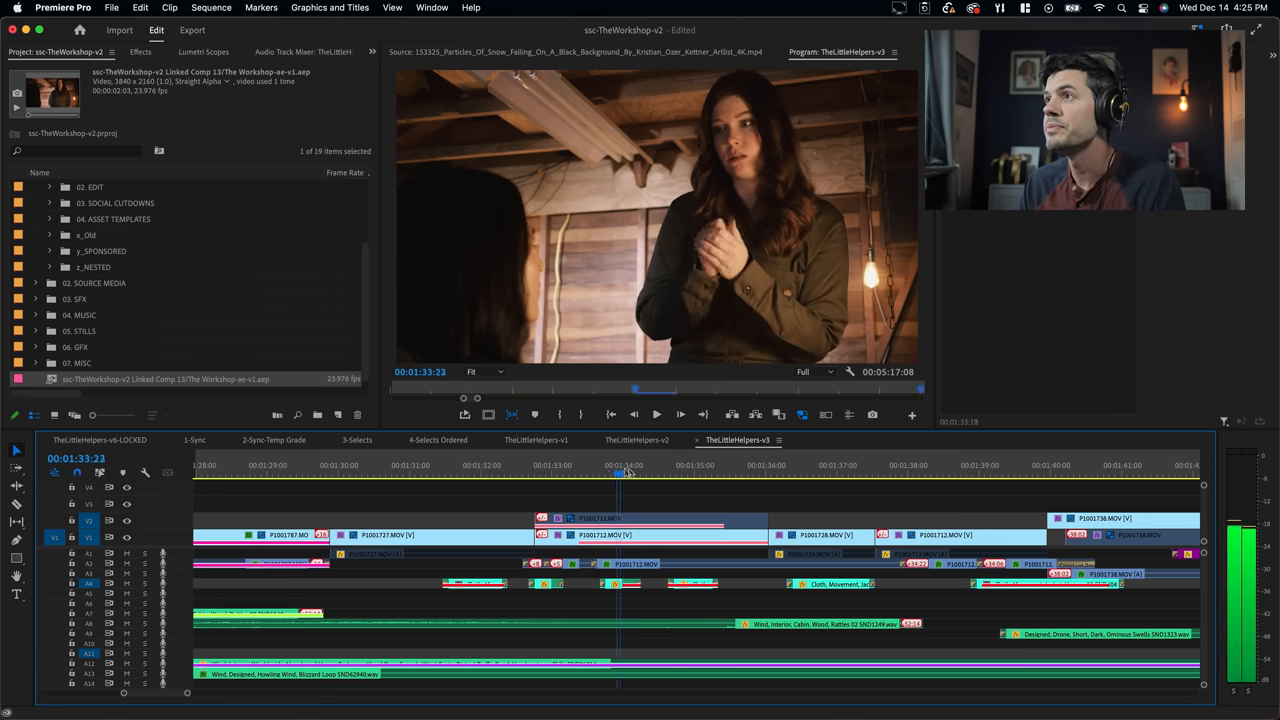
pyautogui.click(820, 464)
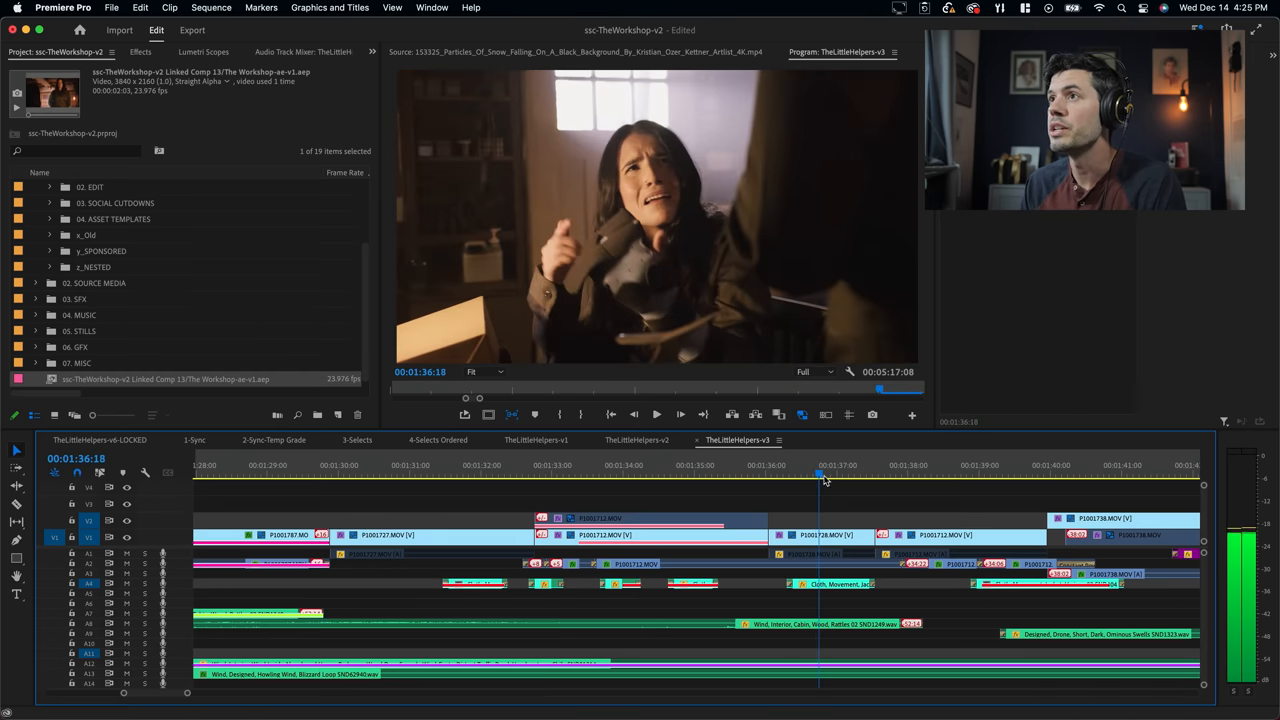
pyautogui.click(718, 472)
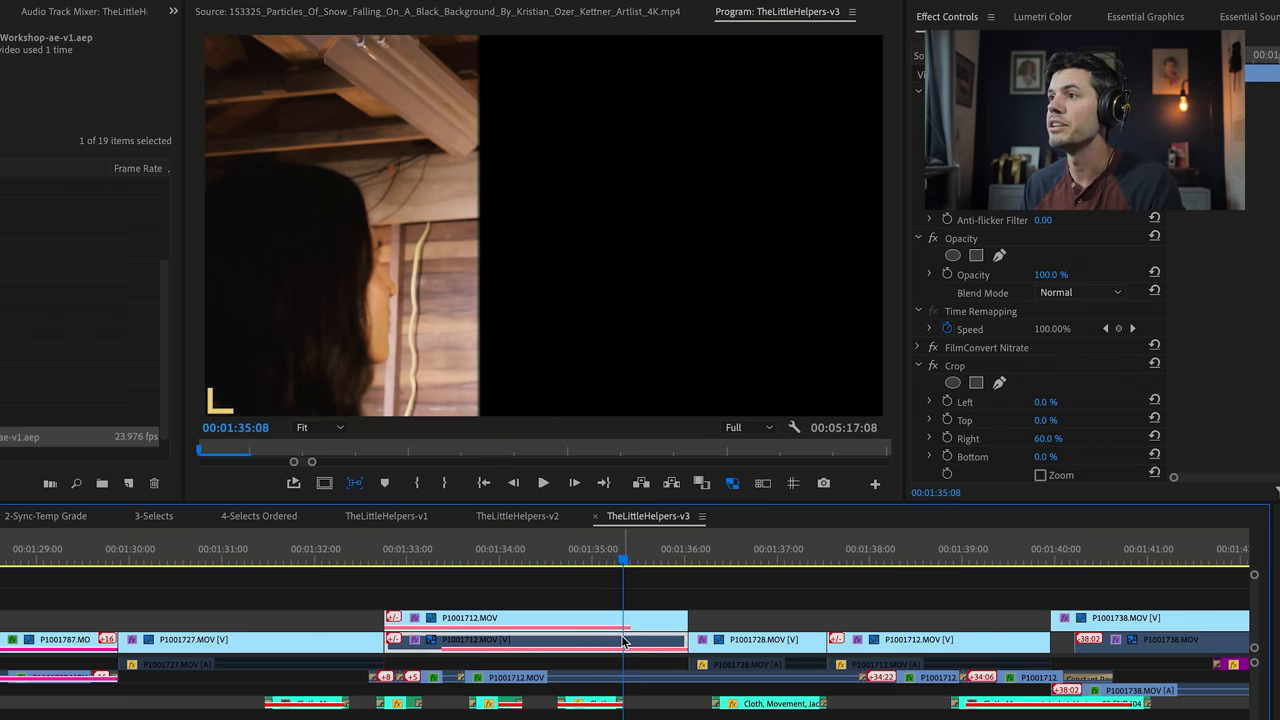
pyautogui.click(668, 560)
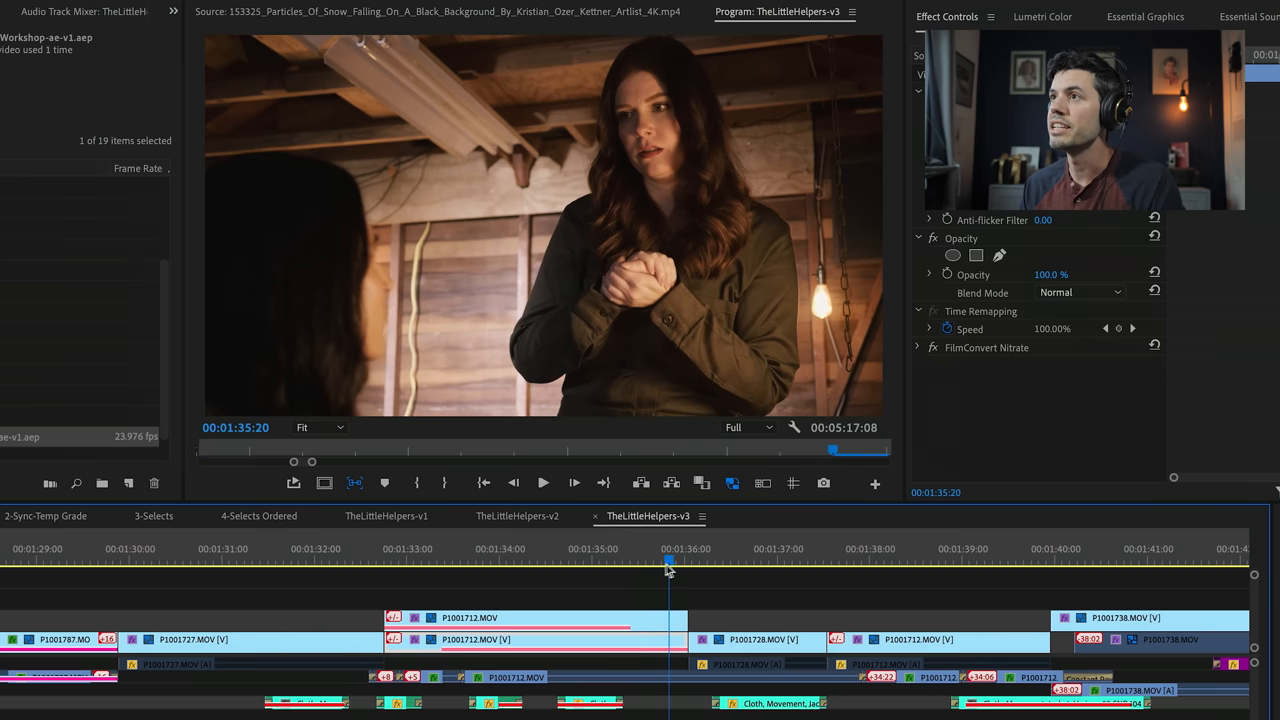
pyautogui.click(688, 562)
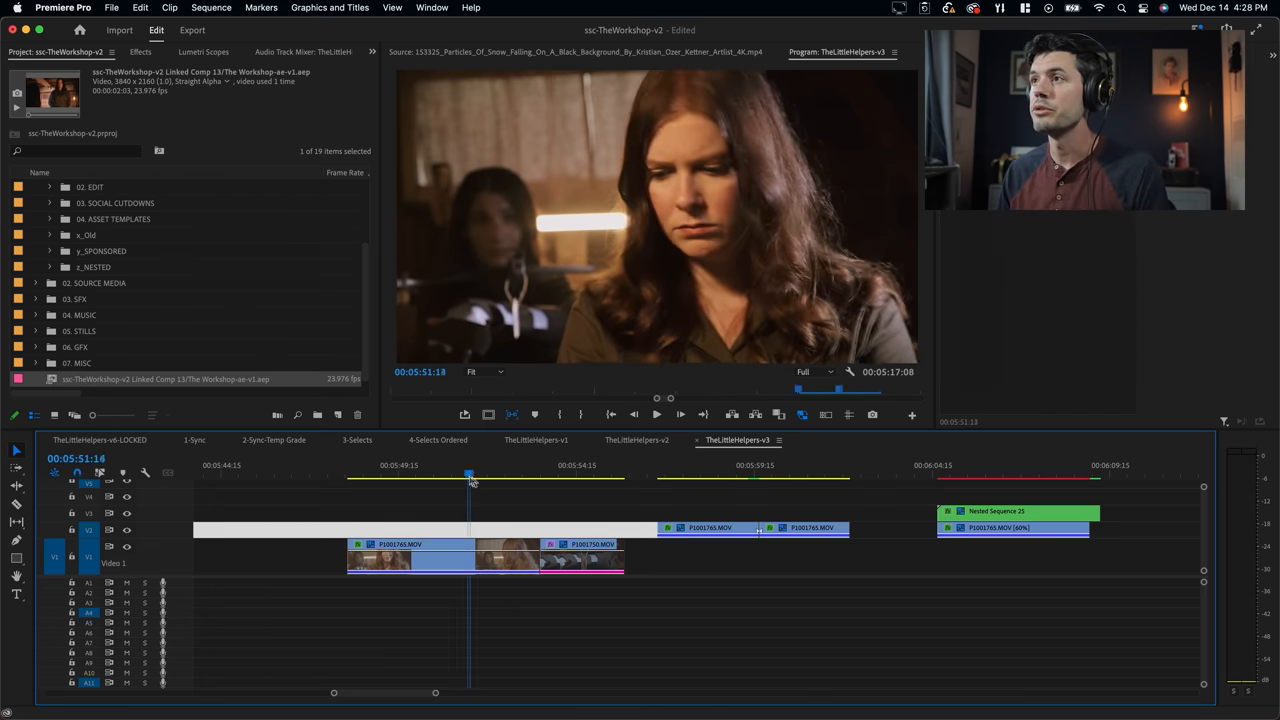
pyautogui.click(540, 464)
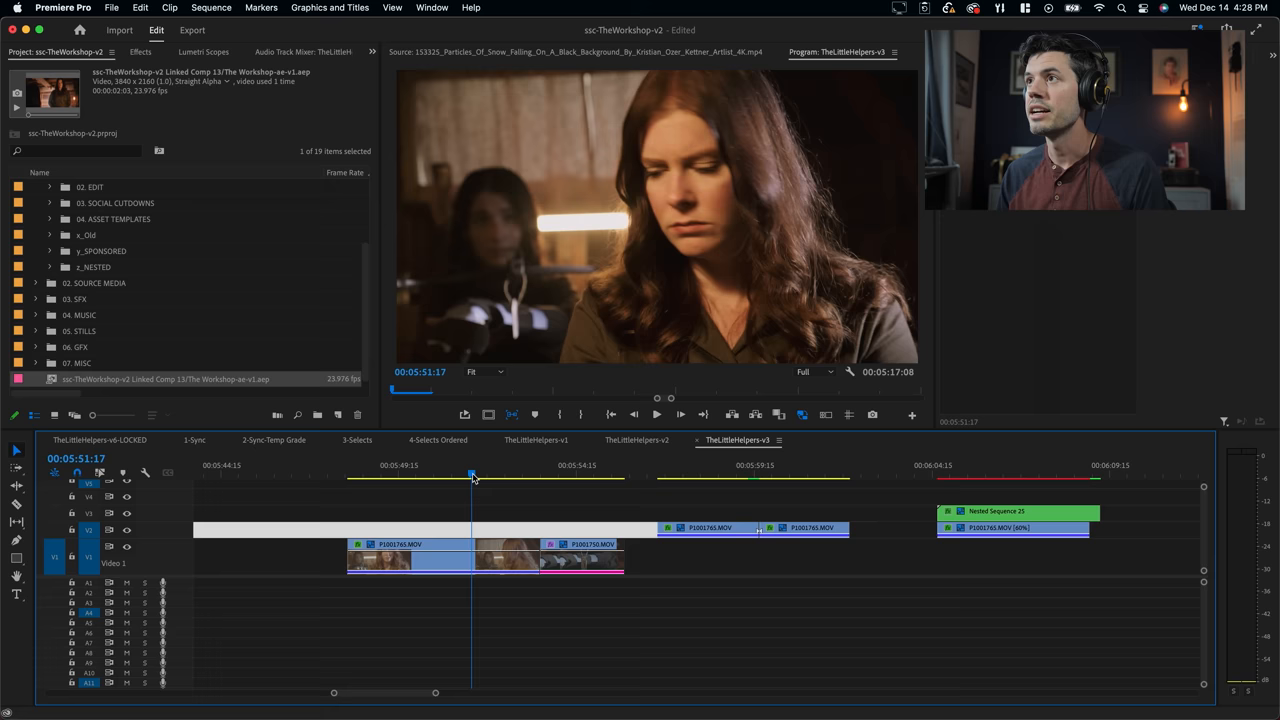
pyautogui.click(568, 464)
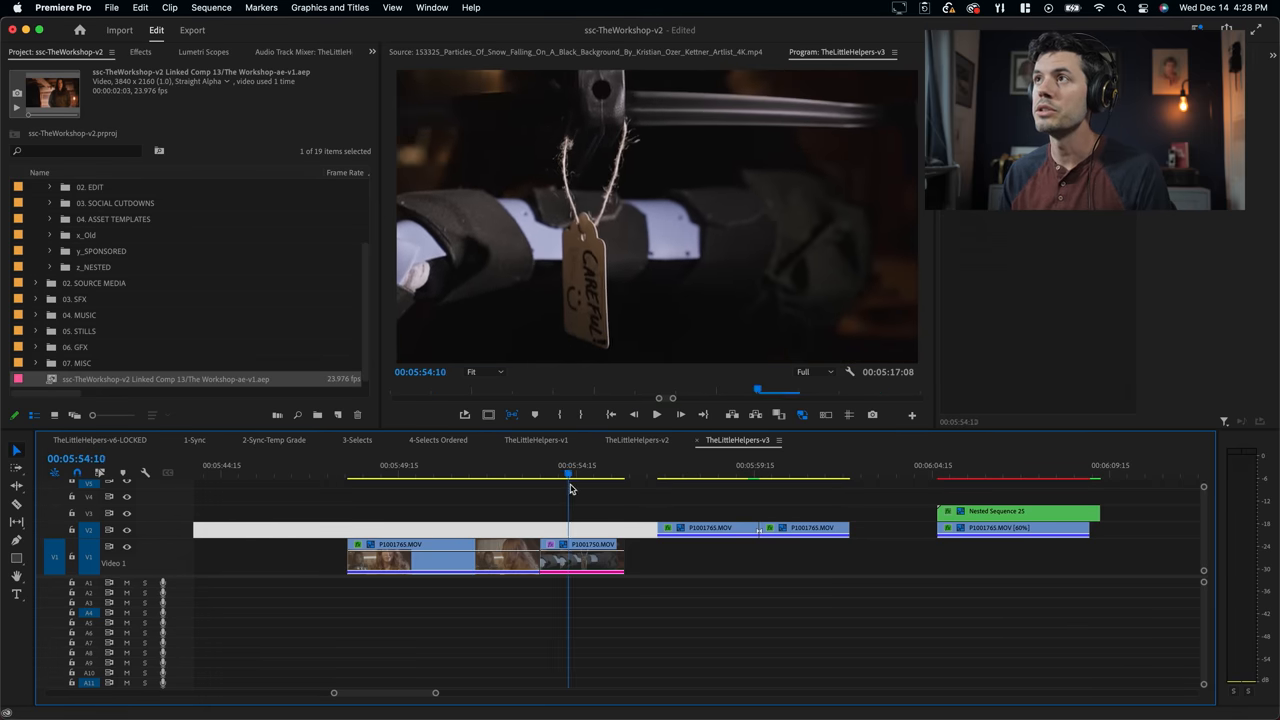
pyautogui.click(392, 556)
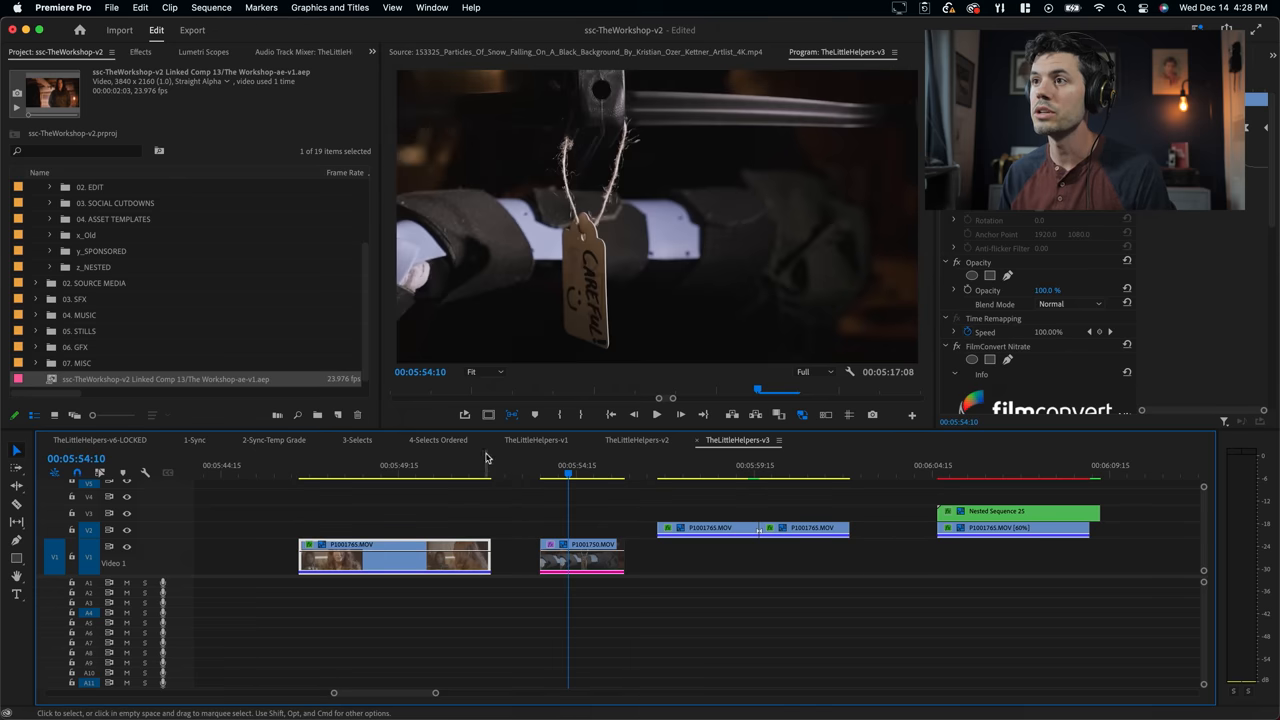
pyautogui.click(484, 464)
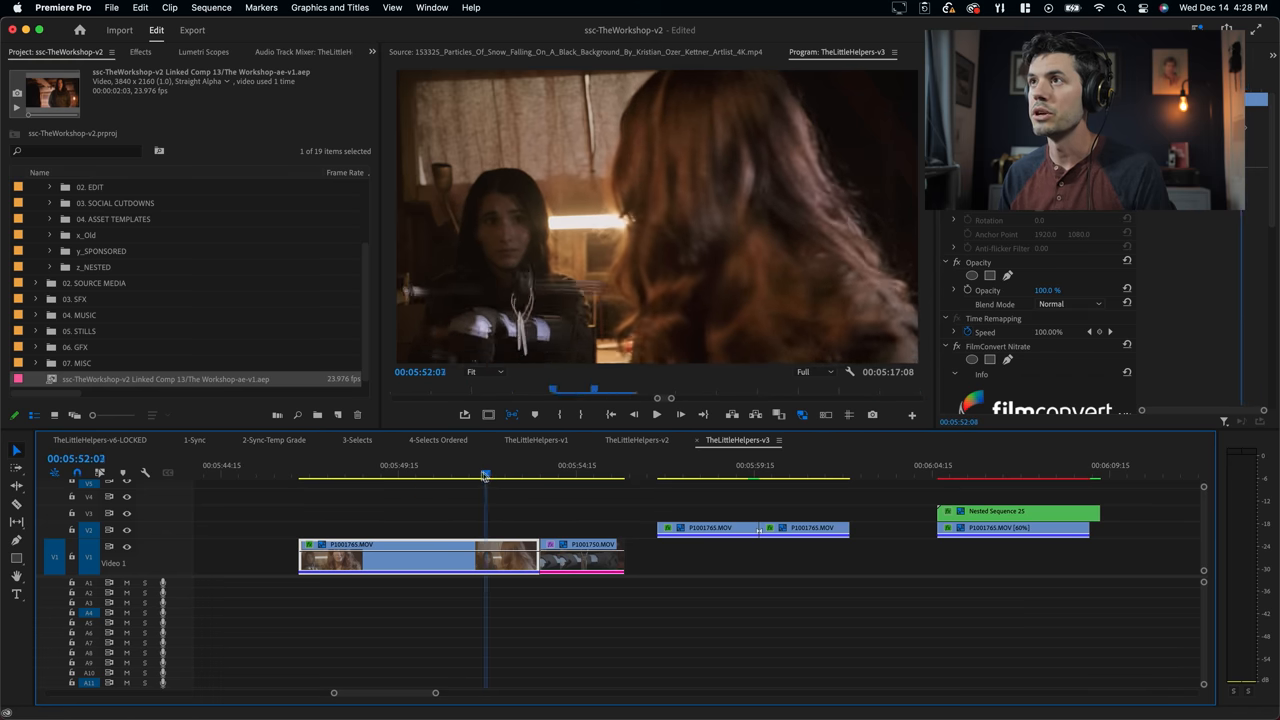
pyautogui.click(500, 472)
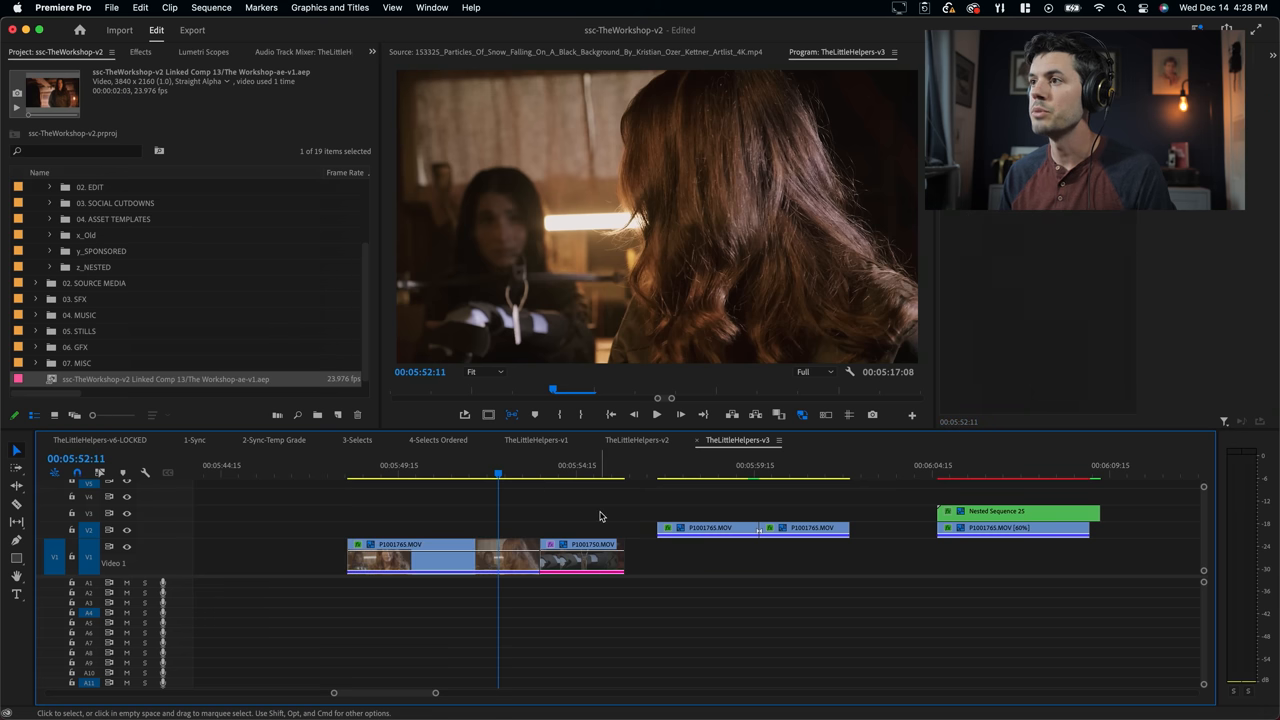
pyautogui.click(440, 528)
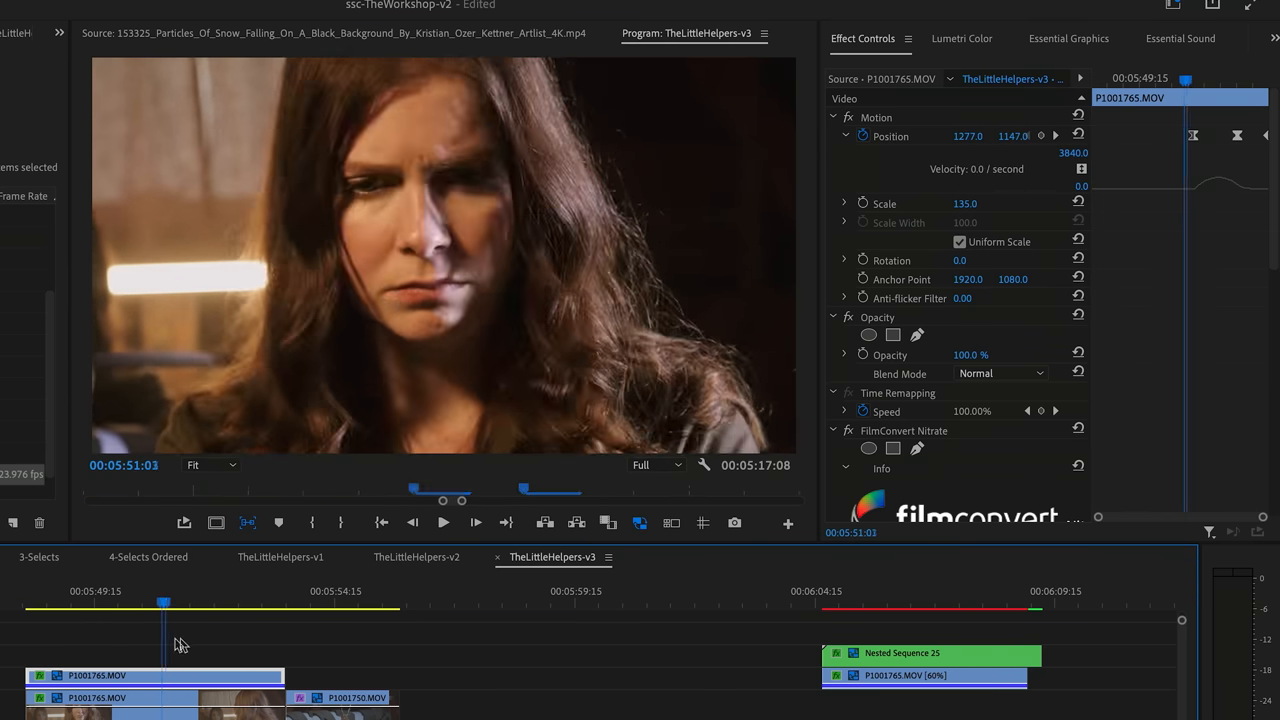
# Step: Adjust the slowed 40% clip on V2 above the hair shot and select it
pyautogui.moveTo(164, 604); pyautogui.dragTo(268, 604)
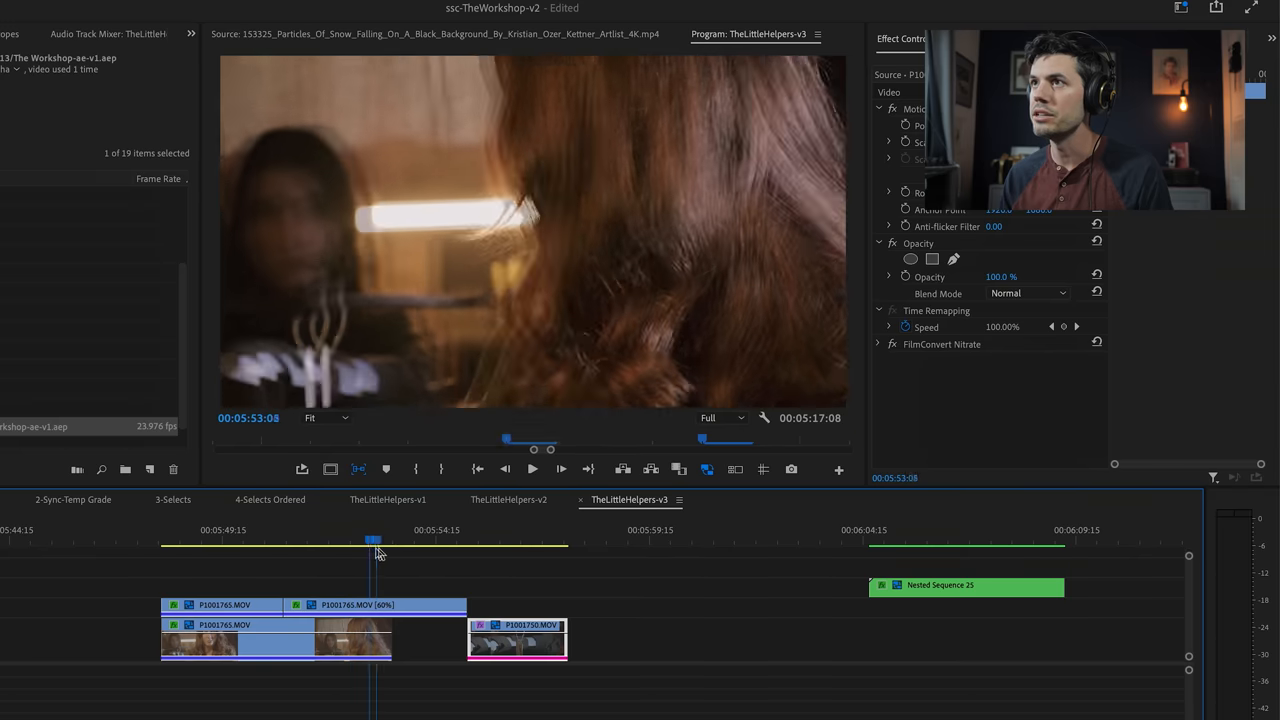
pyautogui.moveTo(372, 540); pyautogui.dragTo(284, 540)
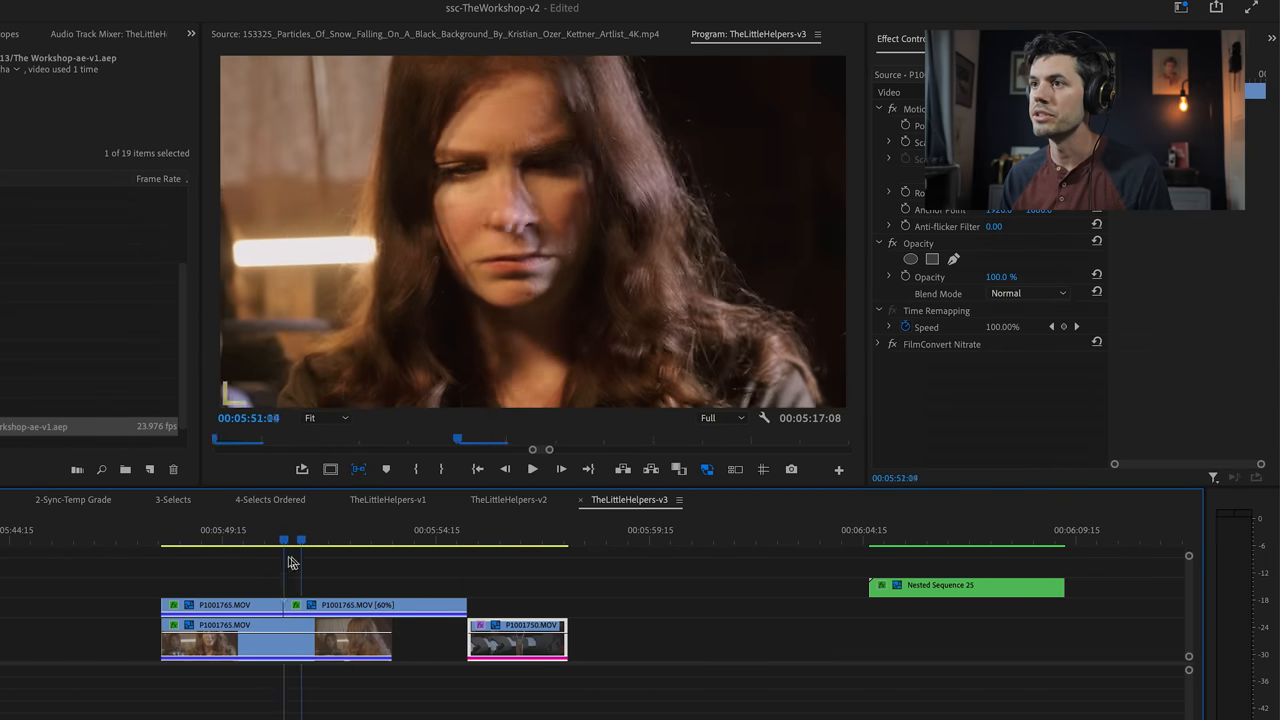
pyautogui.click(532, 468)
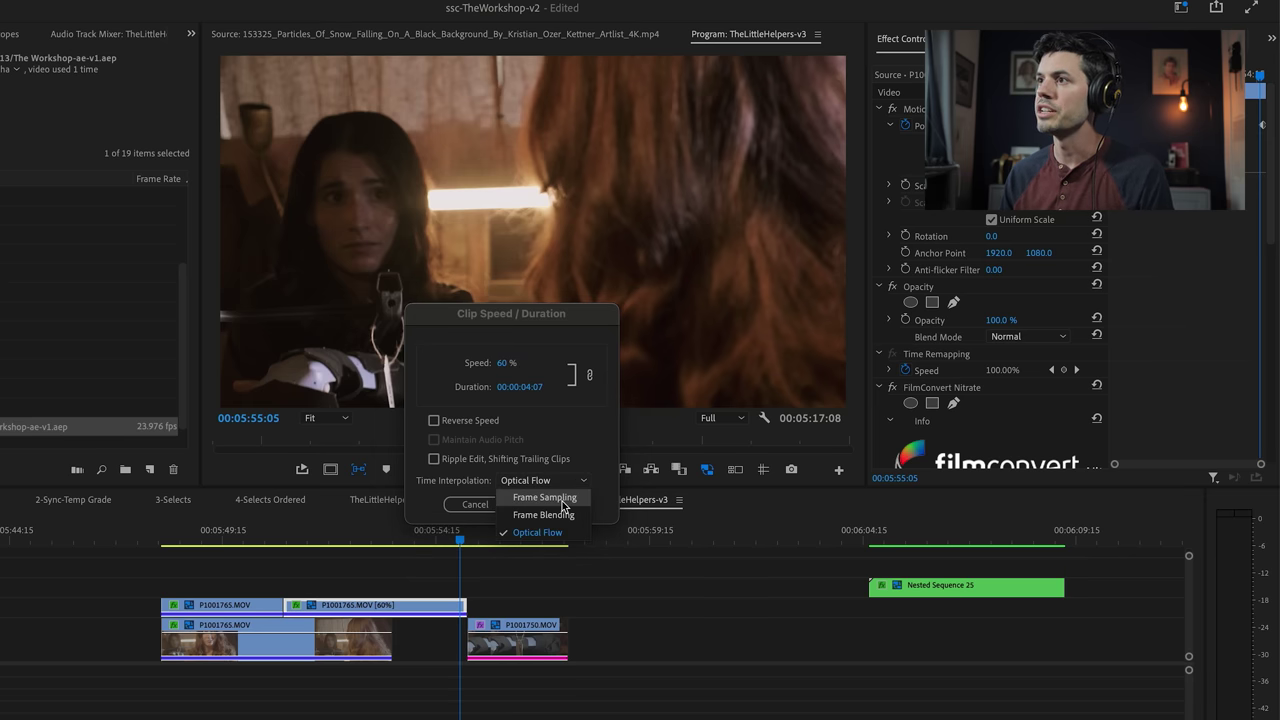
pyautogui.moveTo(604, 496)
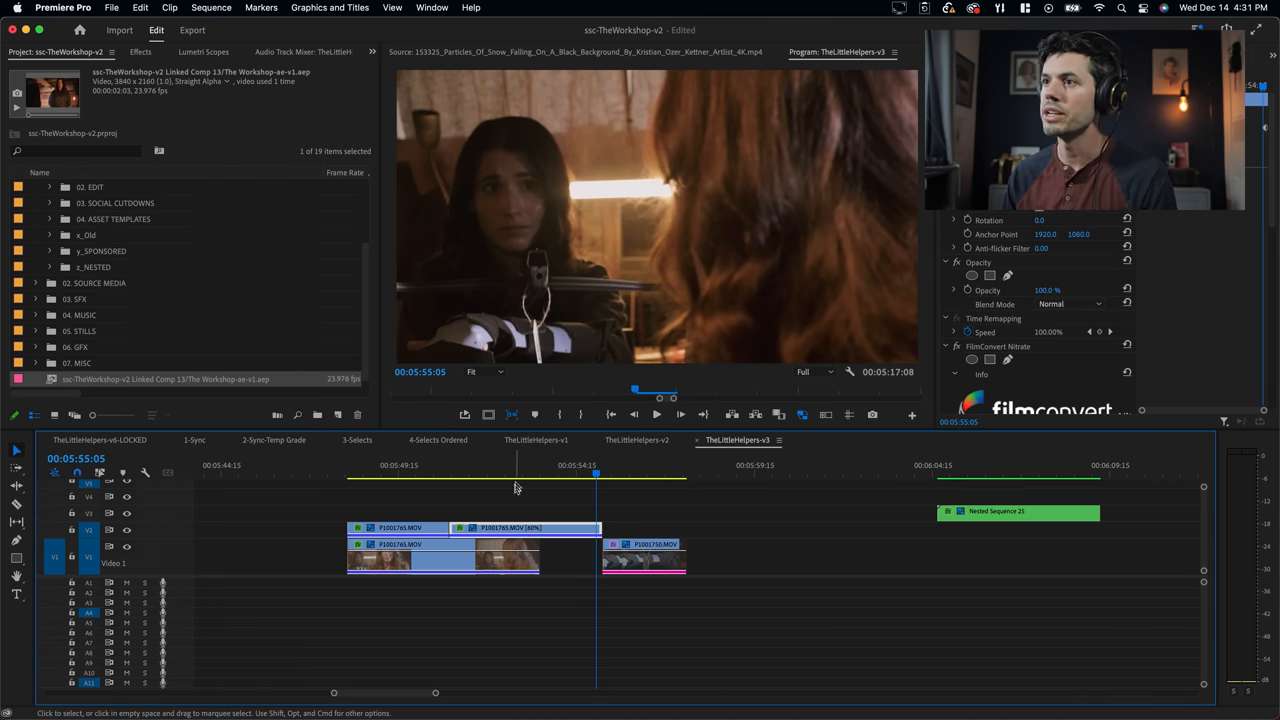
# Step: Move the green nested sequence up onto V3 so it overlaps the slowed clips
pyautogui.click(540, 464)
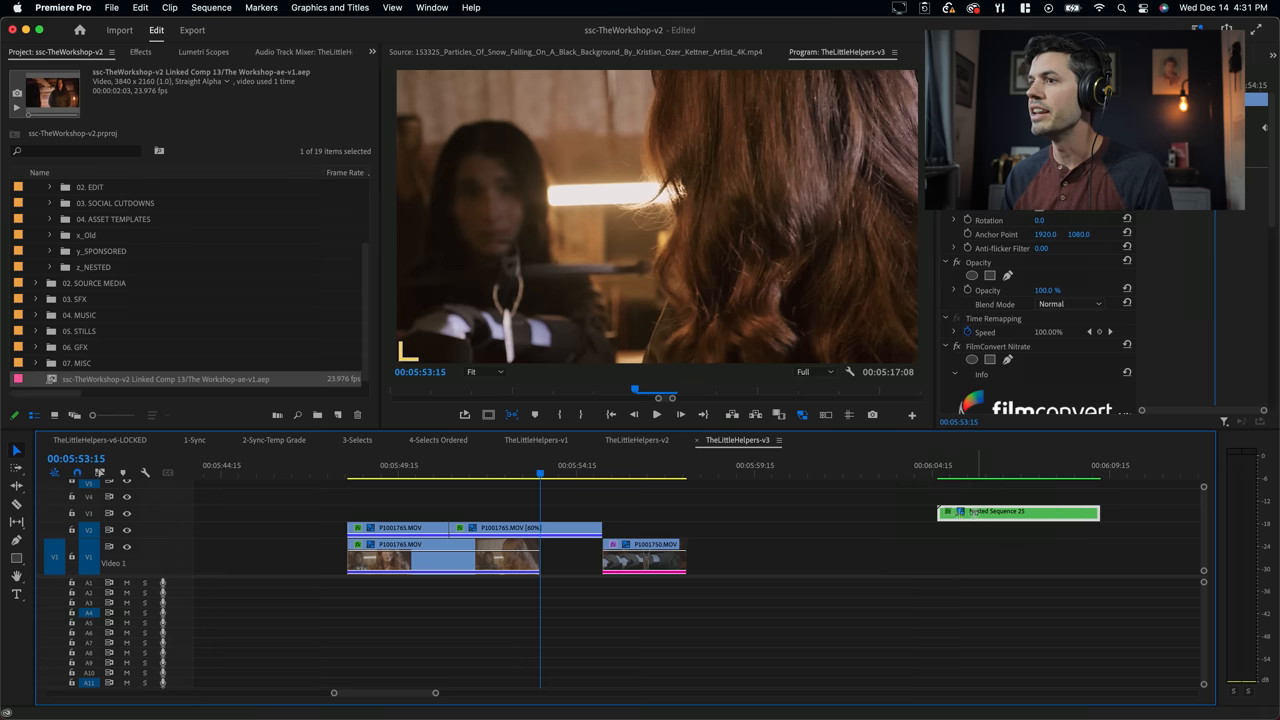
pyautogui.moveTo(1018, 512); pyautogui.dragTo(528, 512)
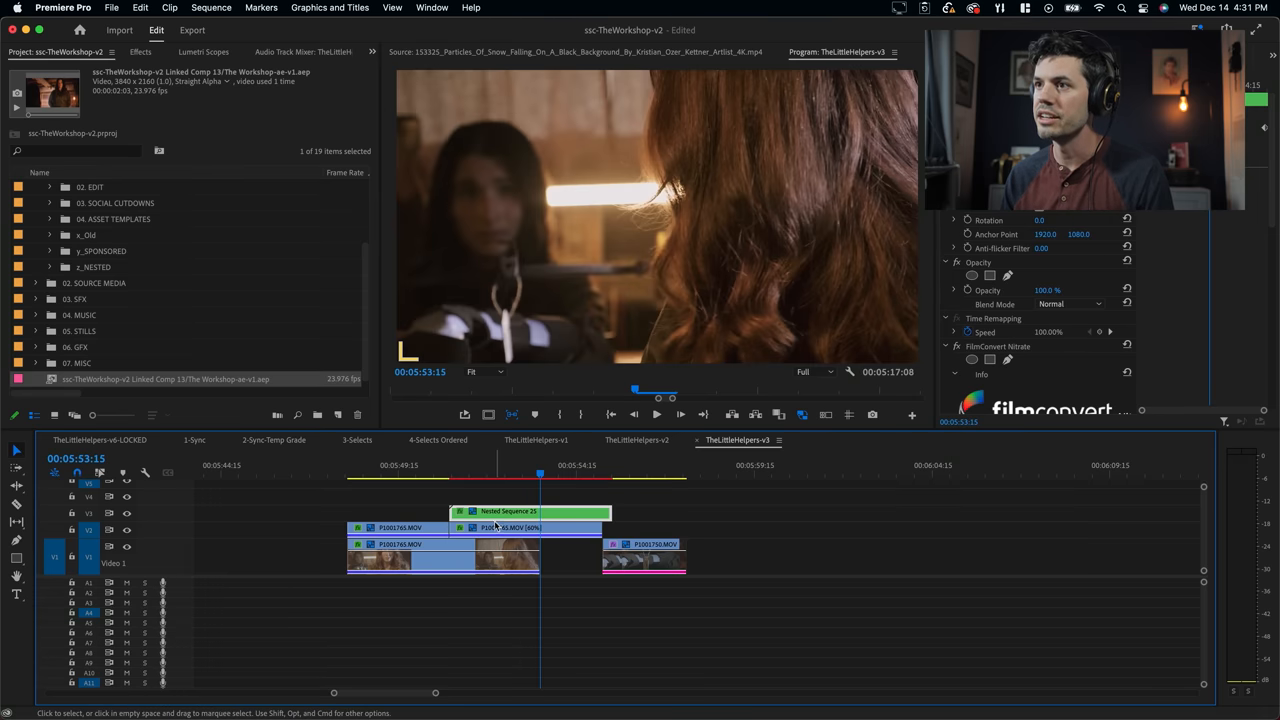
pyautogui.click(450, 464)
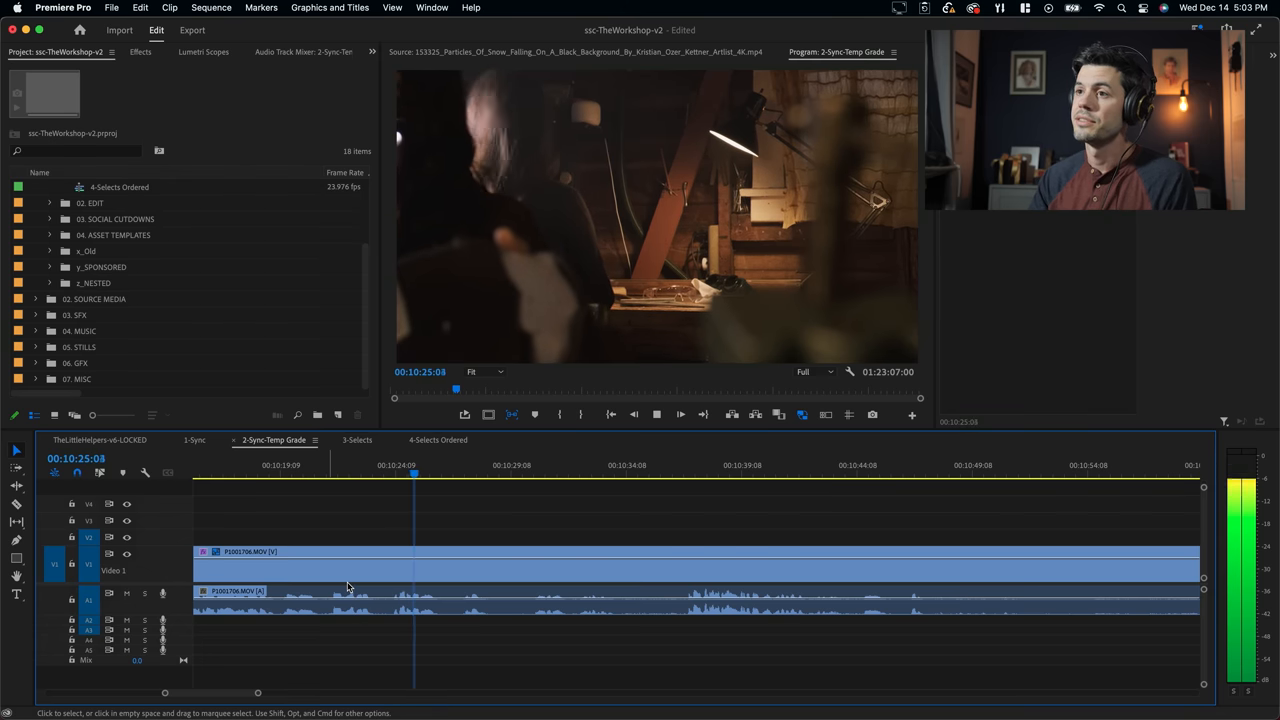
# Step: Review the long graded clip in the 2-Sync-Temp Grade timeline
pyautogui.click(100, 440)
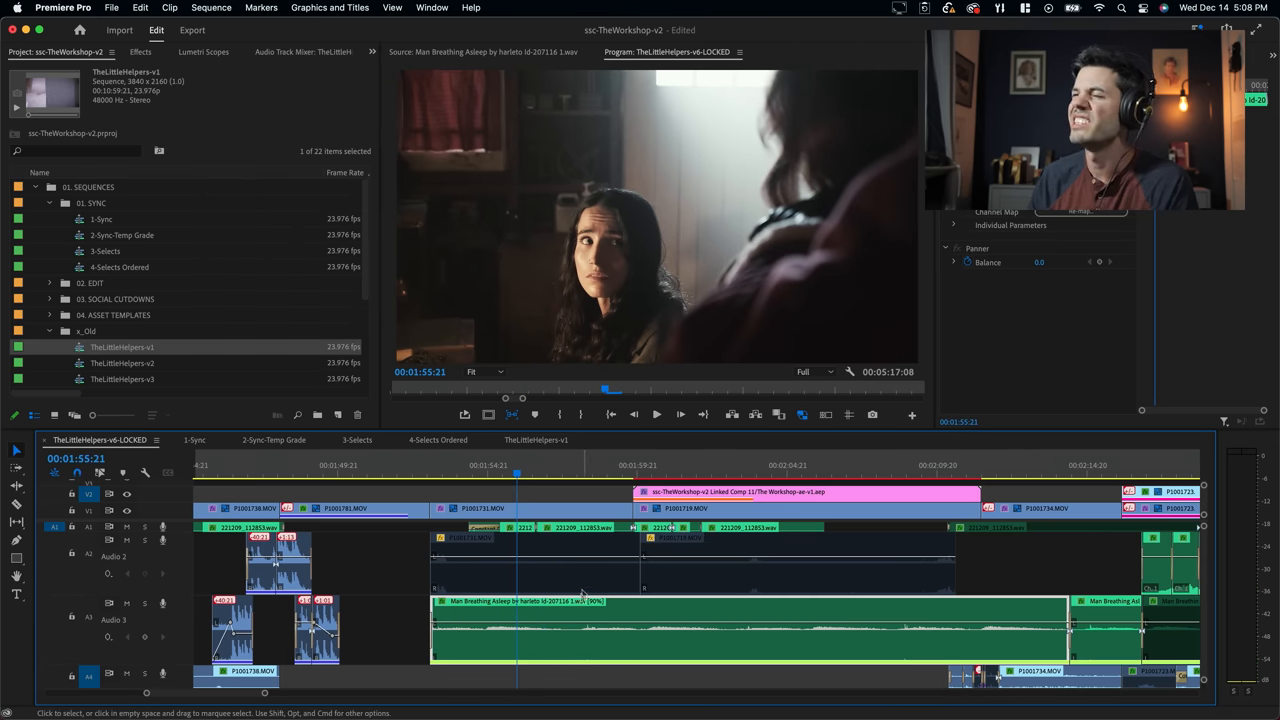
# Step: Select the Max Breathing audio clip in the TheLittleHelpers-v6-LOCKED timeline
pyautogui.click(144, 604)
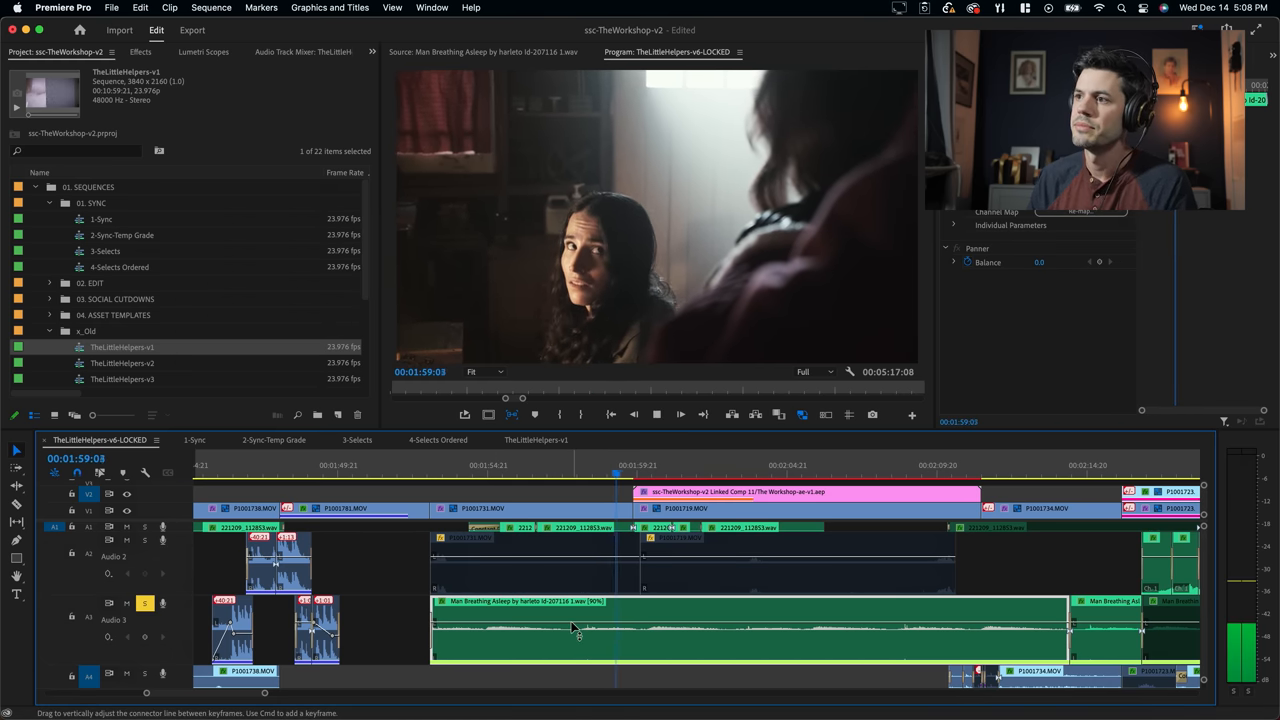
pyautogui.click(676, 472)
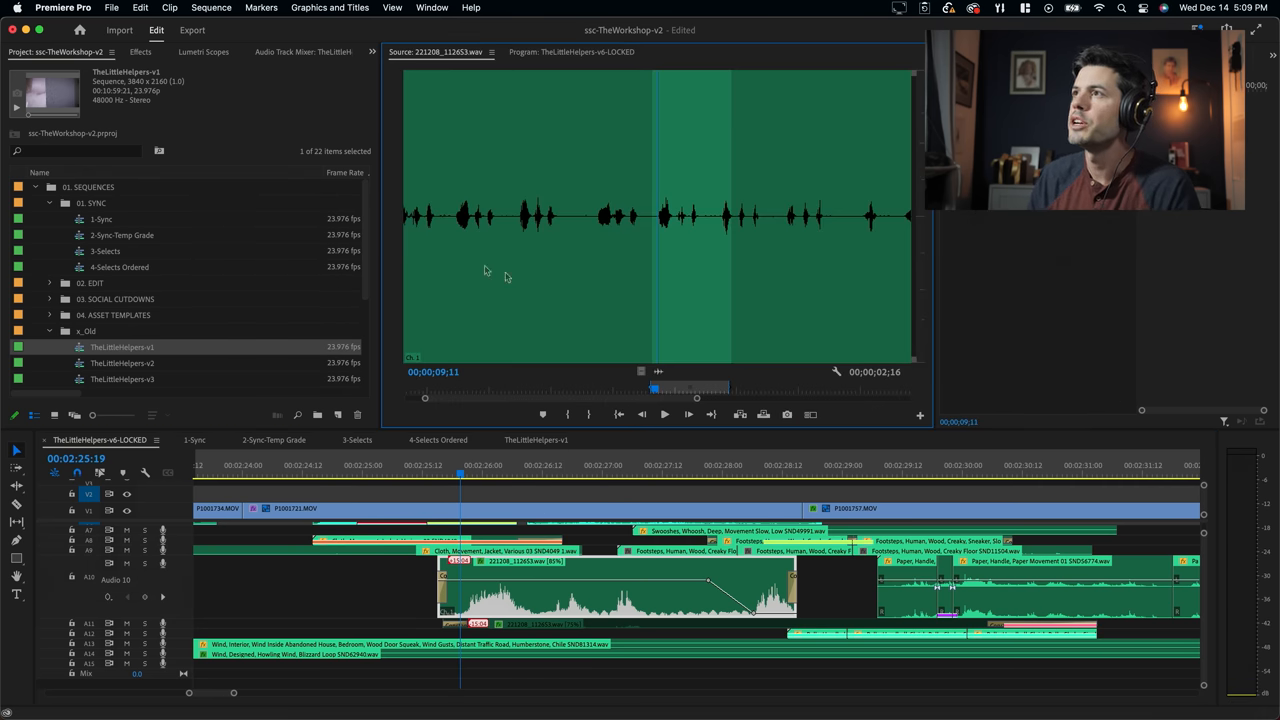
# Step: Inspect the sound-effect clip's Pitch Shifter set to -2 semitones, then dismiss its editor
pyautogui.click(664, 414)
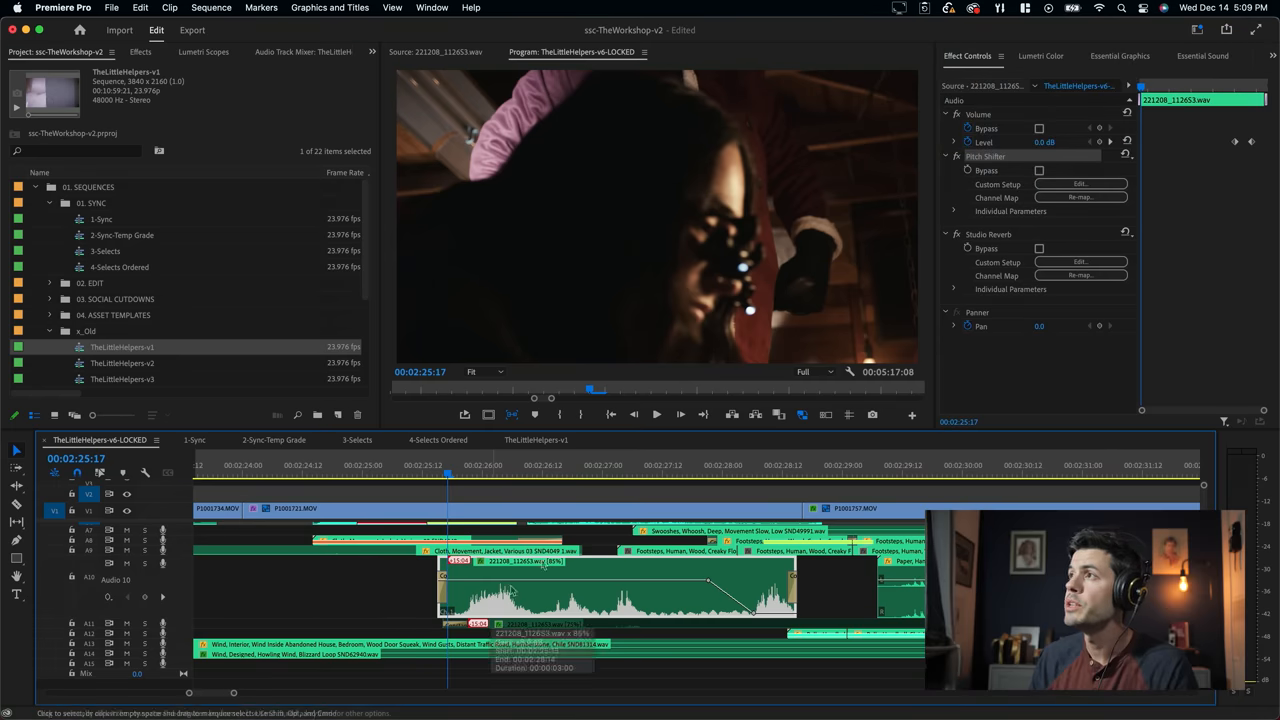
pyautogui.click(1080, 184)
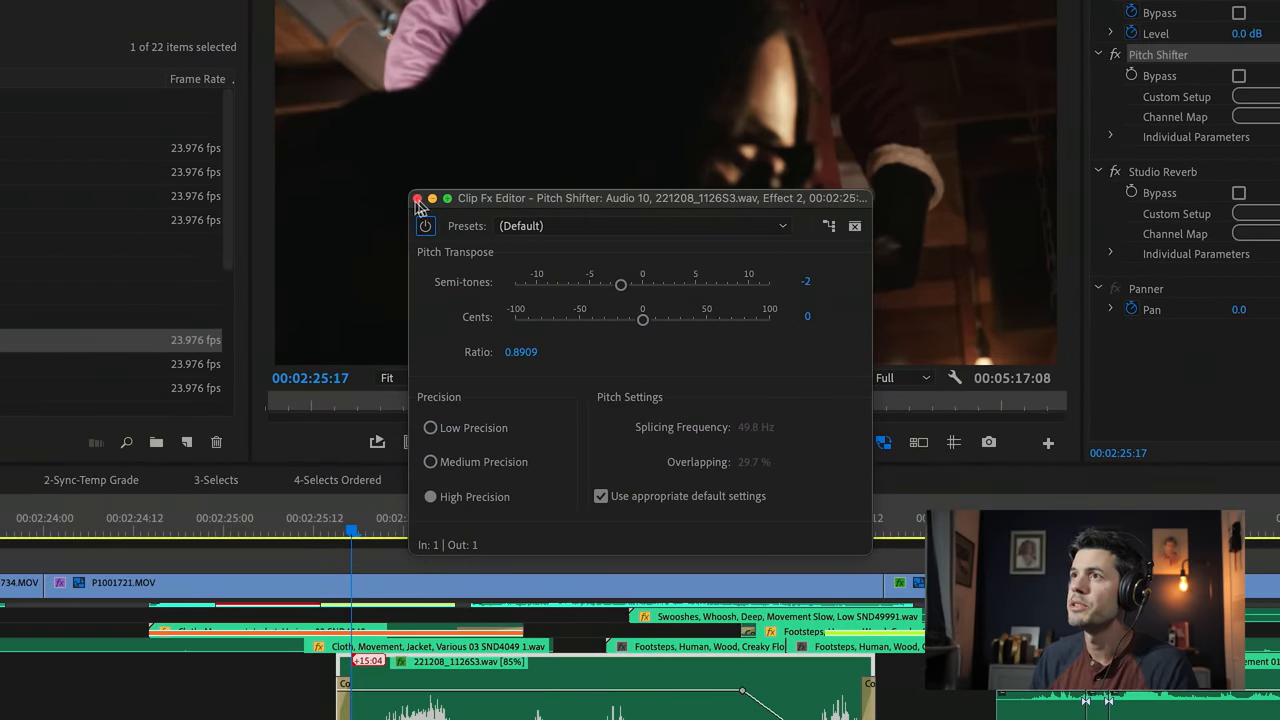
pyautogui.click(418, 198)
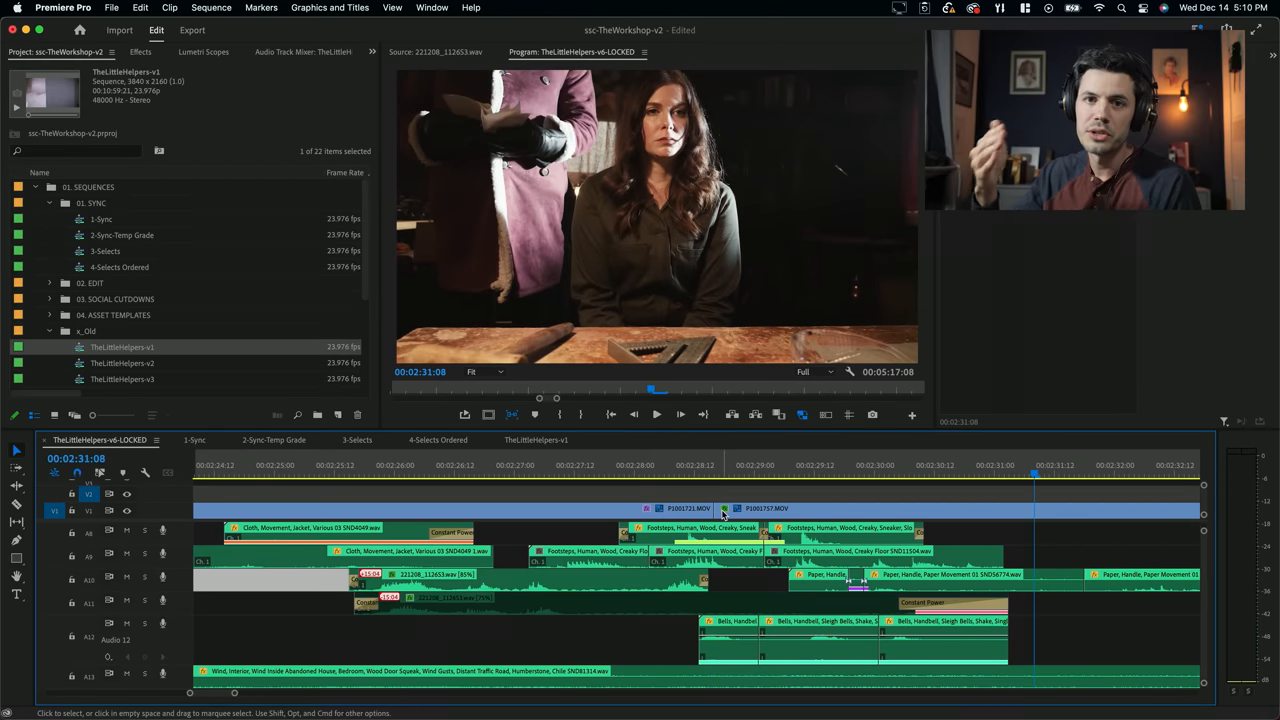
pyautogui.moveTo(756, 544)
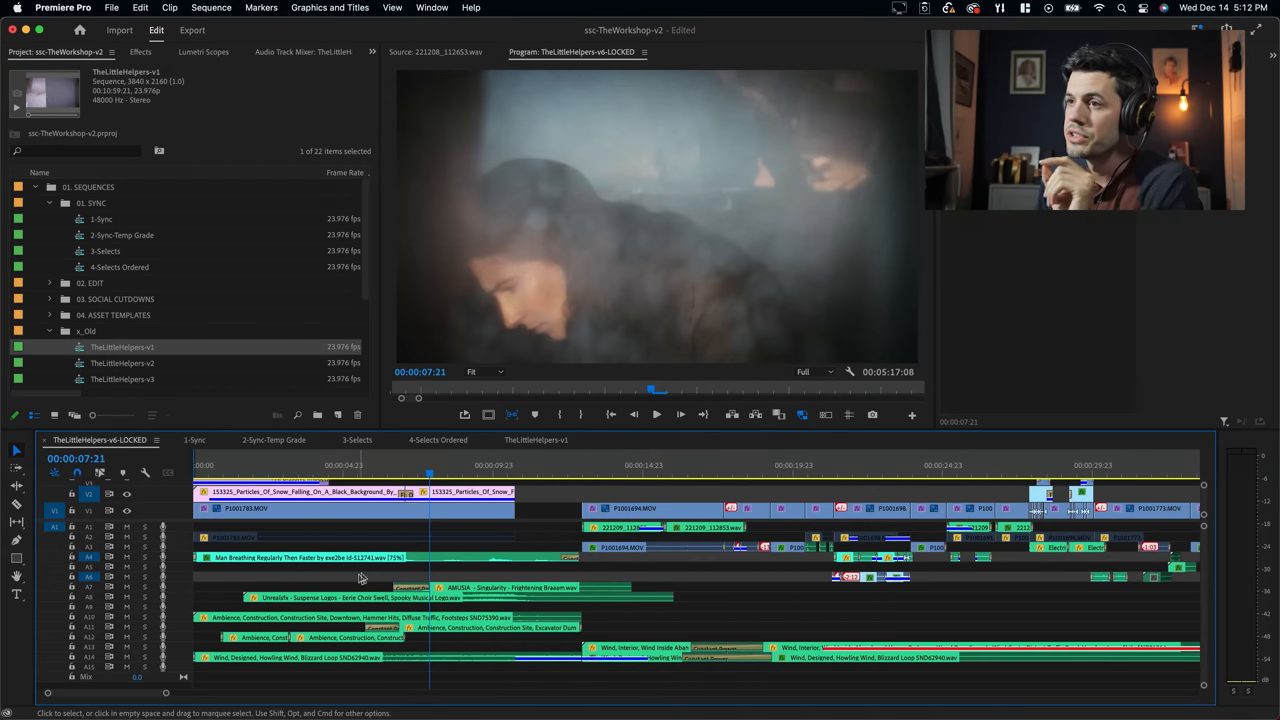
# Step: Scrub the playhead over the film's opening snow-particles overlay shot
pyautogui.click(244, 464)
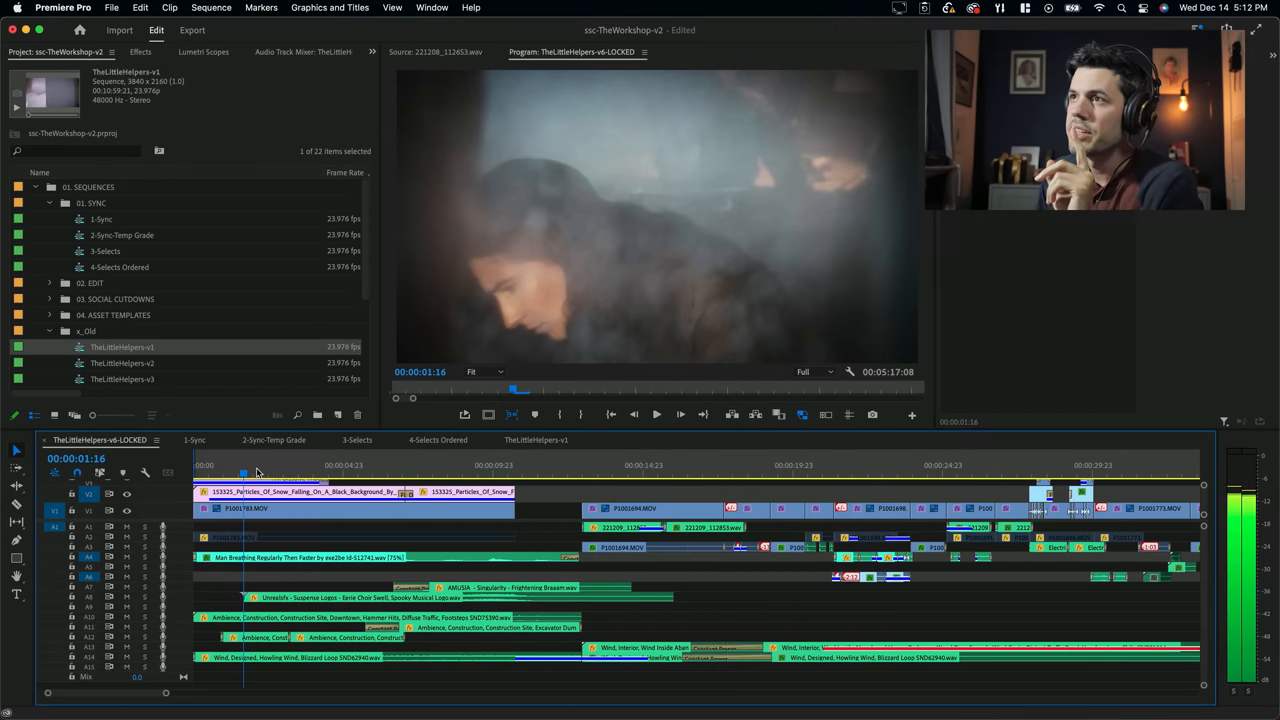
pyautogui.click(430, 464)
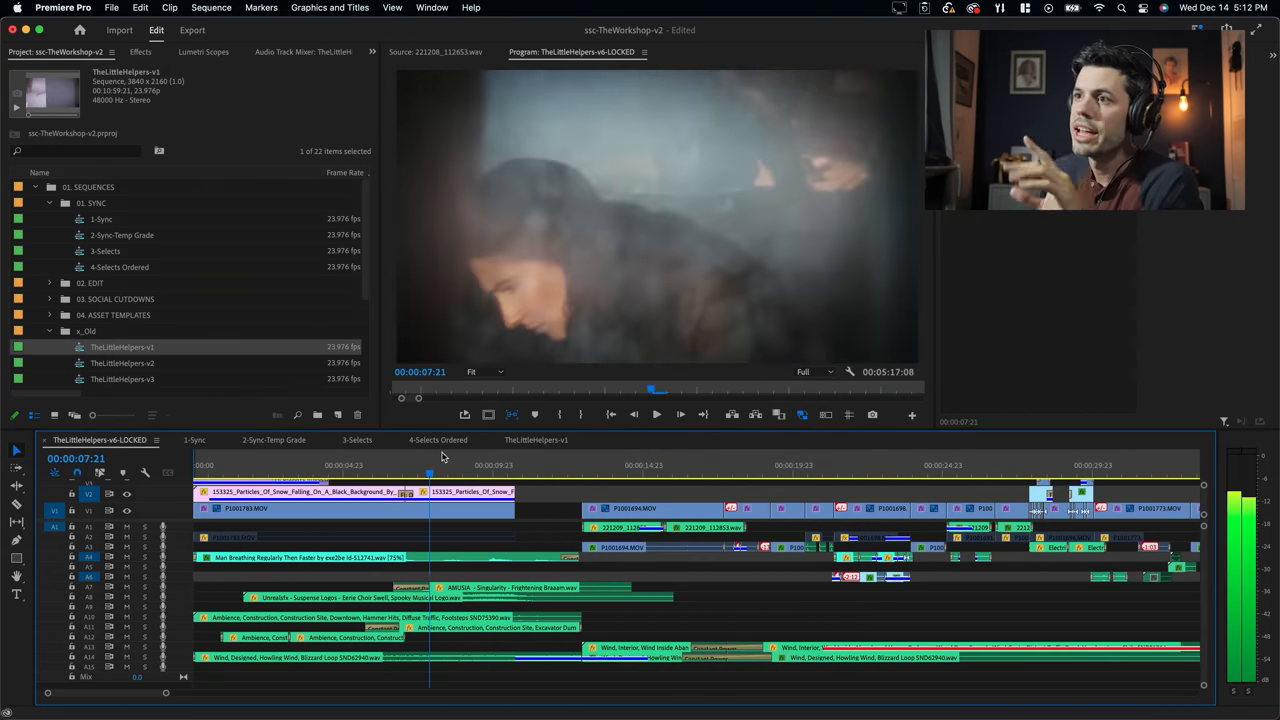
pyautogui.moveTo(456, 472)
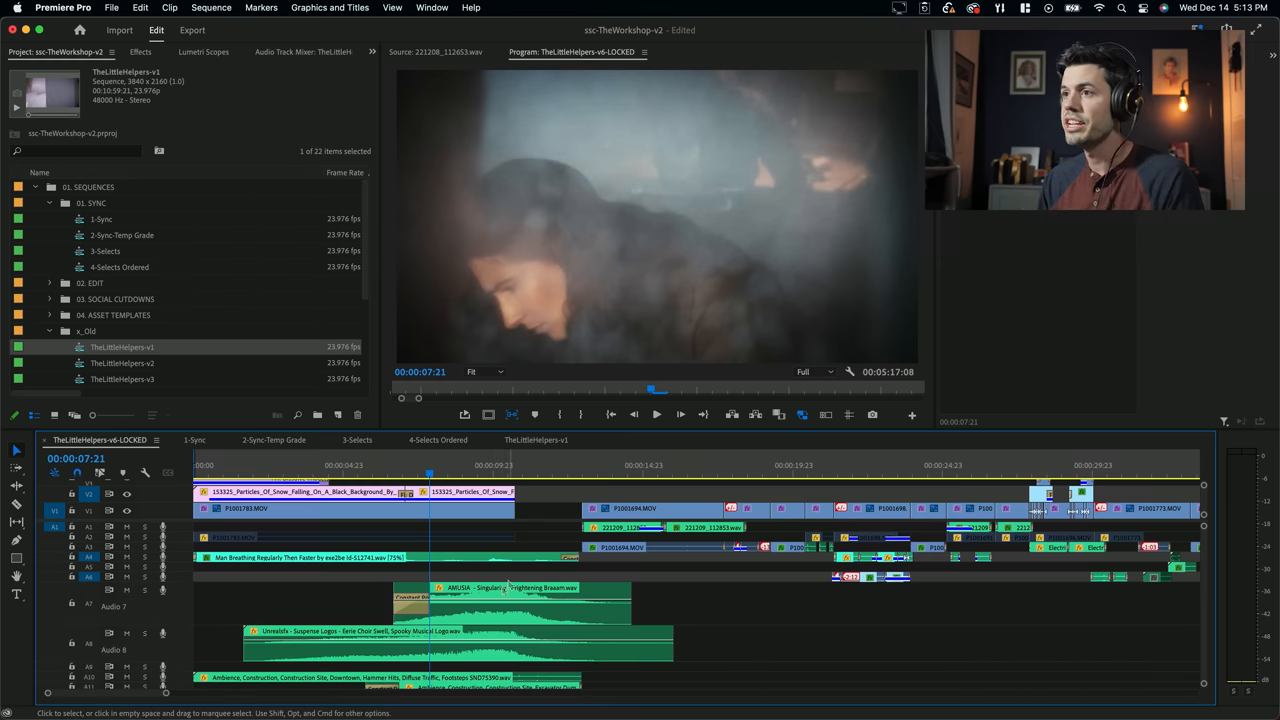
pyautogui.click(316, 464)
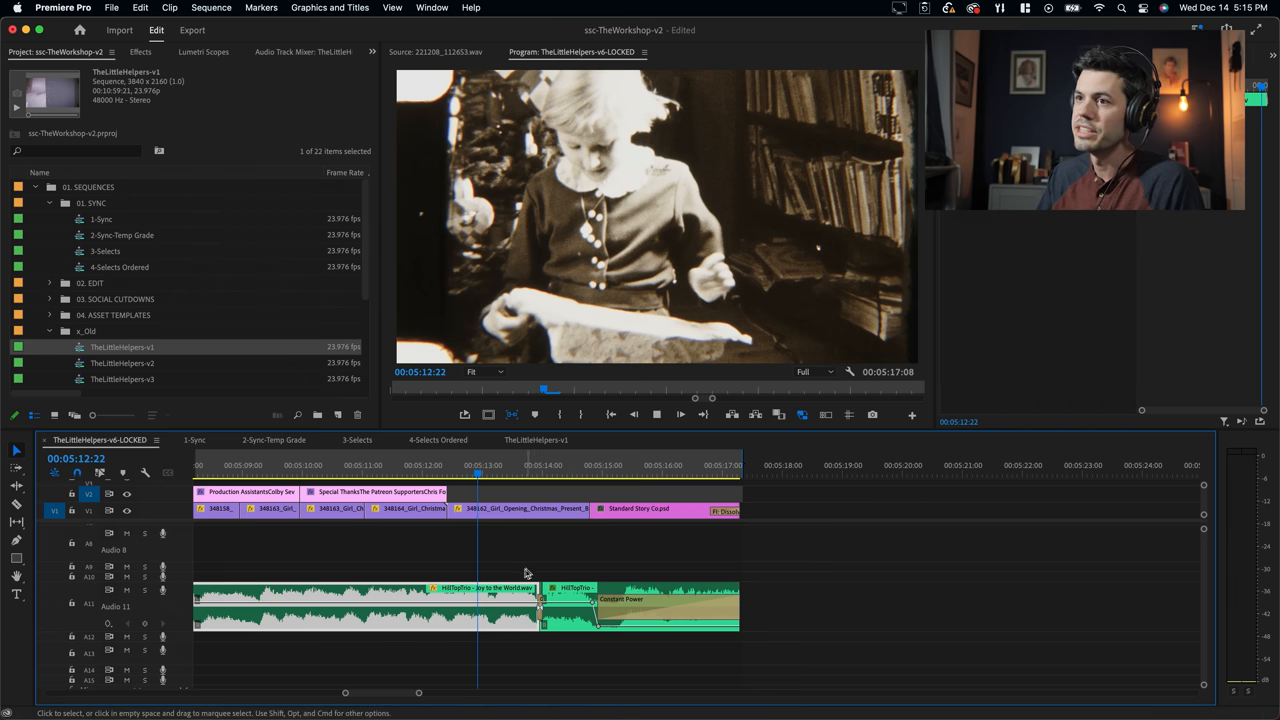
# Step: Switch to the 1-Sync sequence of synced workshop clips
pyautogui.click(194, 440)
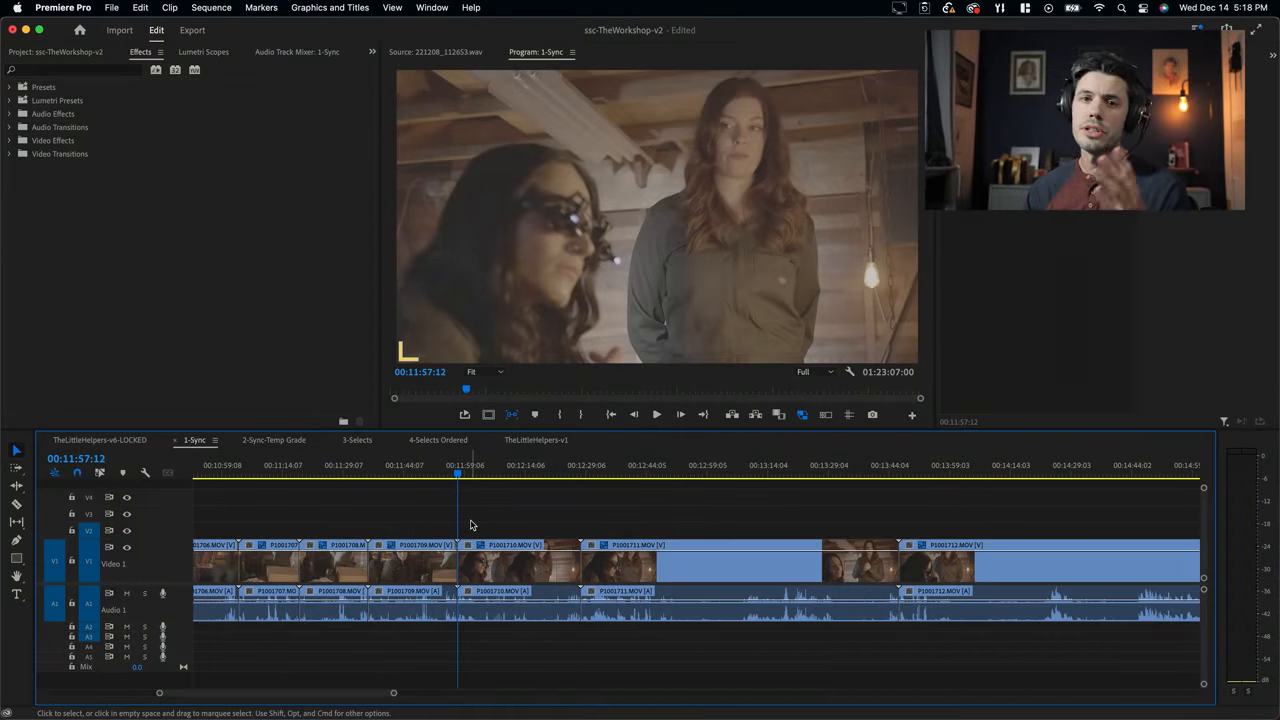
# Step: Search the effects library for 'filmcon' and apply FilmConvert Nitrate to the women's shot
pyautogui.click(70, 68)
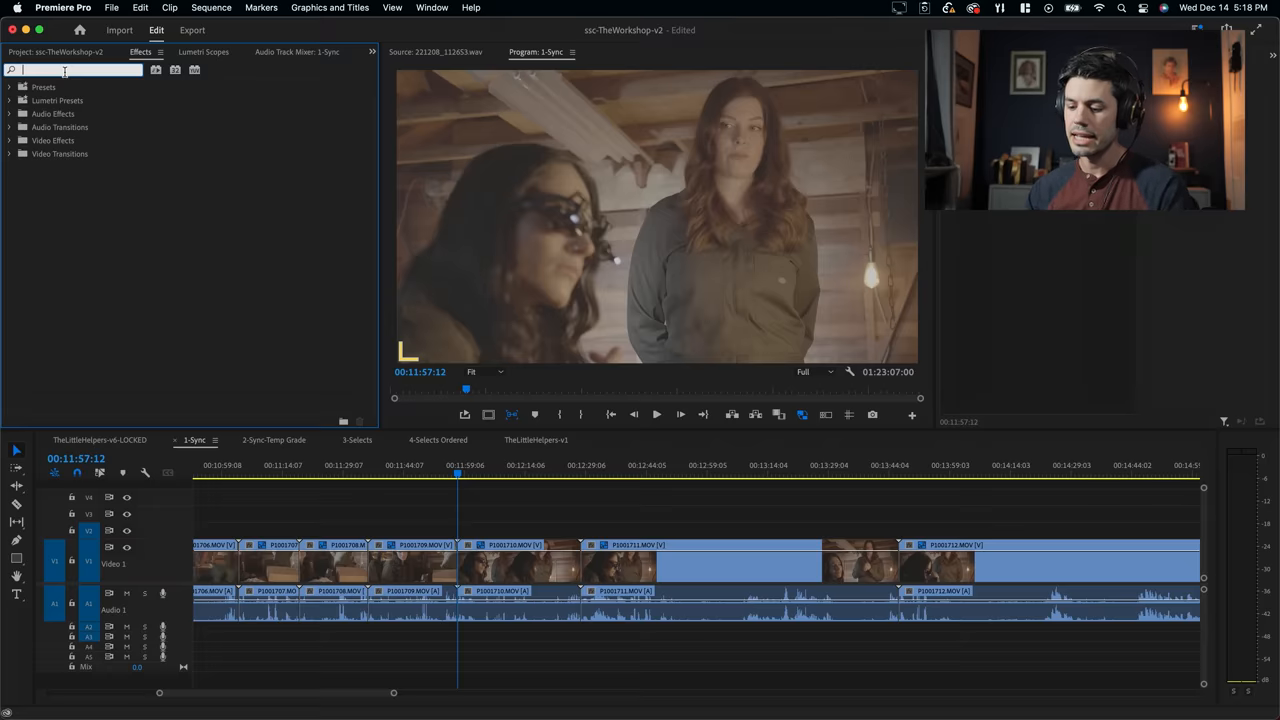
pyautogui.write('filmcon')
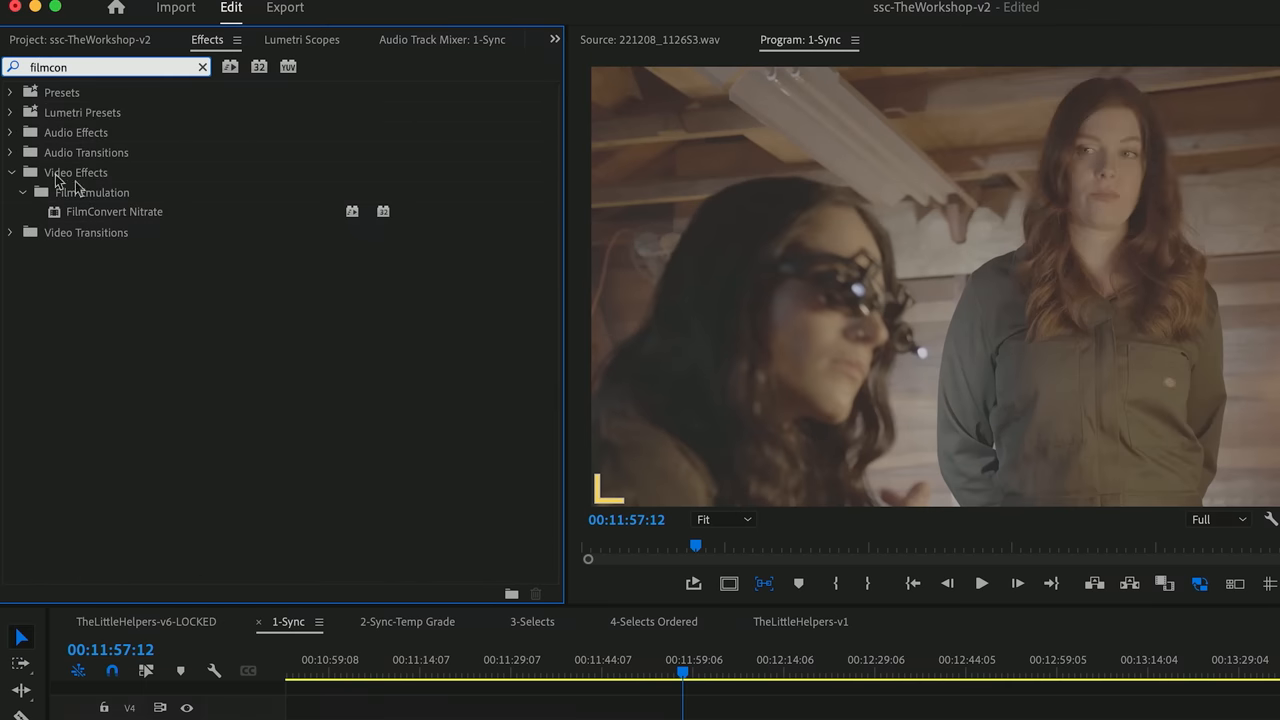
pyautogui.click(112, 212)
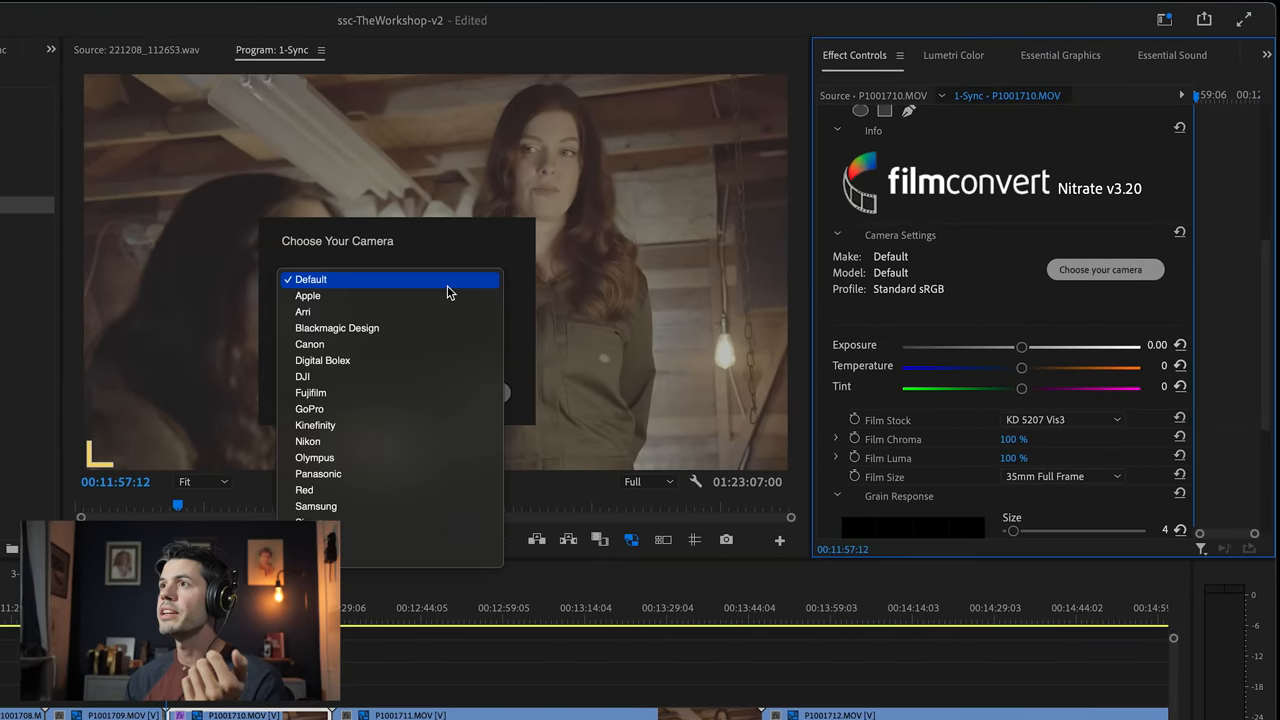
# Step: Set FilmConvert Nitrate's camera to Panasonic GH5S with the VLog L profile
pyautogui.click(318, 472)
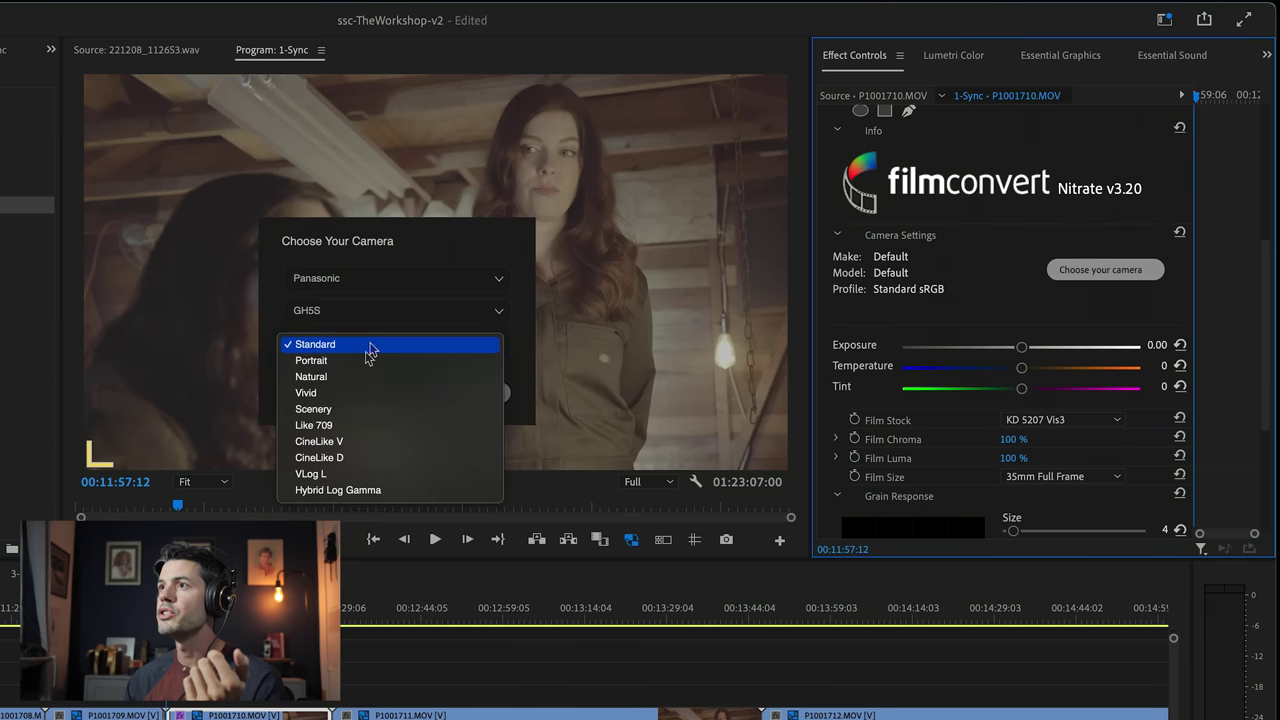
pyautogui.click(310, 472)
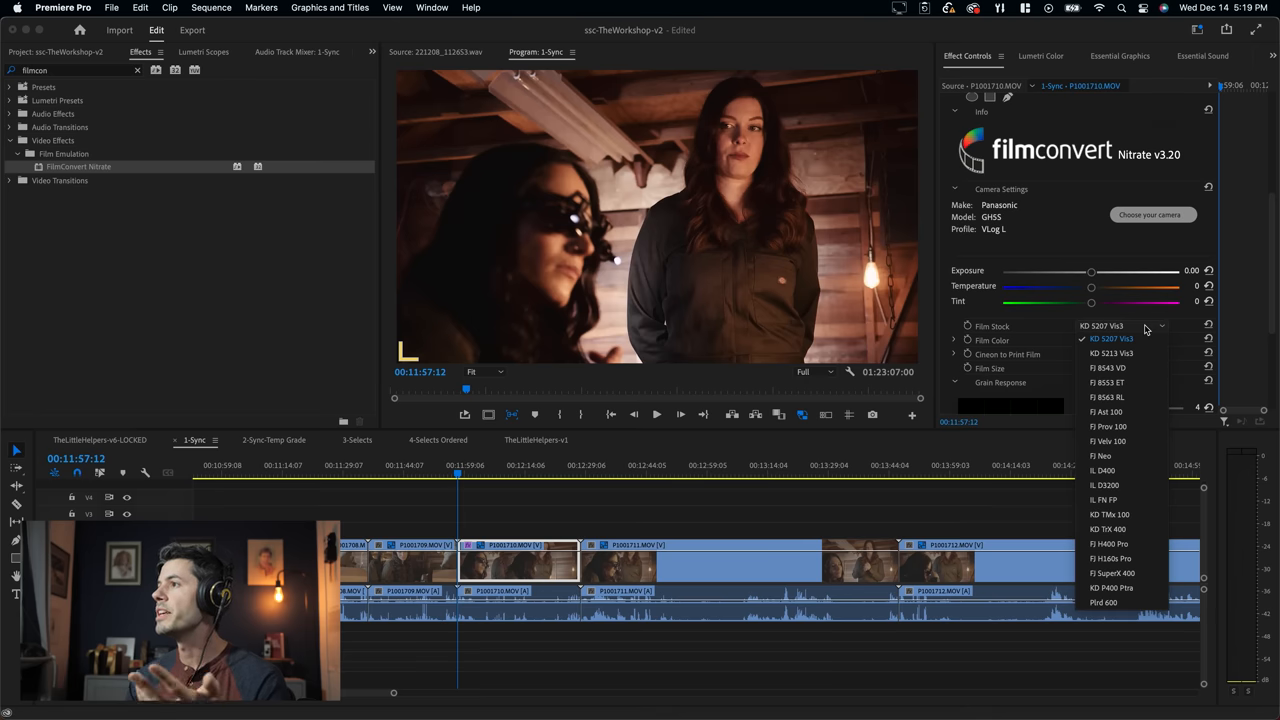
# Step: Try FJ Superia 400, then settle on the FJ H400 Pro film stock for the 1-Sync shot
pyautogui.click(274, 440)
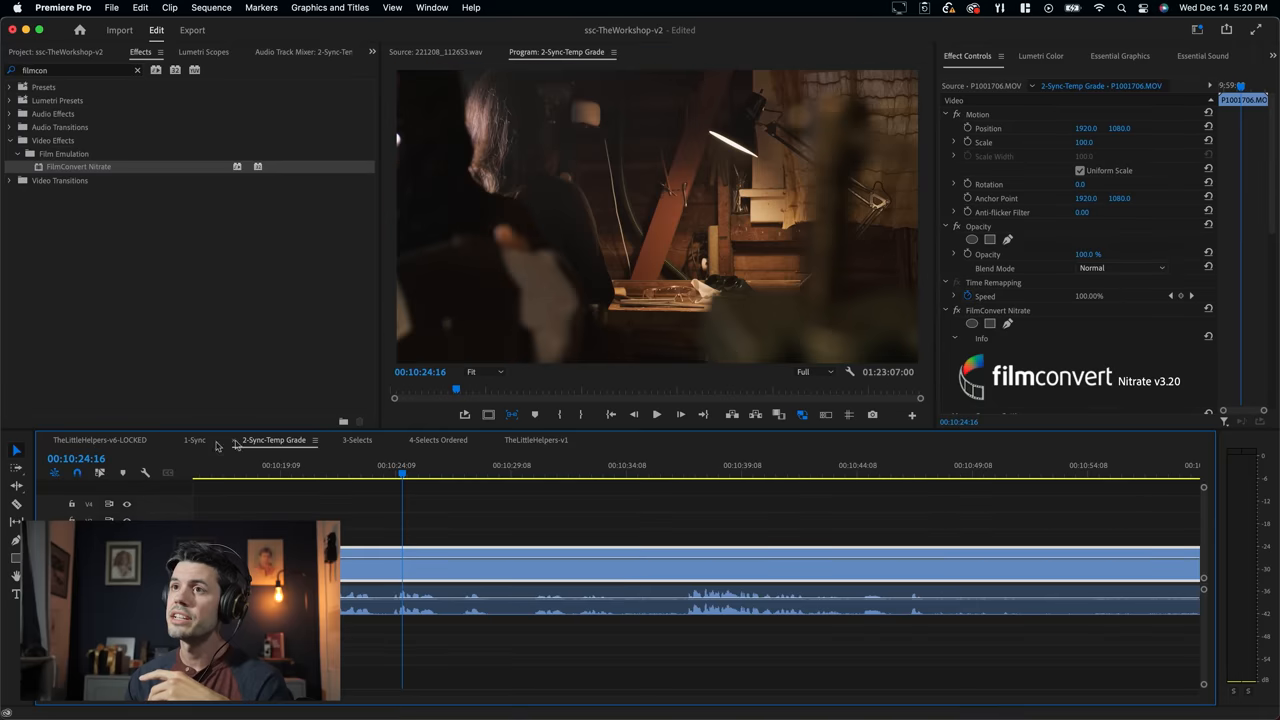
pyautogui.click(194, 440)
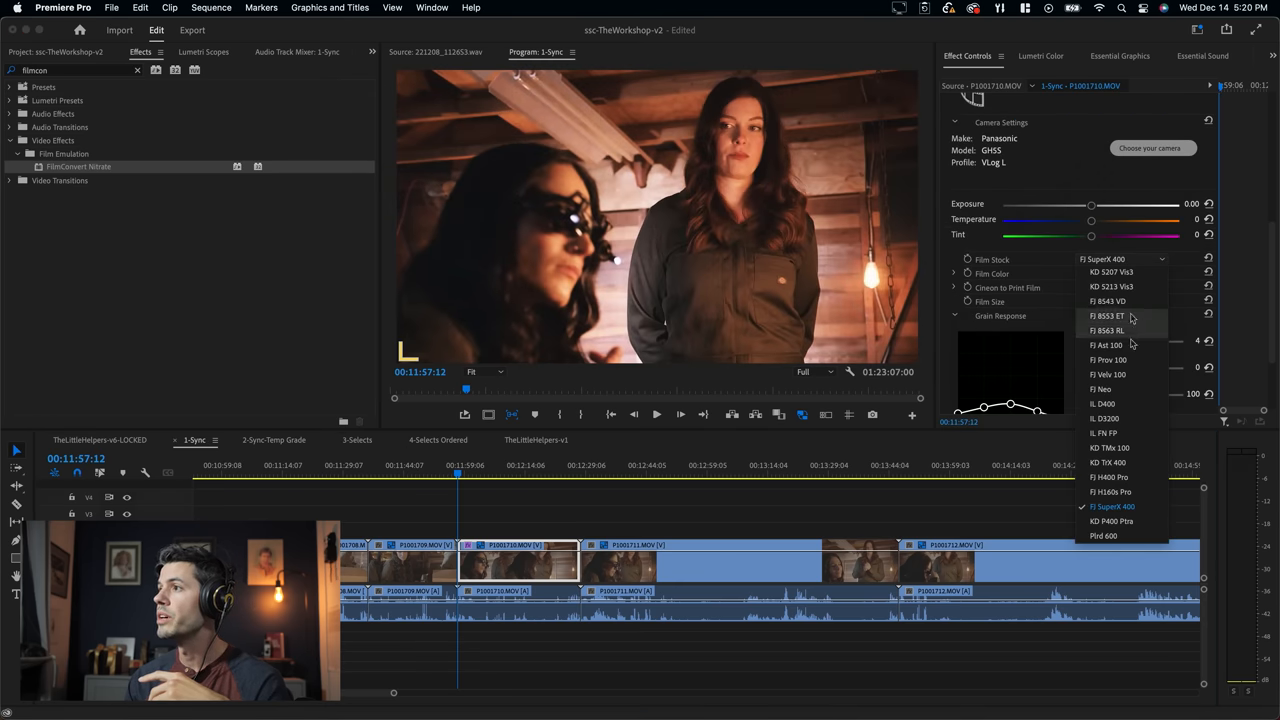
pyautogui.moveTo(1128, 476)
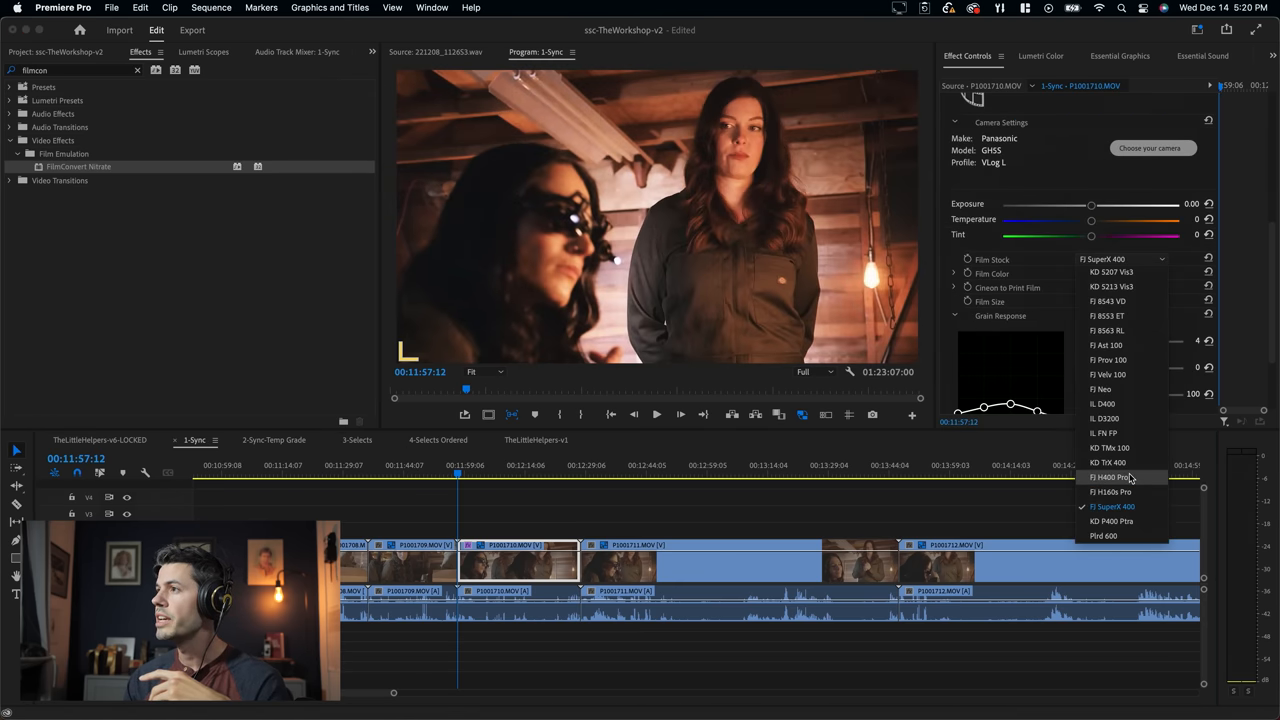
pyautogui.click(1108, 476)
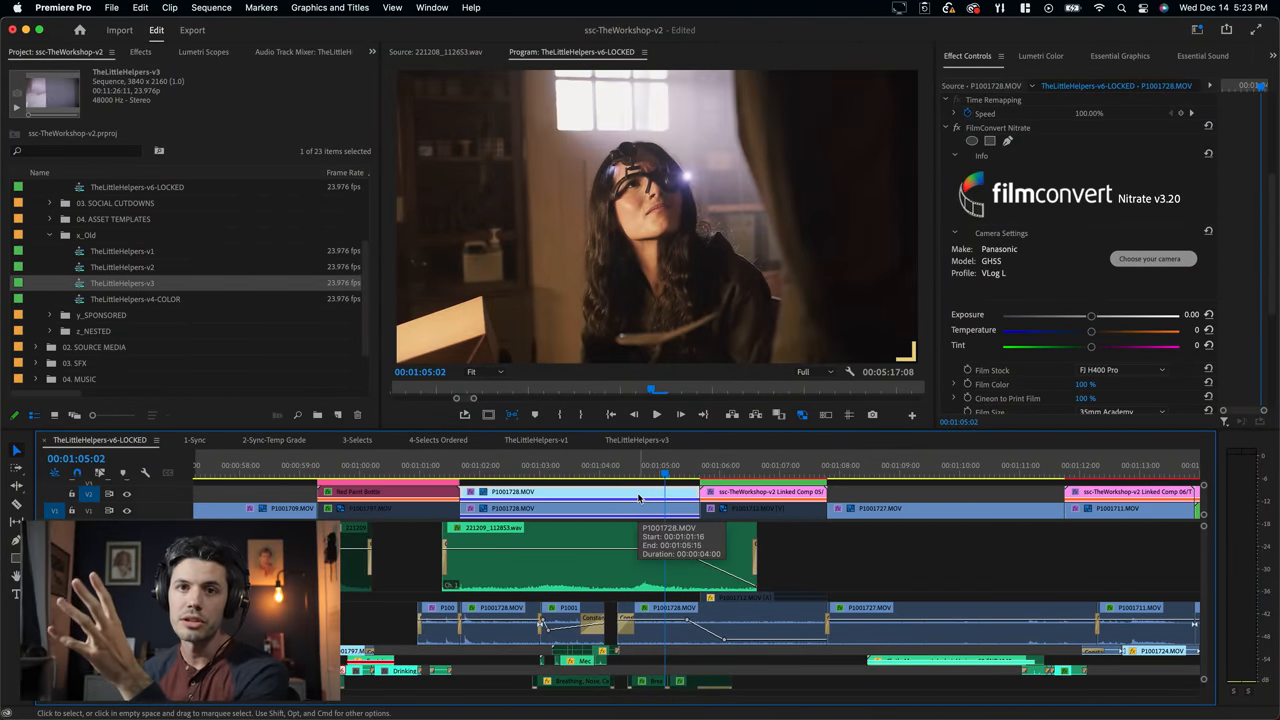
pyautogui.moveTo(756, 414)
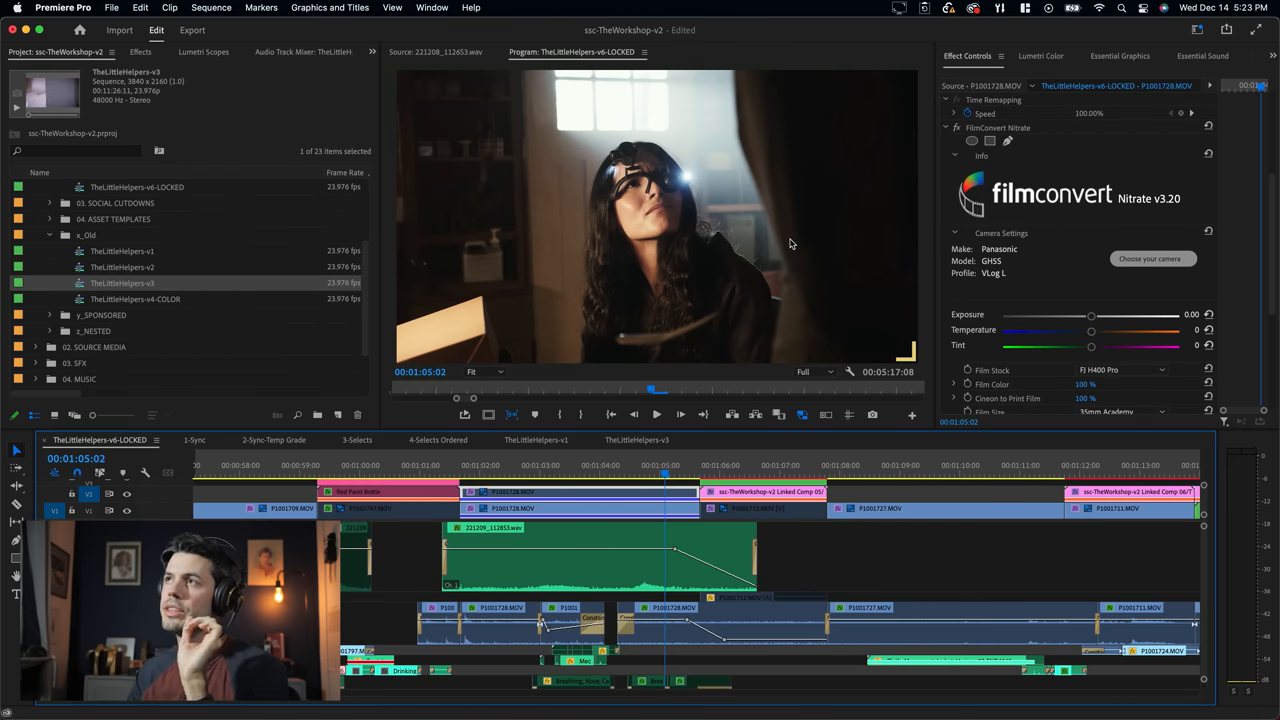
pyautogui.moveTo(784, 224)
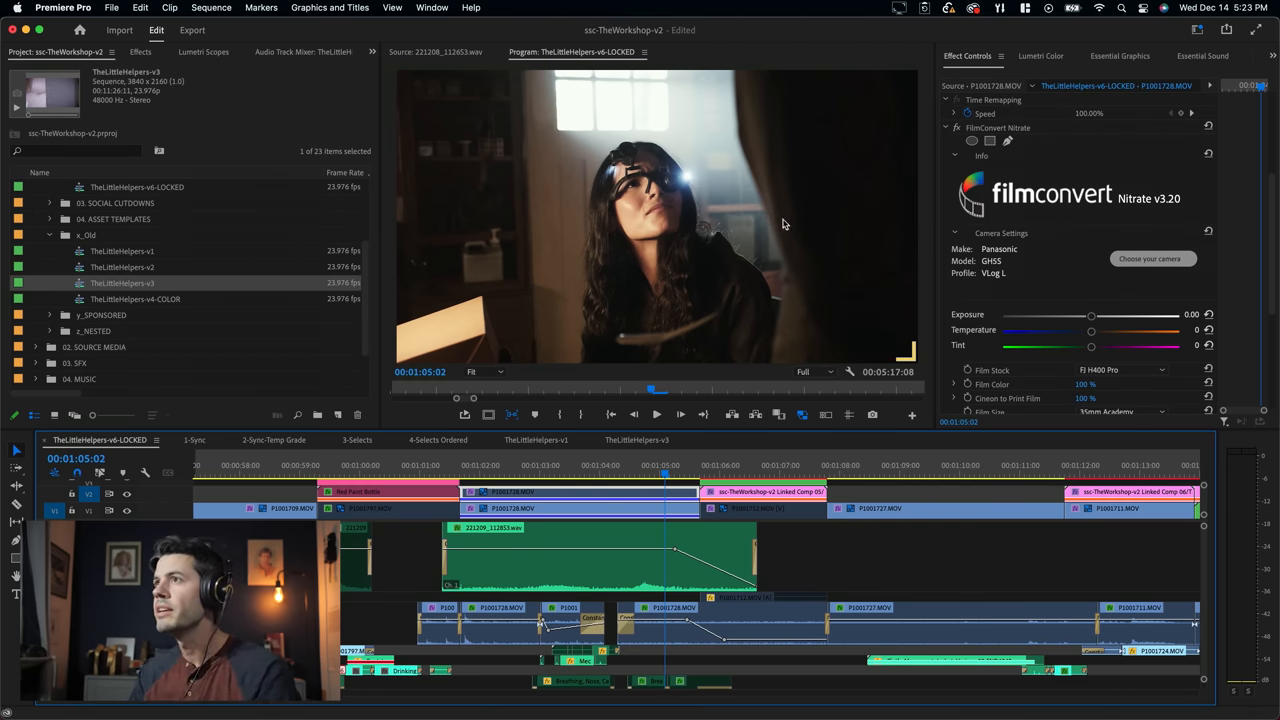
pyautogui.moveTo(664, 284)
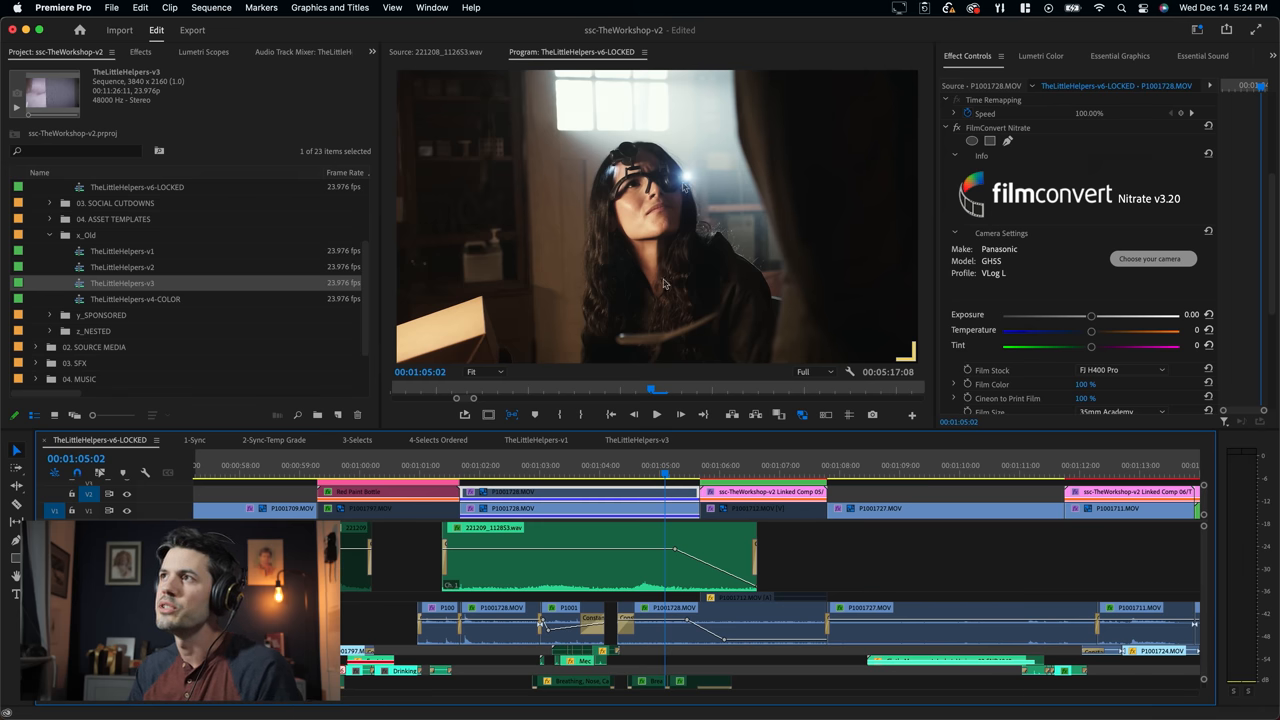
# Step: Audition KD 5207, KD 5213, FI 8543 and FI 8553 stocks, then apply KD P400 Ptra
pyautogui.scroll(-3)
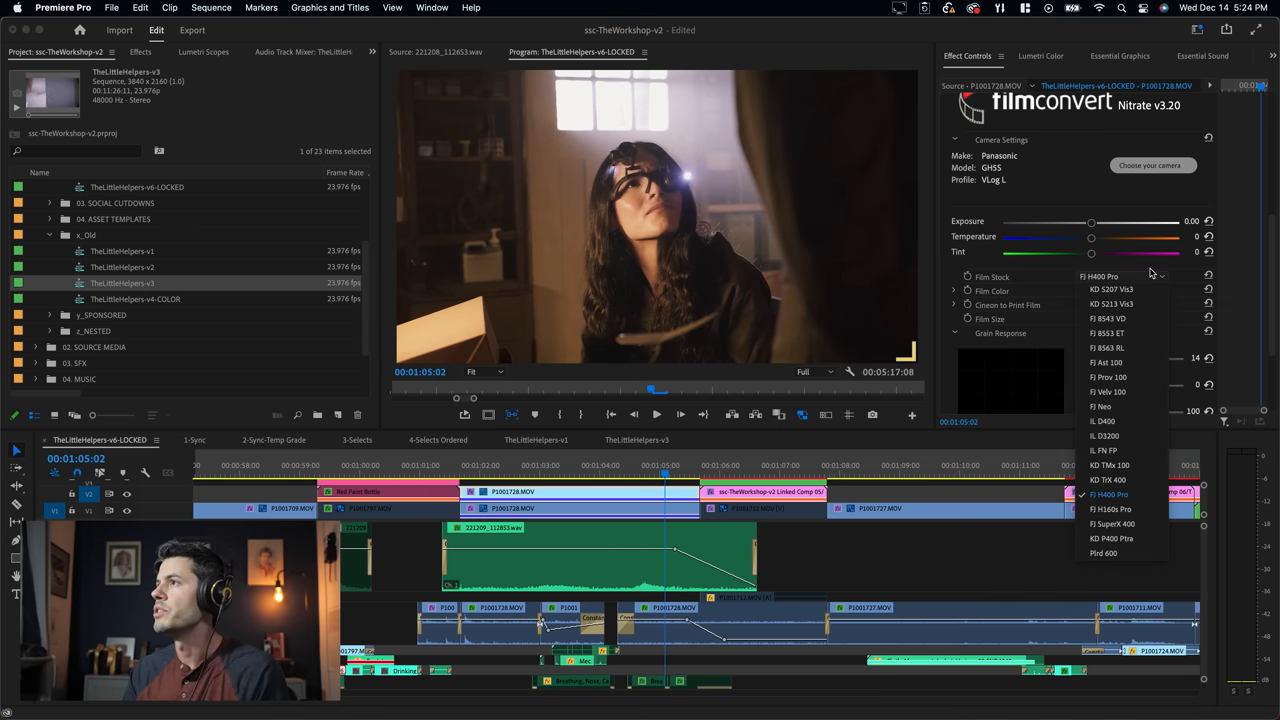
pyautogui.click(1112, 288)
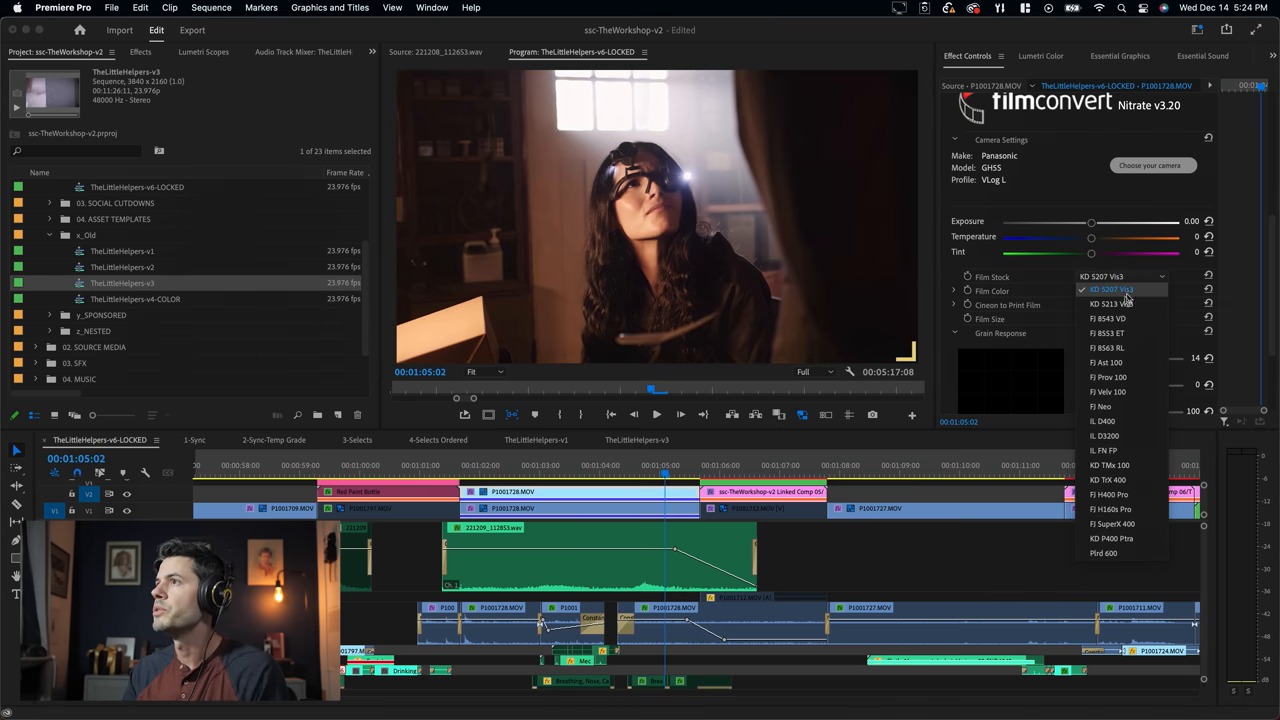
pyautogui.click(1112, 304)
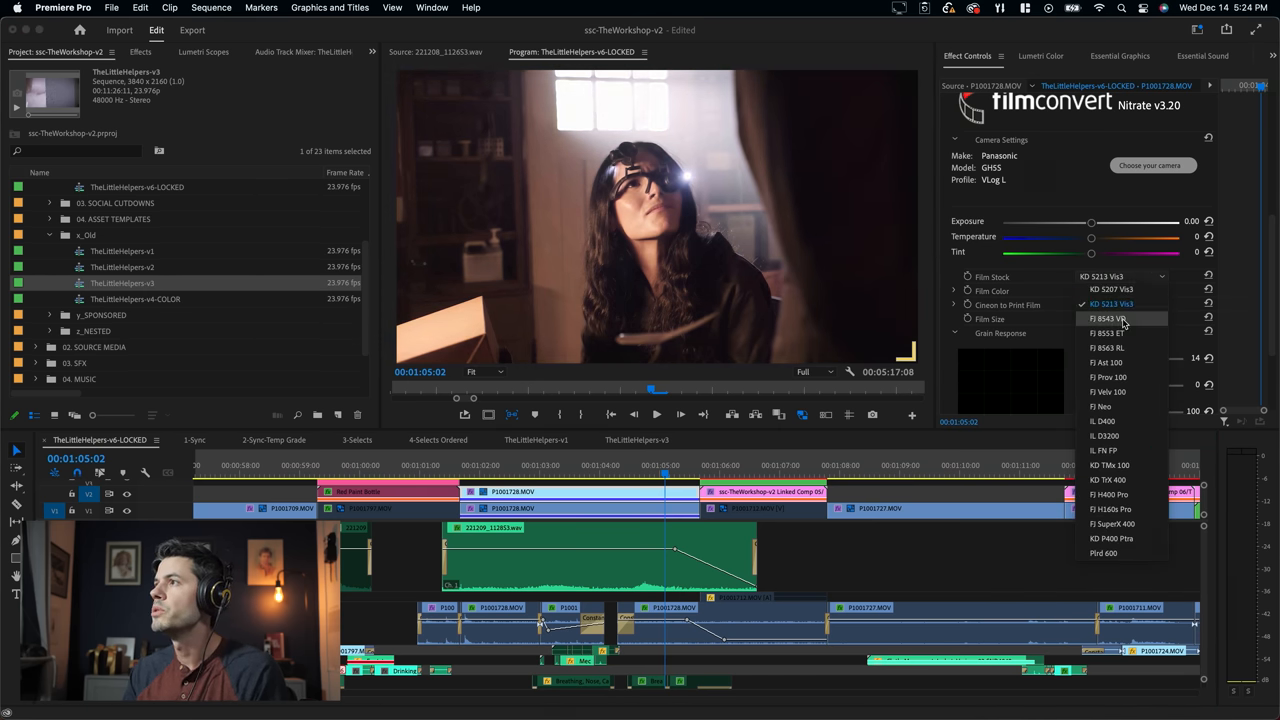
pyautogui.click(1104, 318)
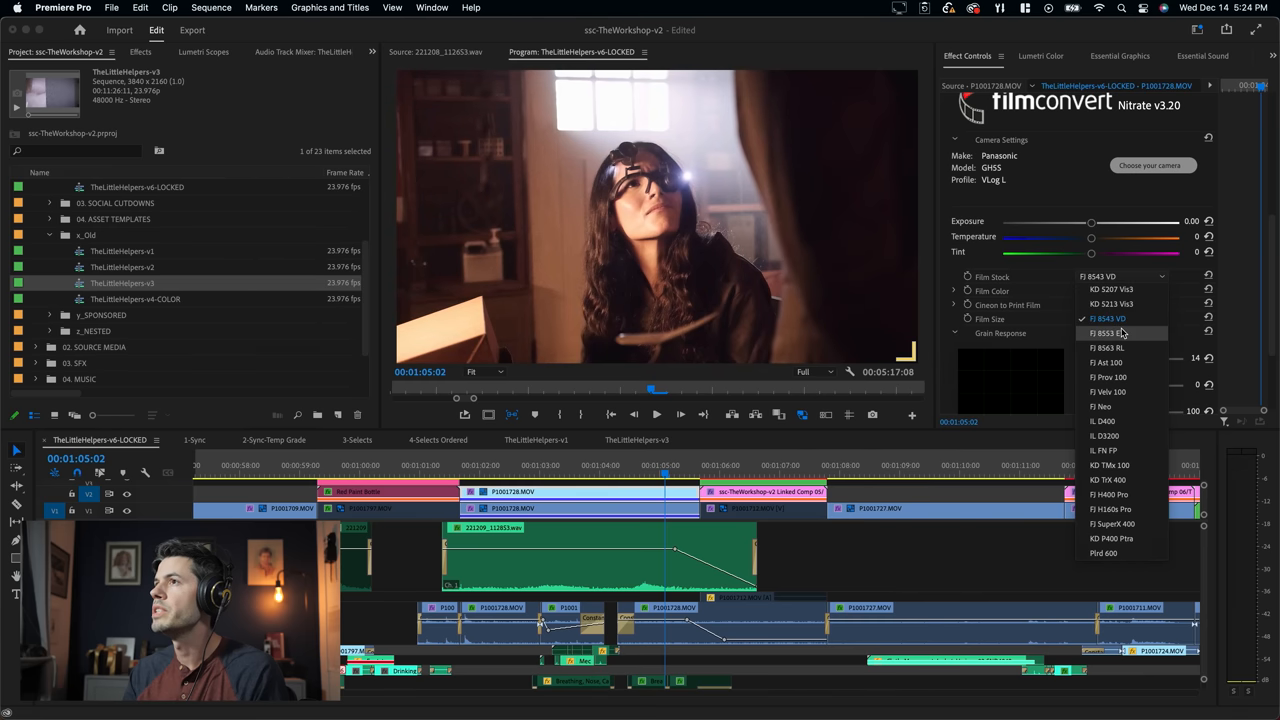
pyautogui.click(1108, 332)
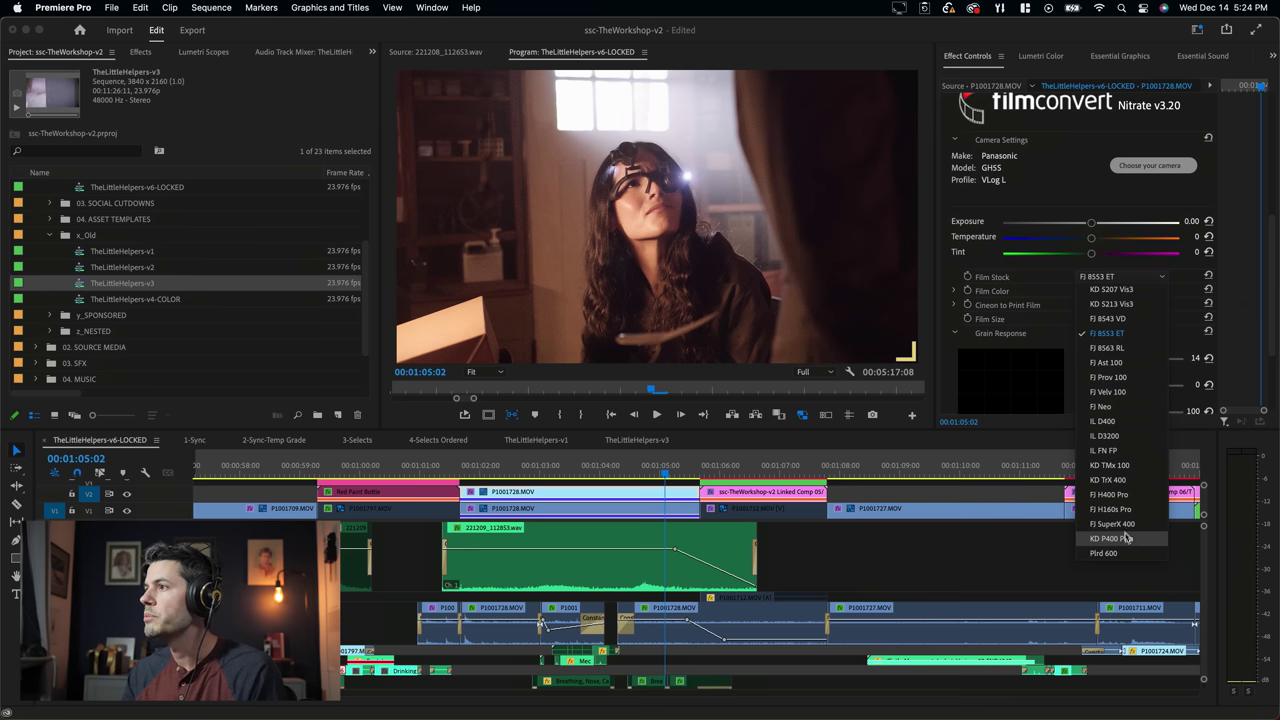
pyautogui.click(1104, 538)
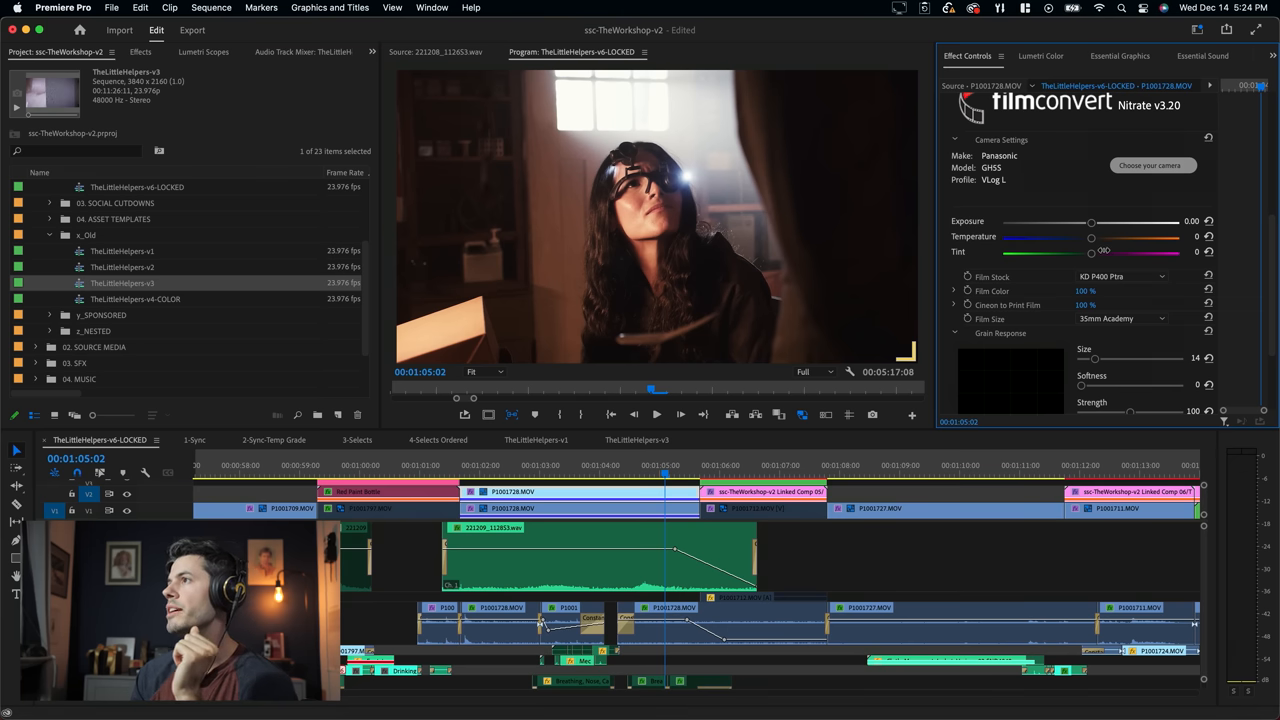
# Step: Settle the FilmConvert temperature at -50 after trying warmer and cooler values
pyautogui.moveTo(1092, 236); pyautogui.dragTo(1070, 236)
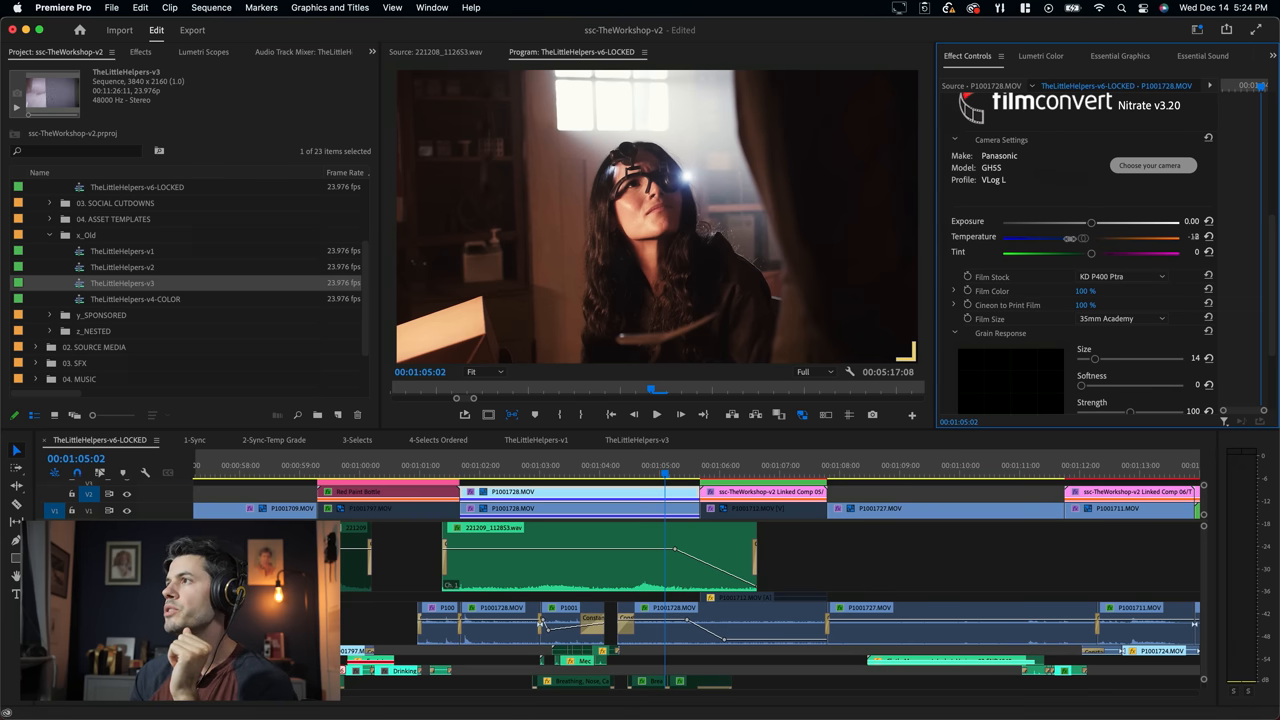
pyautogui.moveTo(1070, 236); pyautogui.dragTo(1010, 236)
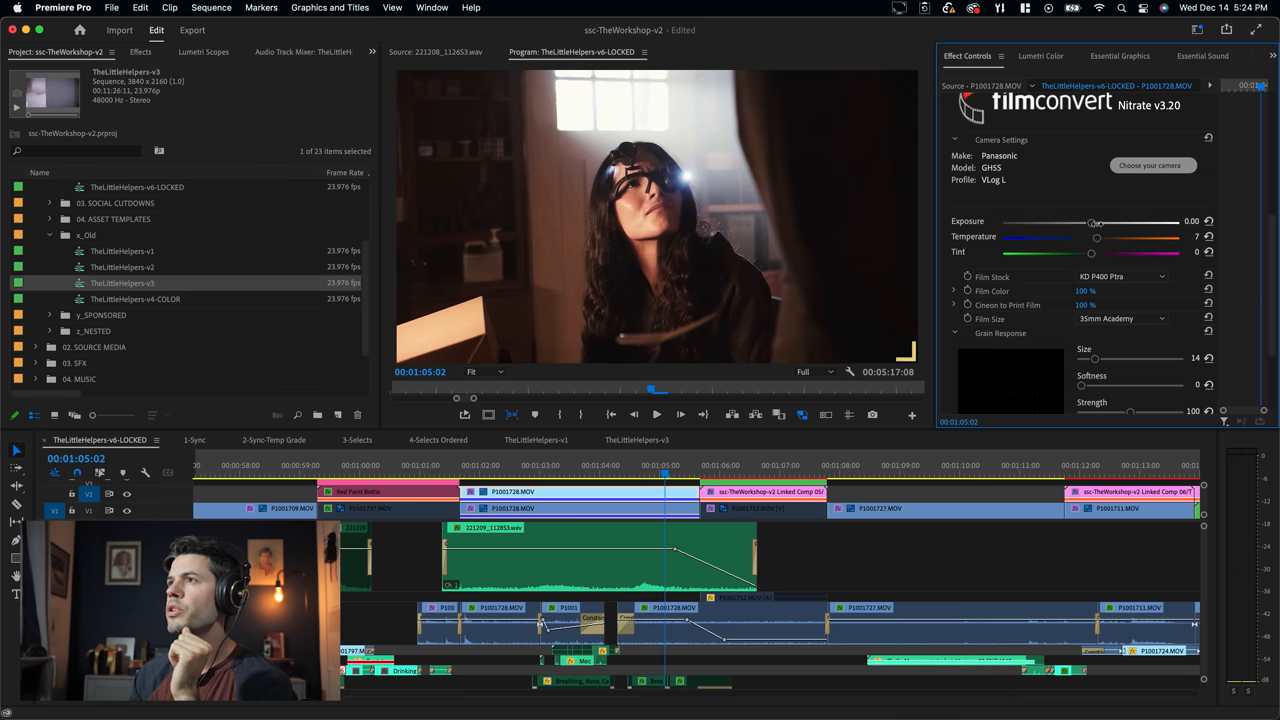
pyautogui.moveTo(1096, 236); pyautogui.dragTo(1008, 236)
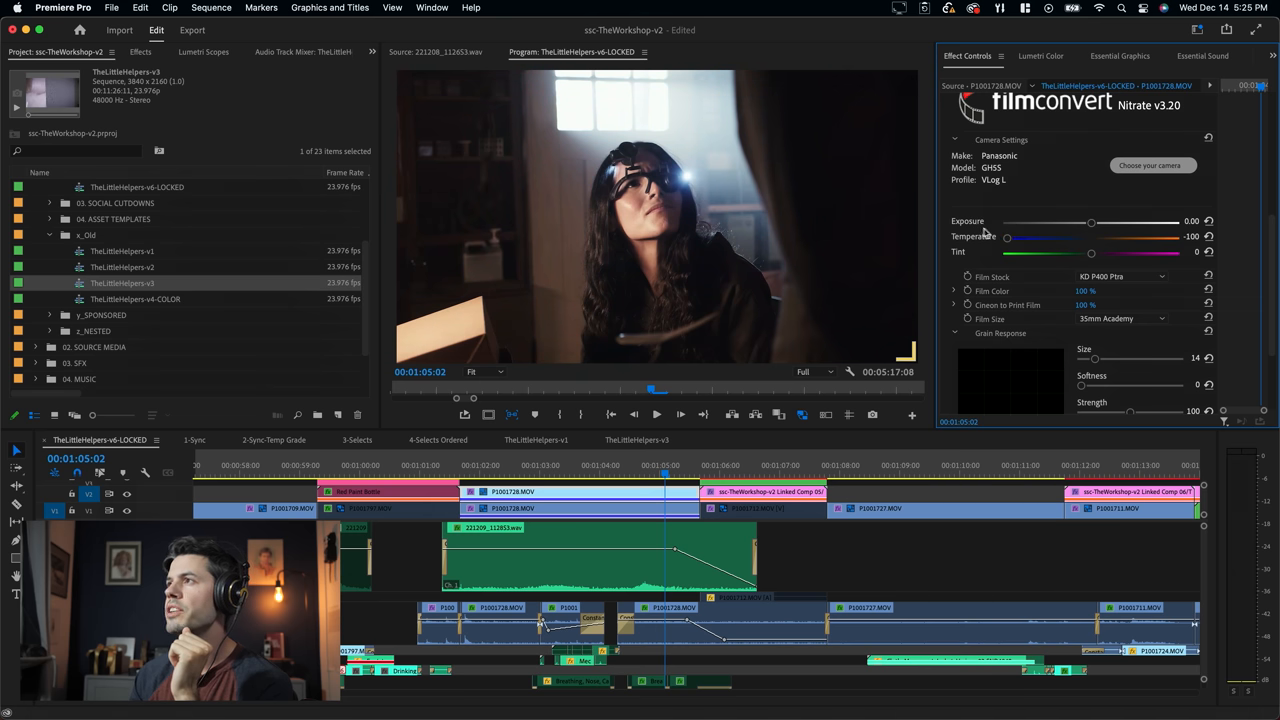
pyautogui.moveTo(1008, 236); pyautogui.dragTo(1044, 236)
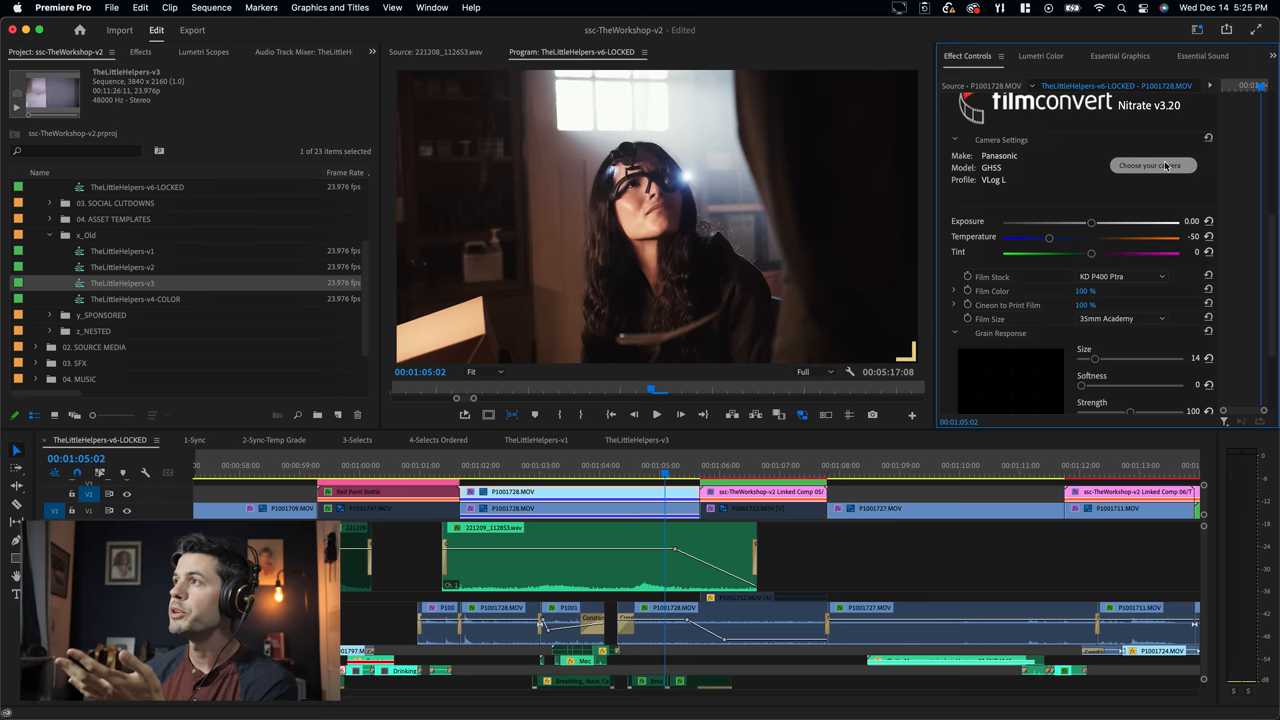
pyautogui.moveTo(1132, 180)
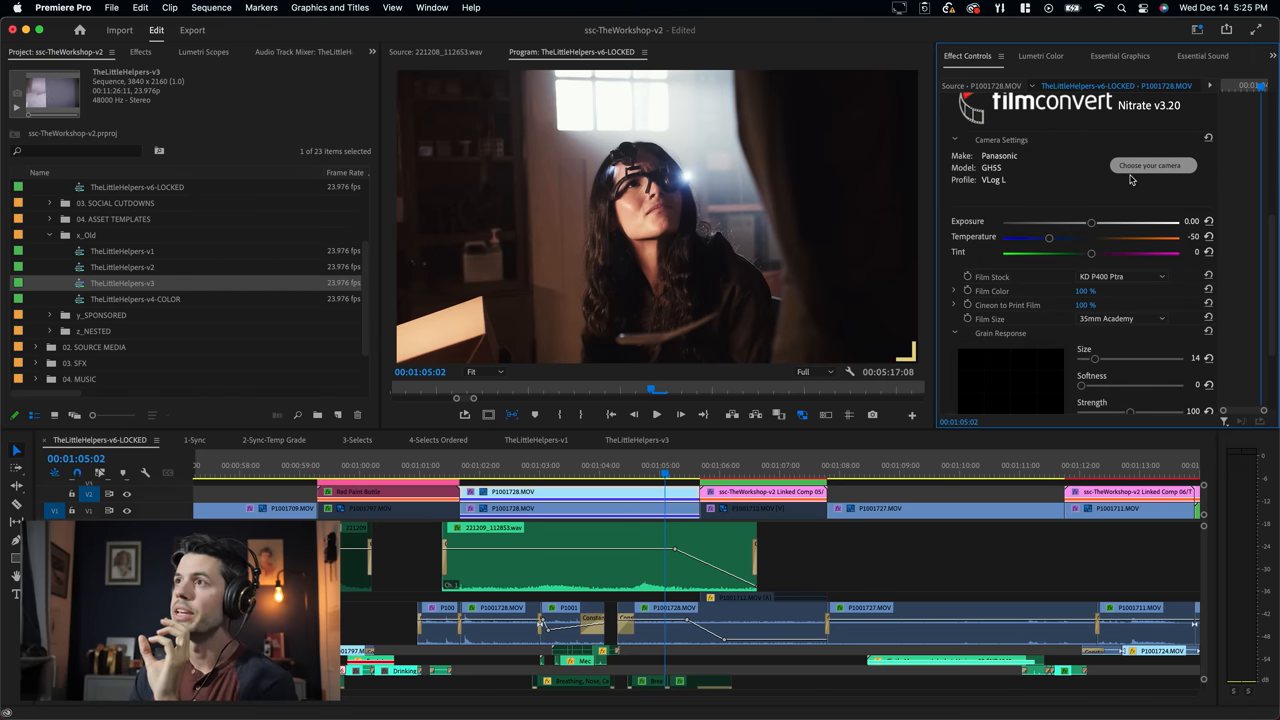
# Step: Test exposure brighter and darker, return it to 0.00, and set tint to -45
pyautogui.moveTo(1092, 220); pyautogui.dragTo(1106, 220)
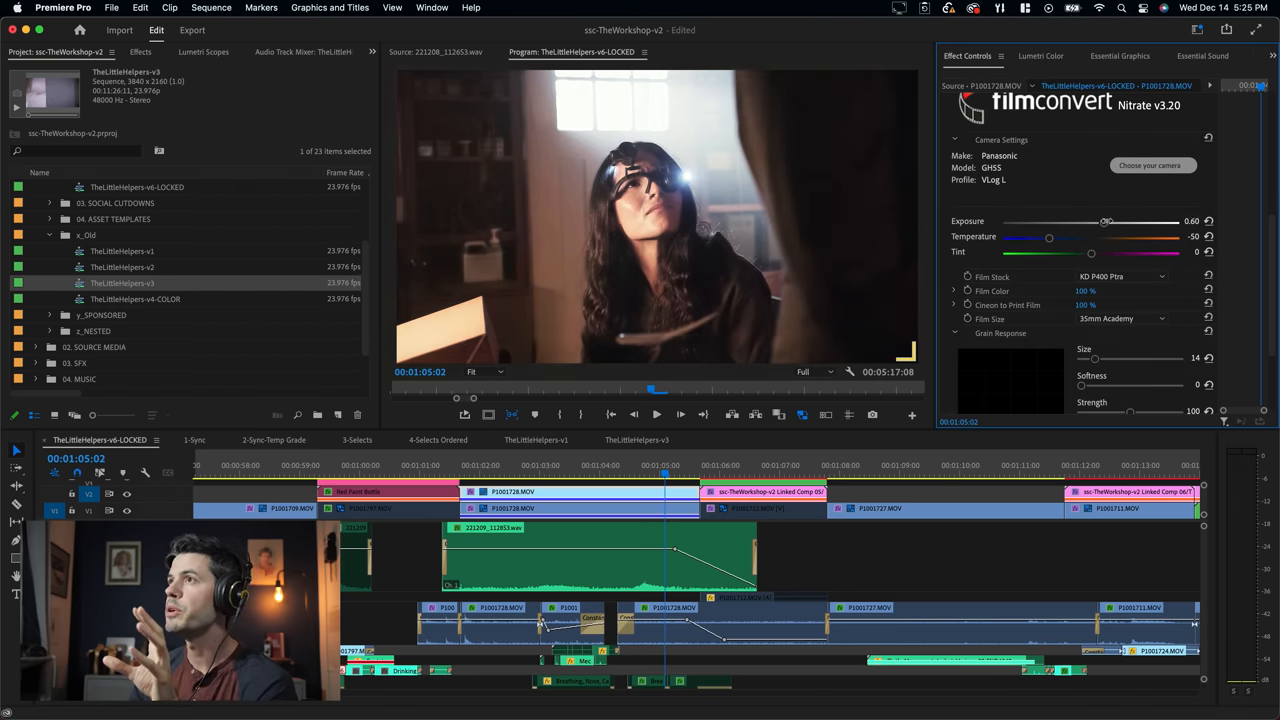
pyautogui.moveTo(1104, 220); pyautogui.dragTo(1124, 220)
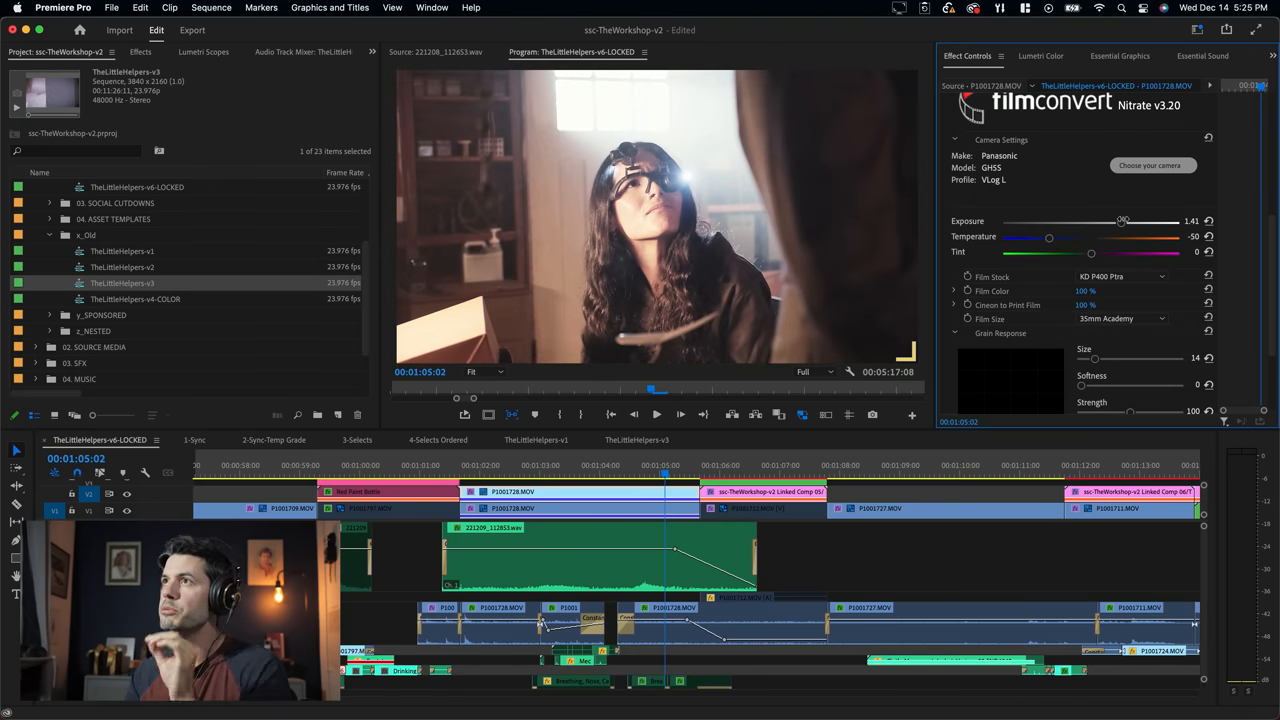
pyautogui.moveTo(1124, 220); pyautogui.dragTo(1136, 220)
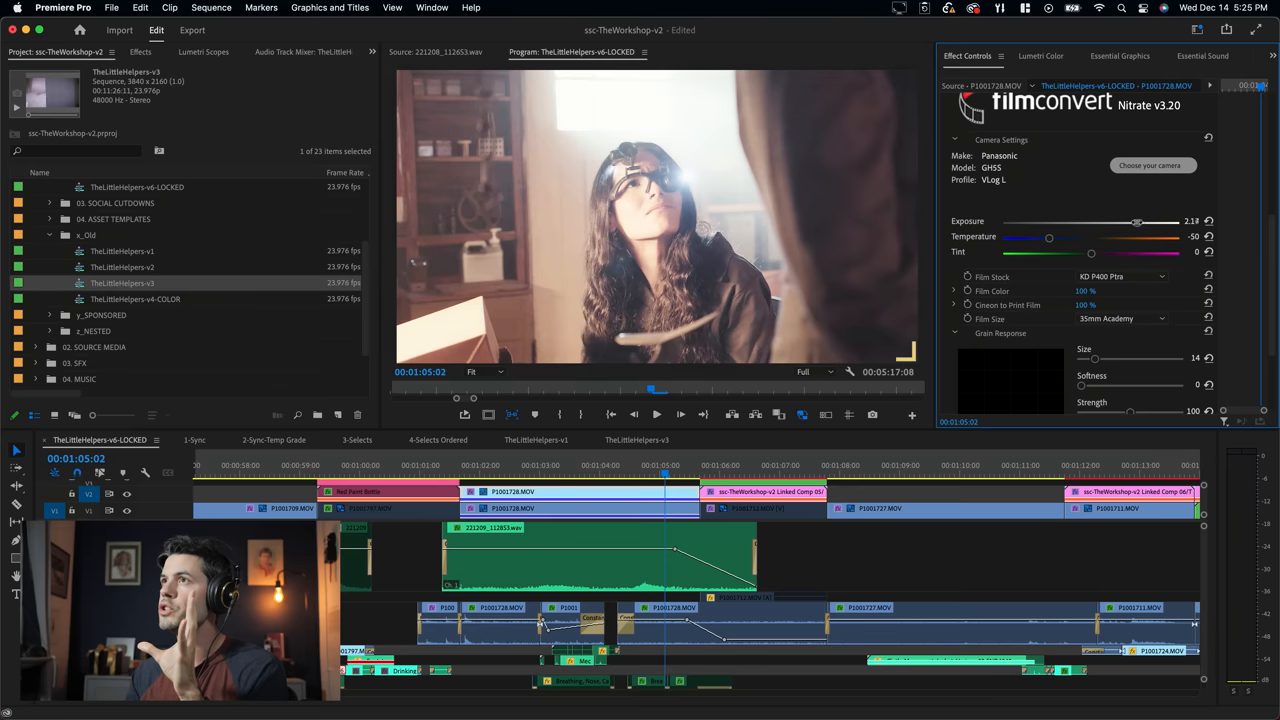
pyautogui.moveTo(1136, 220); pyautogui.dragTo(1064, 220)
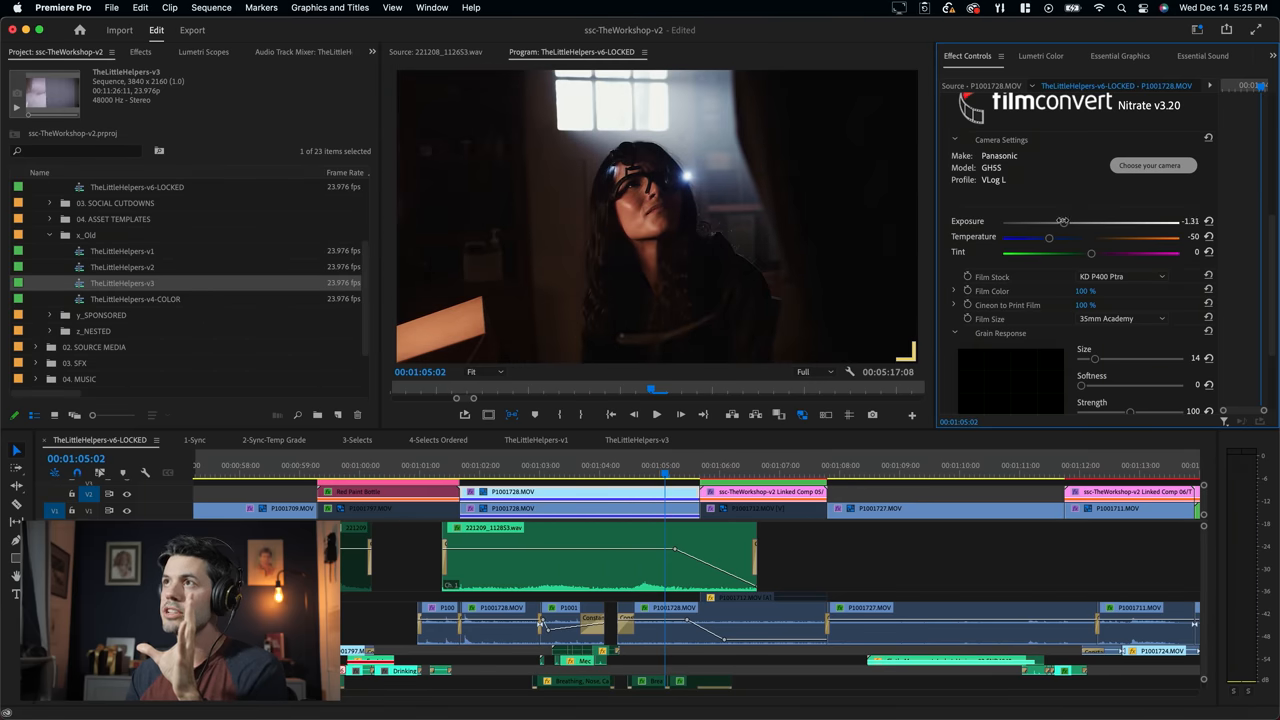
pyautogui.moveTo(1064, 220); pyautogui.dragTo(1092, 220)
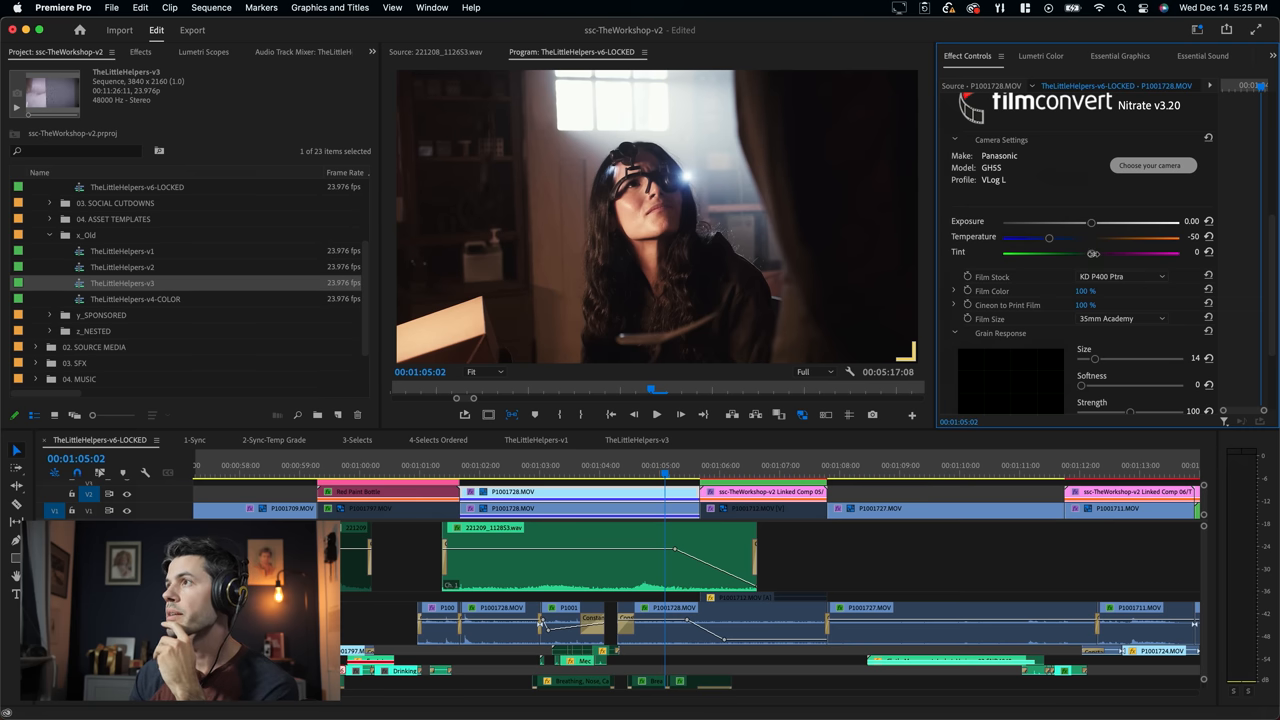
pyautogui.moveTo(1092, 252); pyautogui.dragTo(1052, 252)
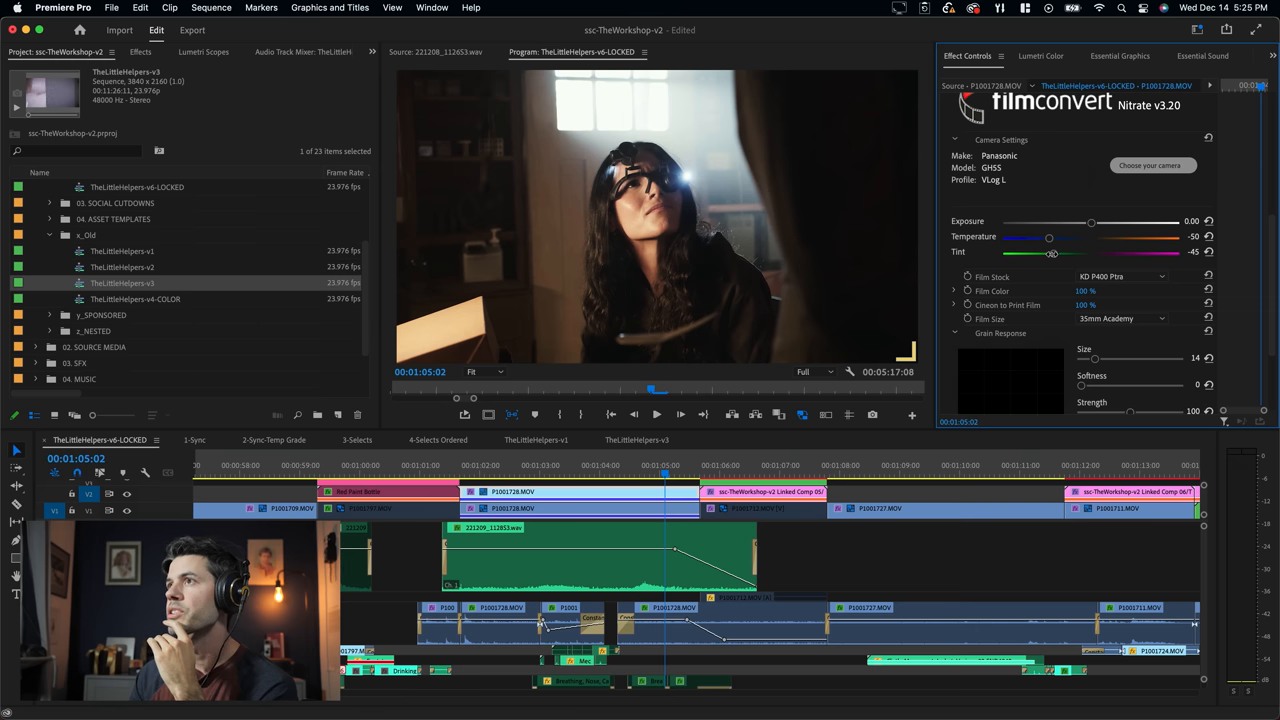
pyautogui.moveTo(420, 232)
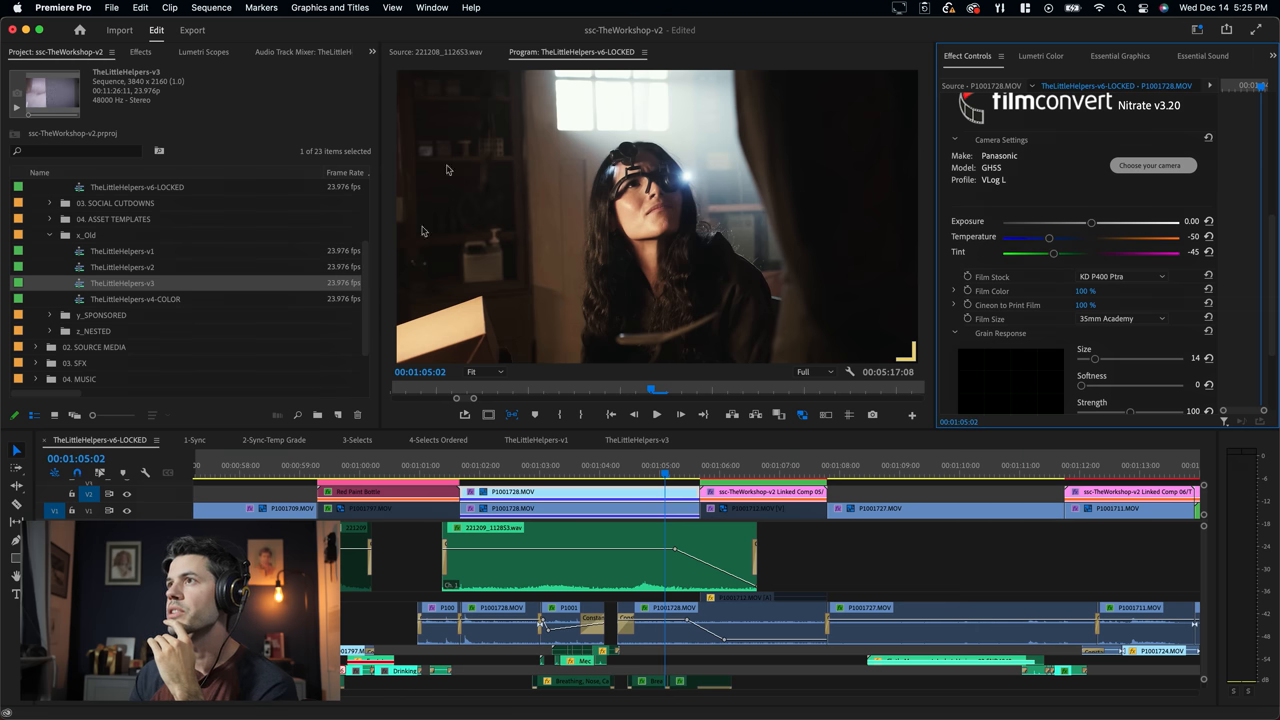
pyautogui.moveTo(758, 180)
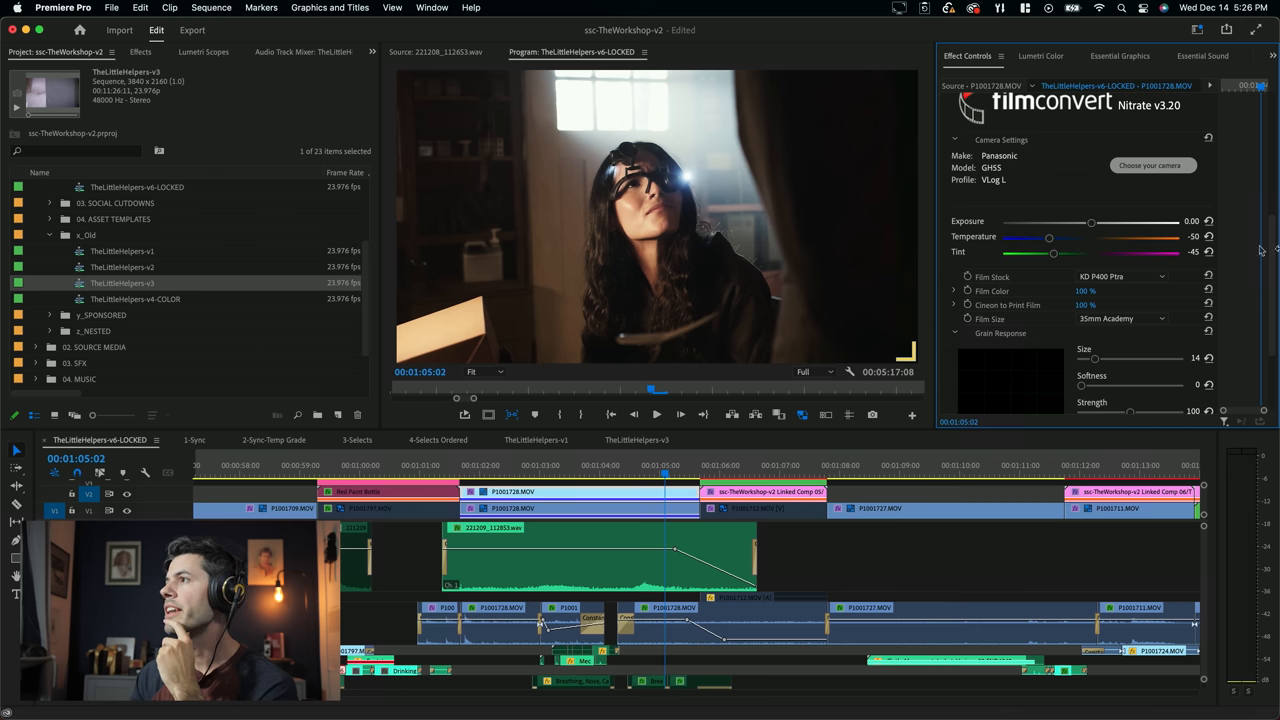
# Step: Try smaller film sizes such as 8mm and Super 16, fitting the frame in the preview
pyautogui.scroll(-3)
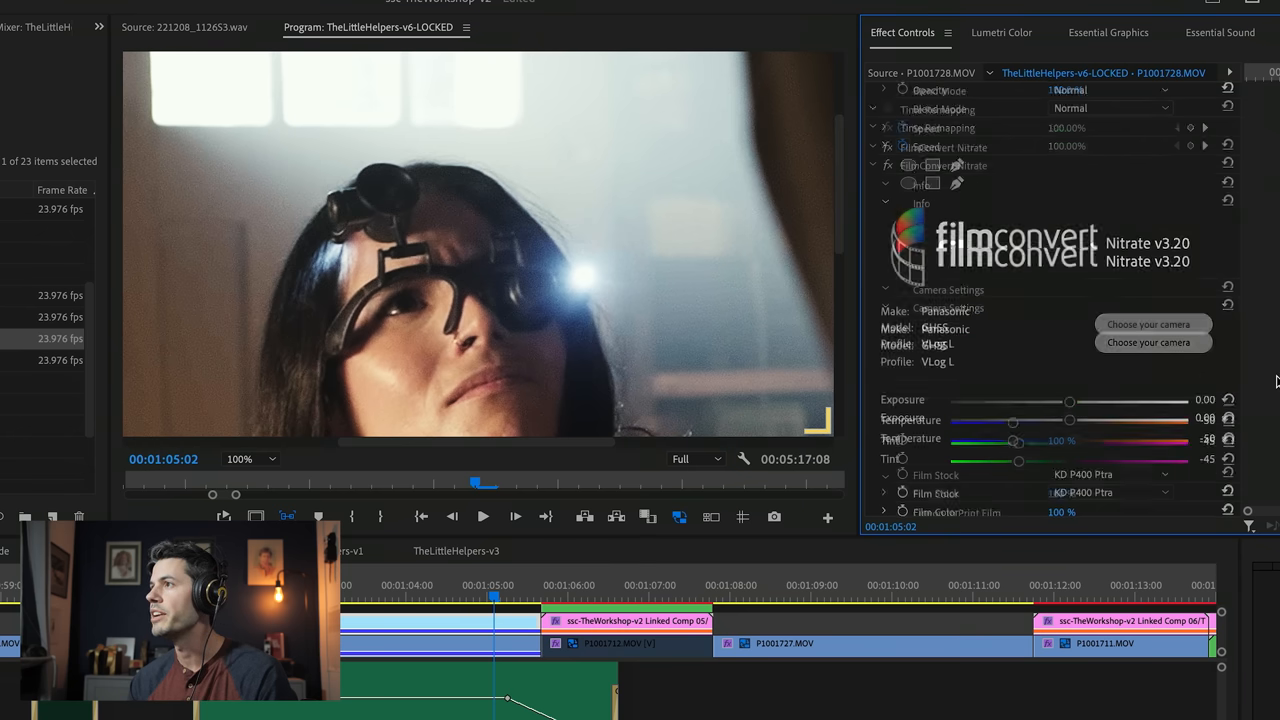
pyautogui.click(1110, 404)
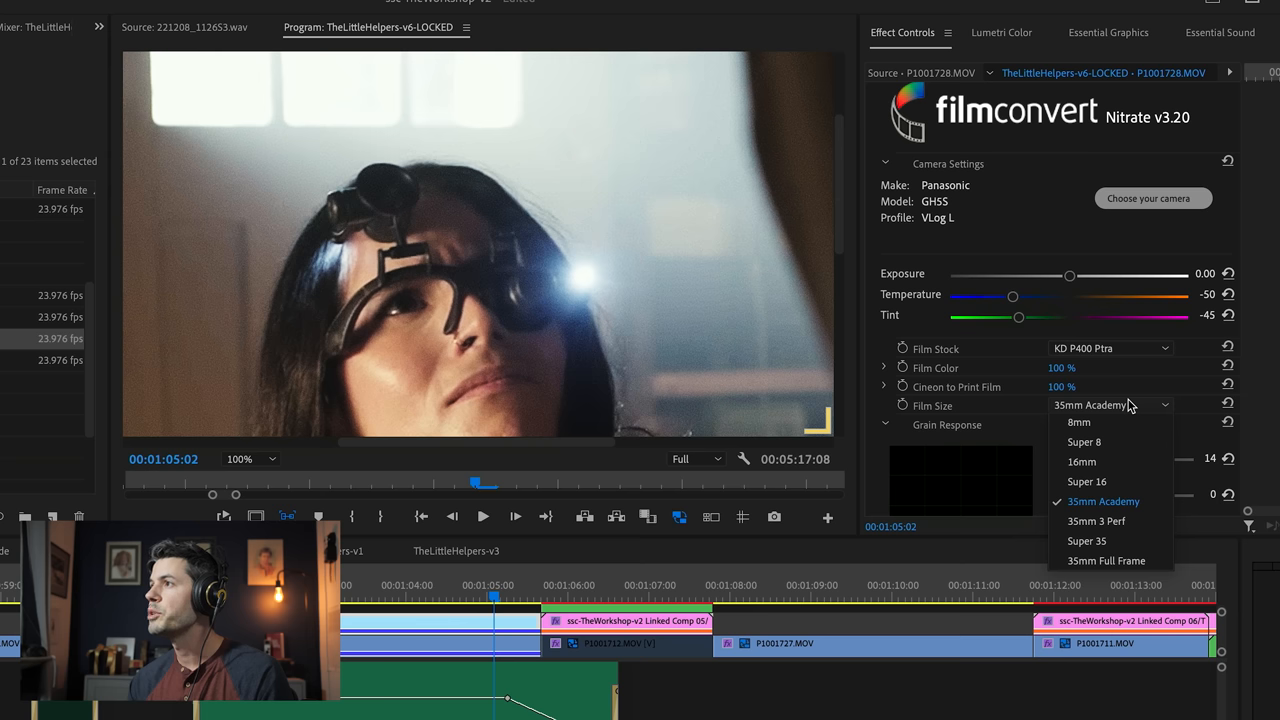
pyautogui.moveTo(1108, 422)
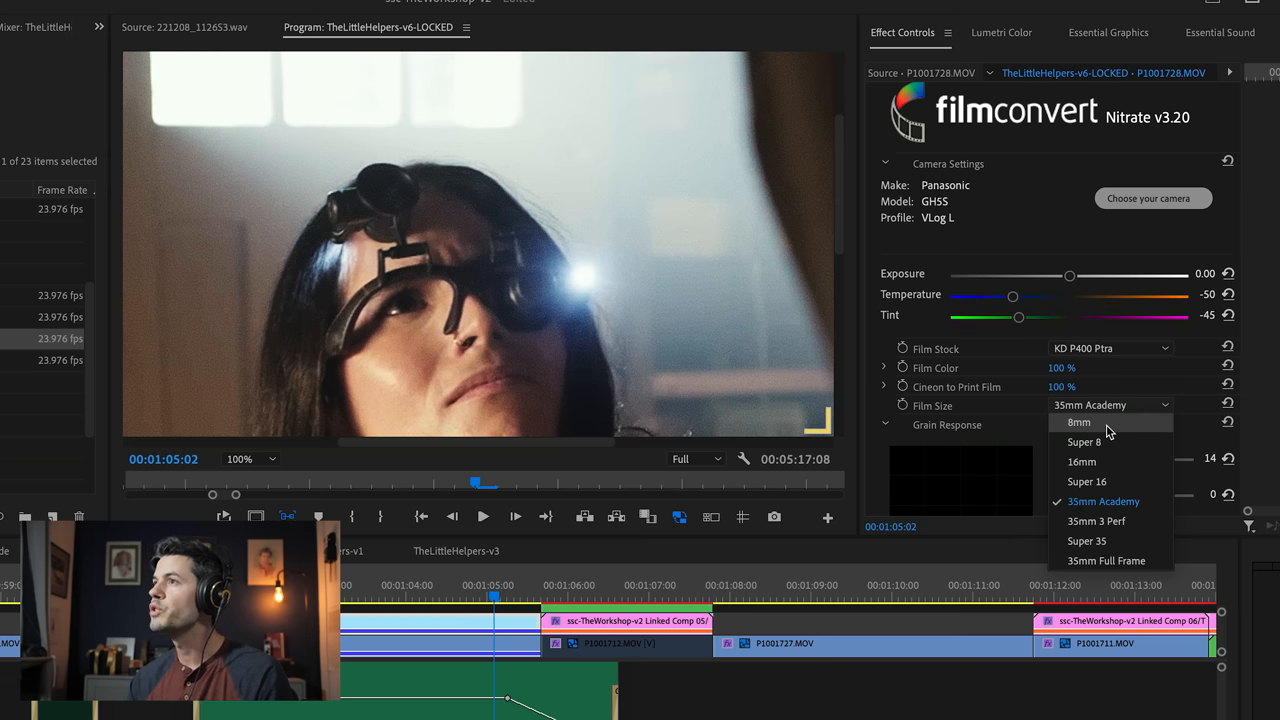
pyautogui.click(1080, 420)
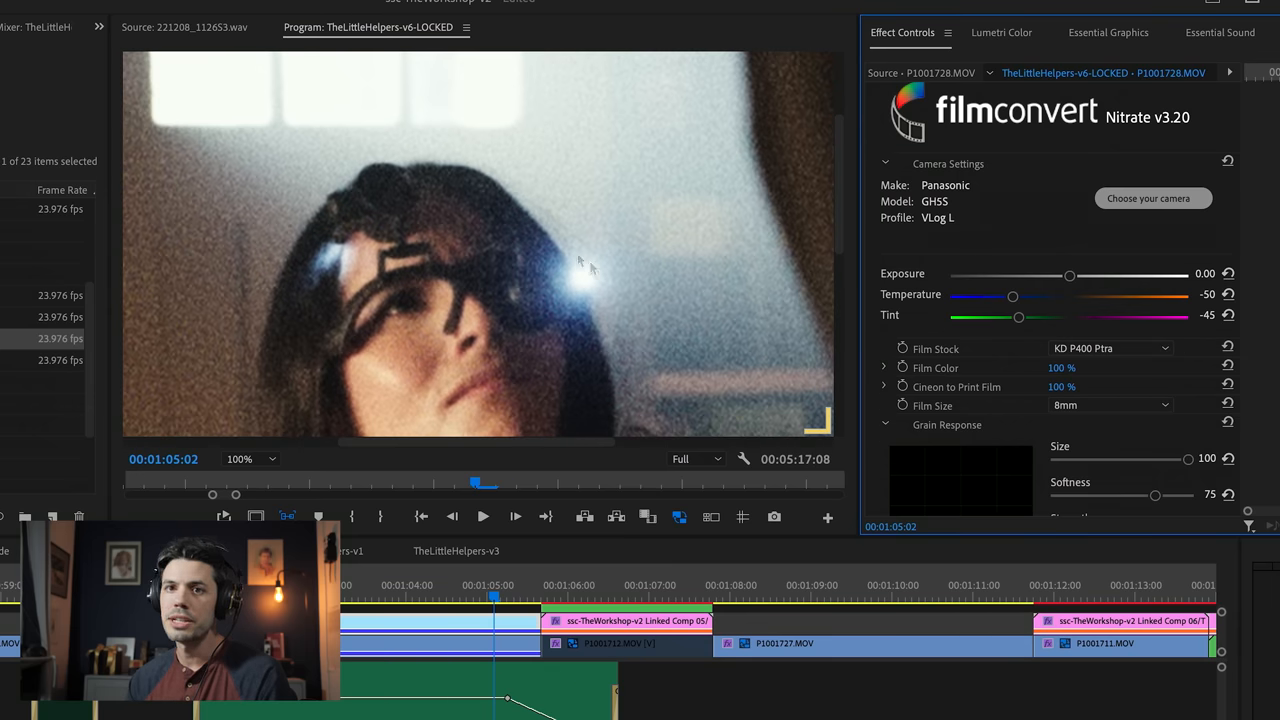
pyautogui.moveTo(1116, 424)
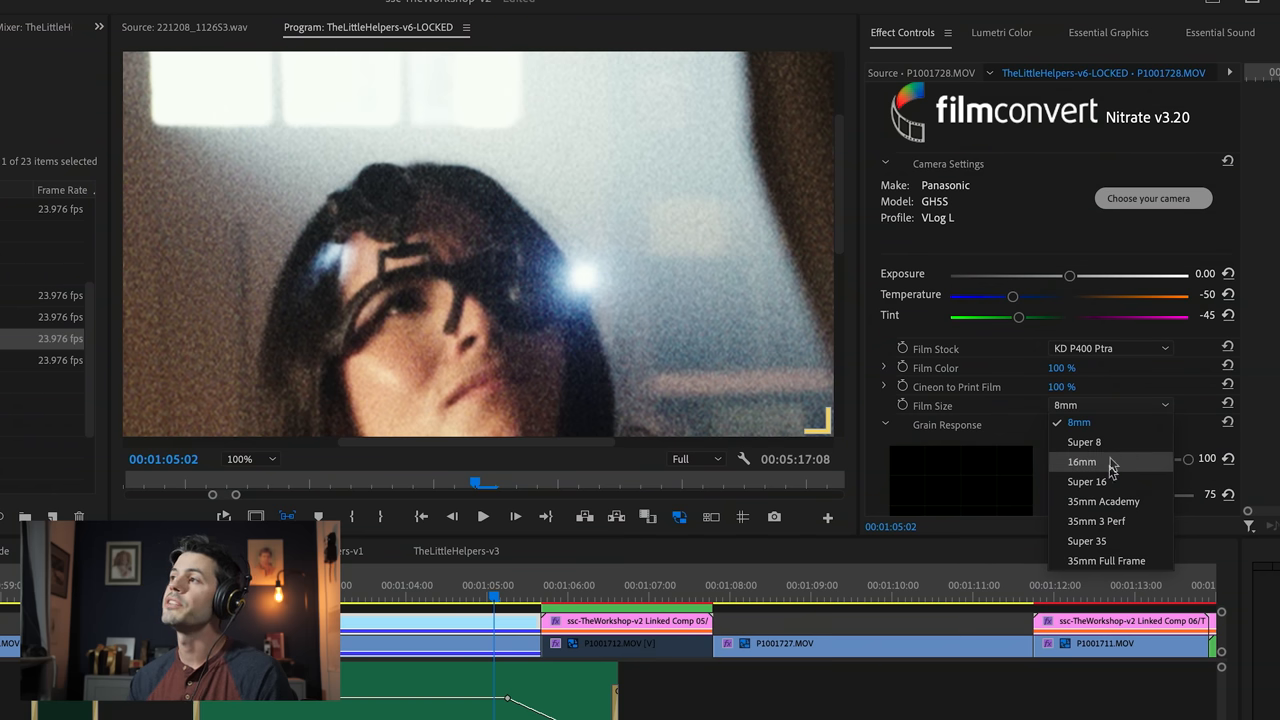
pyautogui.click(1086, 480)
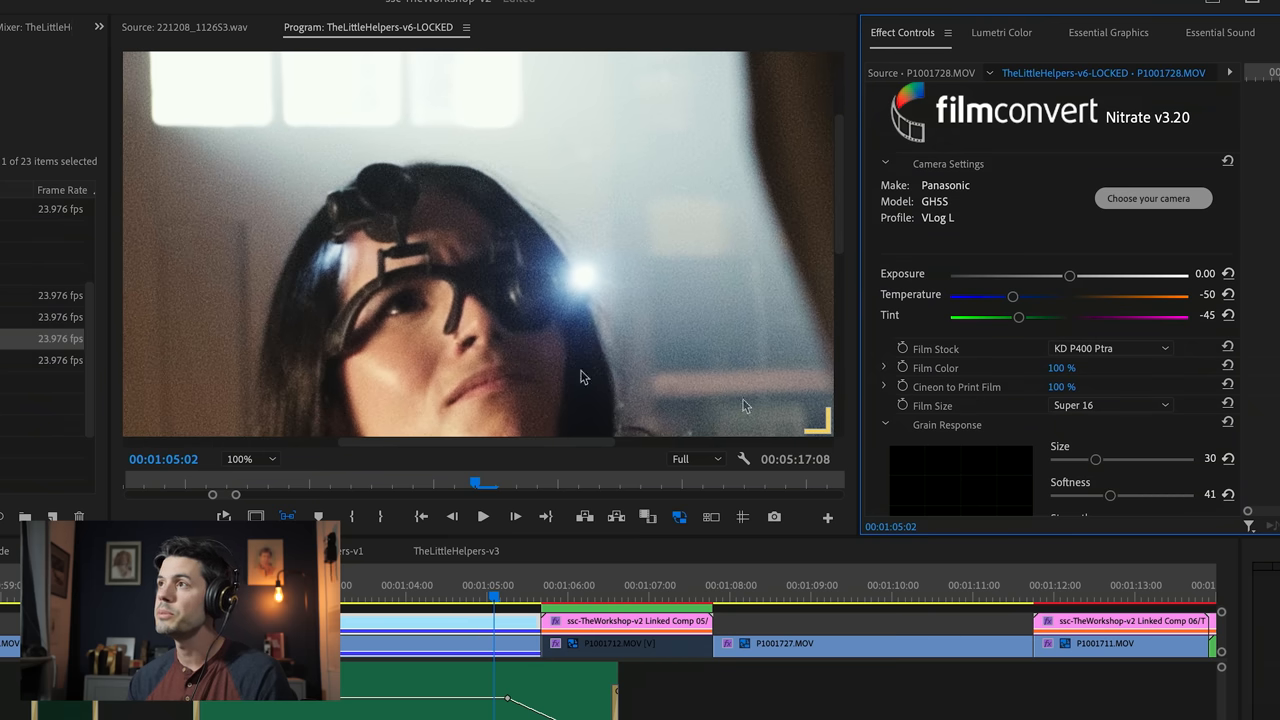
pyautogui.click(276, 458)
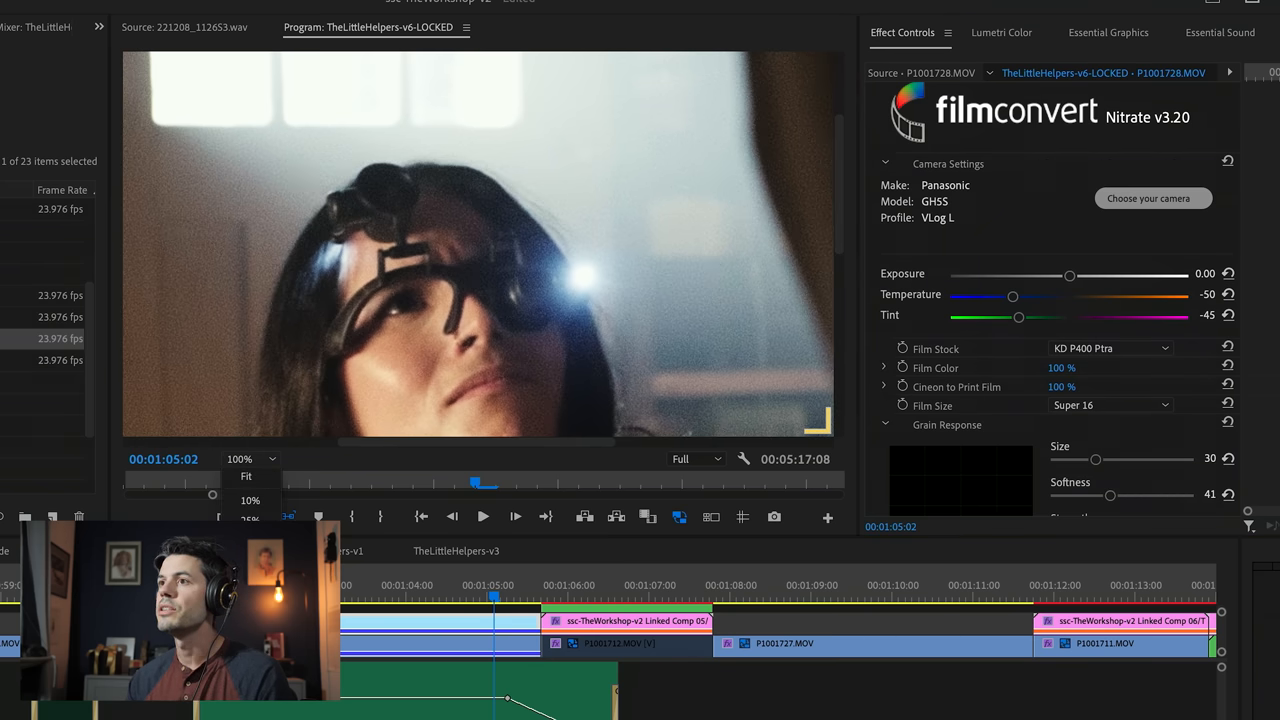
pyautogui.click(244, 476)
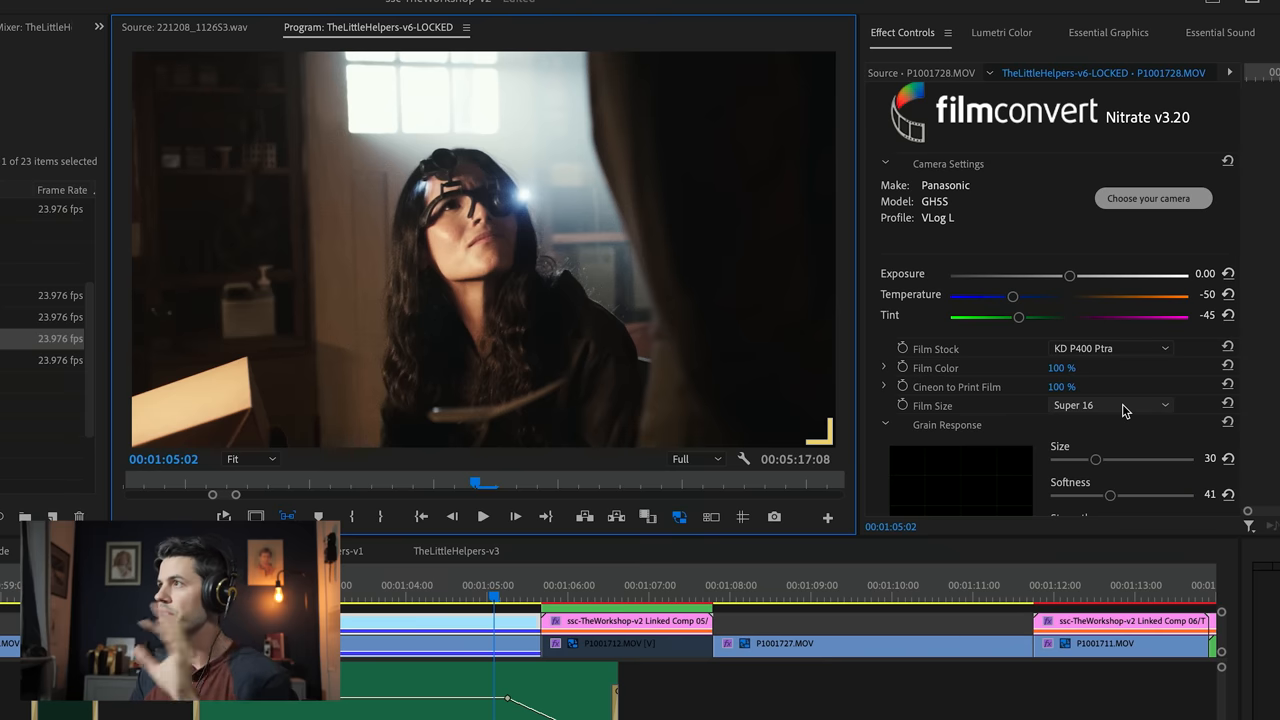
# Step: Switch the film size to 35mm Academy and magnify the preview to inspect the grain
pyautogui.click(1110, 404)
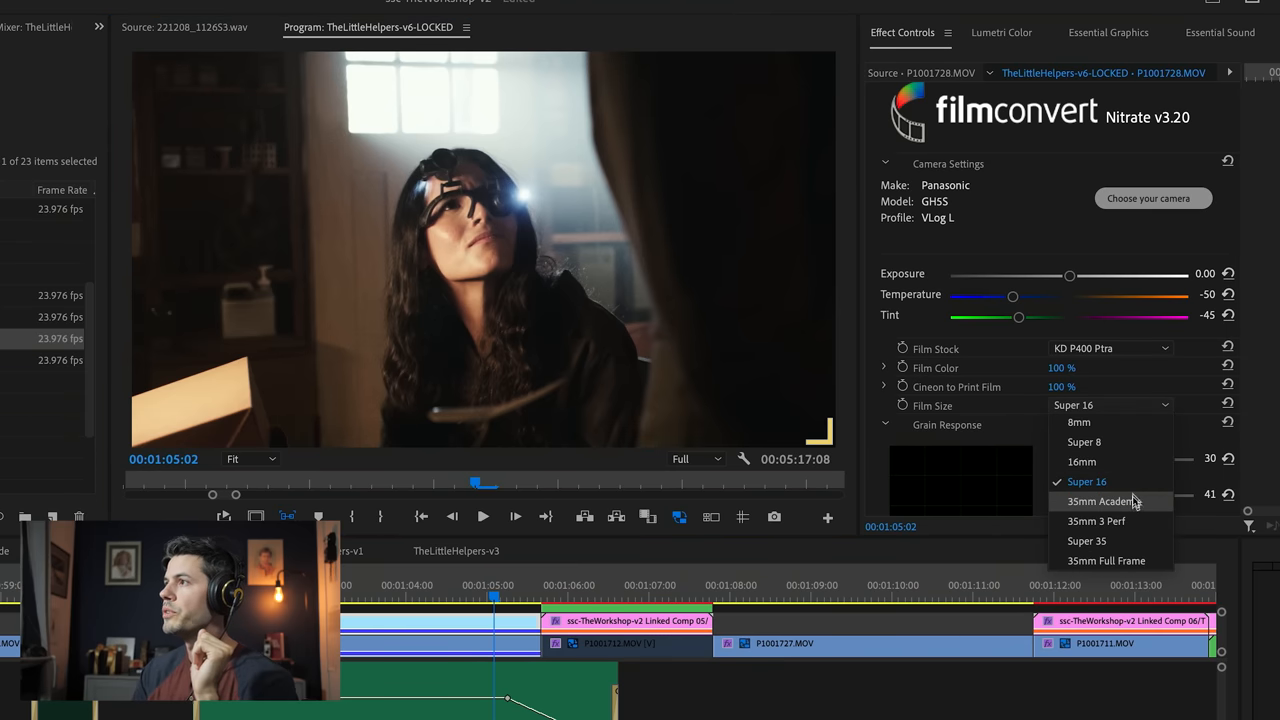
pyautogui.click(1096, 500)
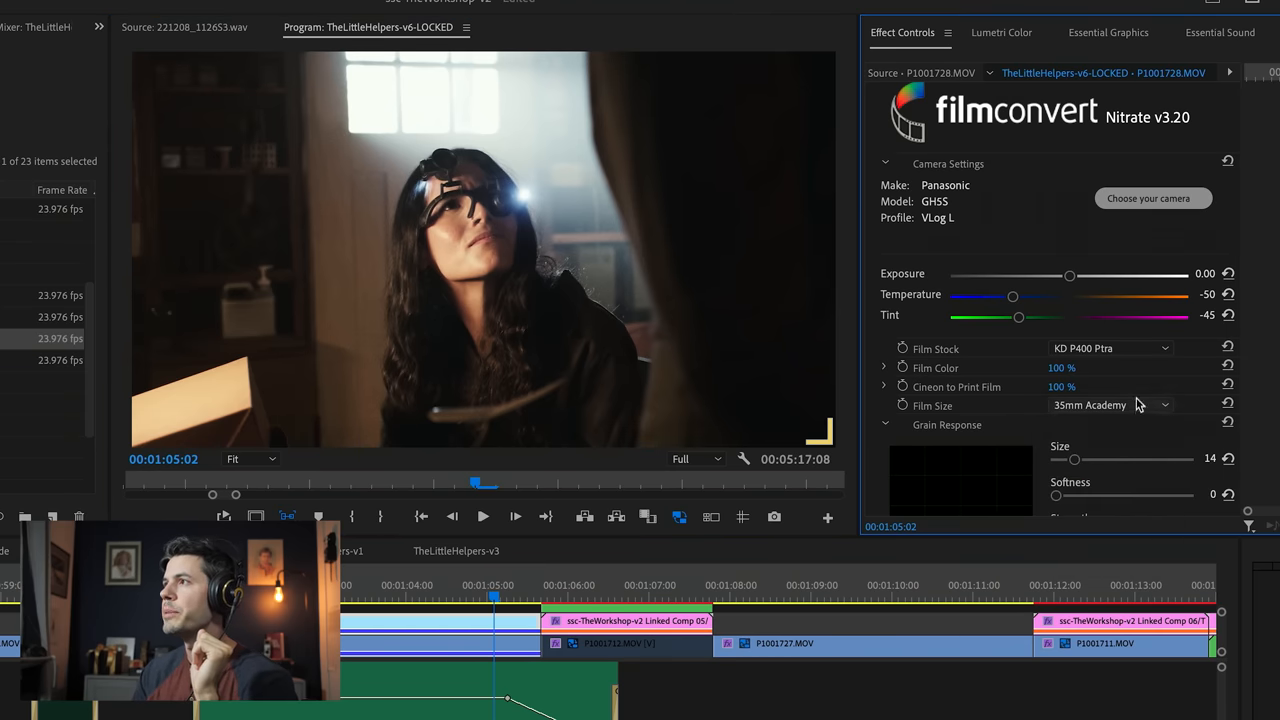
pyautogui.click(696, 458)
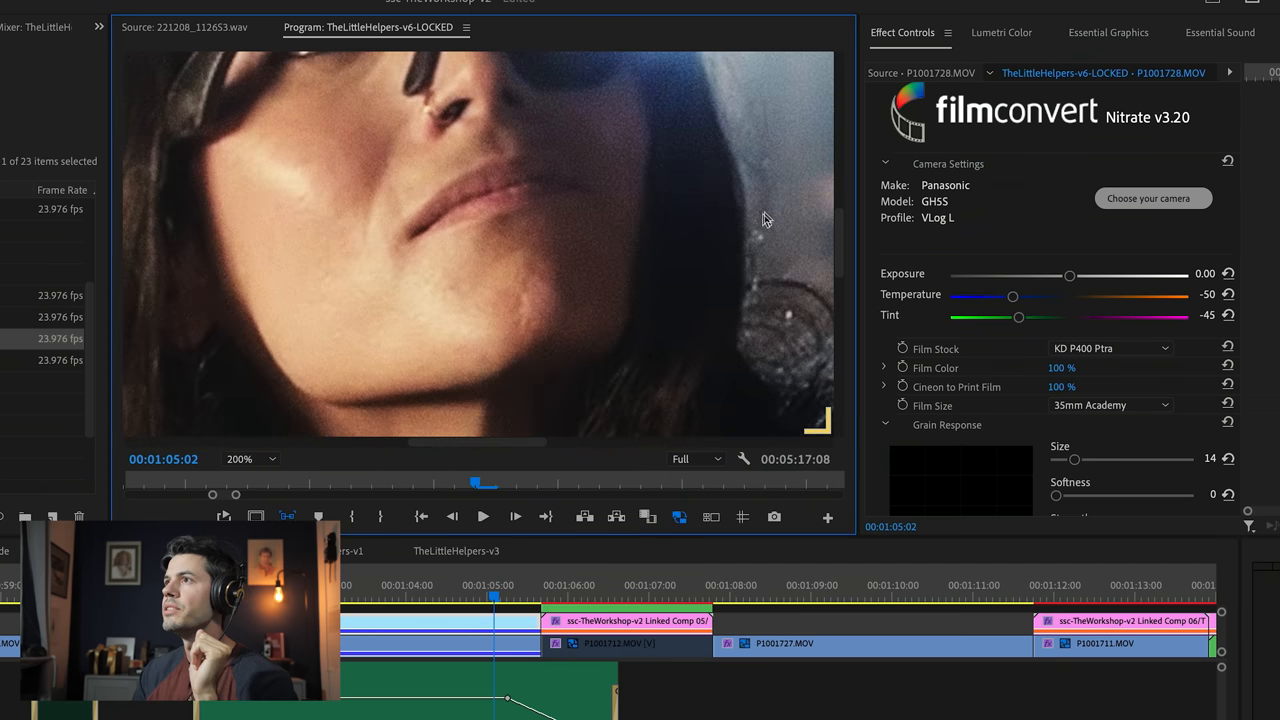
pyautogui.click(252, 458)
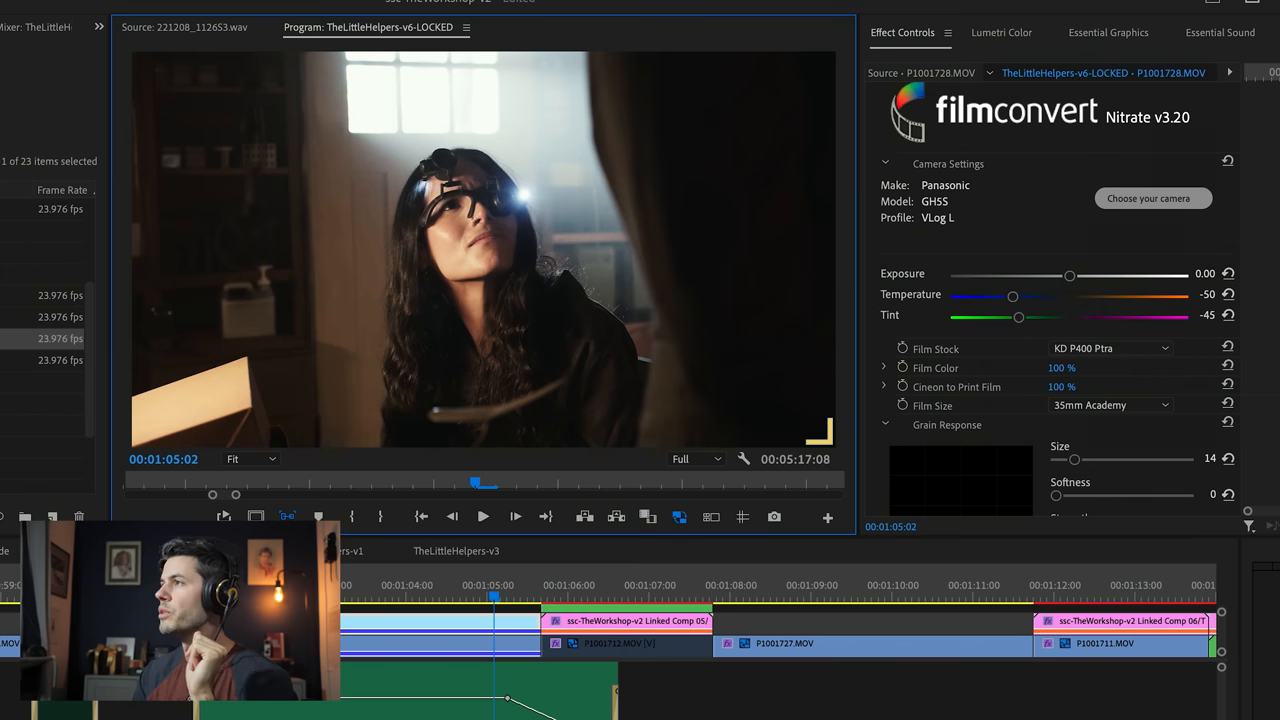
# Step: Reduce grain size to 25 and raise softness to 86, keeping 35mm Academy film size
pyautogui.scroll(-3)
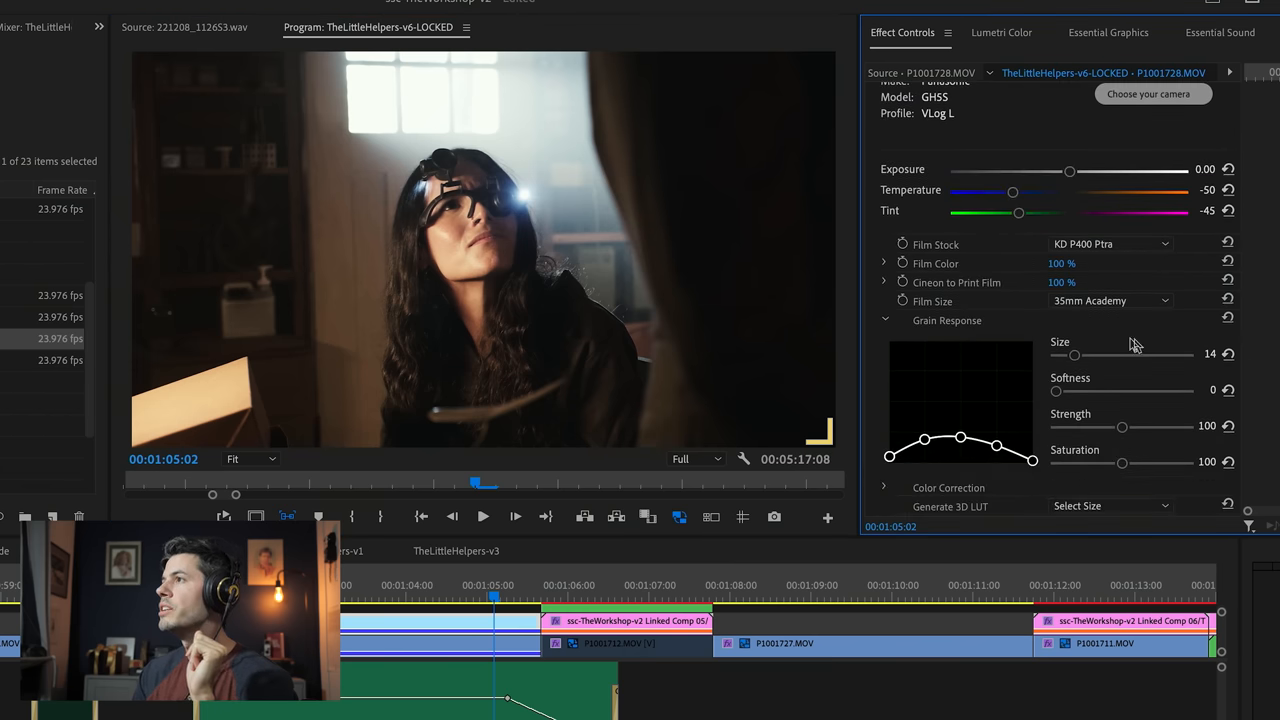
pyautogui.click(250, 458)
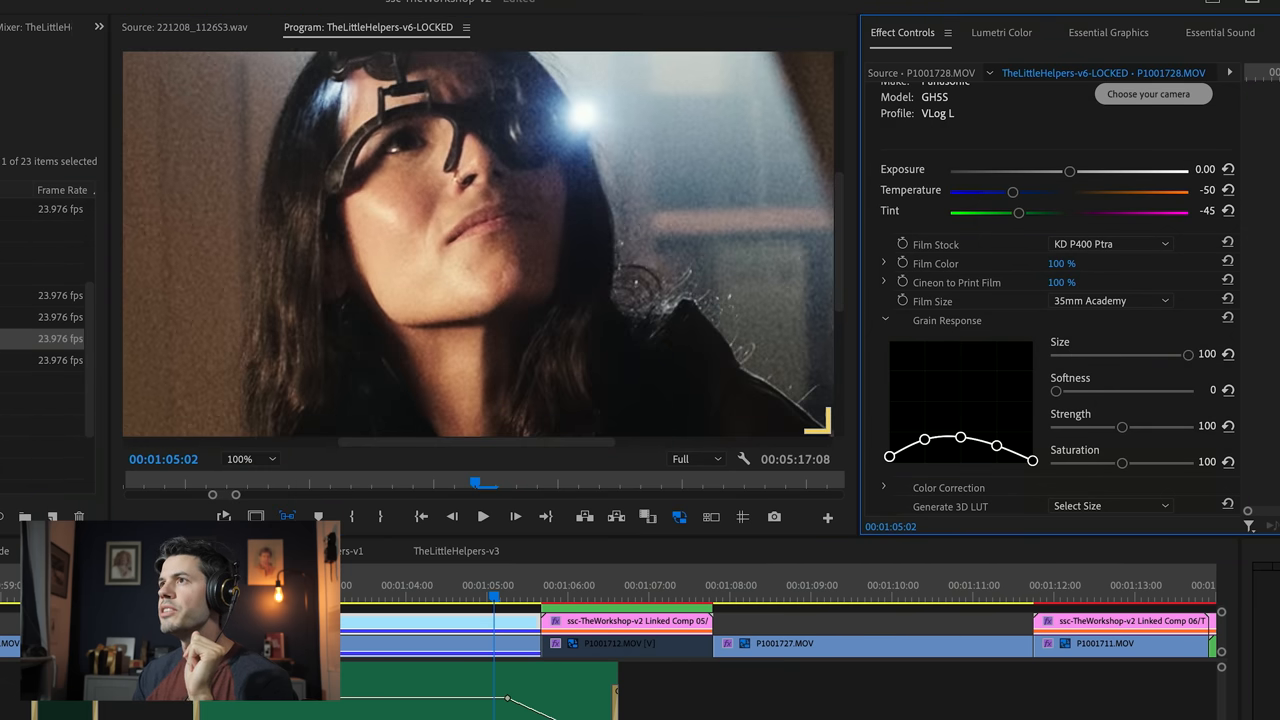
pyautogui.moveTo(1190, 356); pyautogui.dragTo(1138, 356)
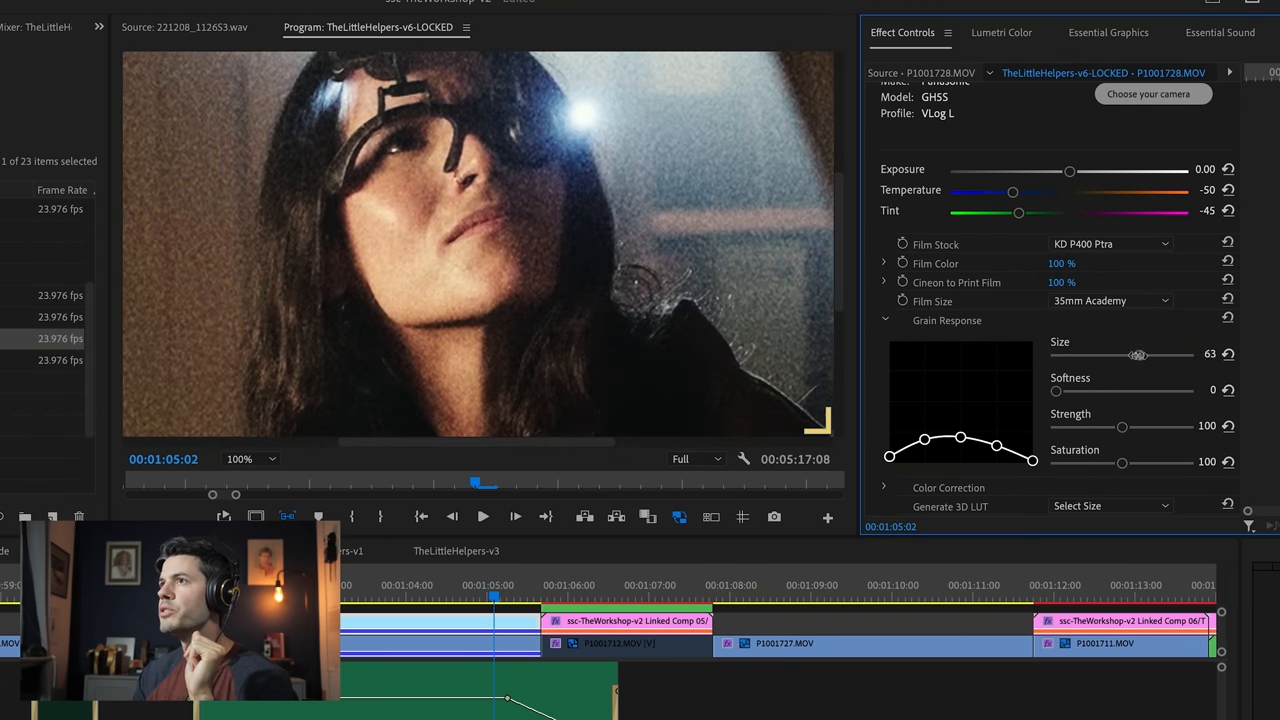
pyautogui.click(1110, 300)
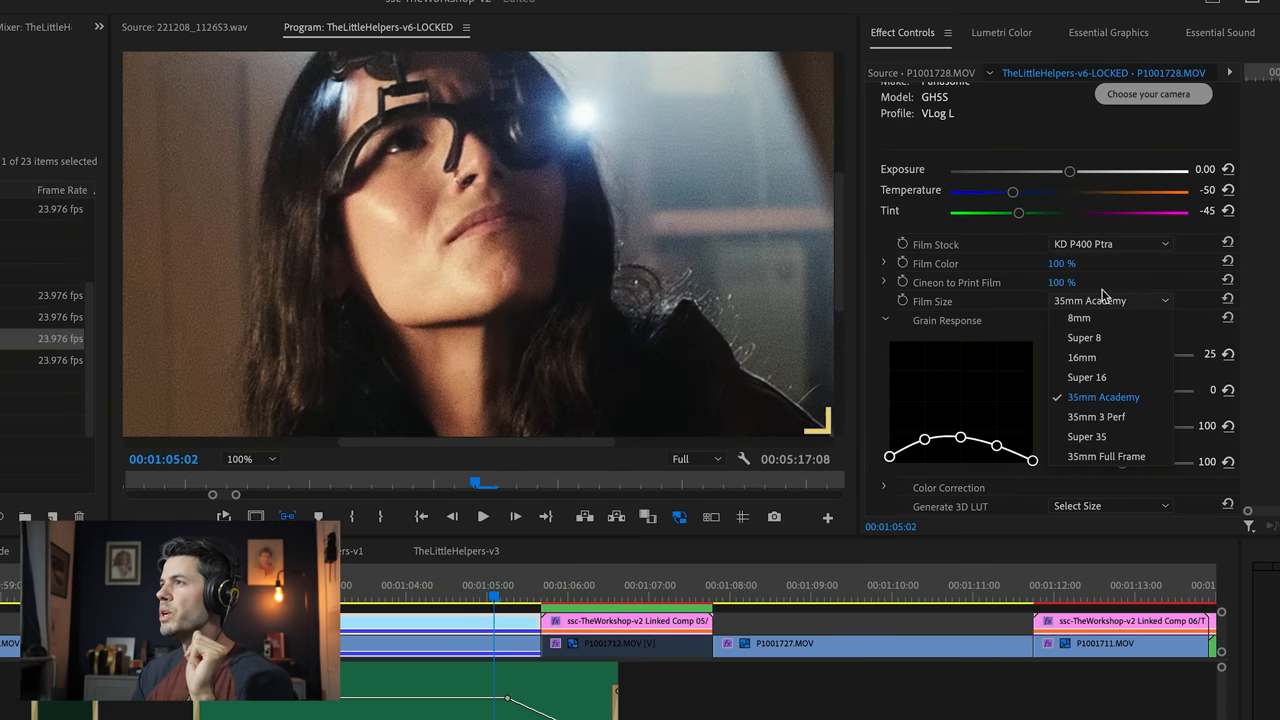
pyautogui.click(1102, 396)
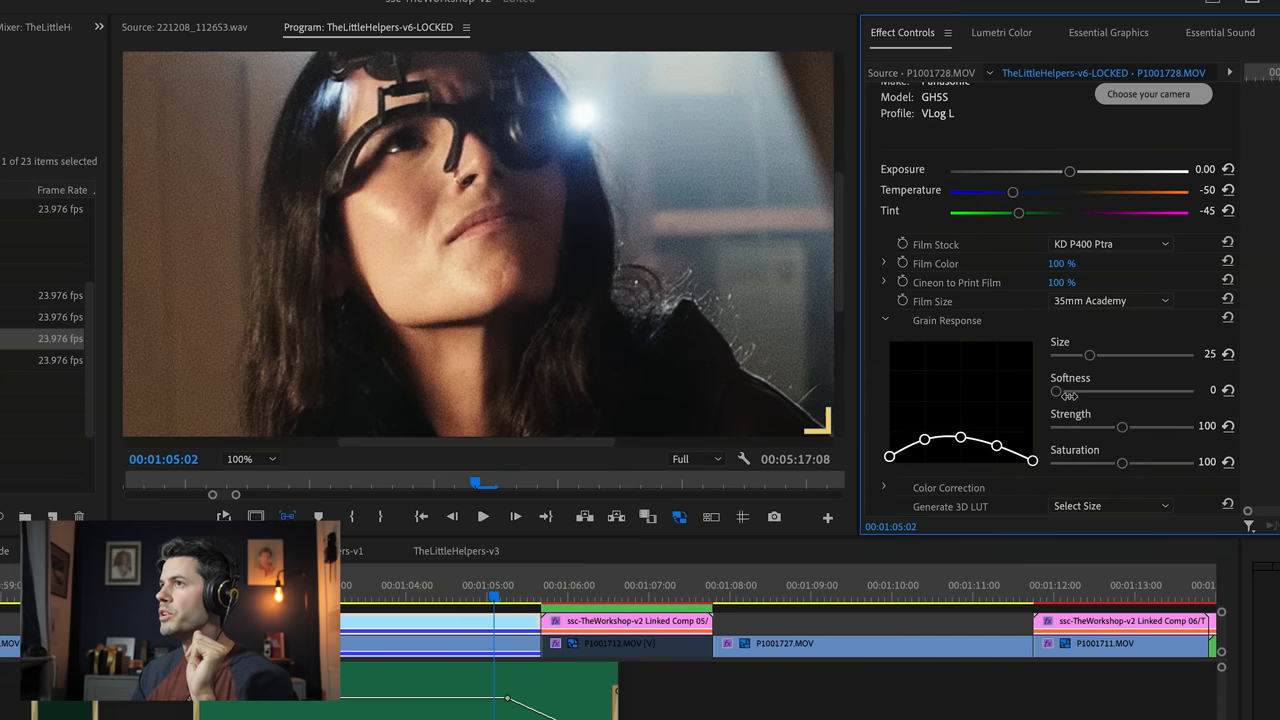
pyautogui.moveTo(1056, 390); pyautogui.dragTo(1096, 390)
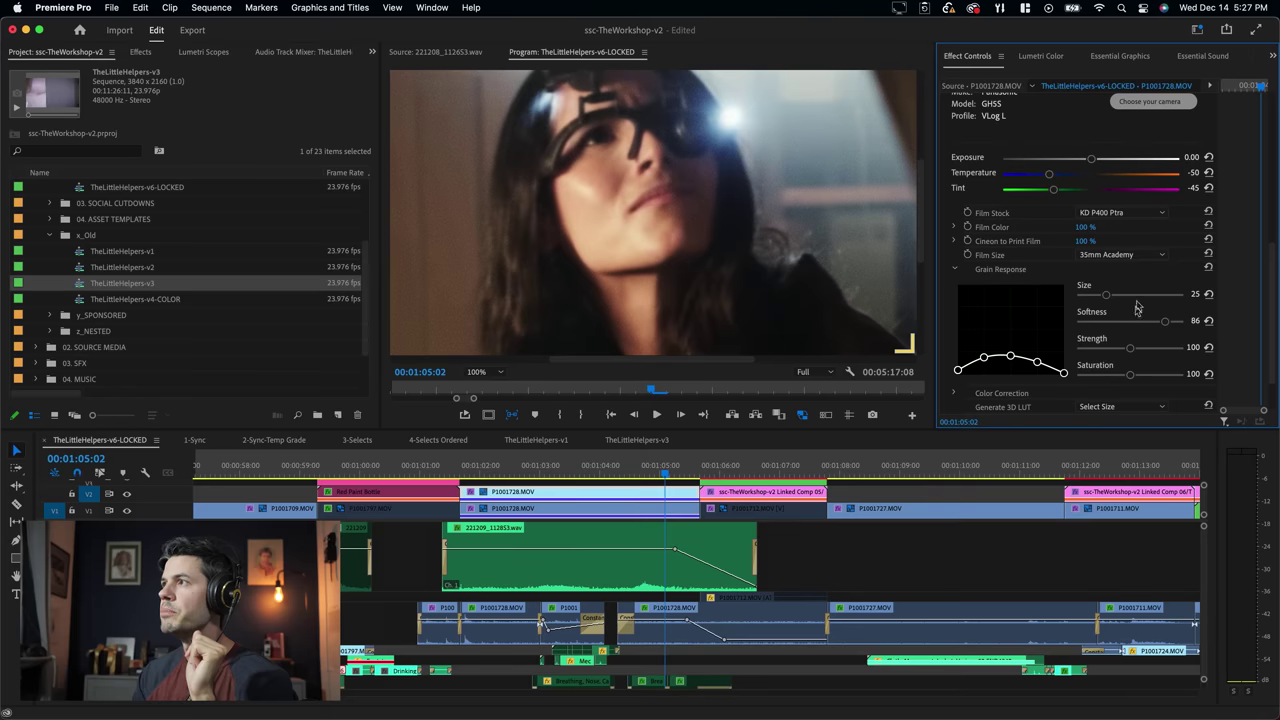
# Step: Fit the frame in the Program Monitor and show the Lumetri waveform scope
pyautogui.moveTo(1104, 292); pyautogui.dragTo(1152, 292)
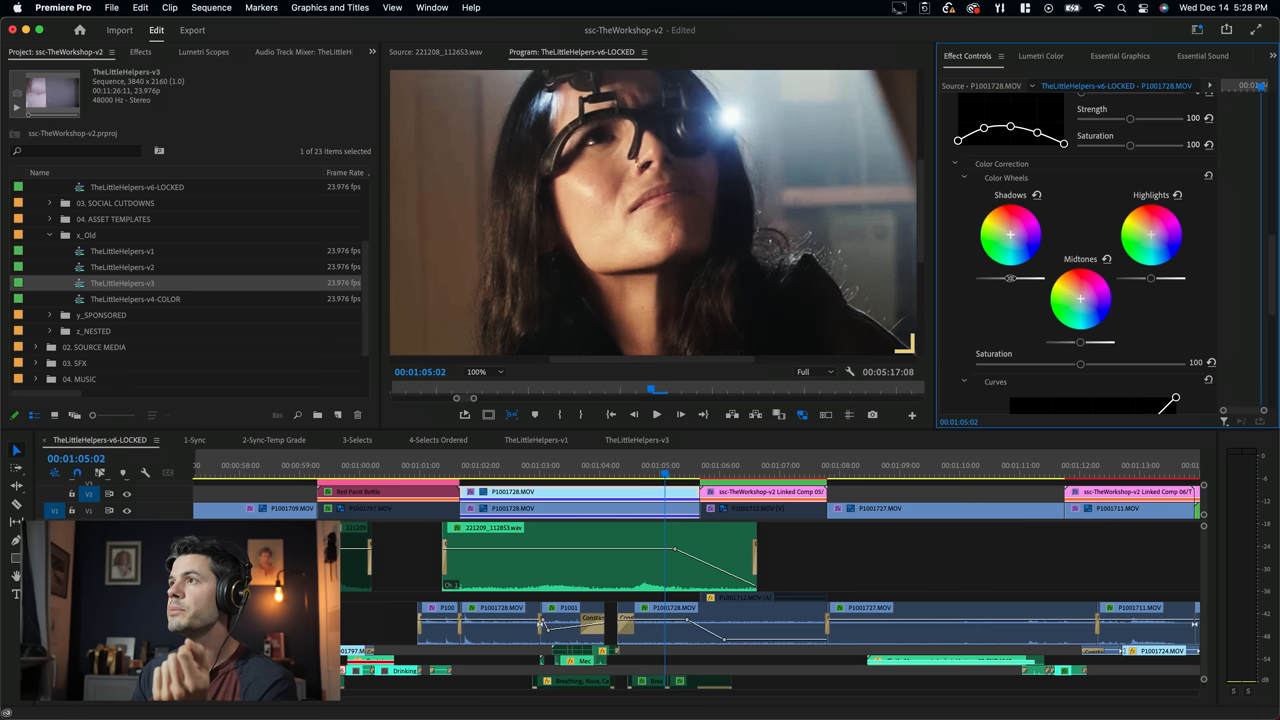
pyautogui.click(484, 370)
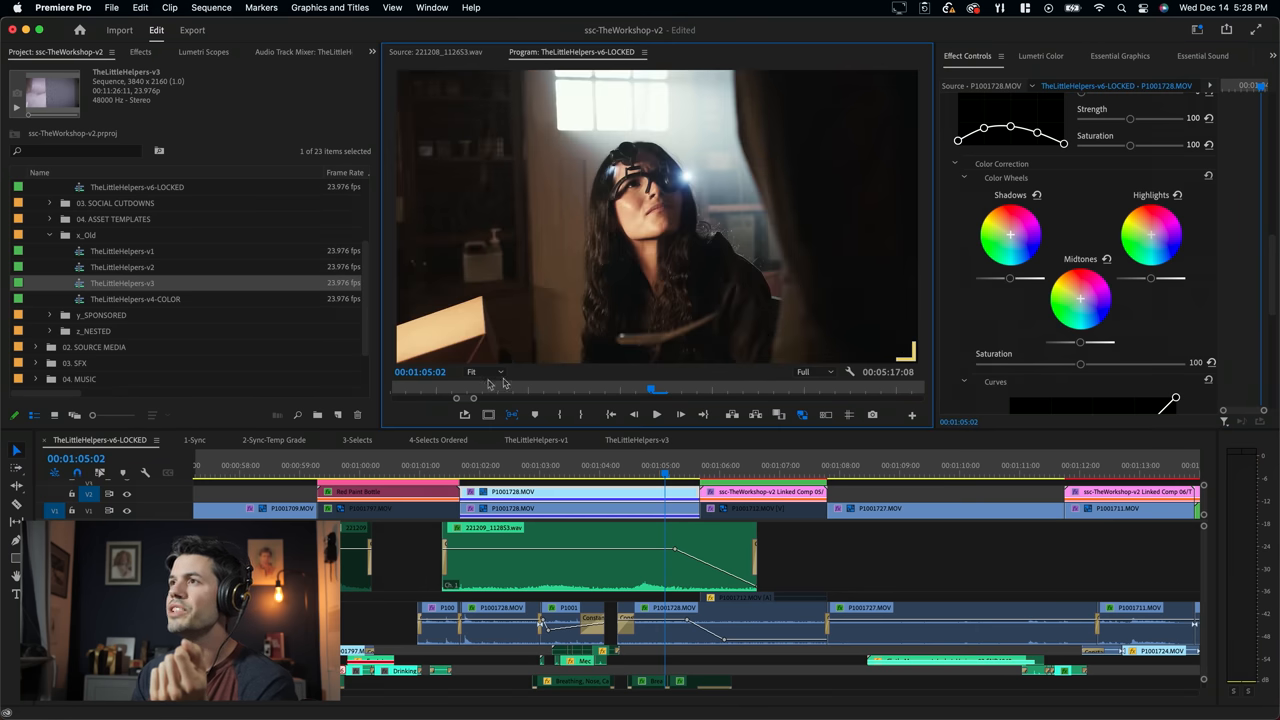
pyautogui.click(204, 52)
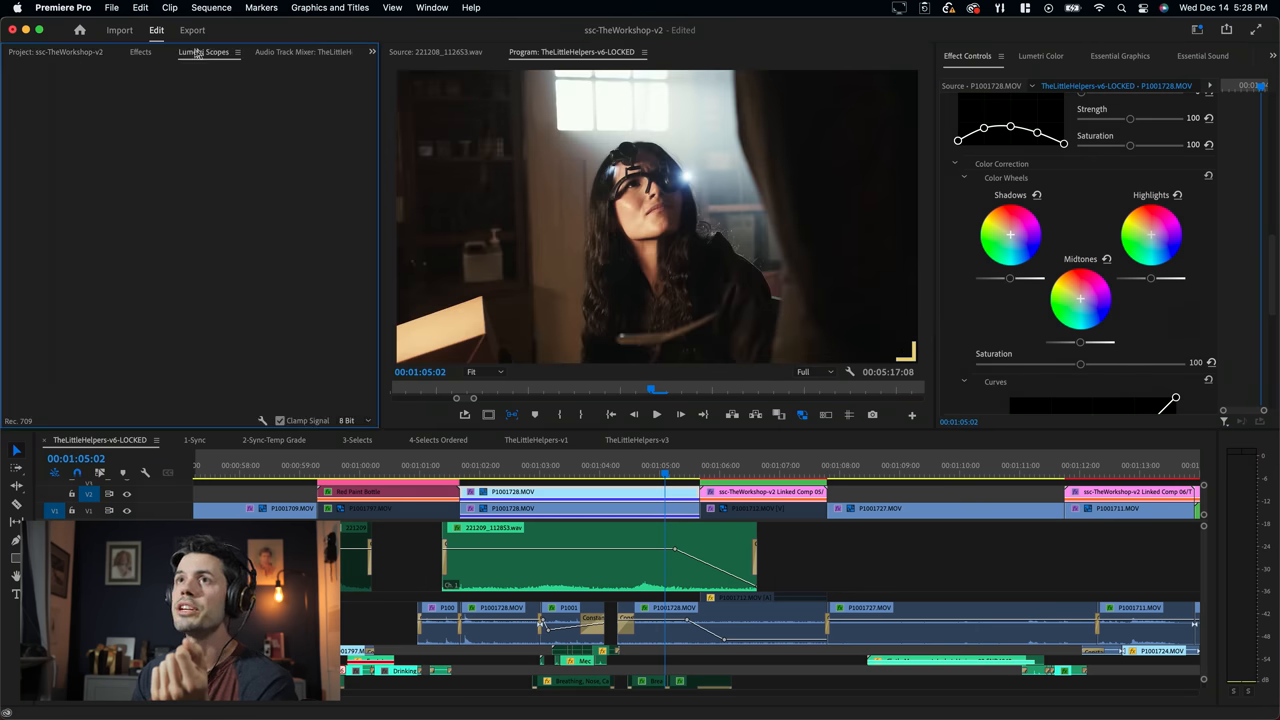
pyautogui.click(204, 52)
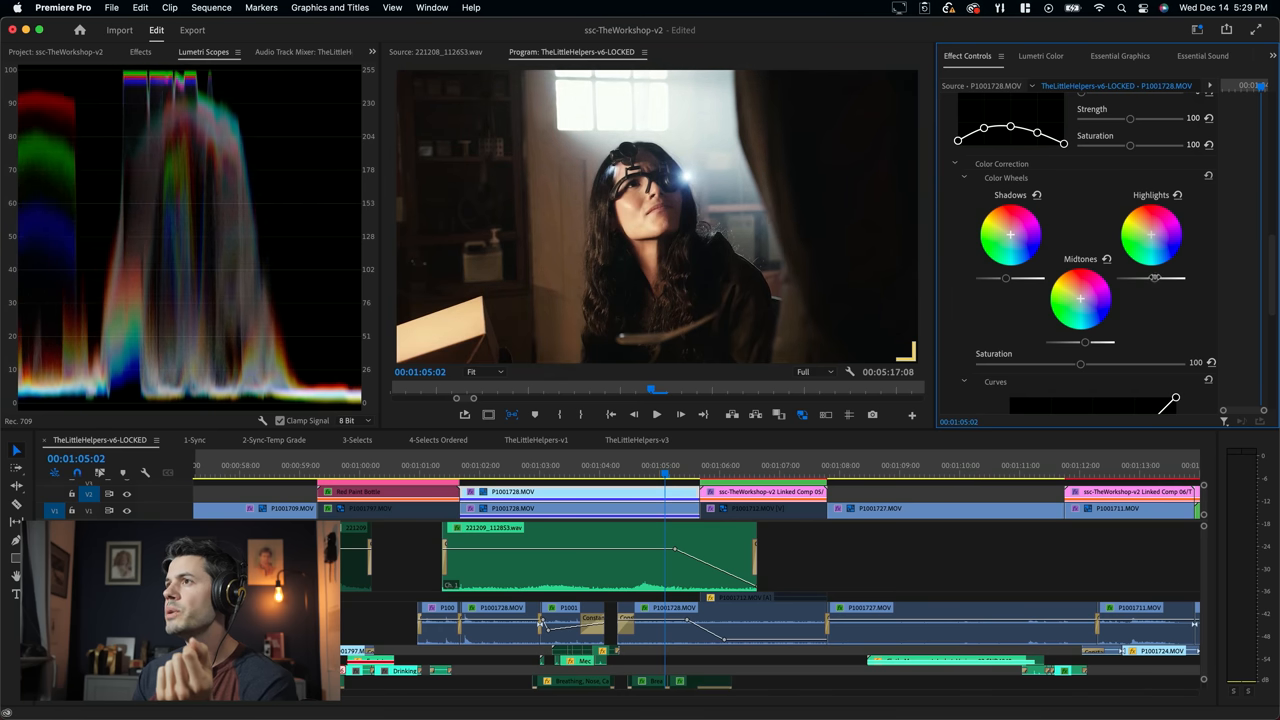
# Step: Raise the FilmConvert colour-correction saturation to about 106
pyautogui.moveTo(1080, 342); pyautogui.dragTo(1096, 336)
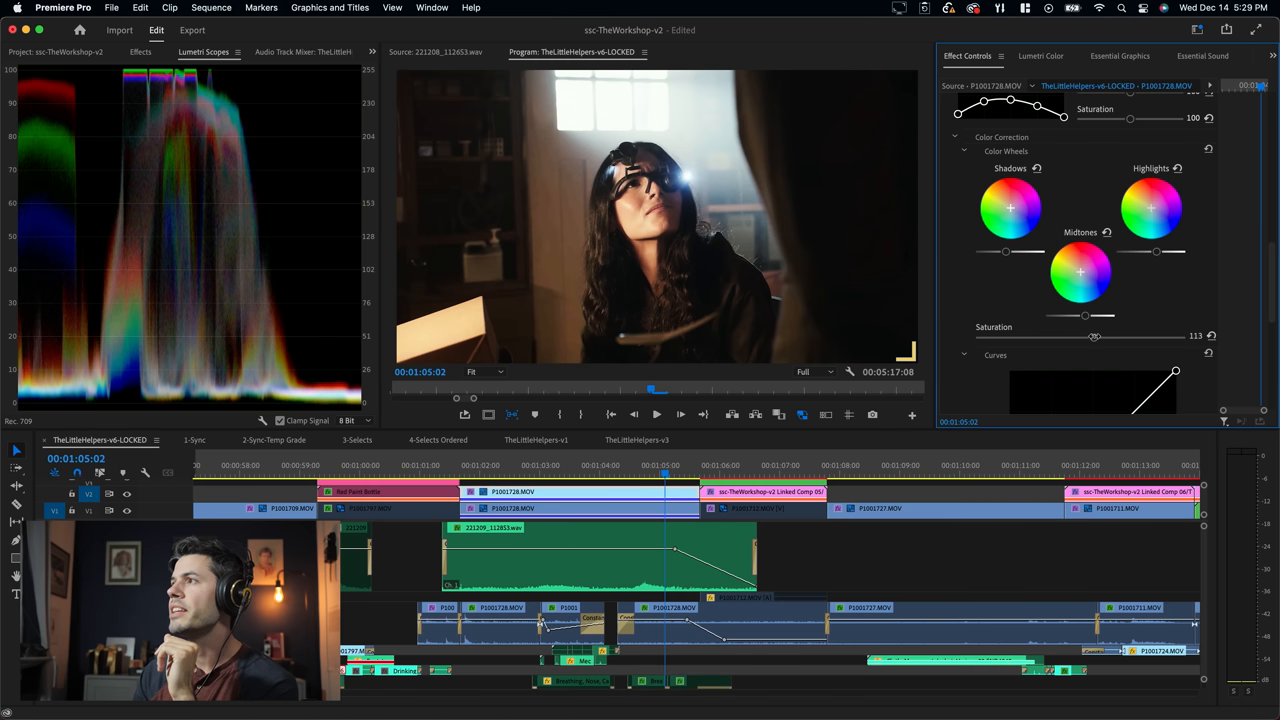
pyautogui.moveTo(1094, 336); pyautogui.dragTo(1086, 336)
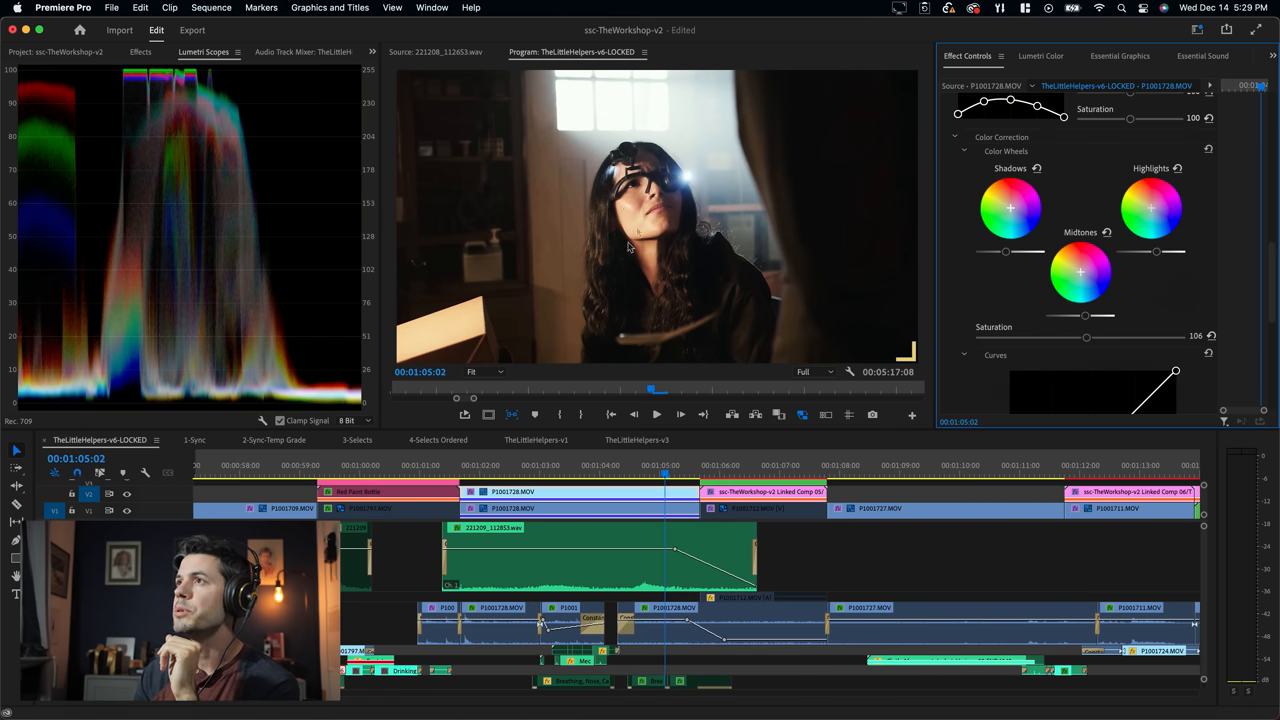
pyautogui.scroll(-3)
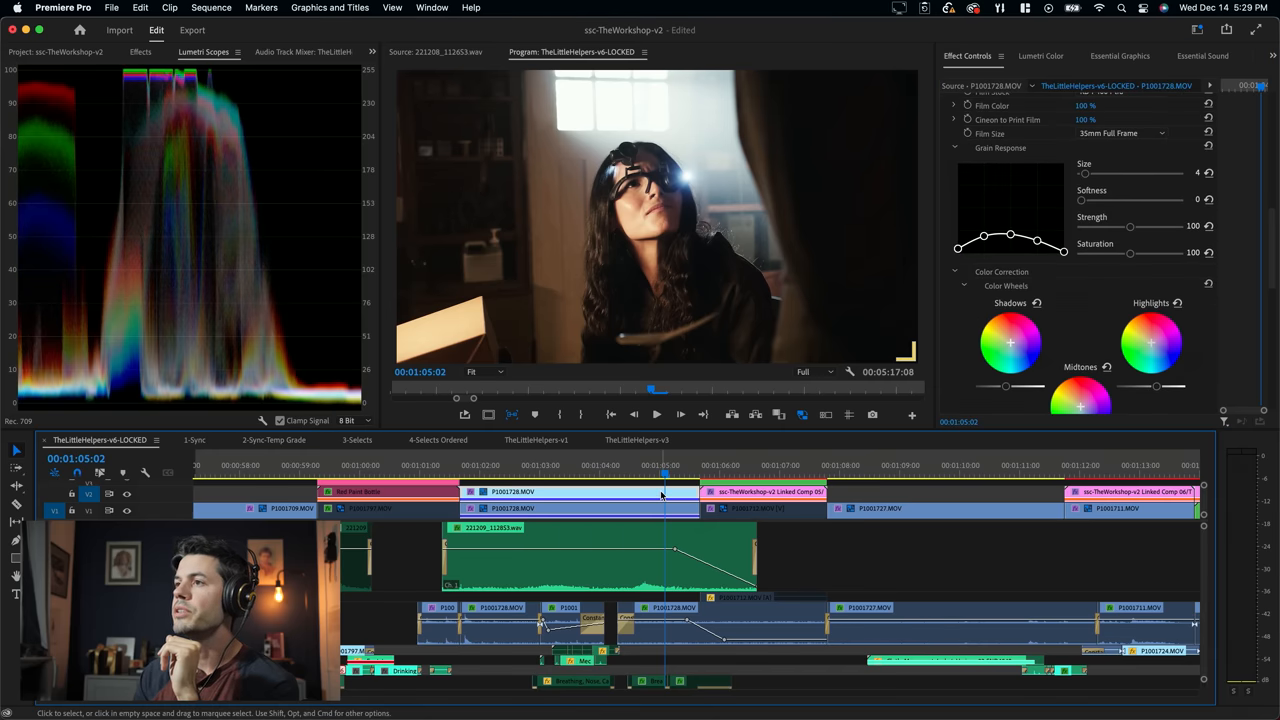
# Step: Move to the later goggles shot and review its FilmConvert grain settings
pyautogui.click(580, 492)
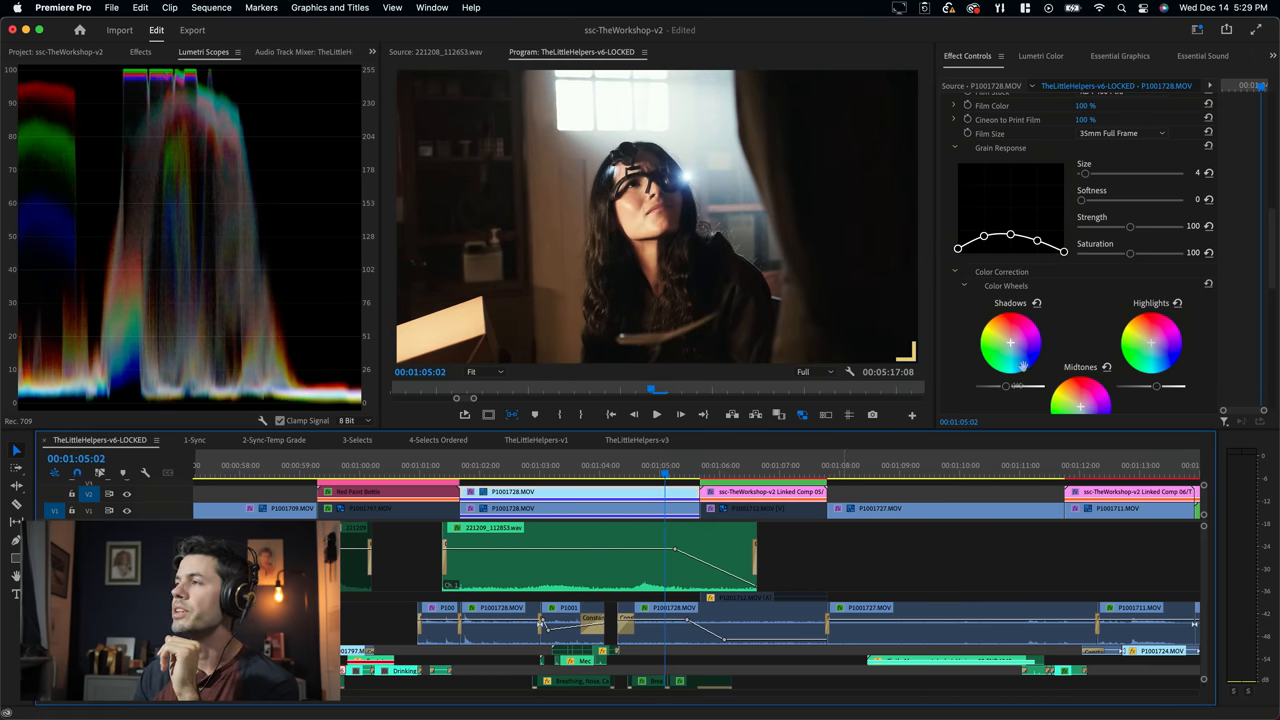
pyautogui.scroll(-3)
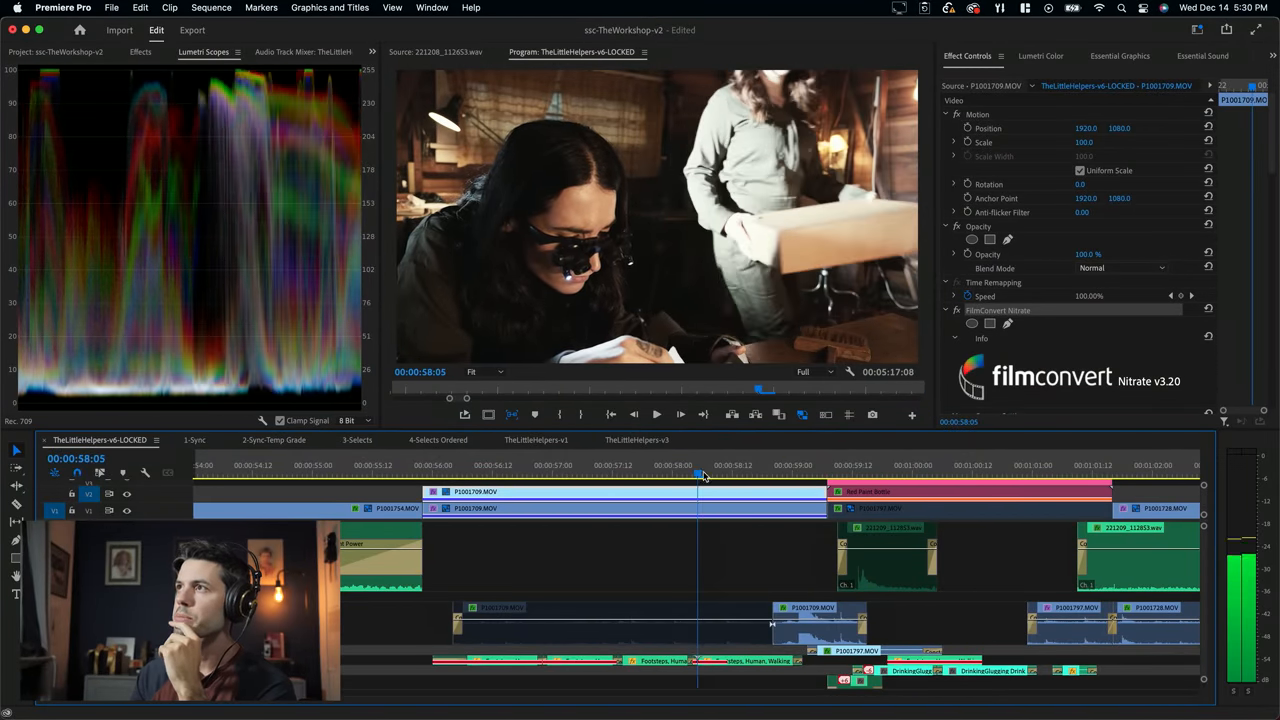
# Step: Move into the workshop shot and lower its FilmConvert exposure to about -0.73
pyautogui.click(752, 464)
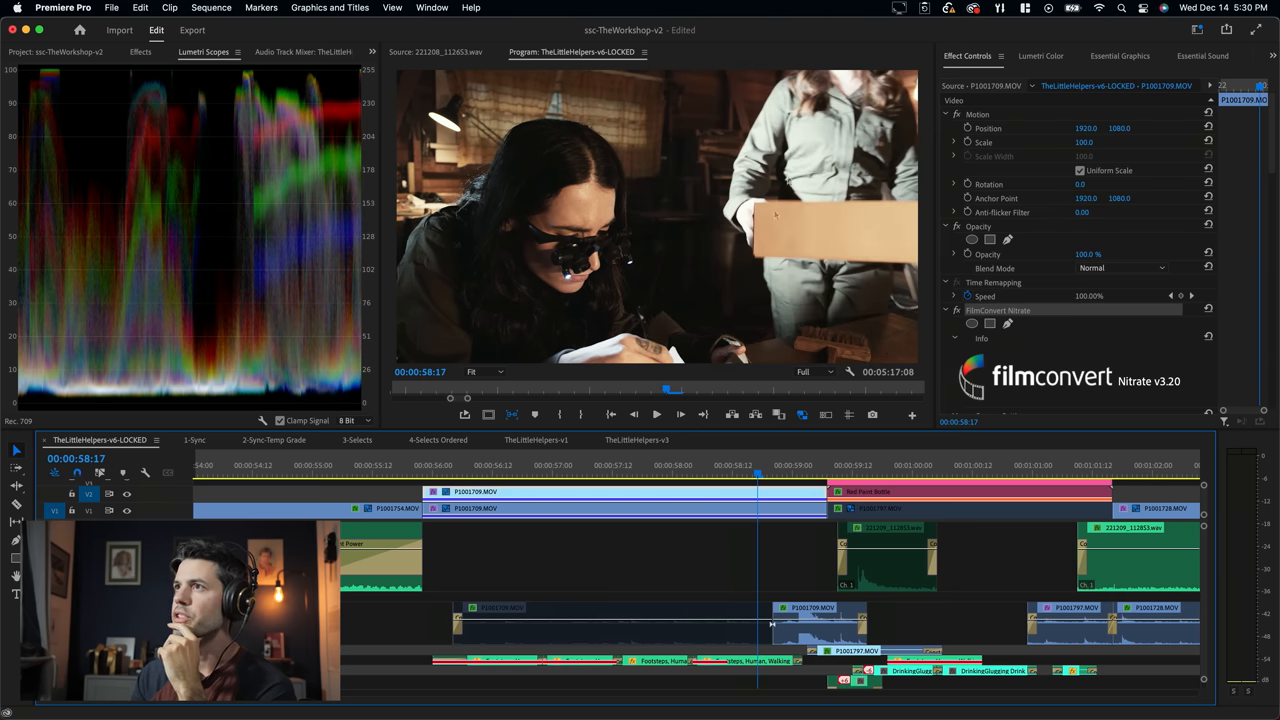
pyautogui.moveTo(732, 320)
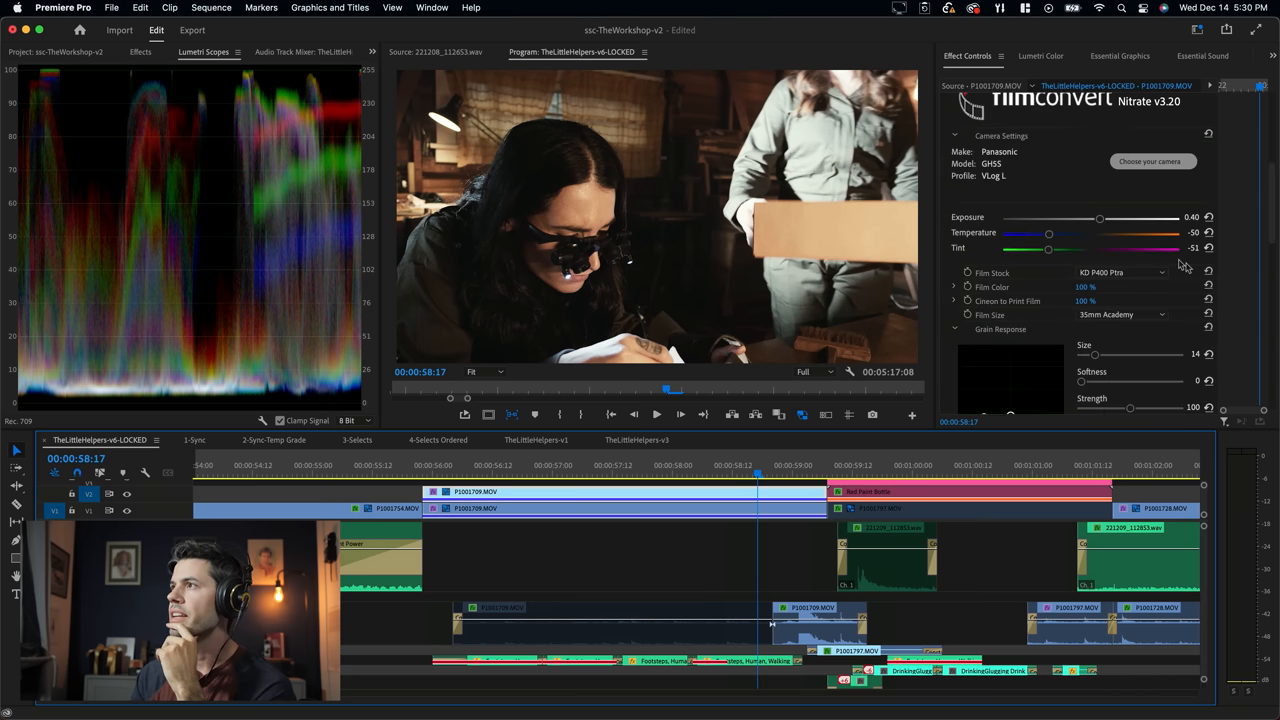
pyautogui.moveTo(1100, 216); pyautogui.dragTo(1090, 216)
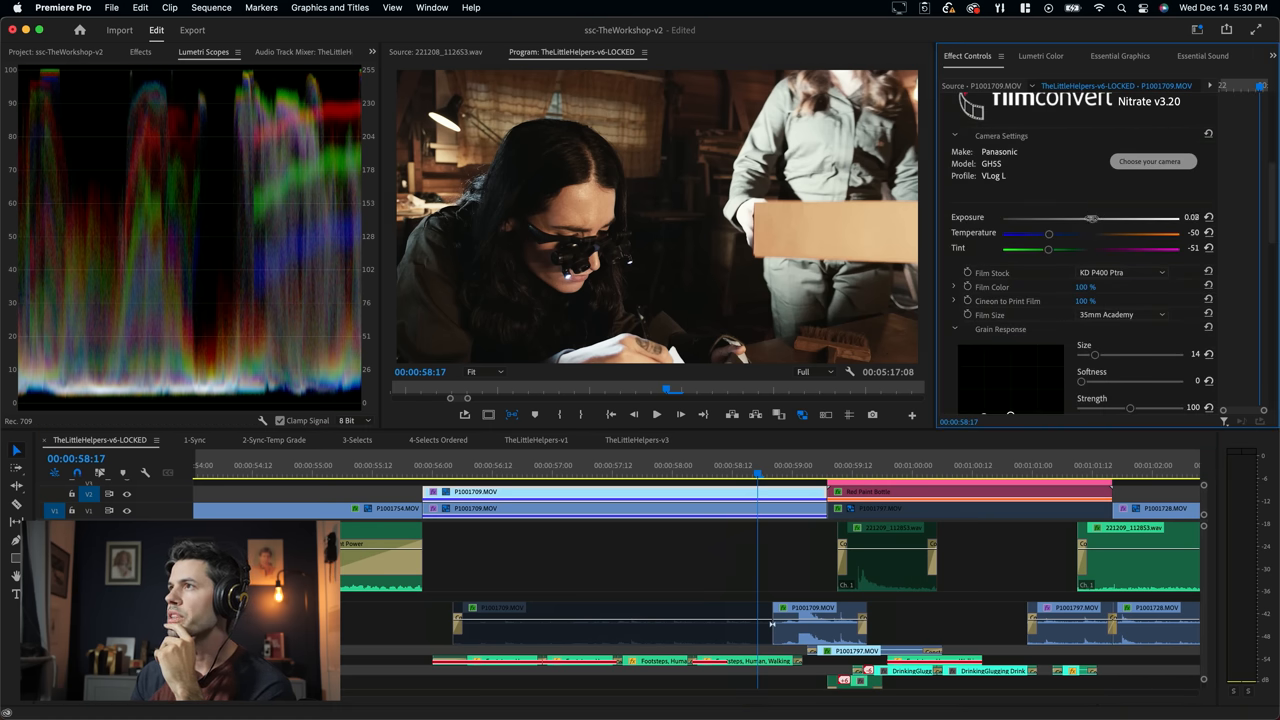
pyautogui.moveTo(1092, 216); pyautogui.dragTo(1076, 216)
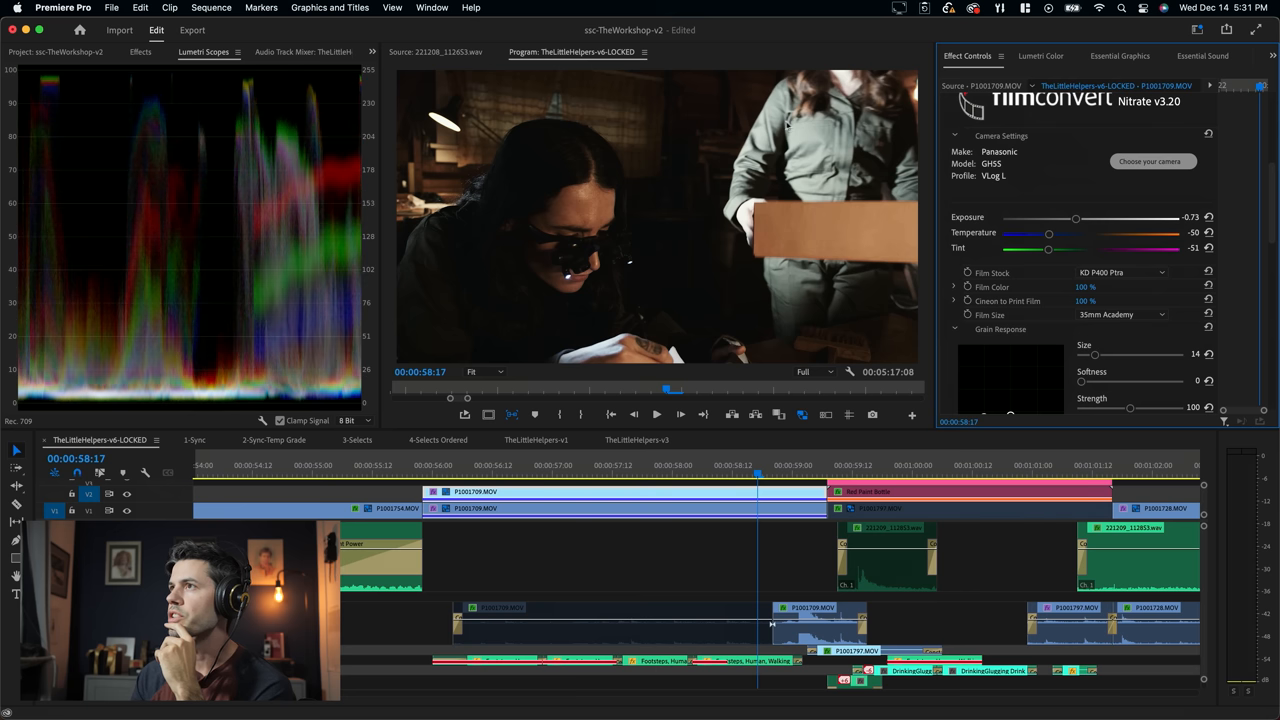
pyautogui.moveTo(728, 284)
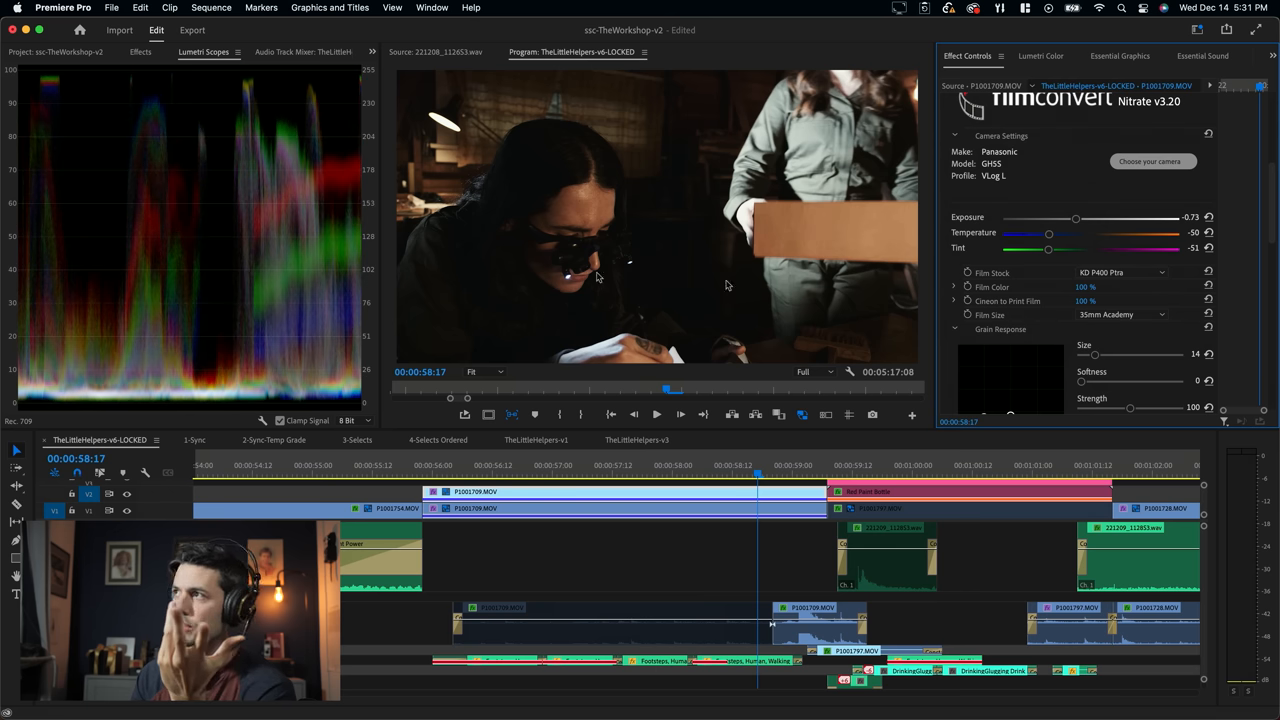
pyautogui.scroll(3)
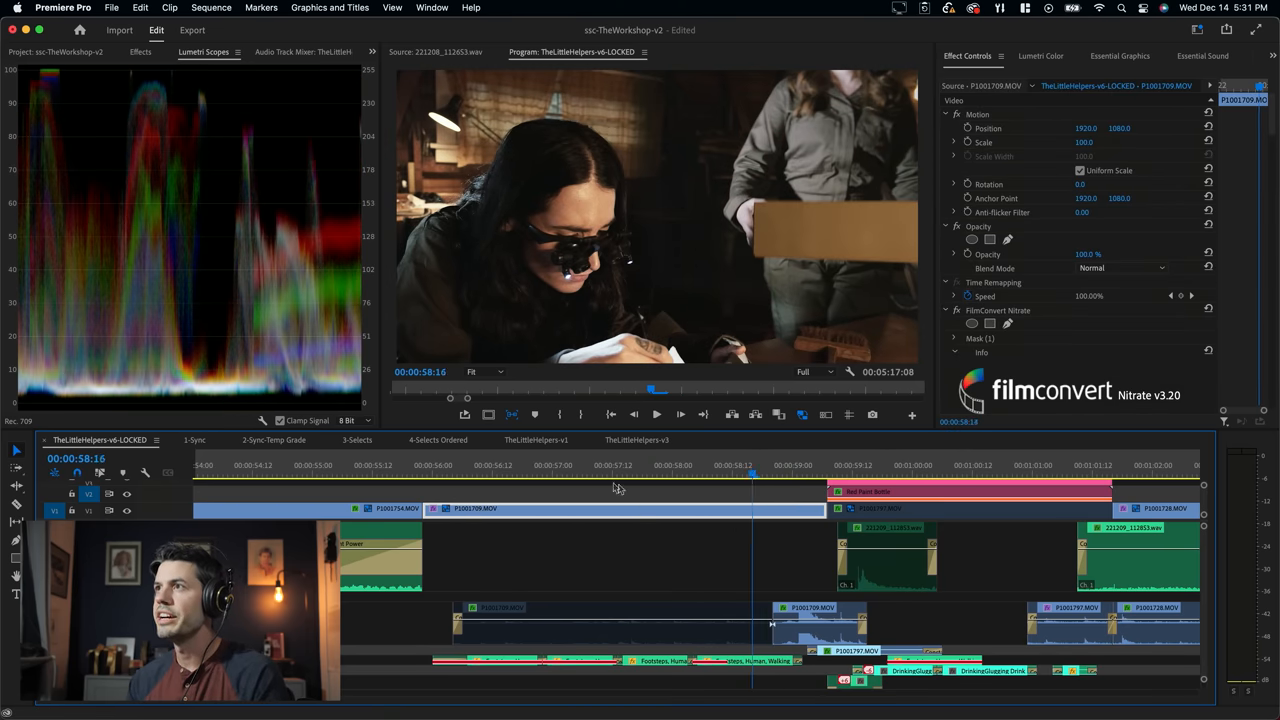
# Step: Select the FilmConvert mask, reveal its feather settings, and brighten exposure to about 0.40
pyautogui.click(692, 464)
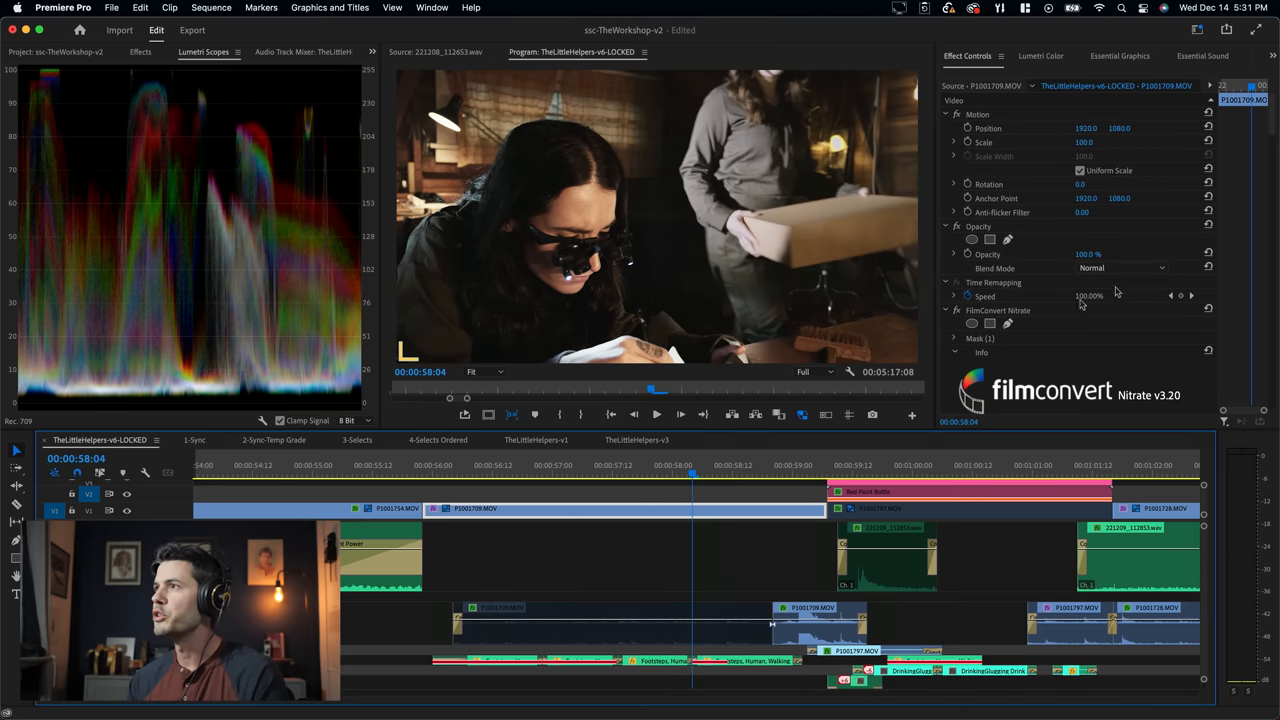
pyautogui.click(980, 338)
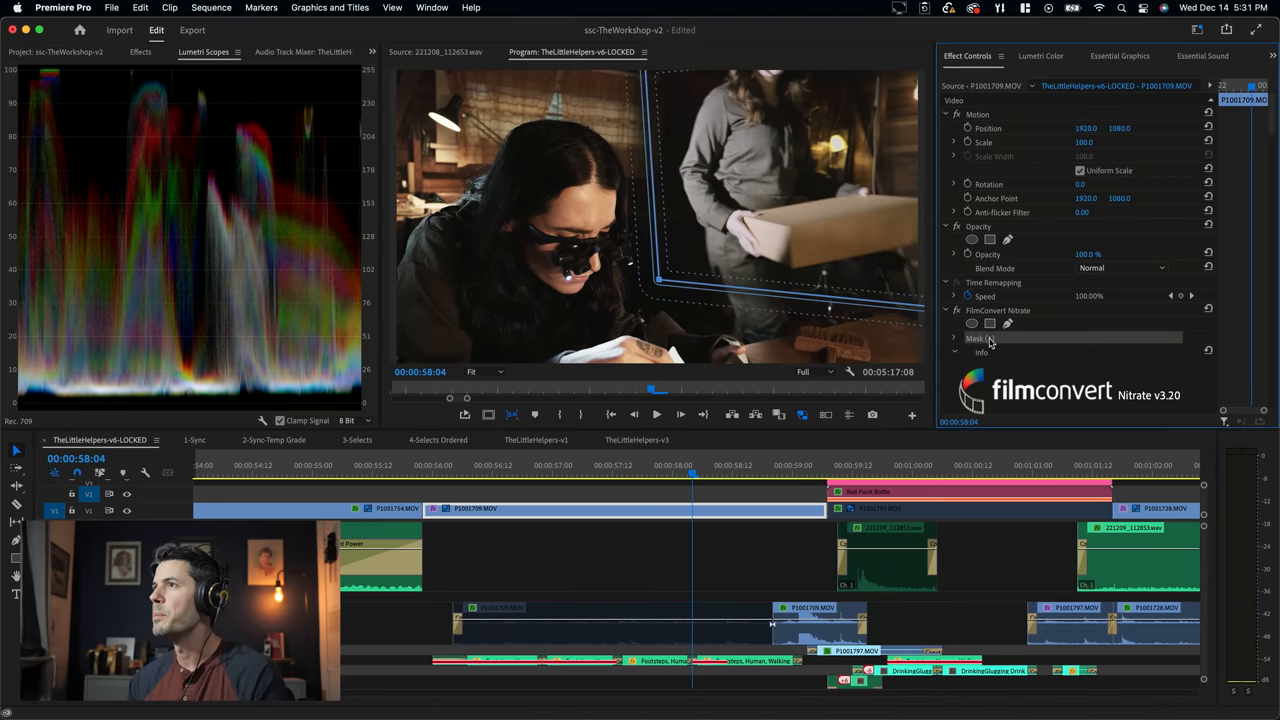
pyautogui.click(972, 324)
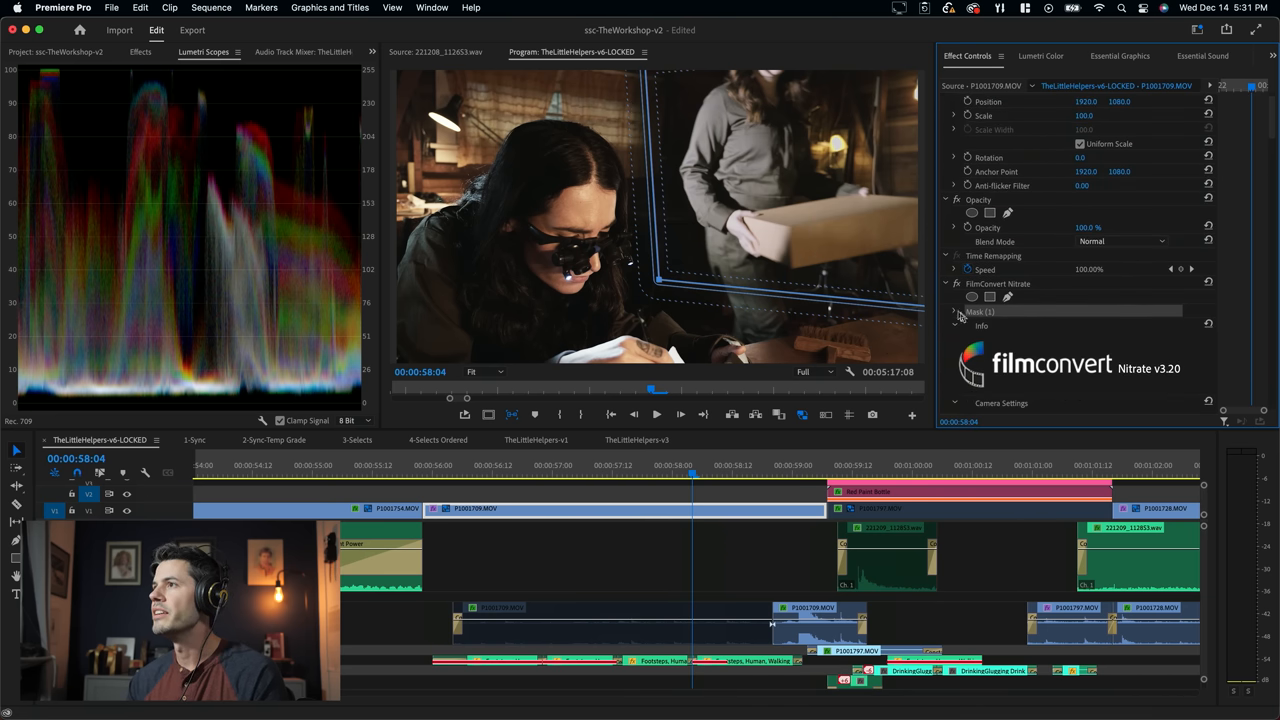
pyautogui.click(956, 312)
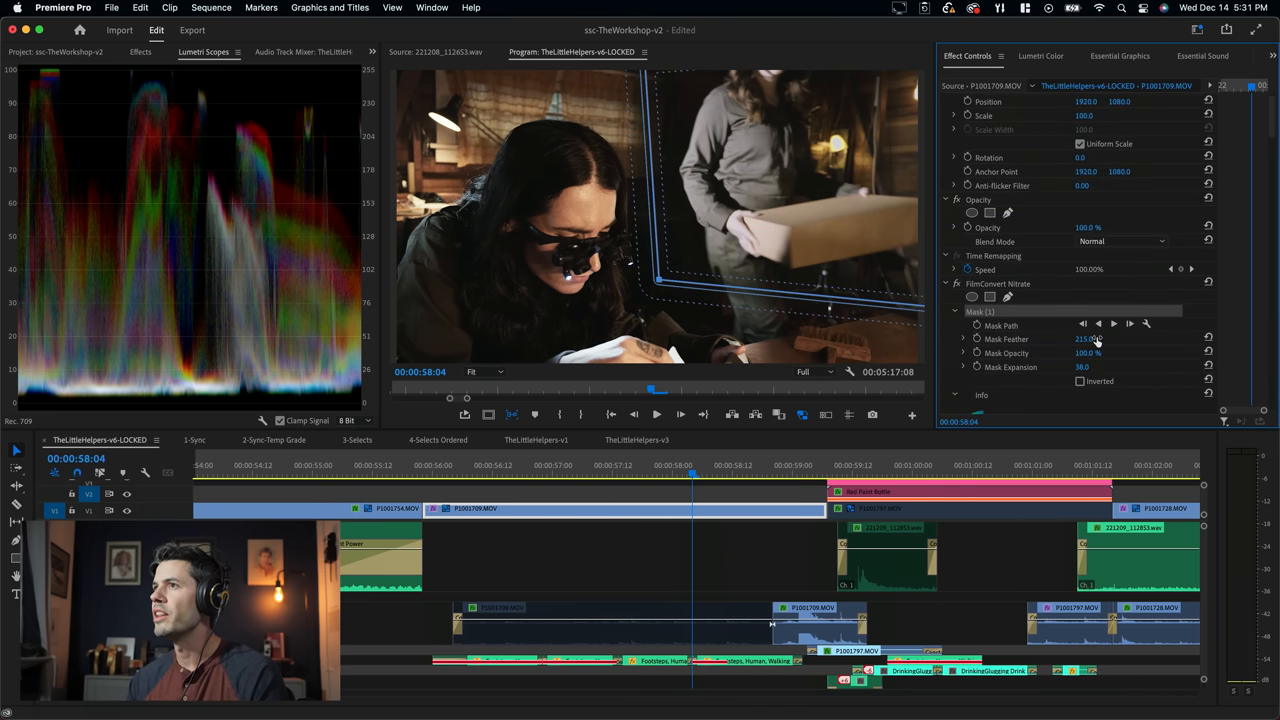
pyautogui.moveTo(1264, 278)
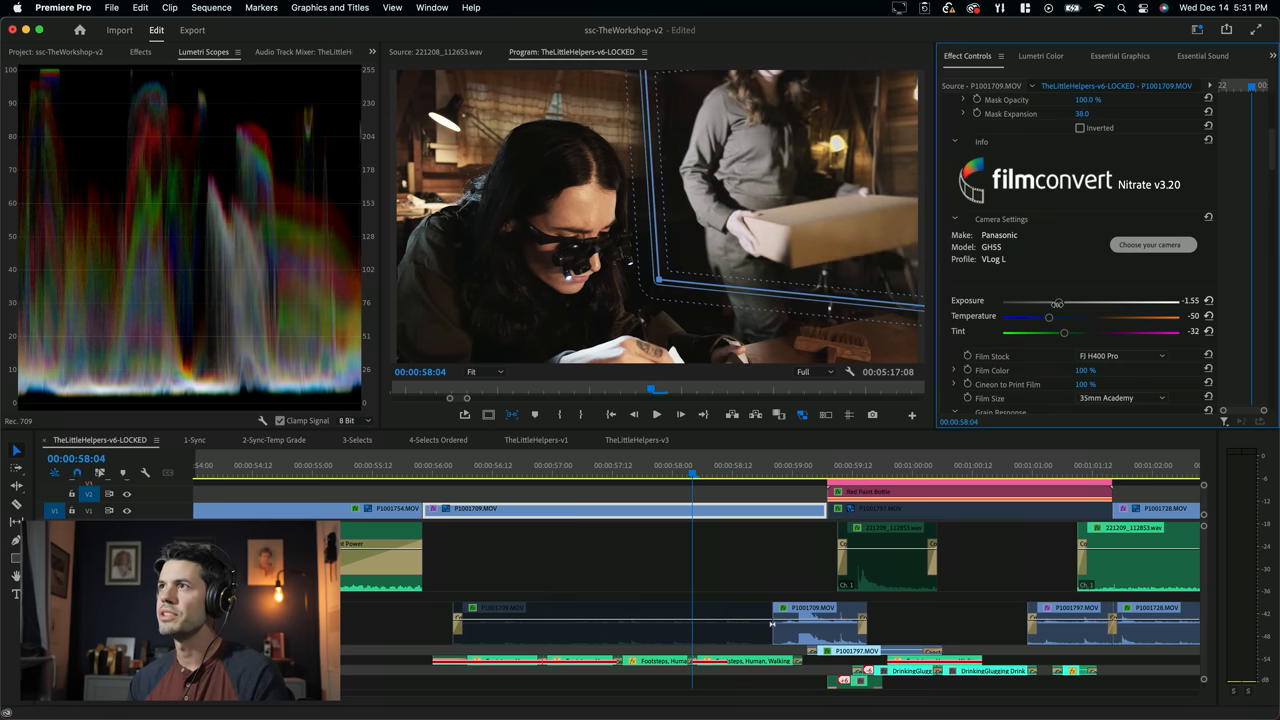
pyautogui.moveTo(1058, 300); pyautogui.dragTo(1064, 300)
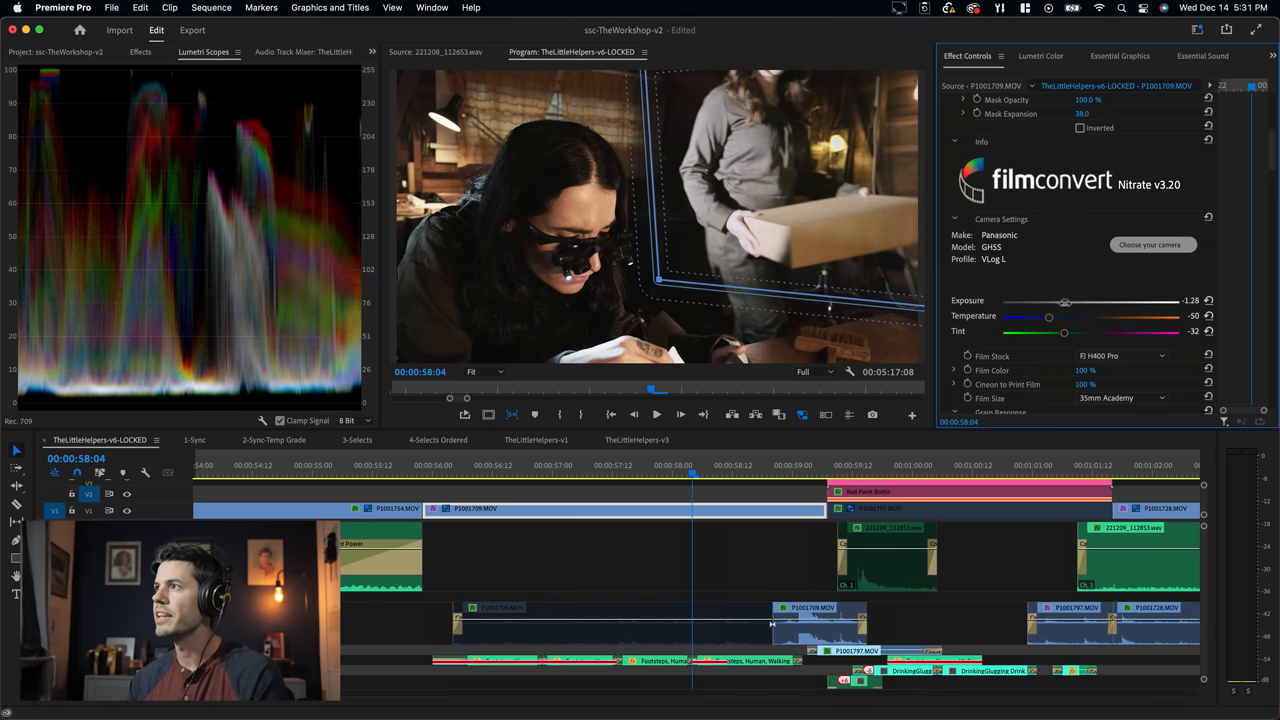
pyautogui.moveTo(1064, 302); pyautogui.dragTo(1090, 302)
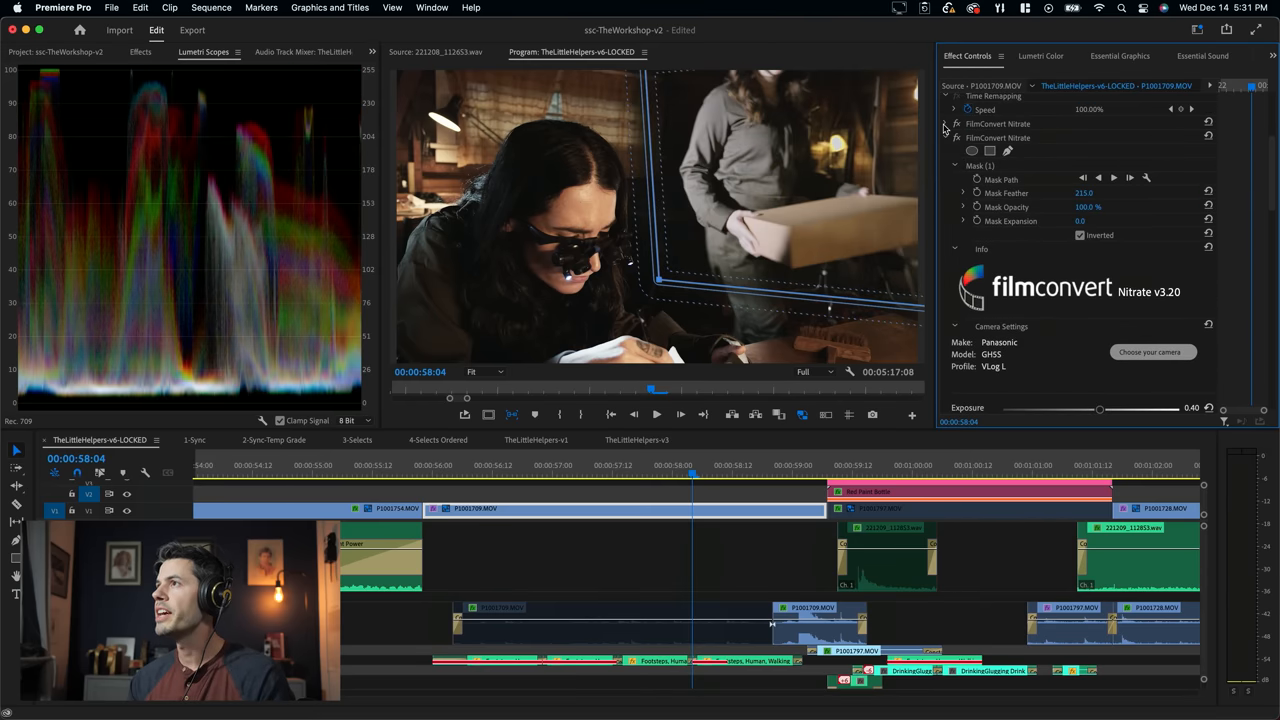
# Step: Toggle the FilmConvert effect off and on to compare, then raise exposure to 1.40
pyautogui.click(980, 164)
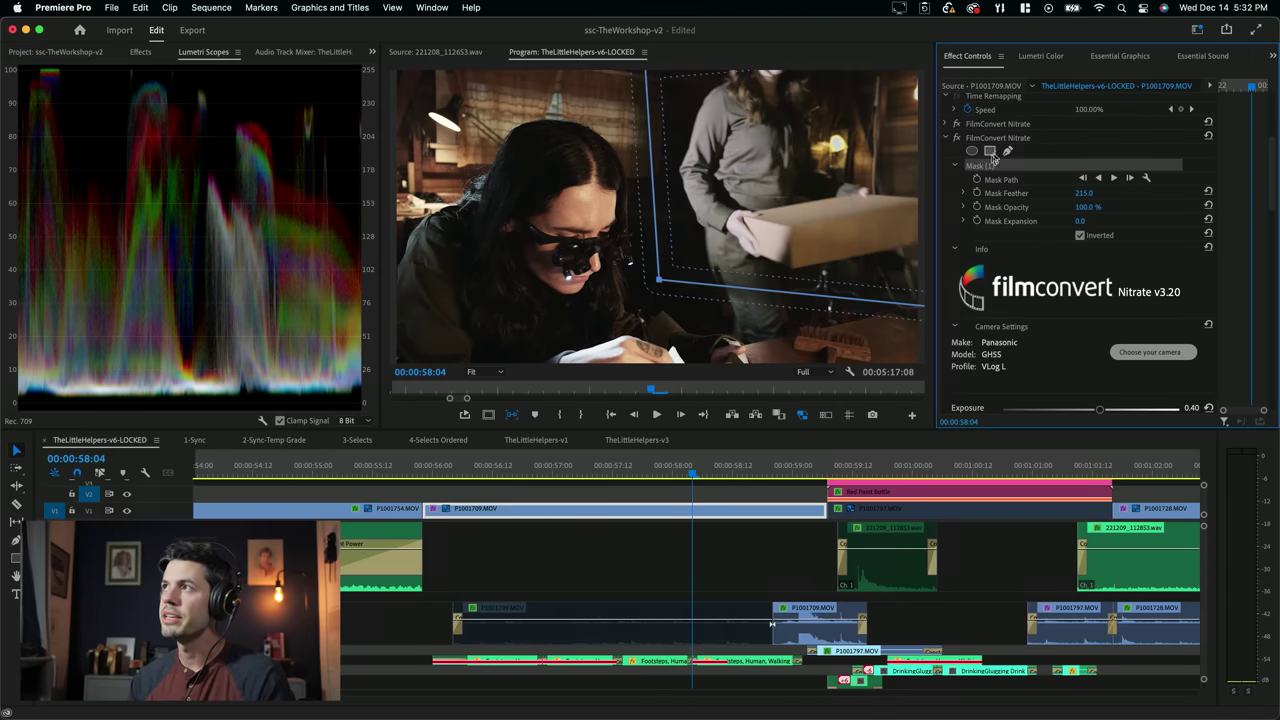
pyautogui.click(956, 138)
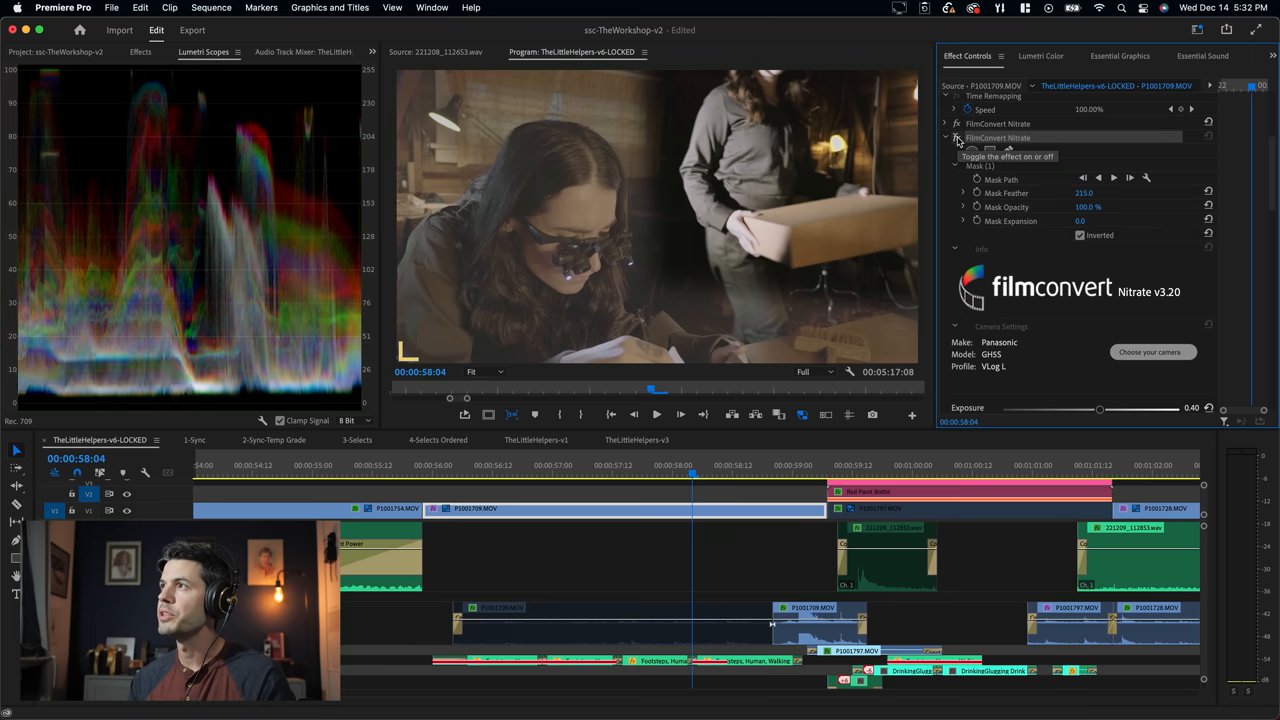
pyautogui.click(956, 138)
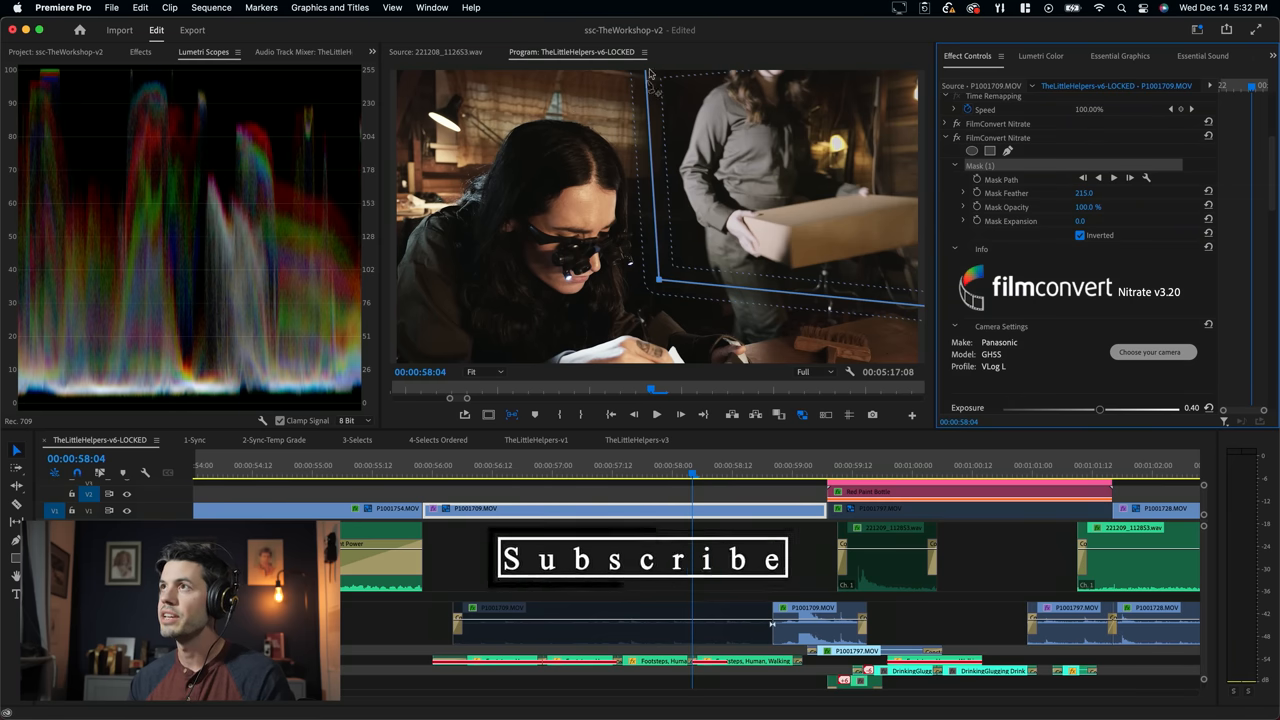
pyautogui.scroll(-3)
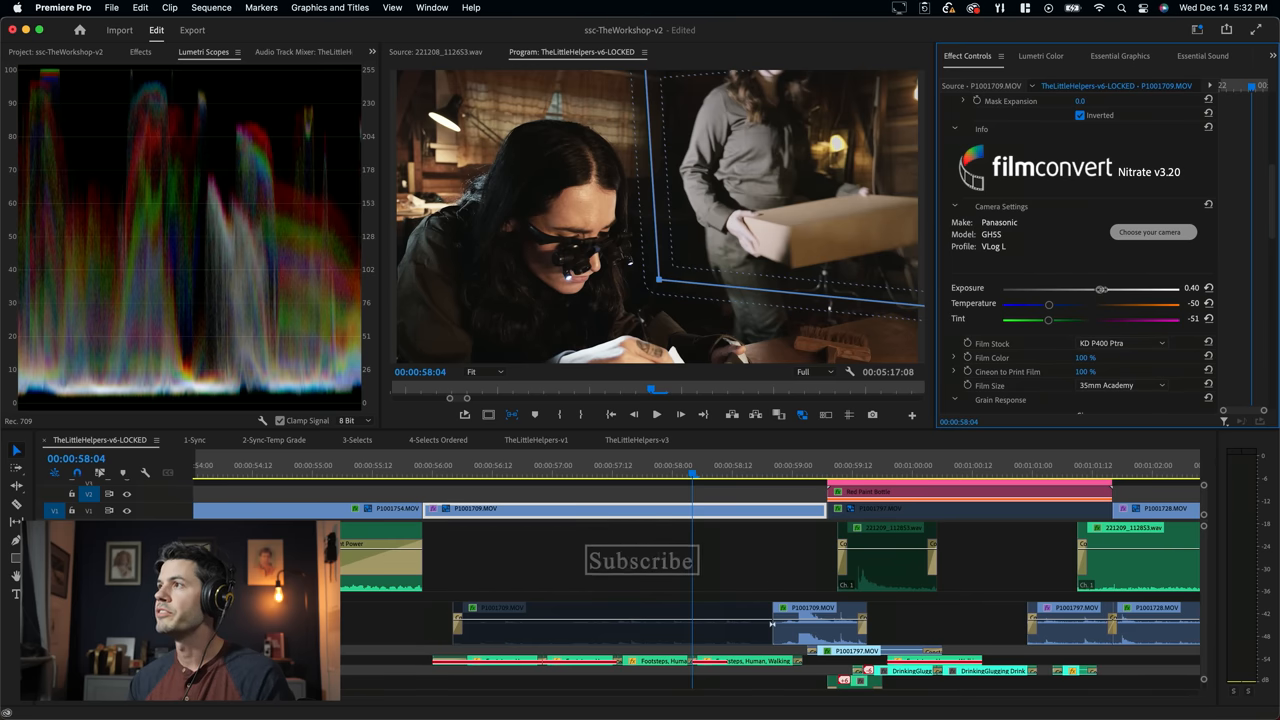
pyautogui.moveTo(1100, 288); pyautogui.dragTo(1124, 288)
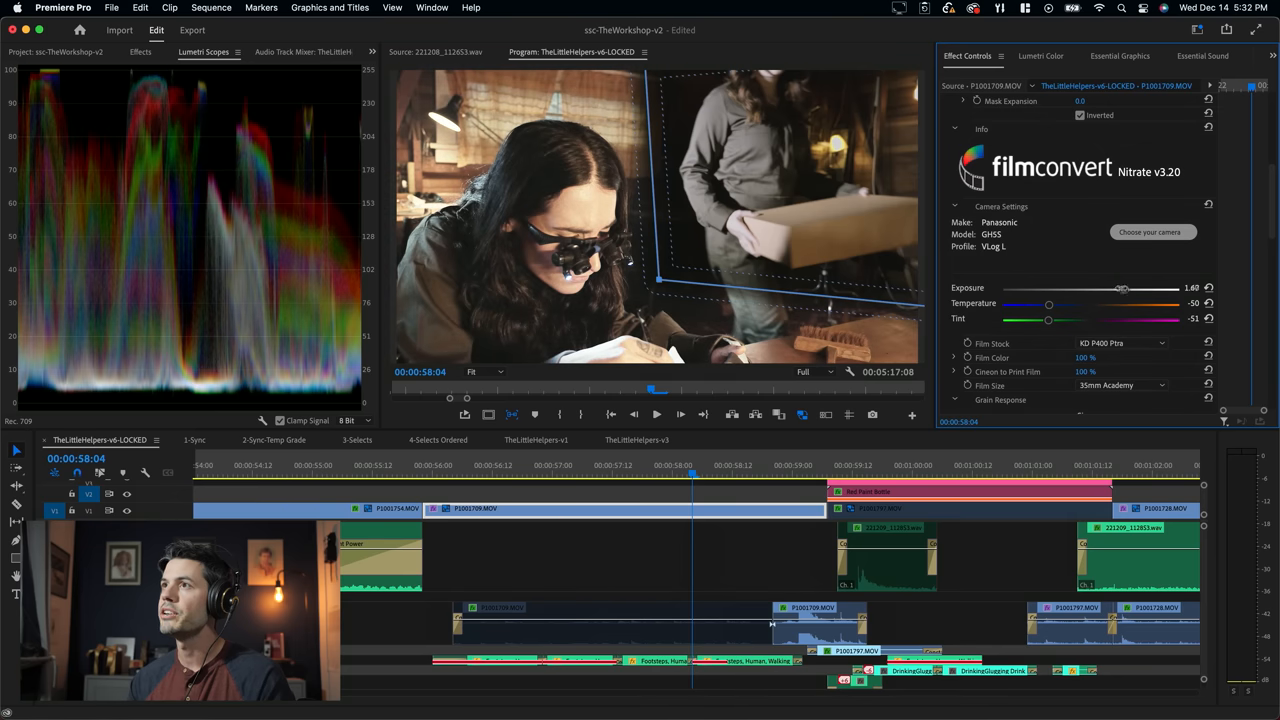
pyautogui.moveTo(1122, 288); pyautogui.dragTo(1102, 288)
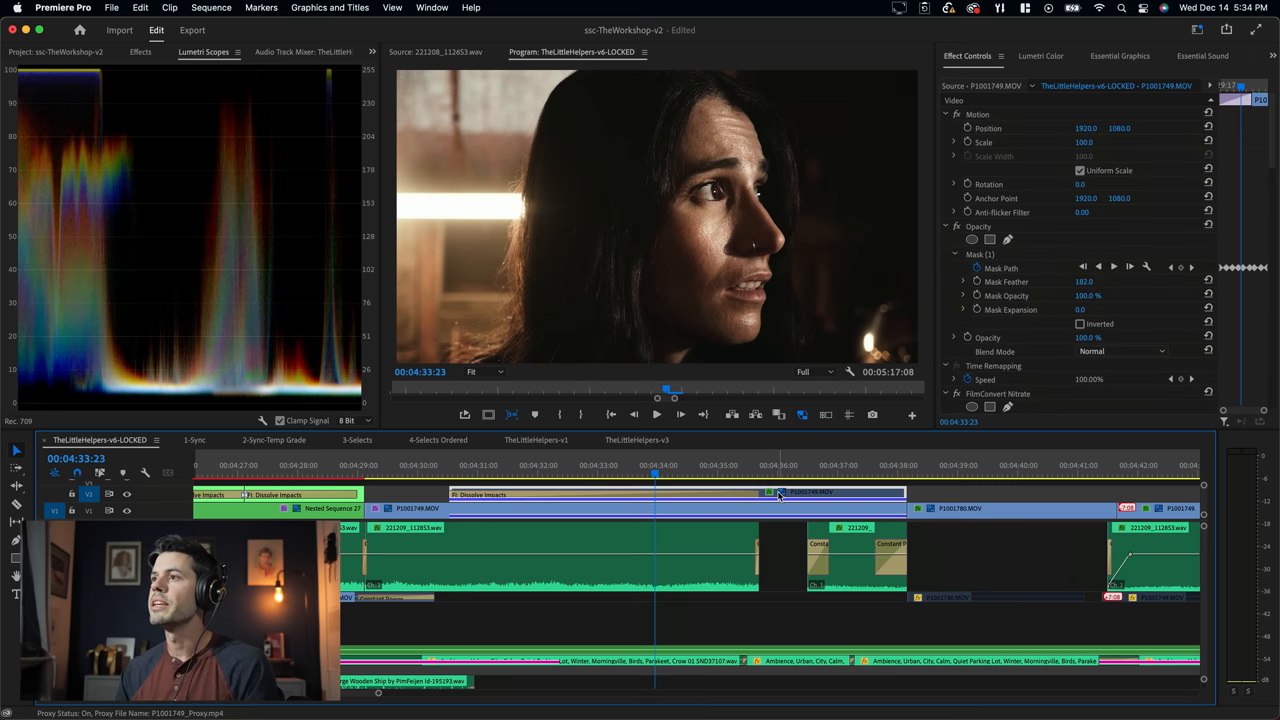
# Step: Show the opacity mask on the portrait, check the next close-up's grade, and play back the scene
pyautogui.click(980, 254)
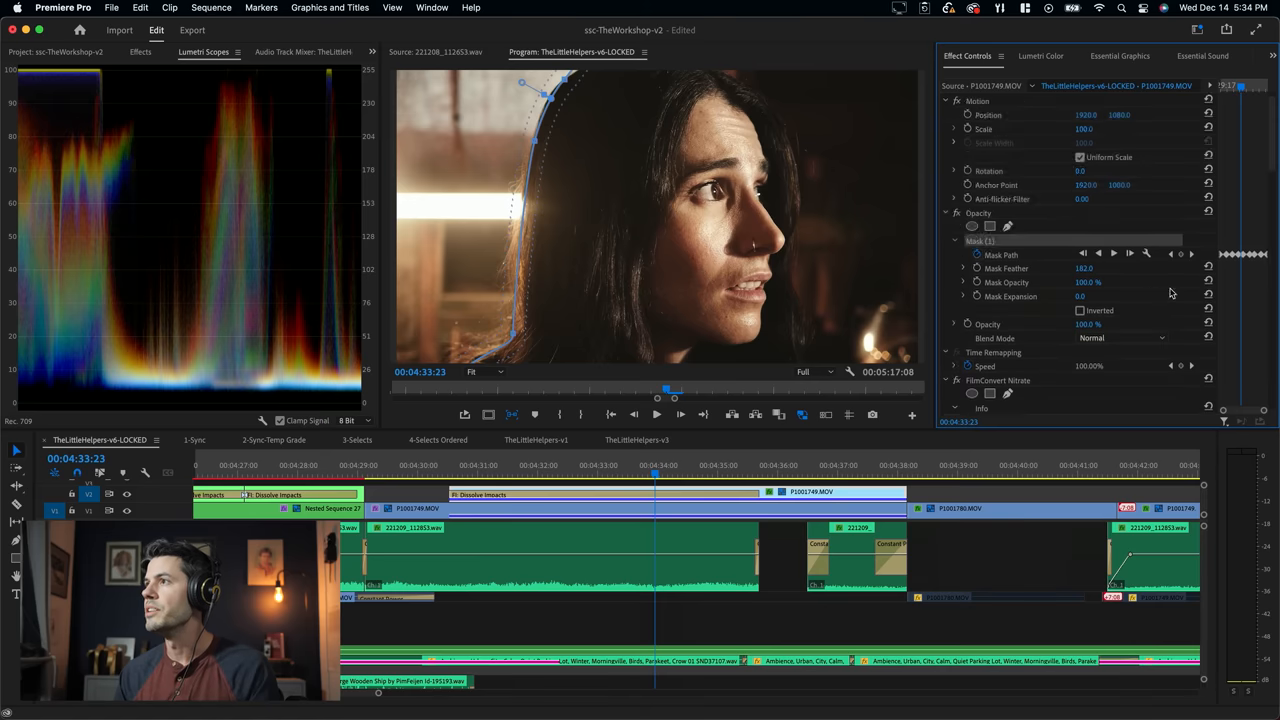
pyautogui.click(818, 492)
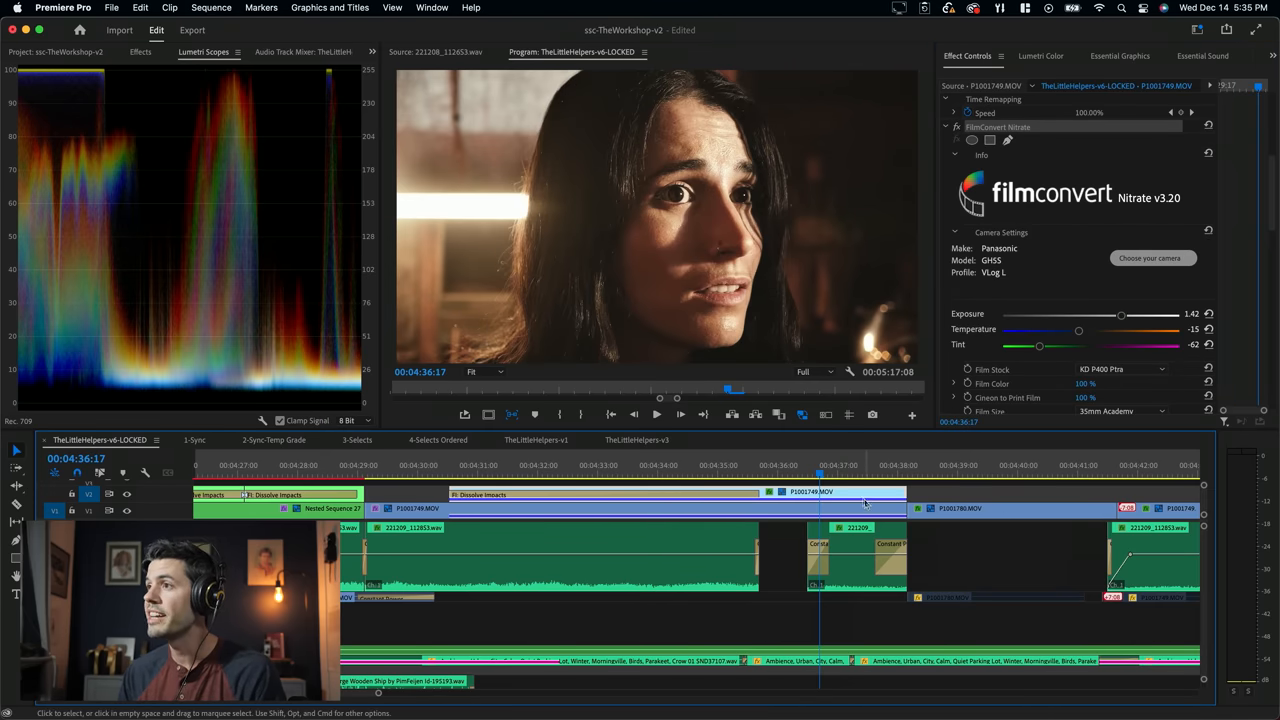
pyautogui.click(844, 492)
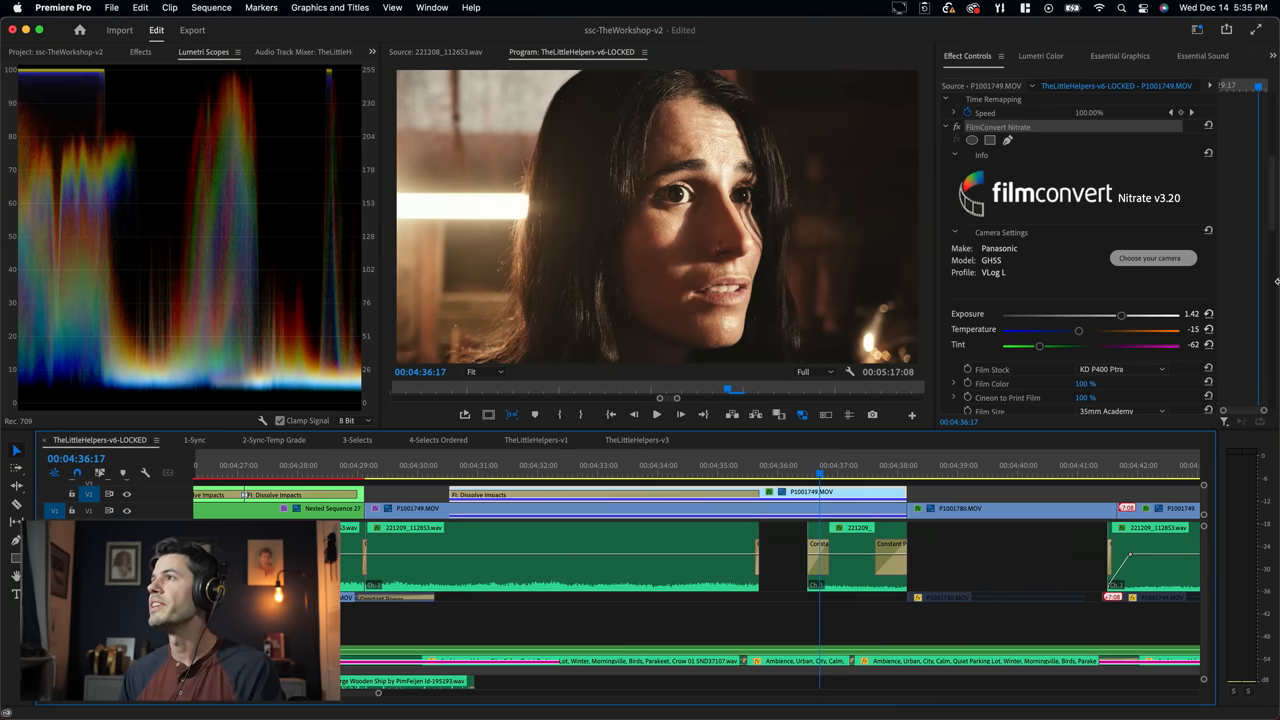
pyautogui.scroll(3)
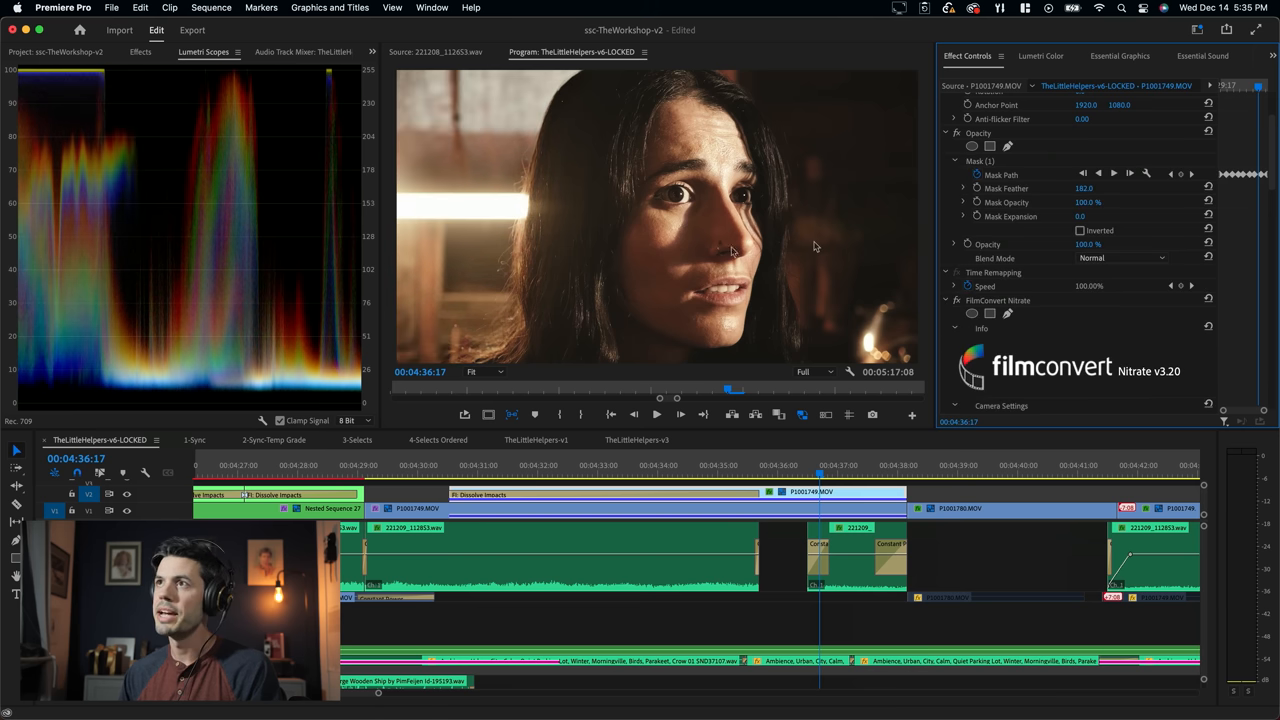
pyautogui.moveTo(932, 360)
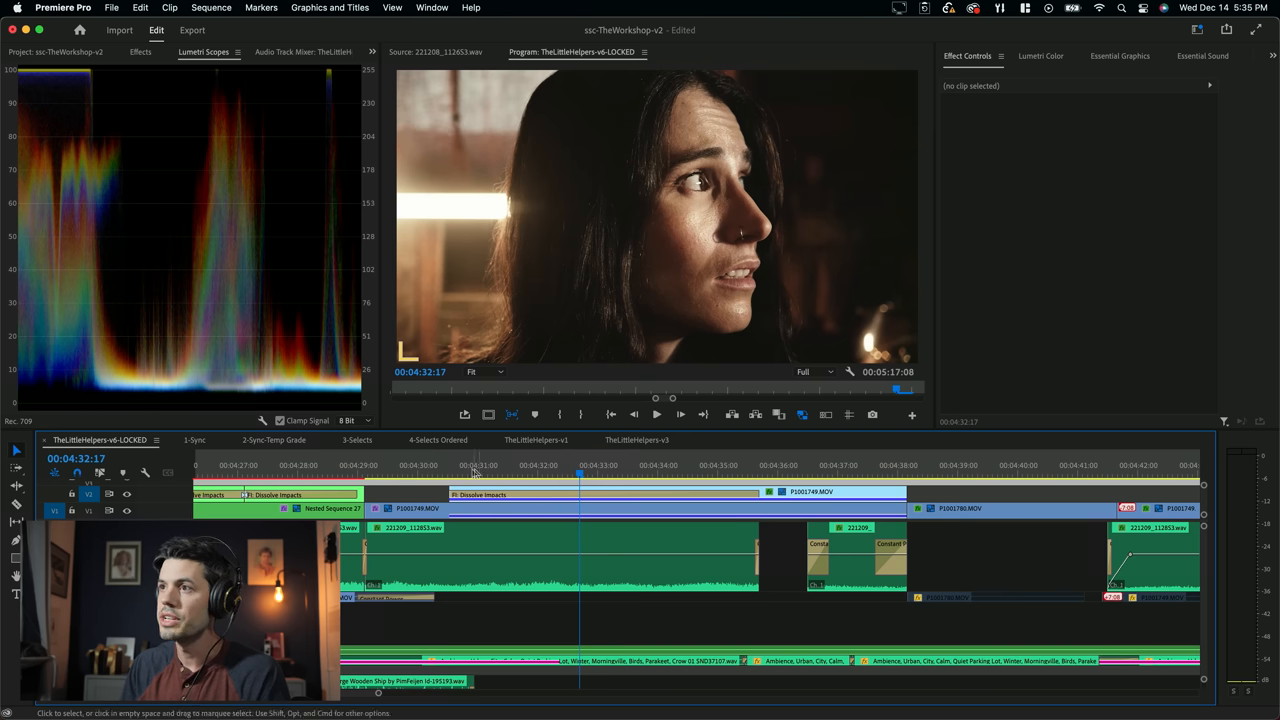
pyautogui.click(652, 464)
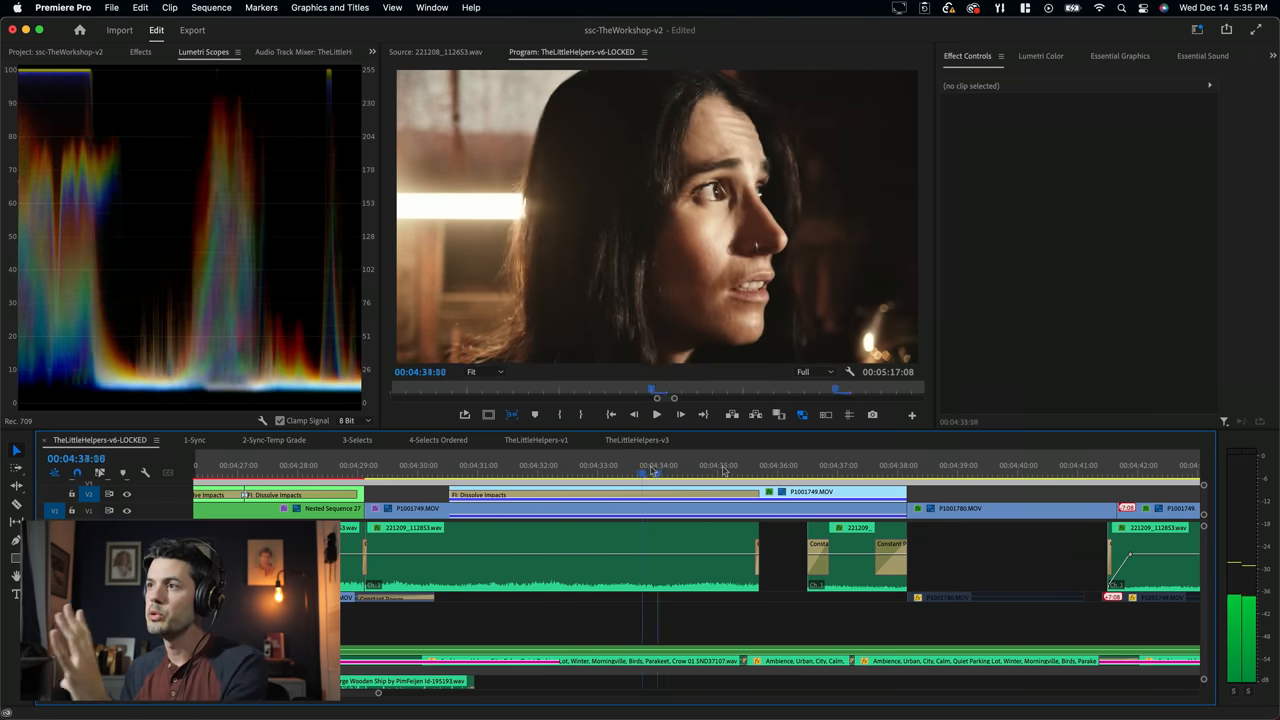
pyautogui.click(810, 492)
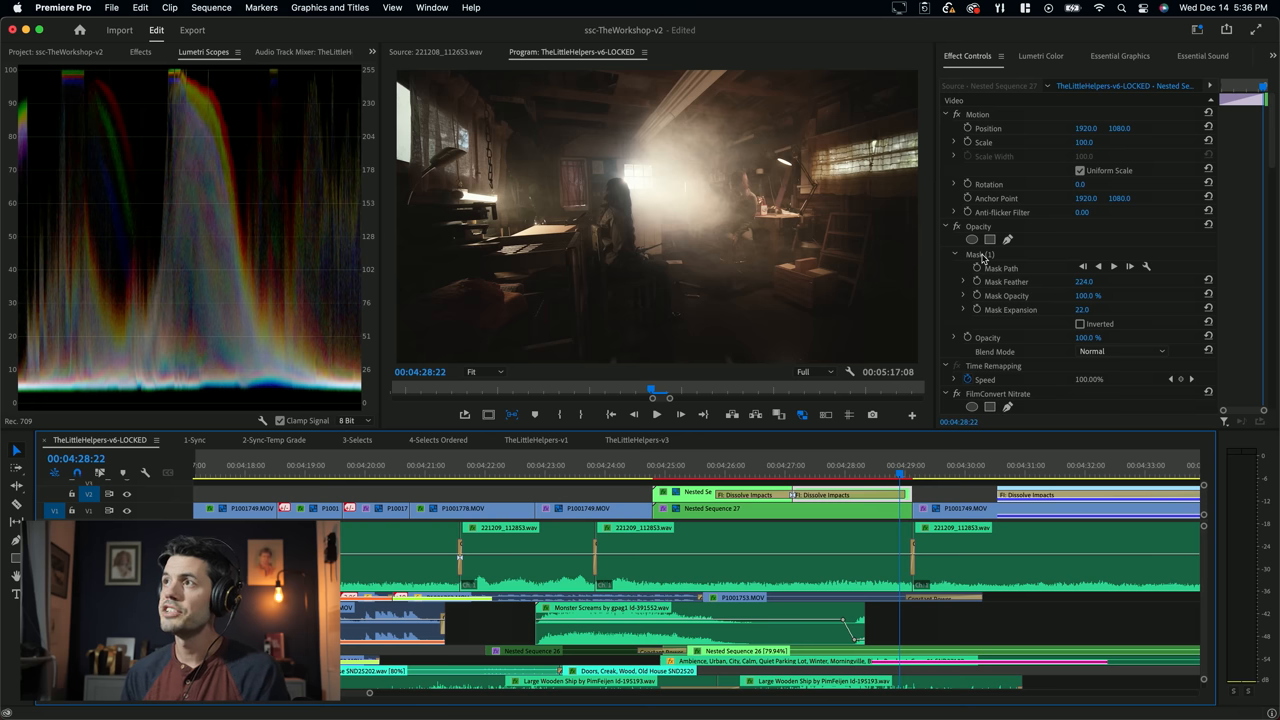
# Step: Show the elliptical window-light mask and scrub through the sunlit wide shot to review it
pyautogui.click(980, 254)
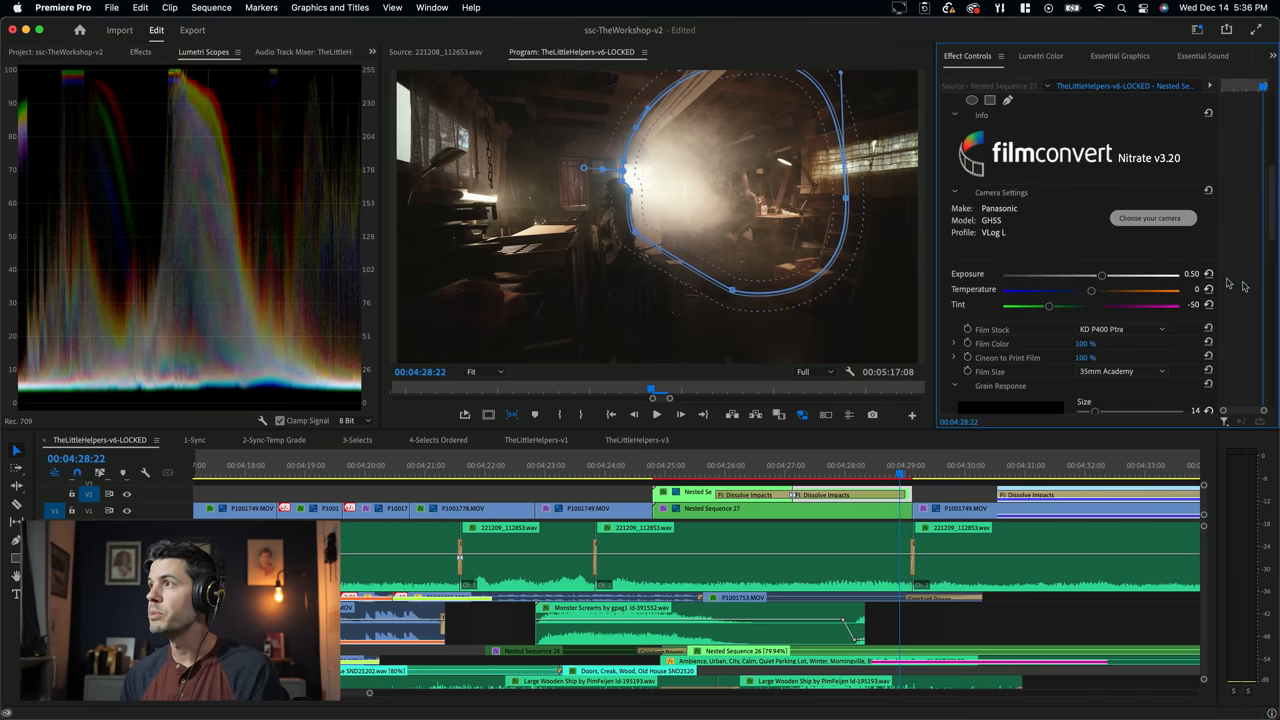
pyautogui.click(684, 474)
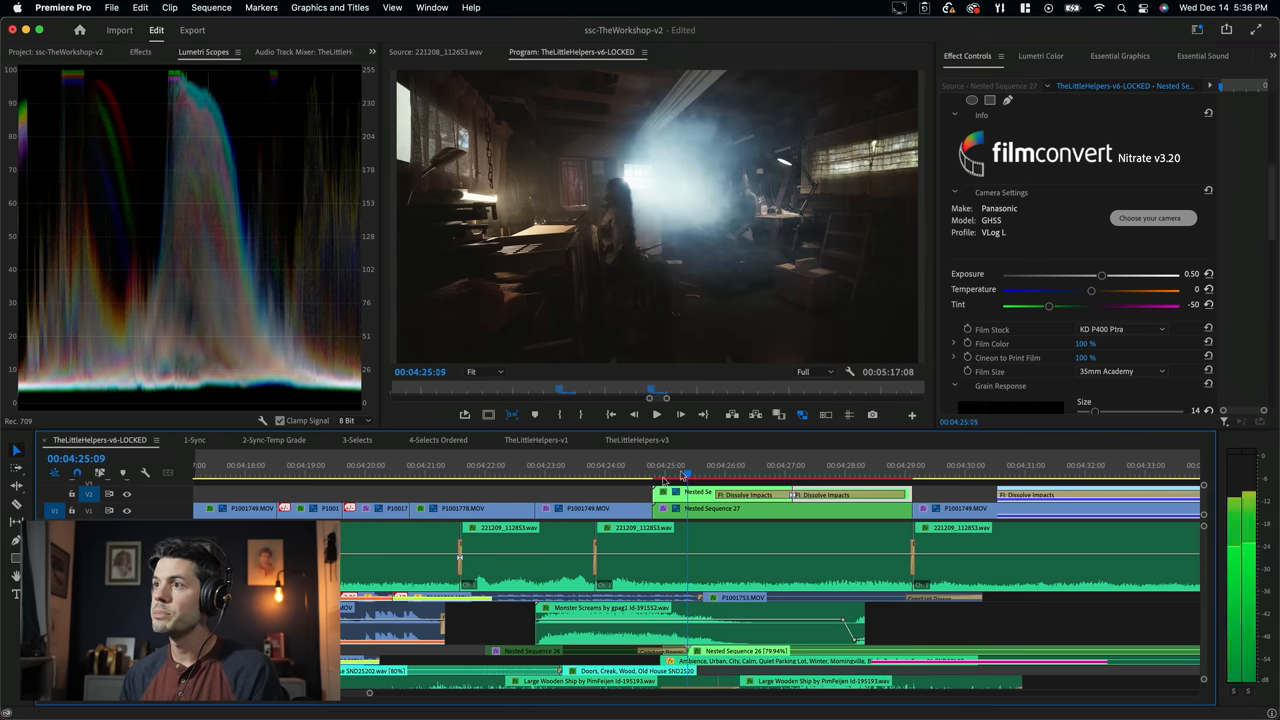
pyautogui.click(730, 494)
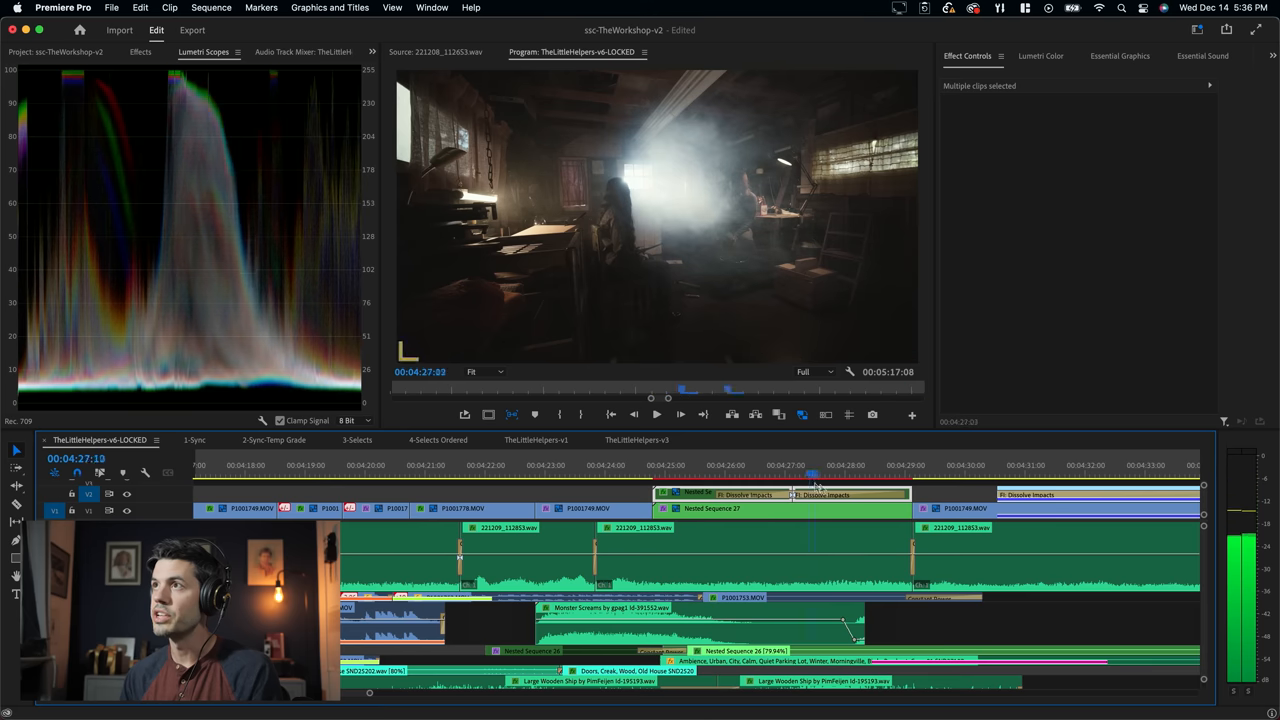
pyautogui.click(904, 464)
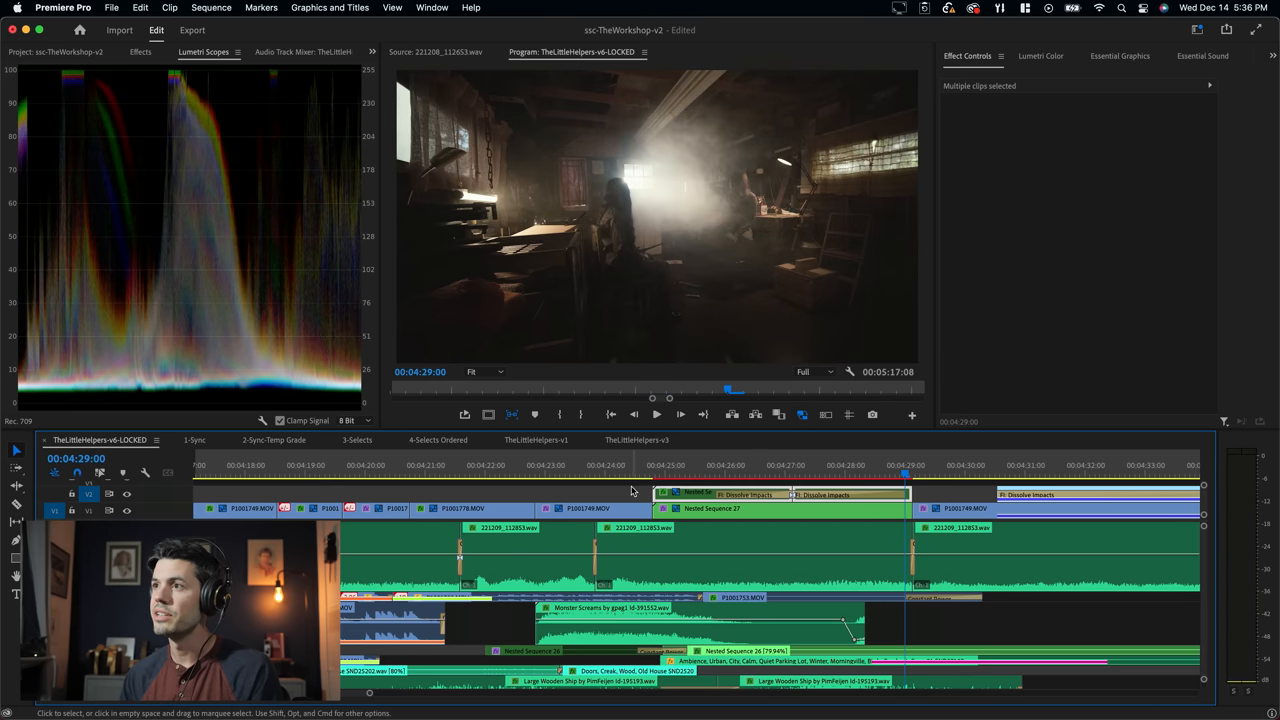
pyautogui.click(796, 464)
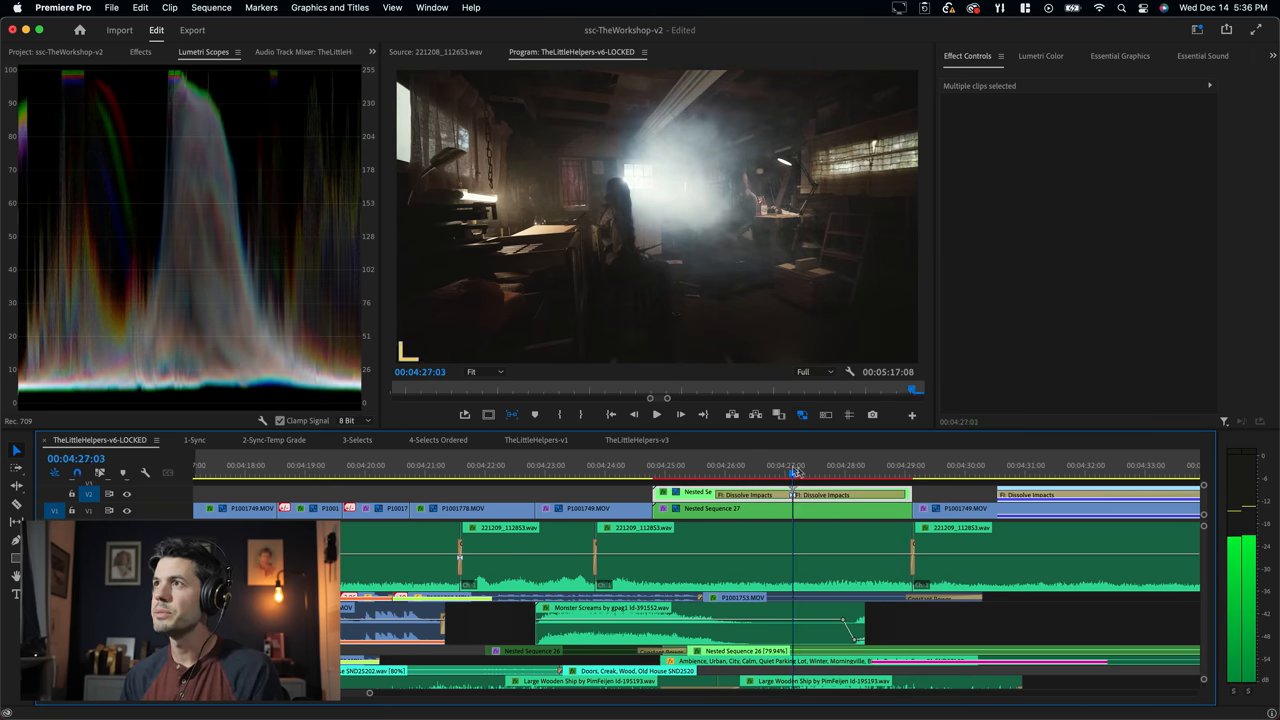